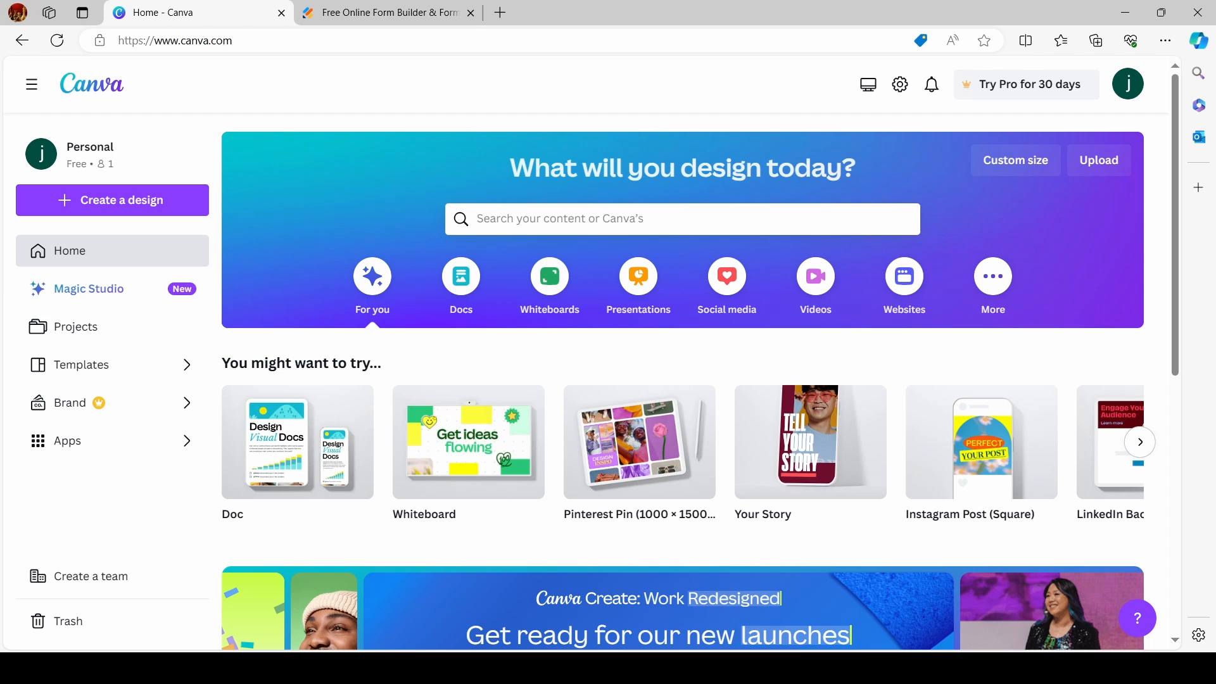
pyautogui.moveTo(961, 497)
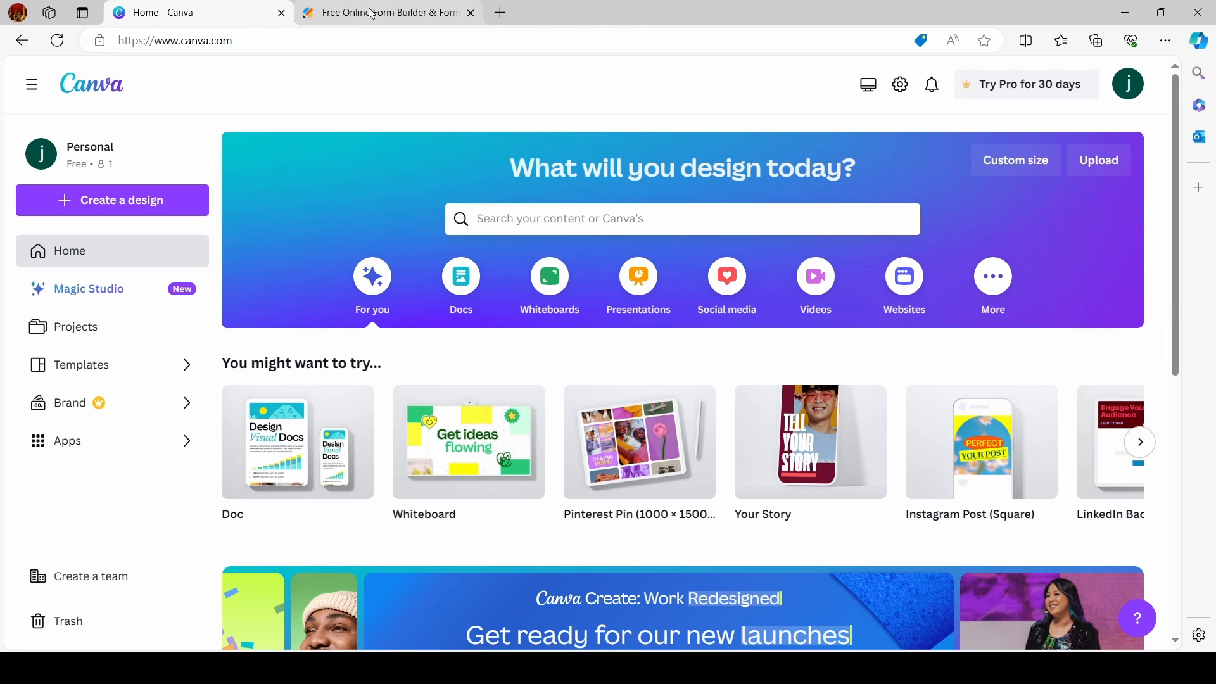
pyautogui.moveTo(687, 118)
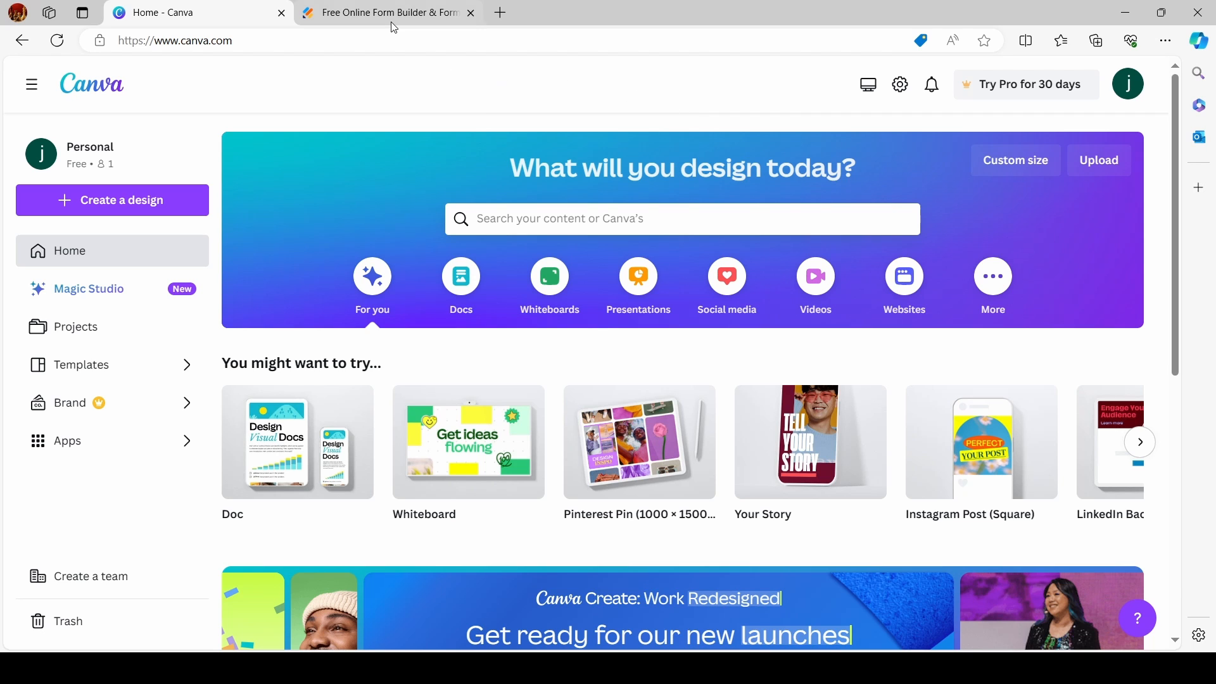
# - Return to the Canva home page and scroll down through the Docs template gallery
pyautogui.click(387, 13)
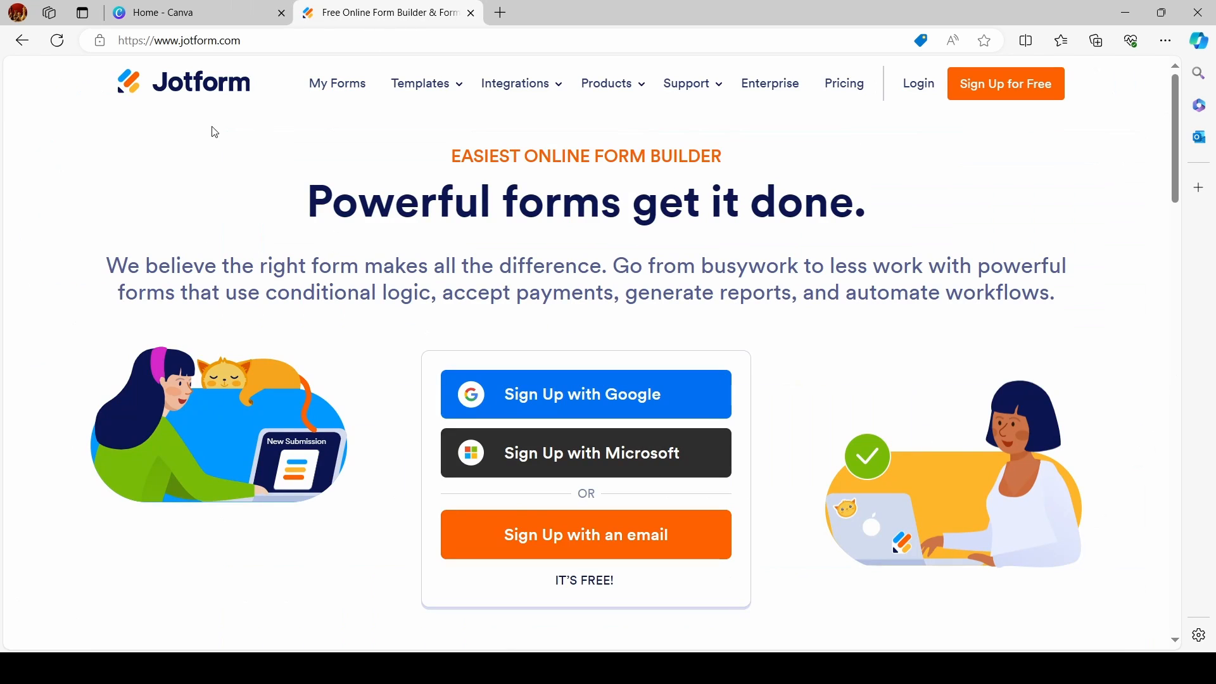
pyautogui.click(171, 12)
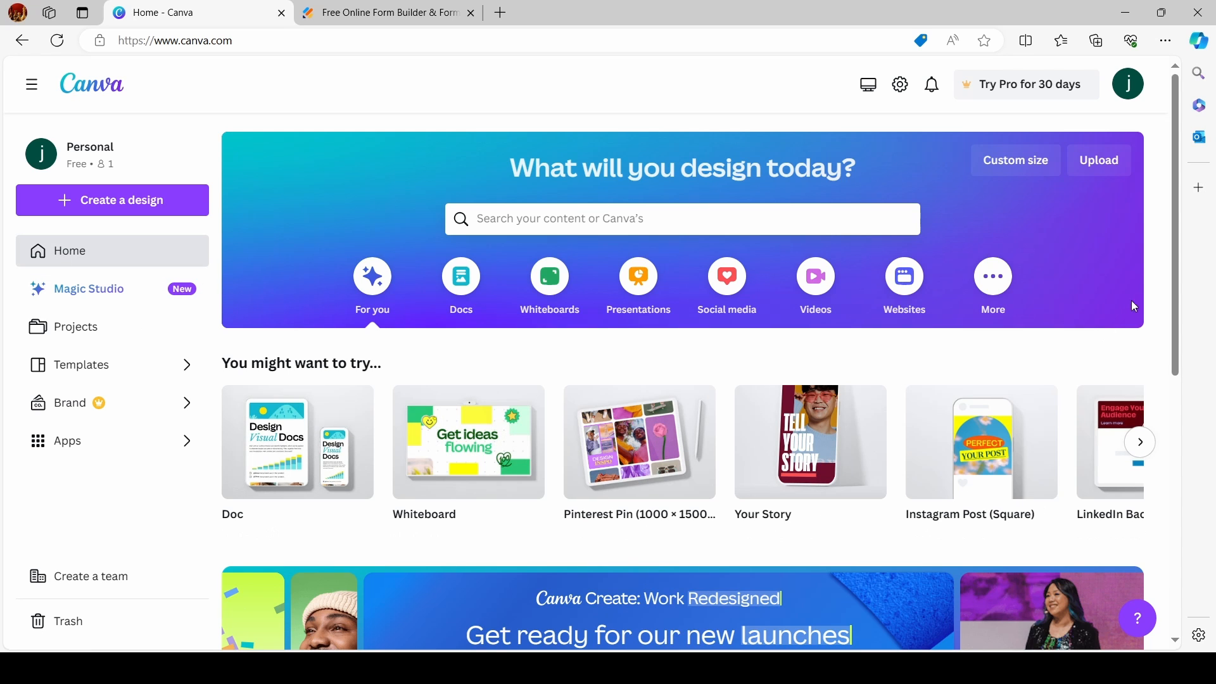
pyautogui.scroll(-3)
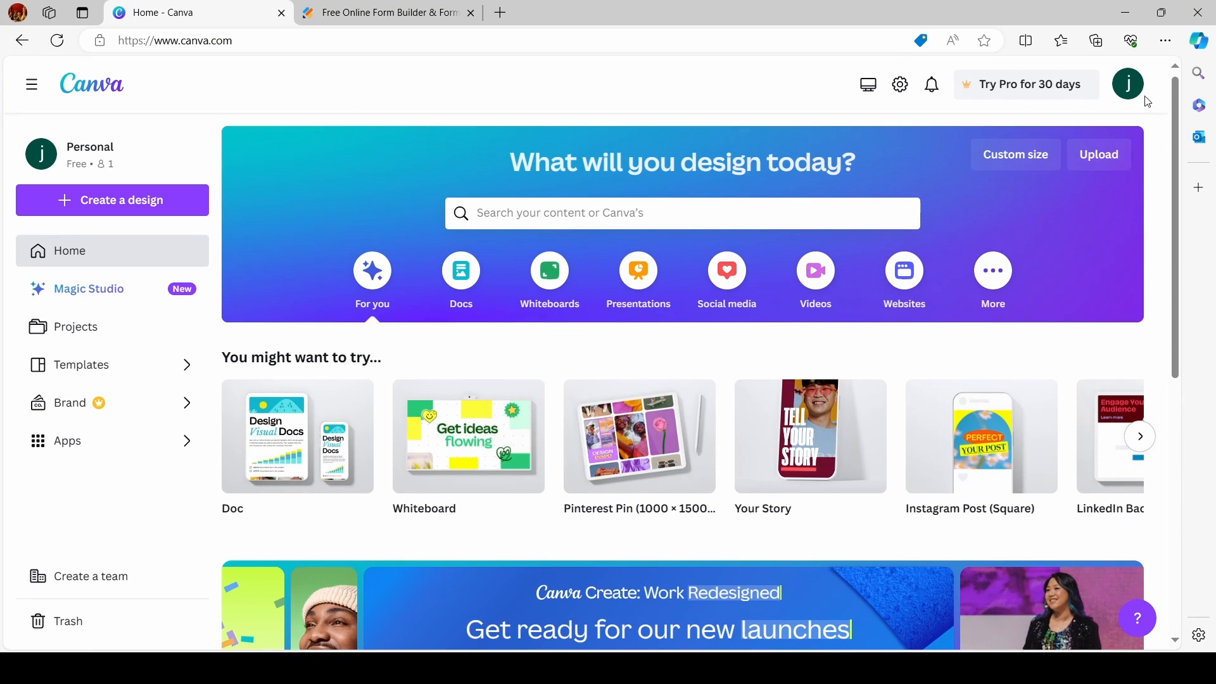
pyautogui.moveTo(743, 86)
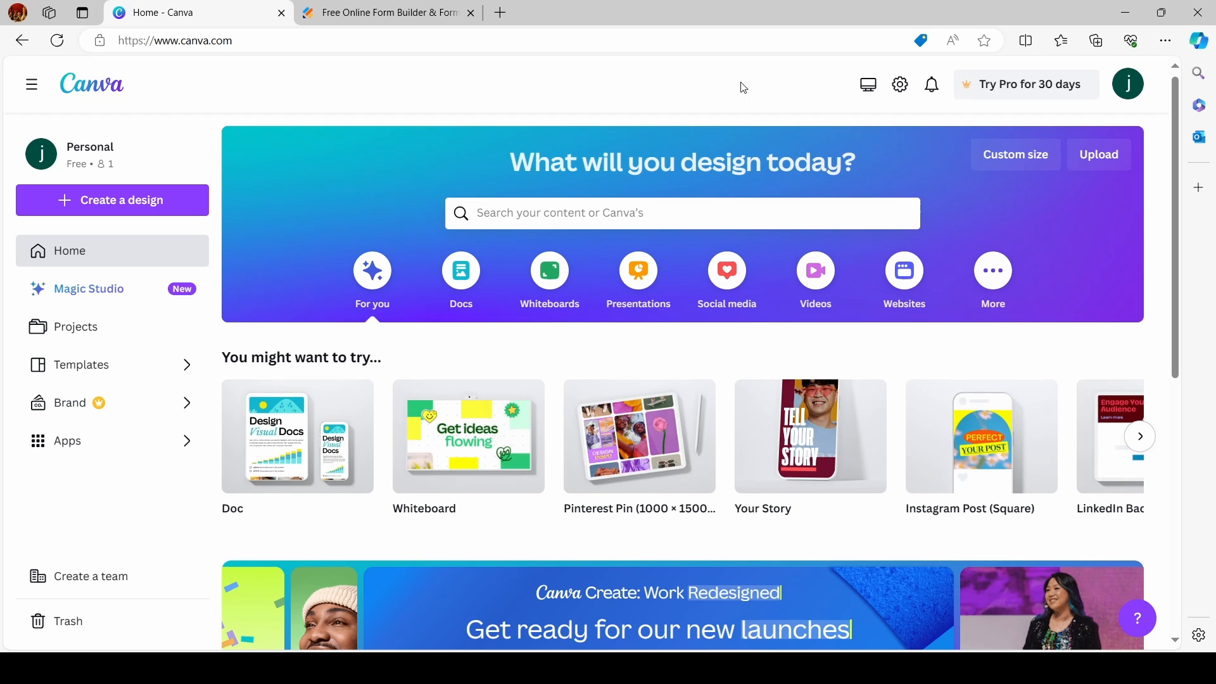
pyautogui.moveTo(440, 82)
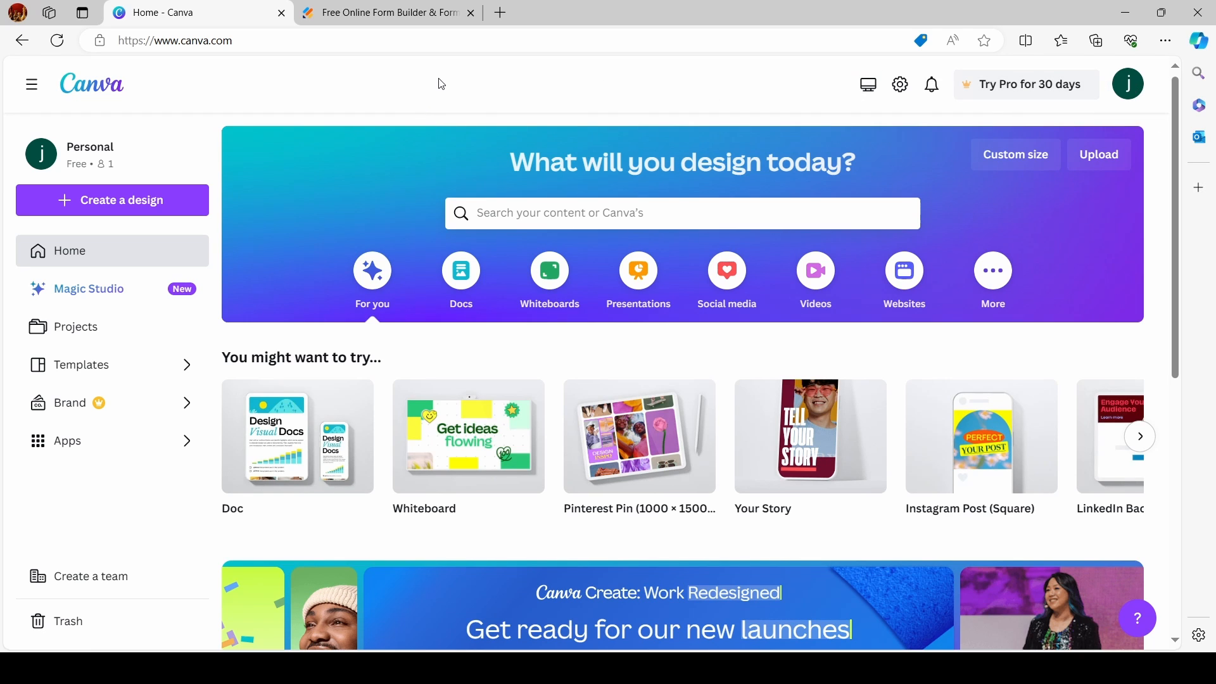
pyautogui.moveTo(444, 91)
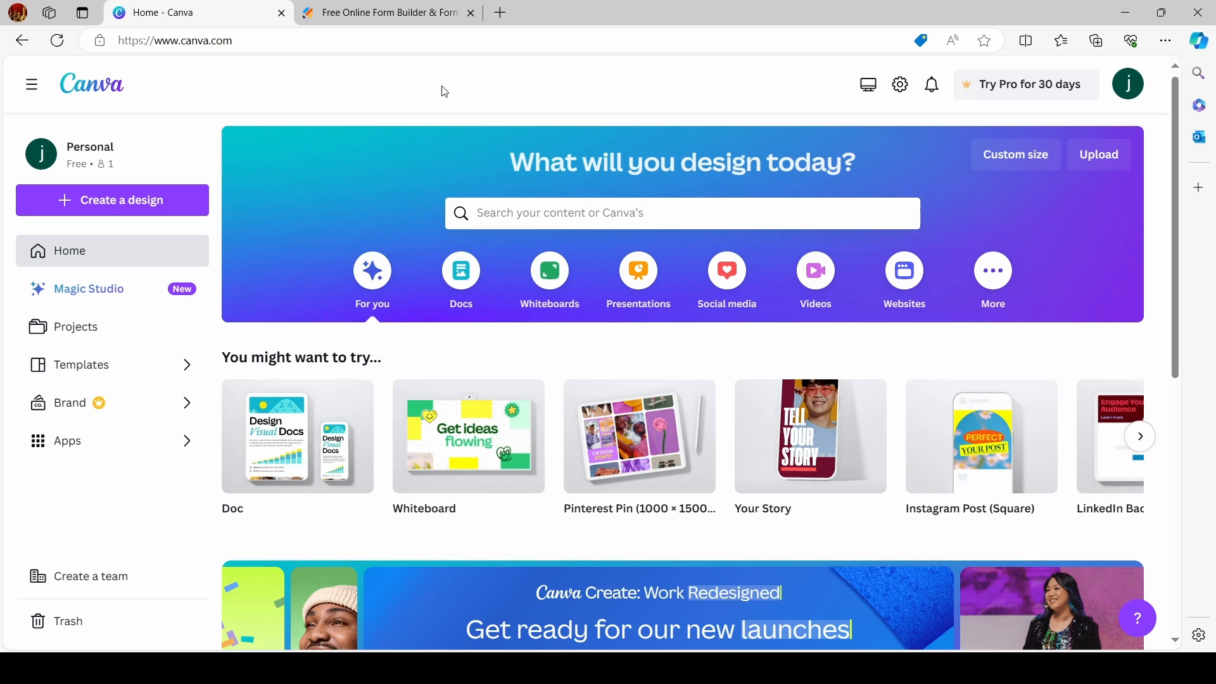
pyautogui.moveTo(570, 90)
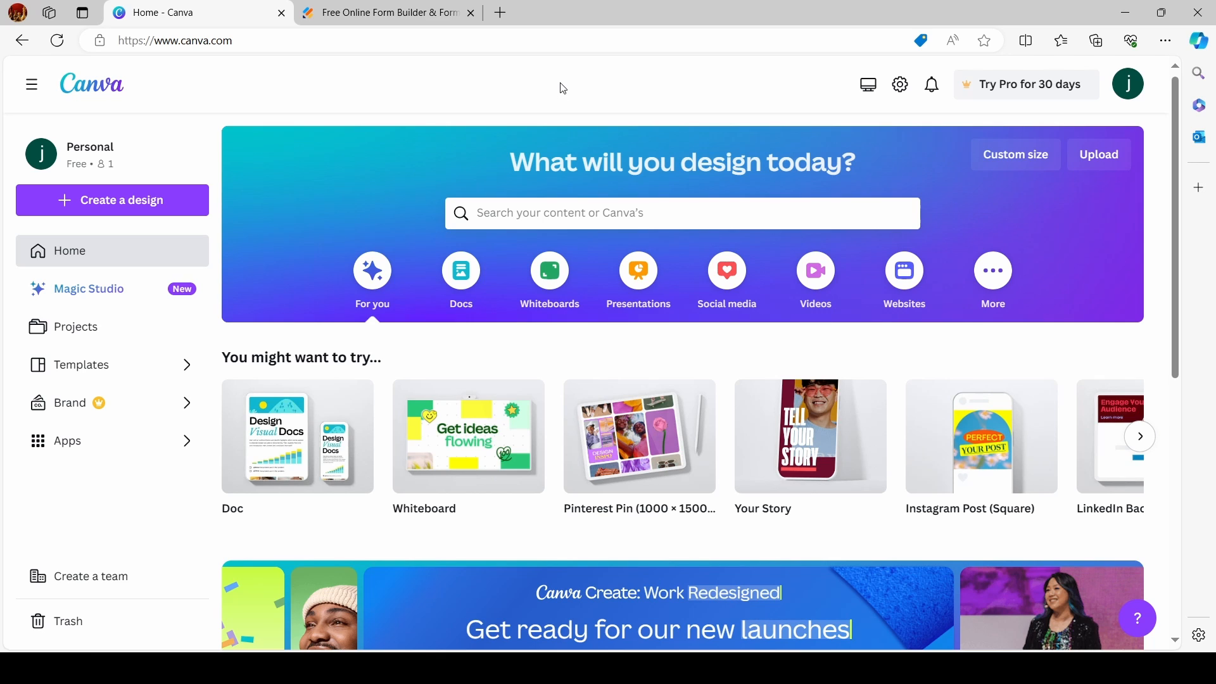
pyautogui.moveTo(629, 114)
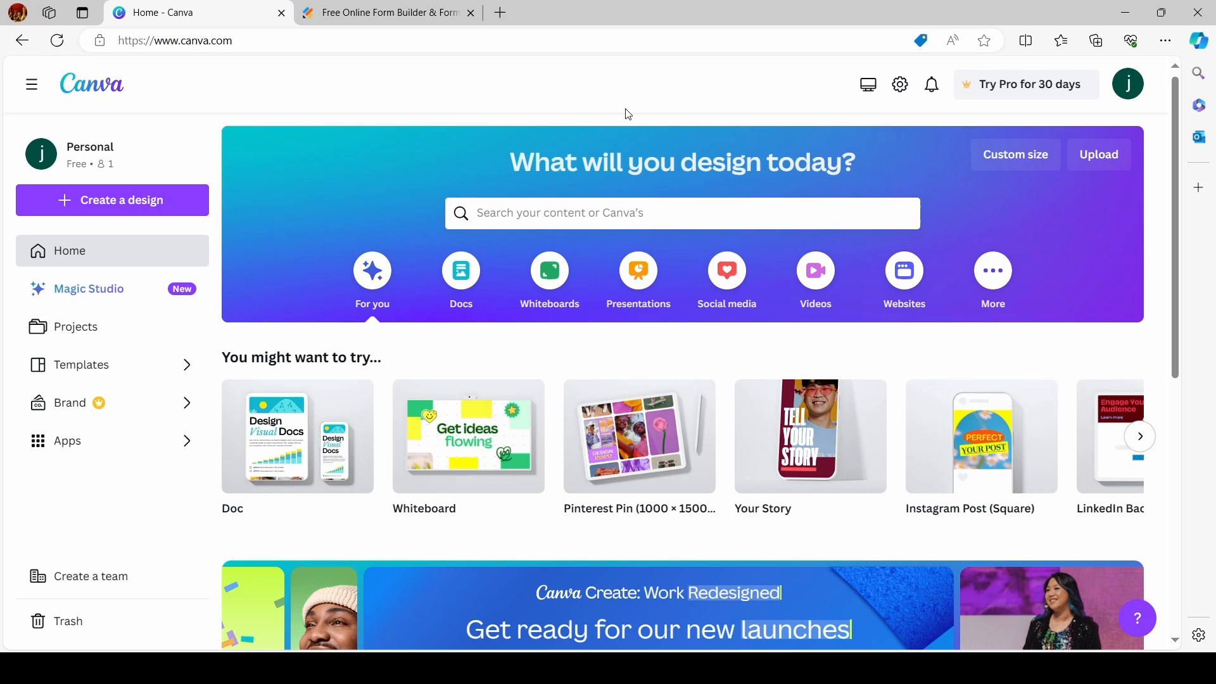
pyautogui.moveTo(628, 102)
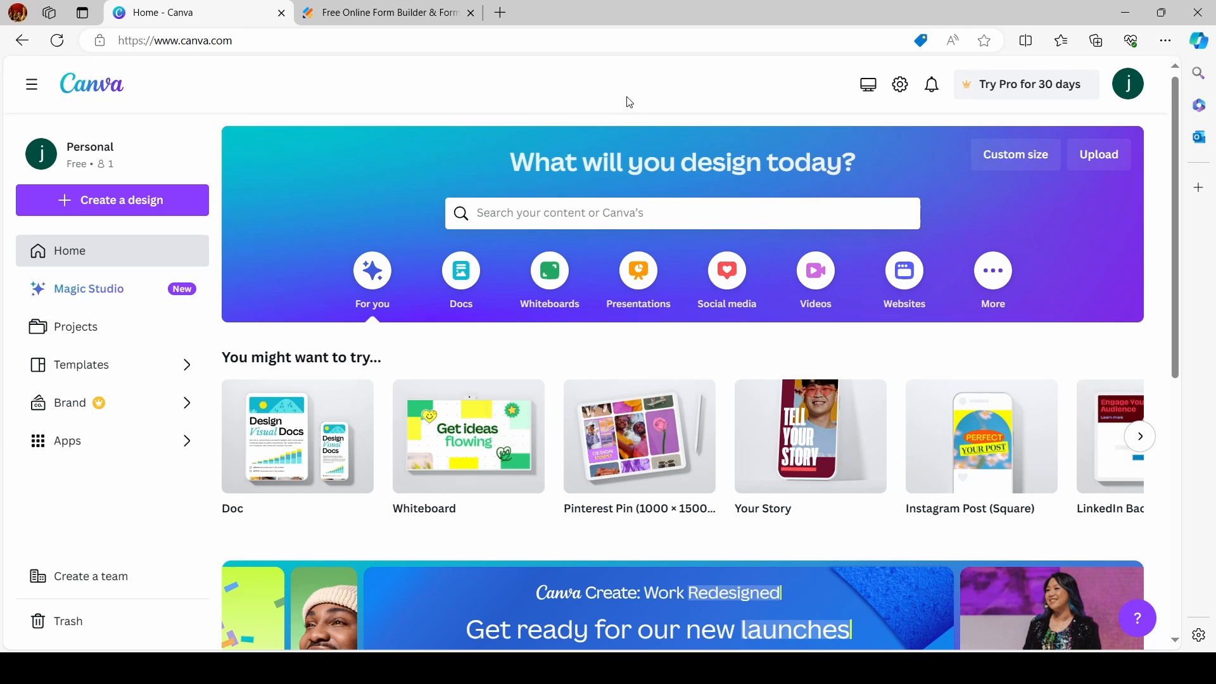
pyautogui.moveTo(631, 96)
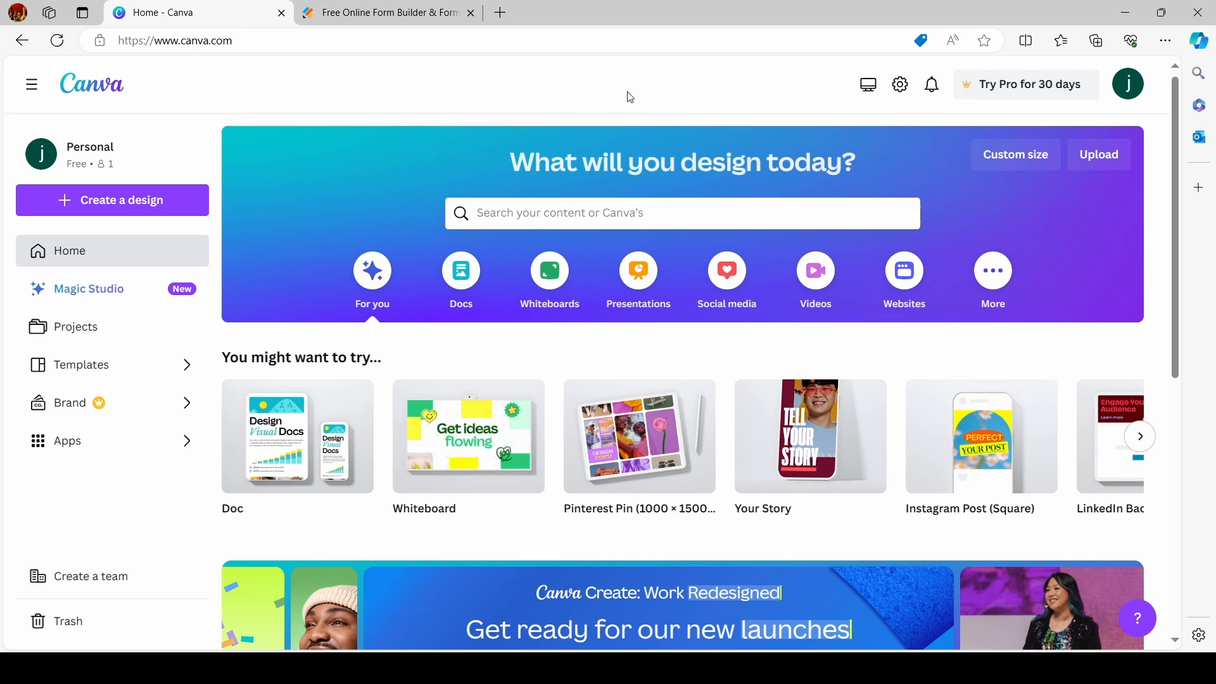
pyautogui.moveTo(623, 119)
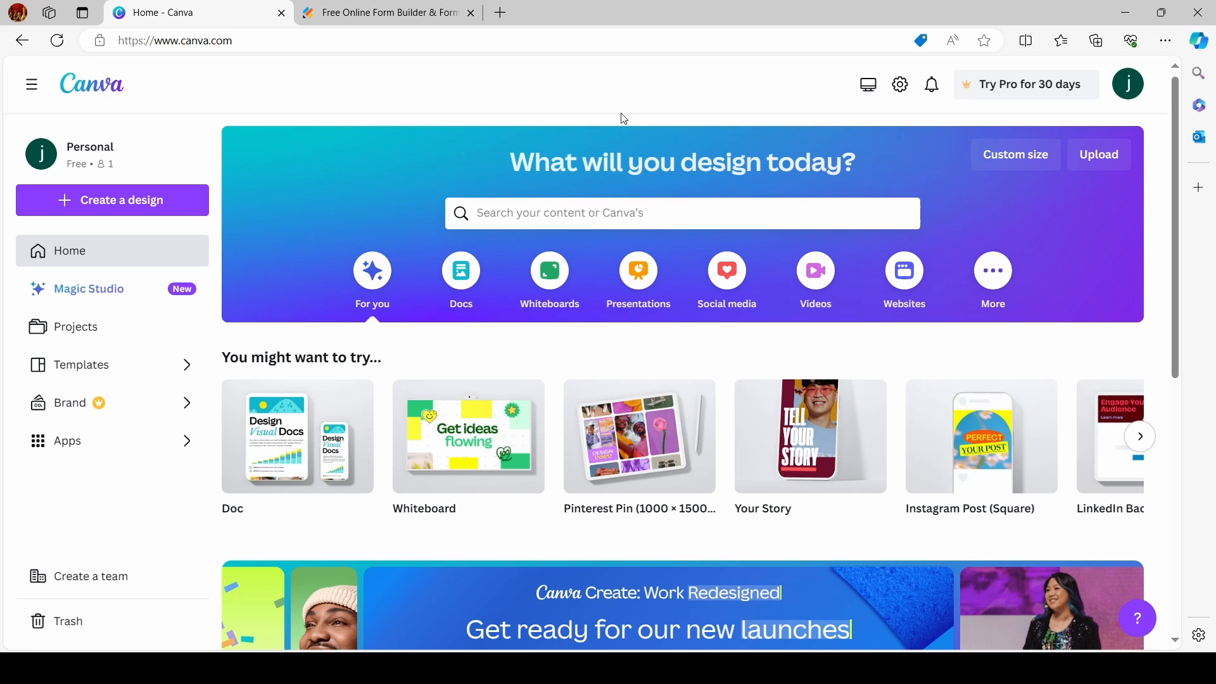
pyautogui.moveTo(932, 453)
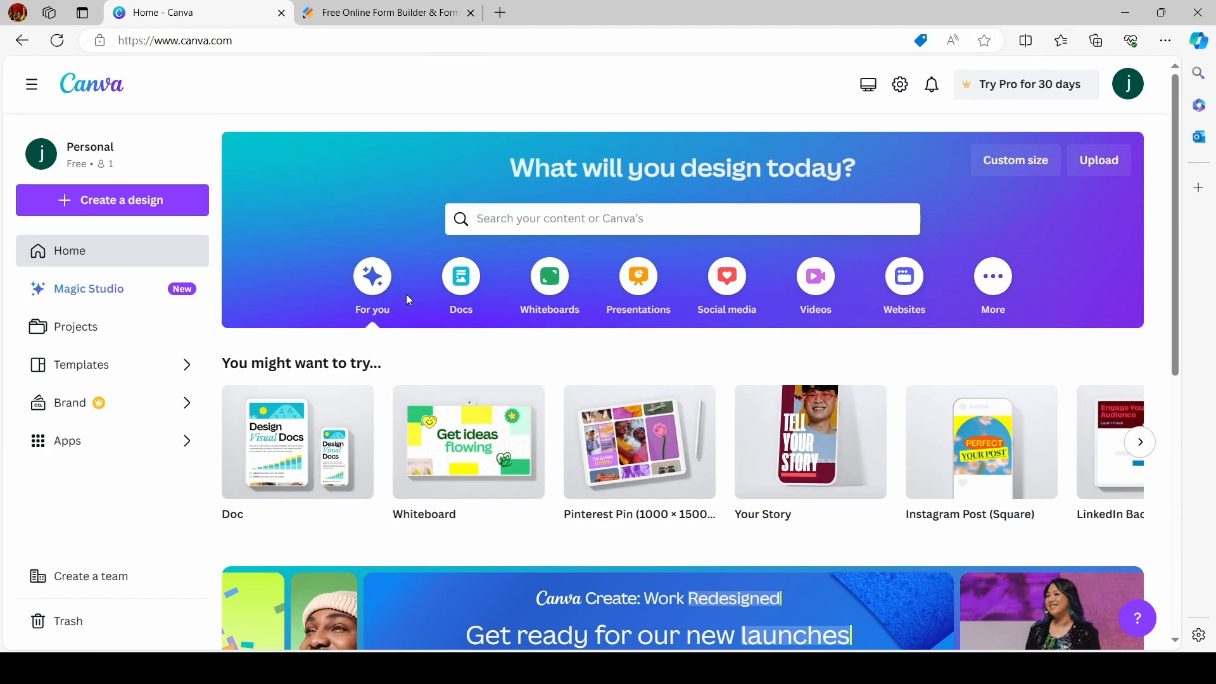
pyautogui.moveTo(392, 192)
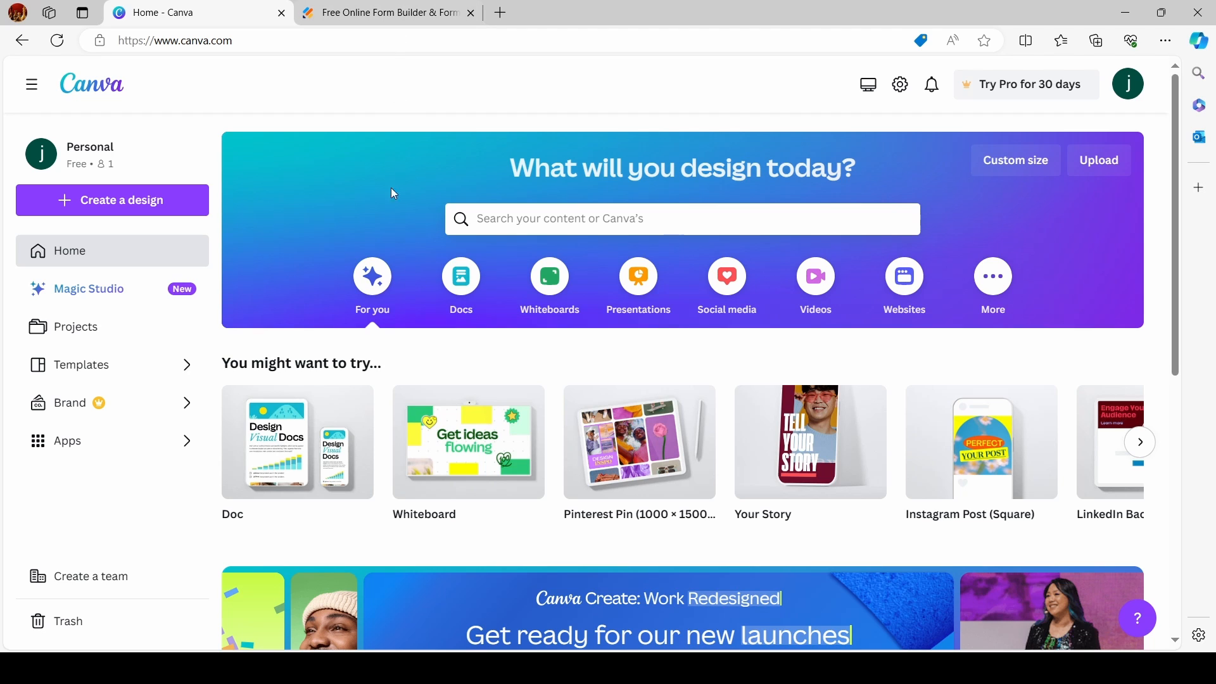
pyautogui.moveTo(461, 273)
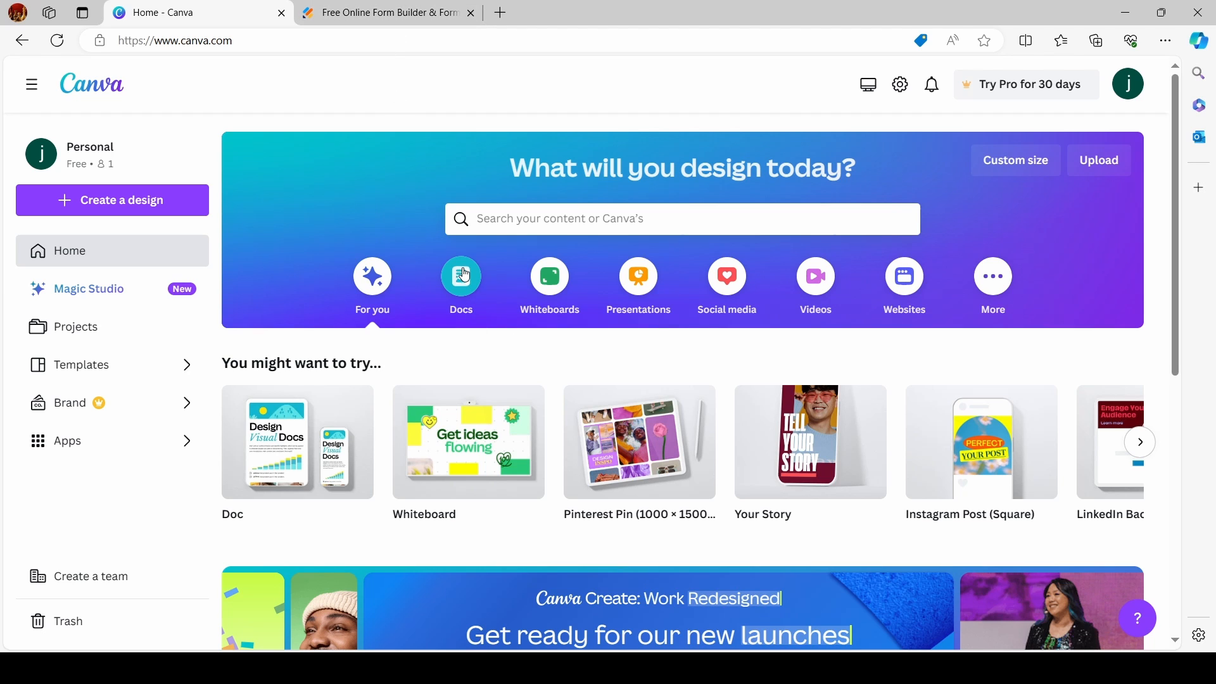
pyautogui.moveTo(331, 479)
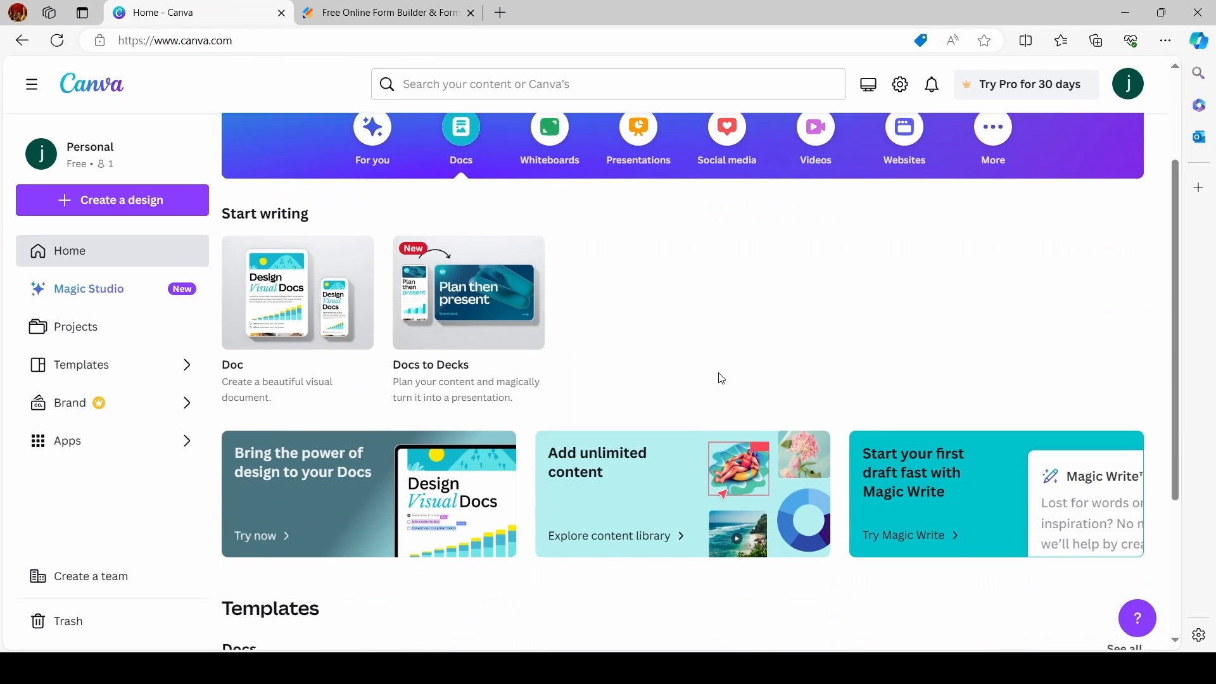
pyautogui.scroll(-3)
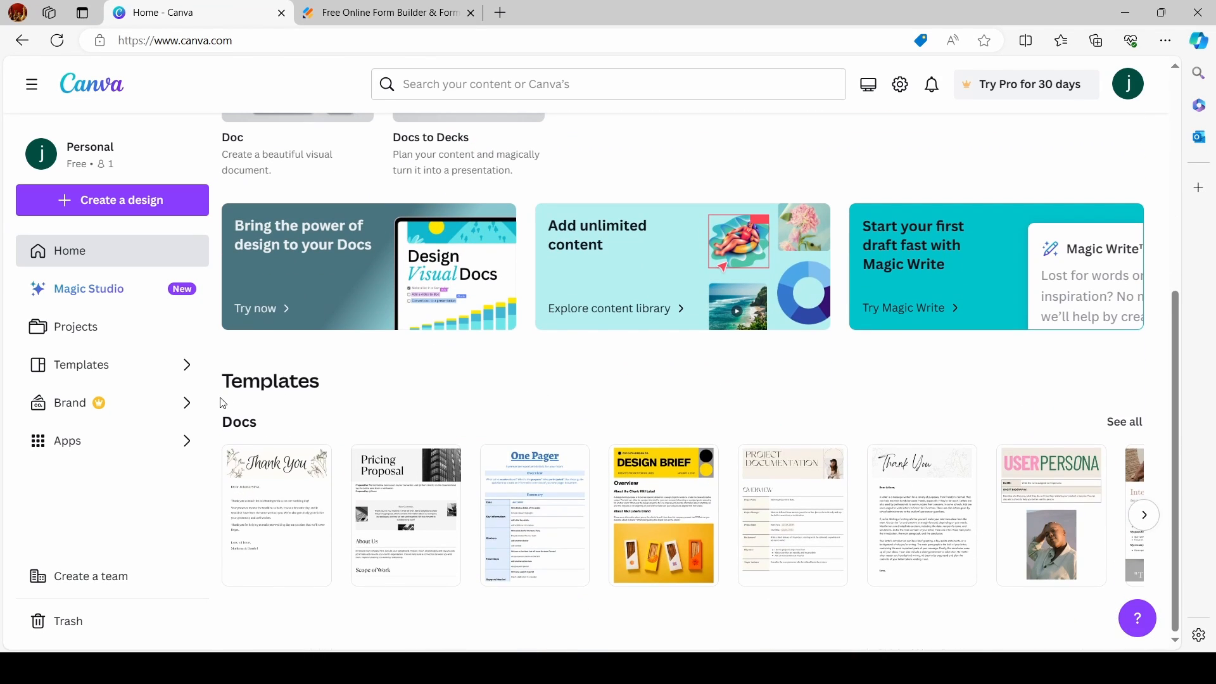
pyautogui.moveTo(1144, 515)
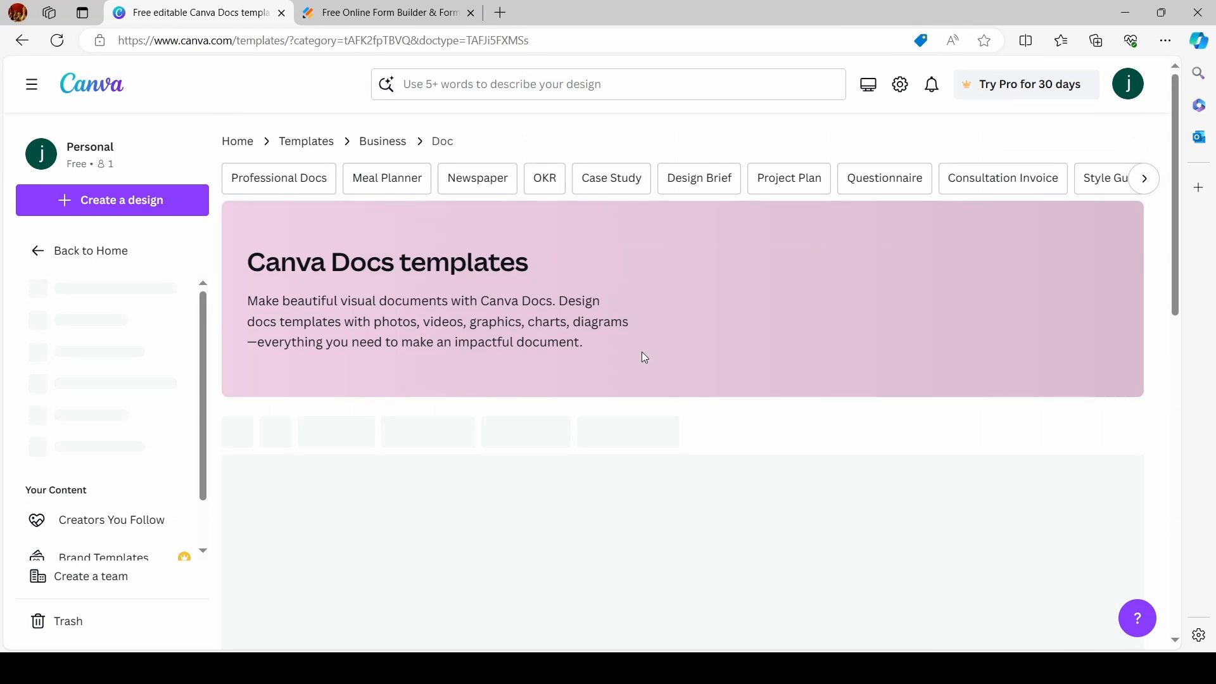
pyautogui.scroll(-3)
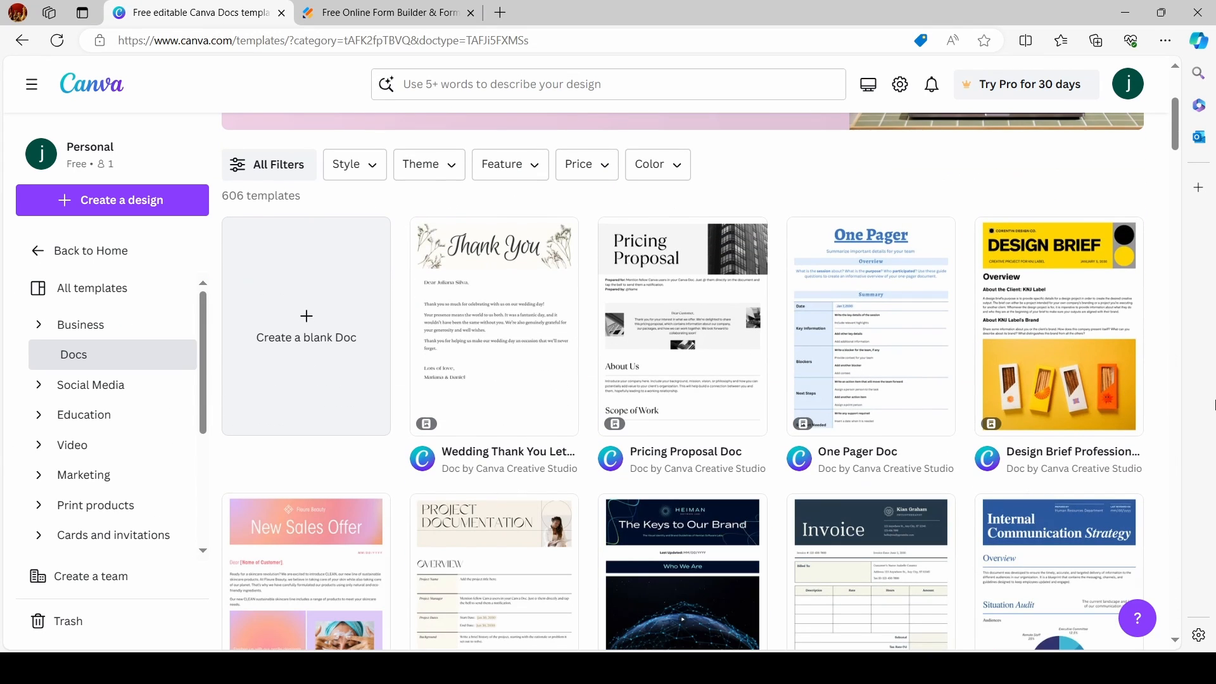
pyautogui.scroll(-3)
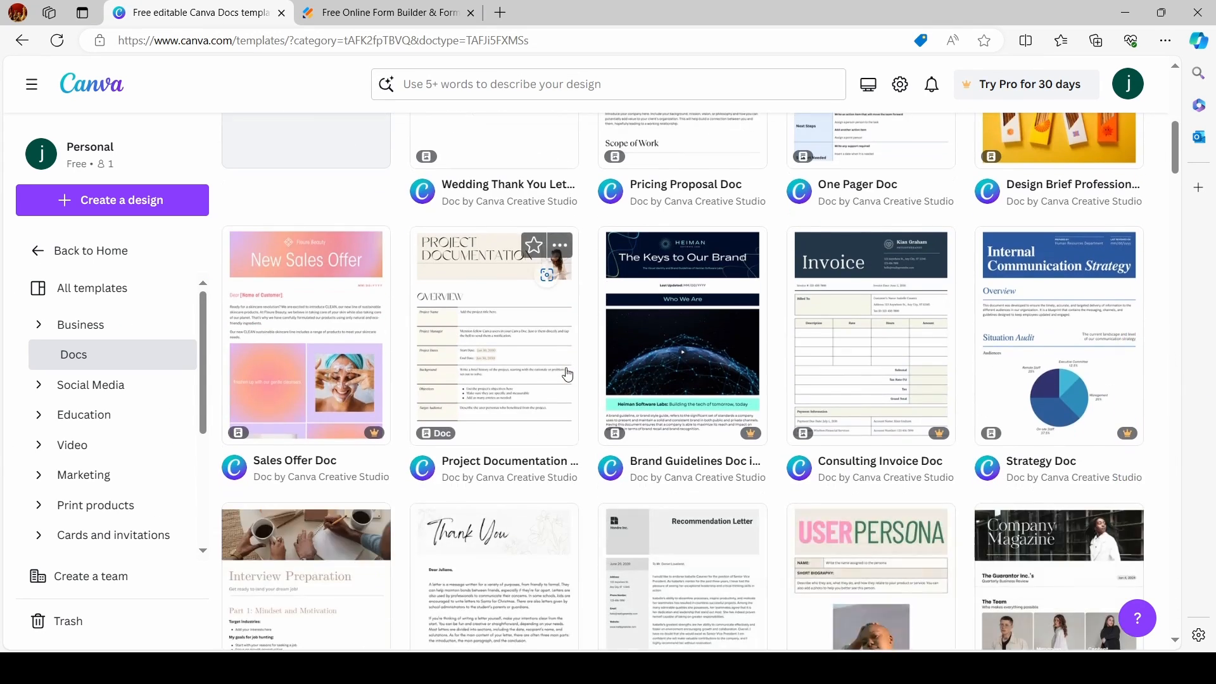
pyautogui.scroll(-3)
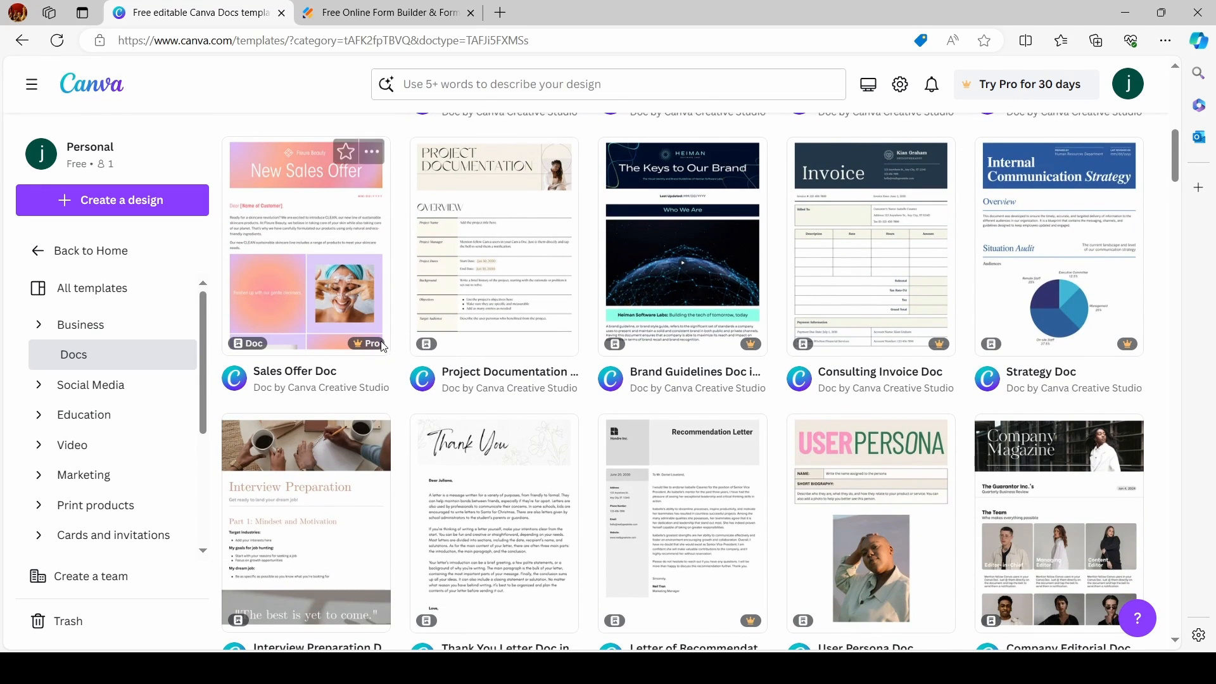
pyautogui.moveTo(371, 344)
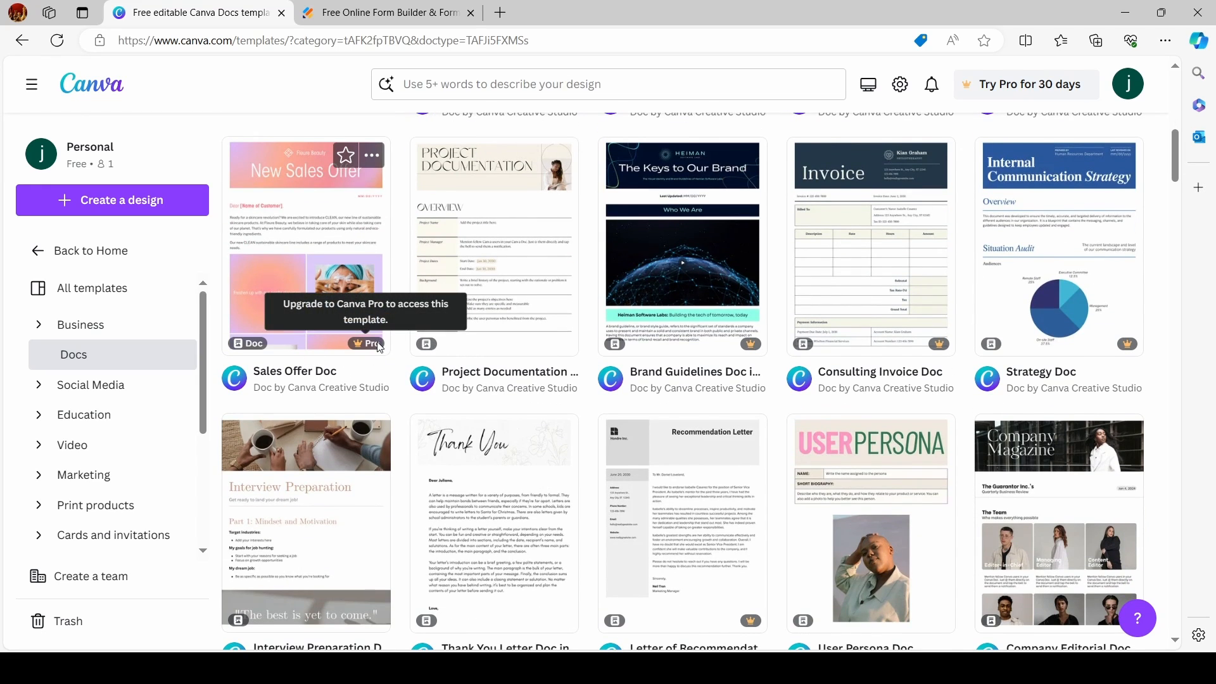
pyautogui.moveTo(1203, 362)
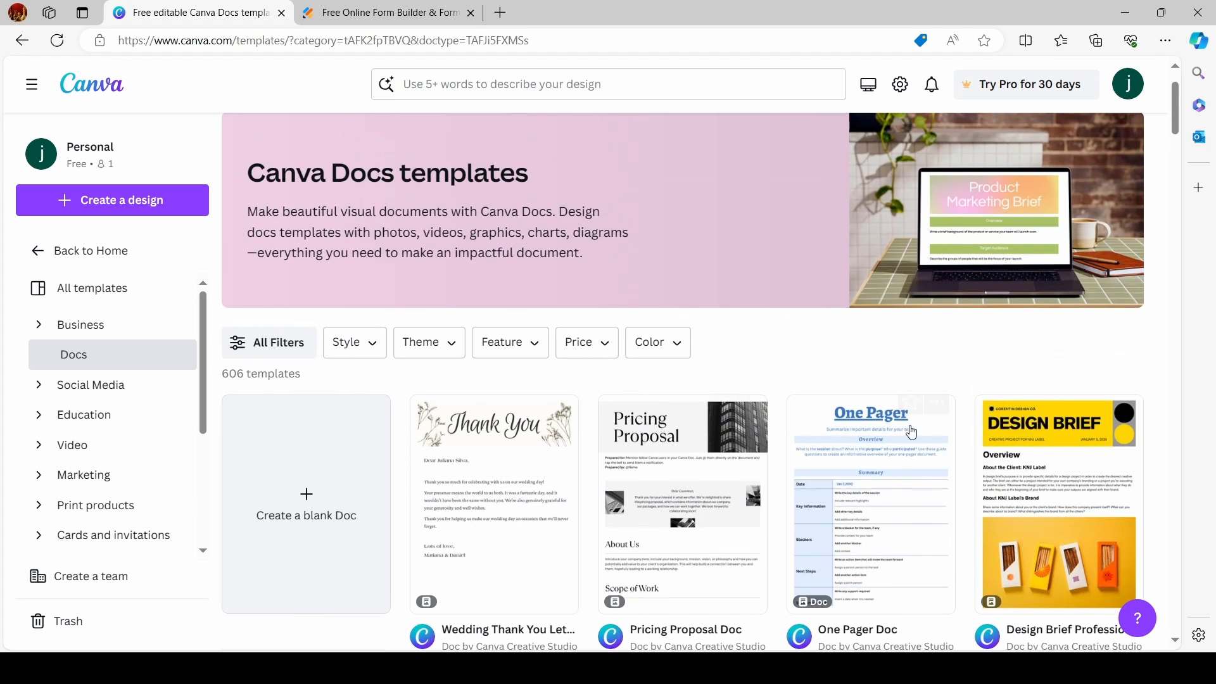
pyautogui.scroll(-3)
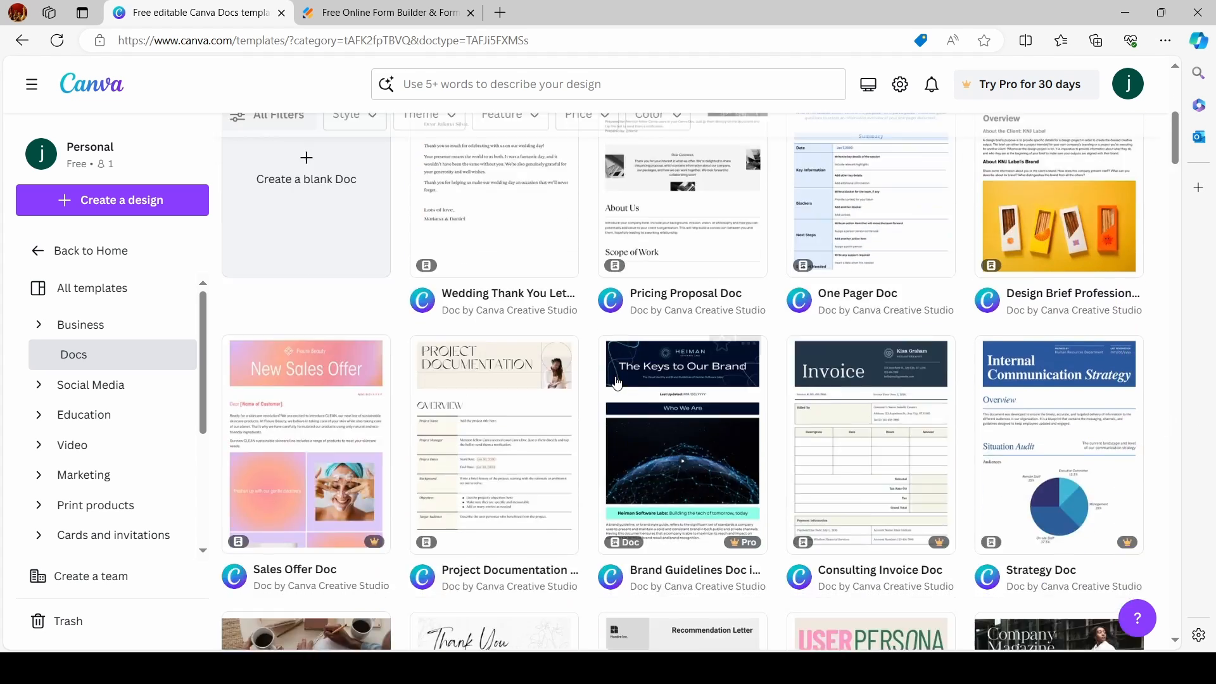
pyautogui.scroll(-3)
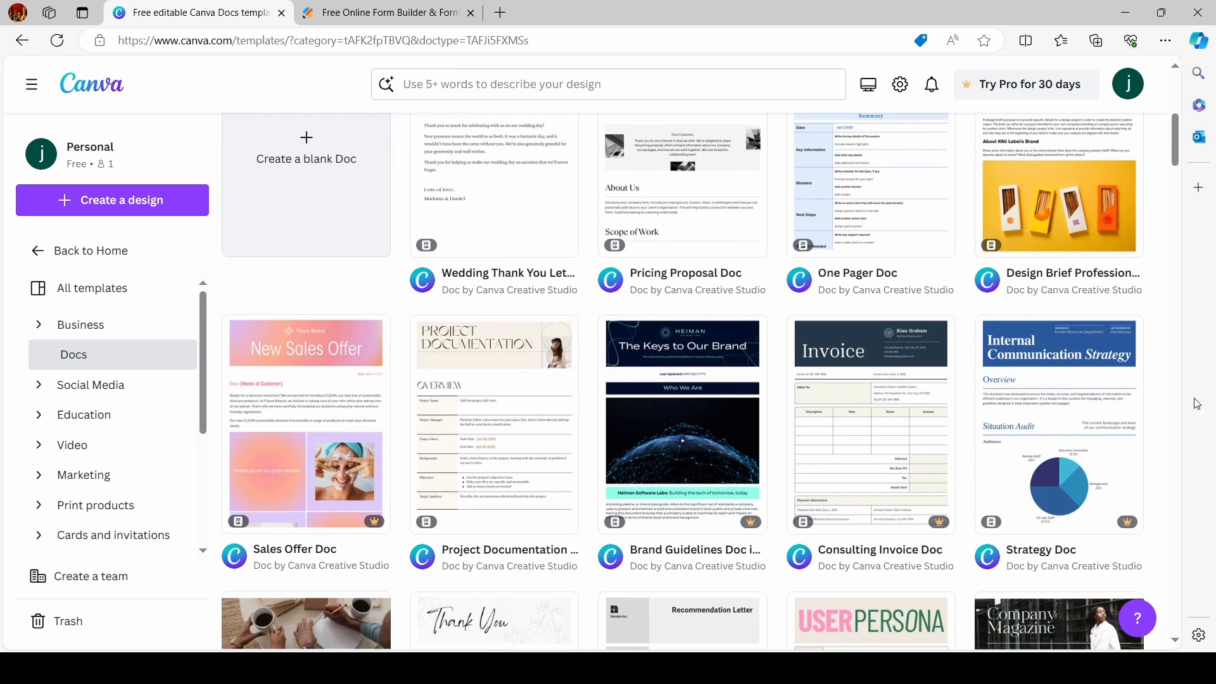
pyautogui.scroll(-3)
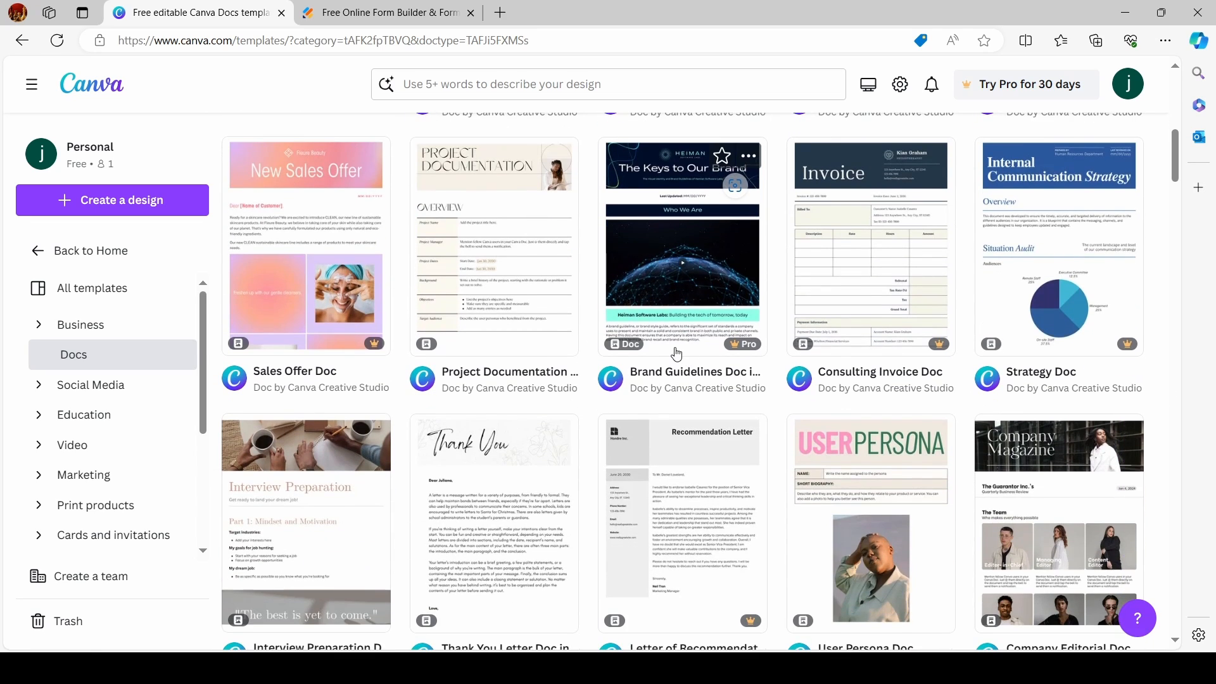
pyautogui.moveTo(464, 489)
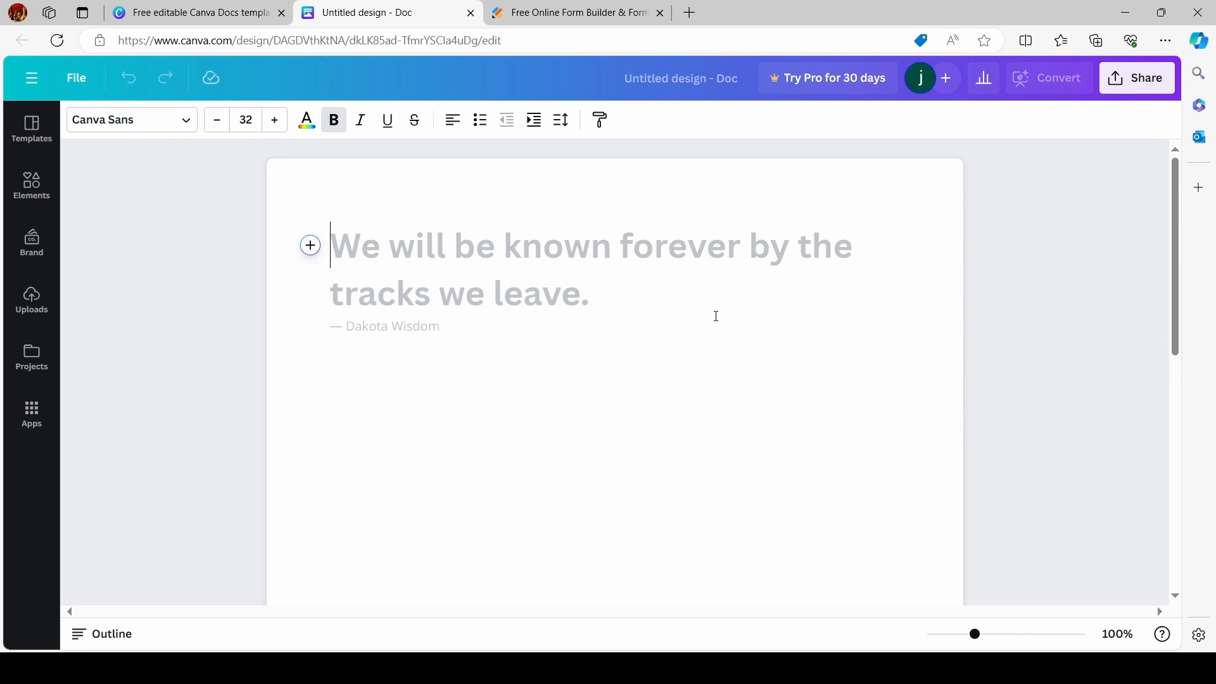
# - Show the Doc templates library beside the new blank Doc
pyautogui.scroll(-3)
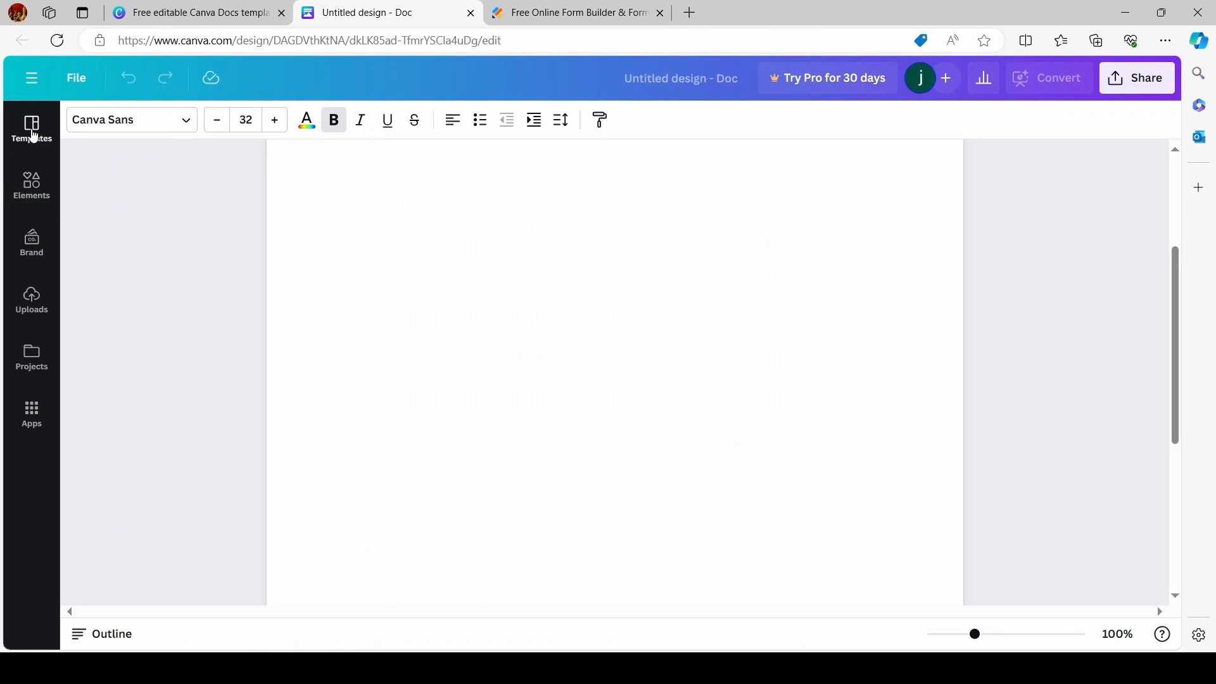
pyautogui.click(30, 126)
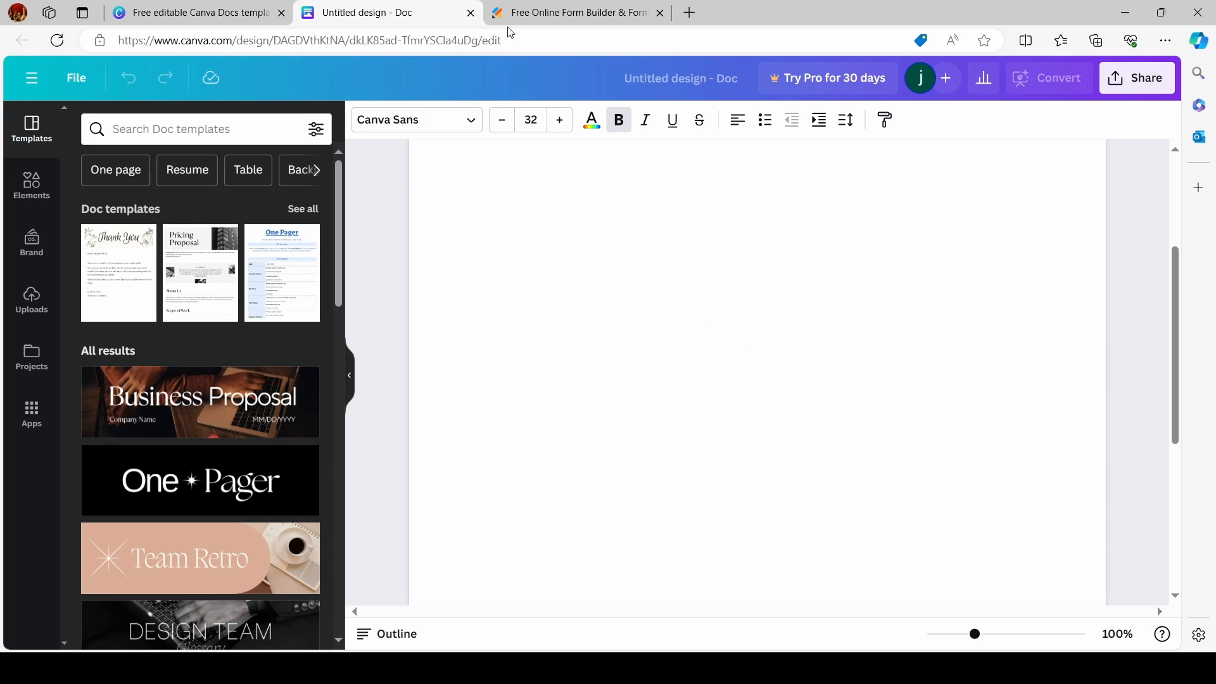
# - Switch to jotform.com and begin signing up with a Google account
pyautogui.click(582, 13)
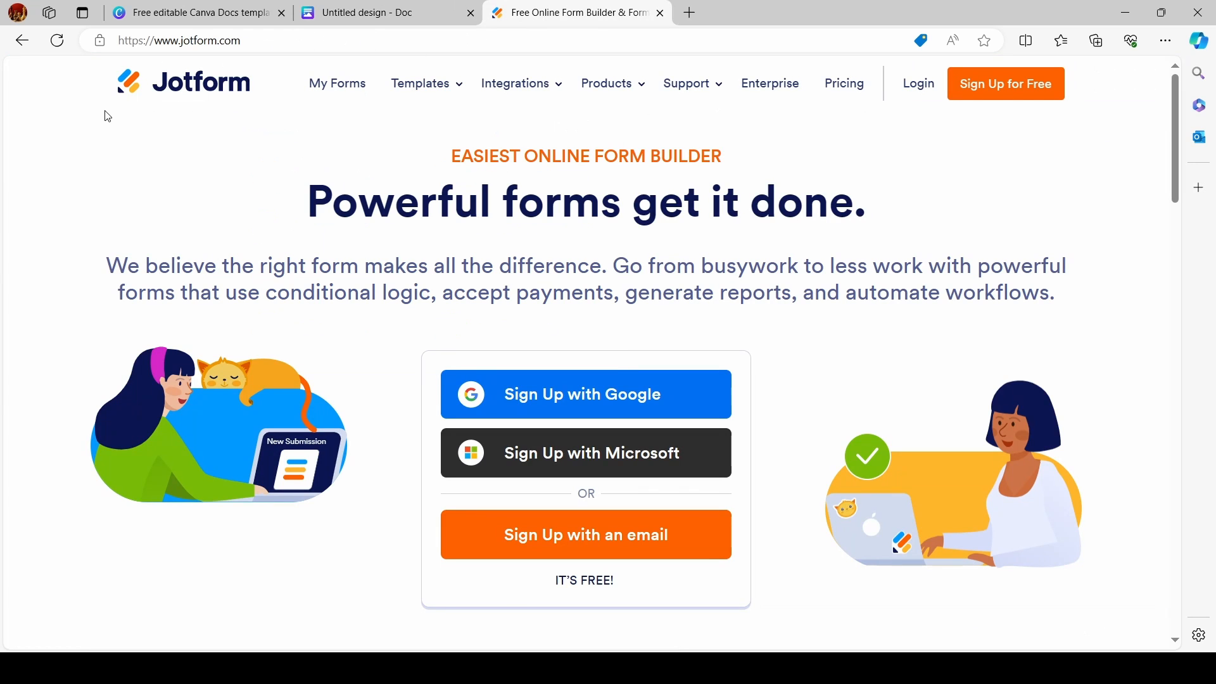
pyautogui.moveTo(886, 124)
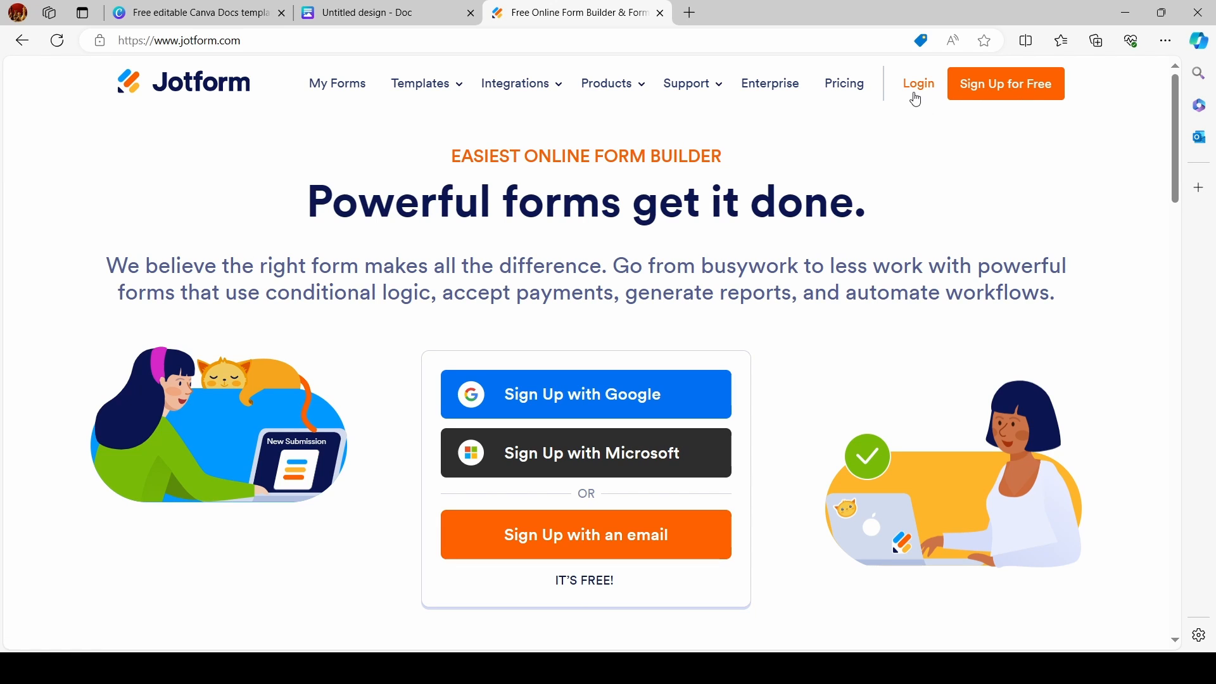
pyautogui.moveTo(876, 407)
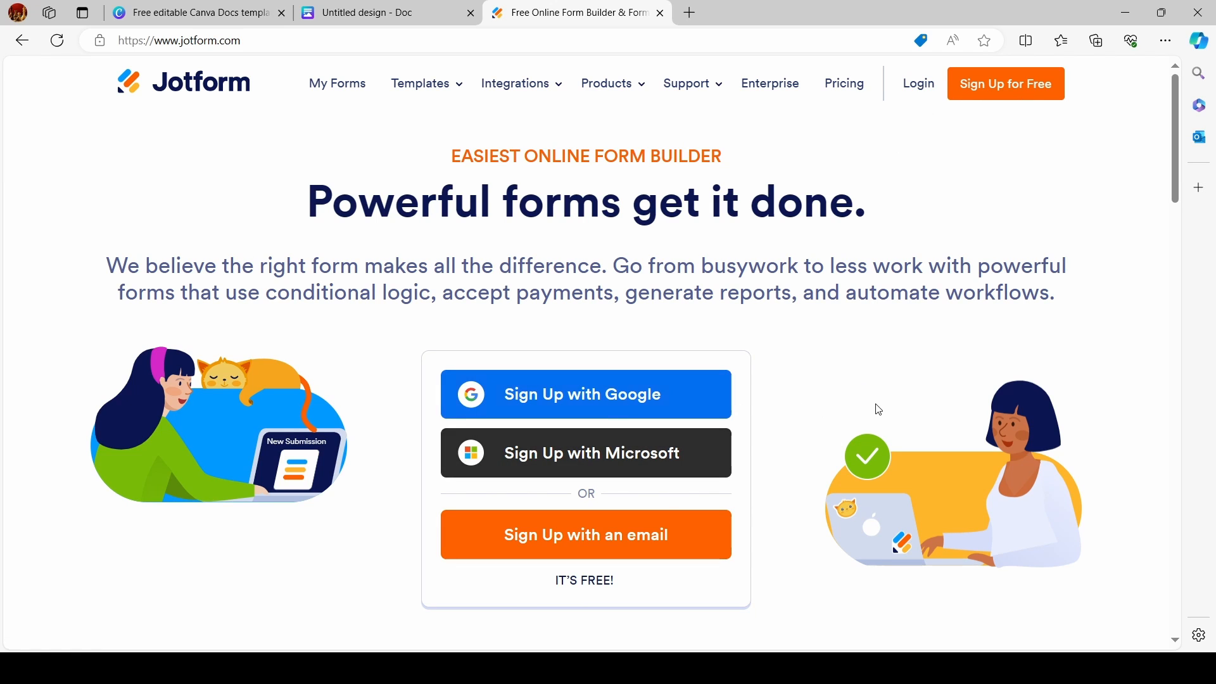
pyautogui.moveTo(792, 395)
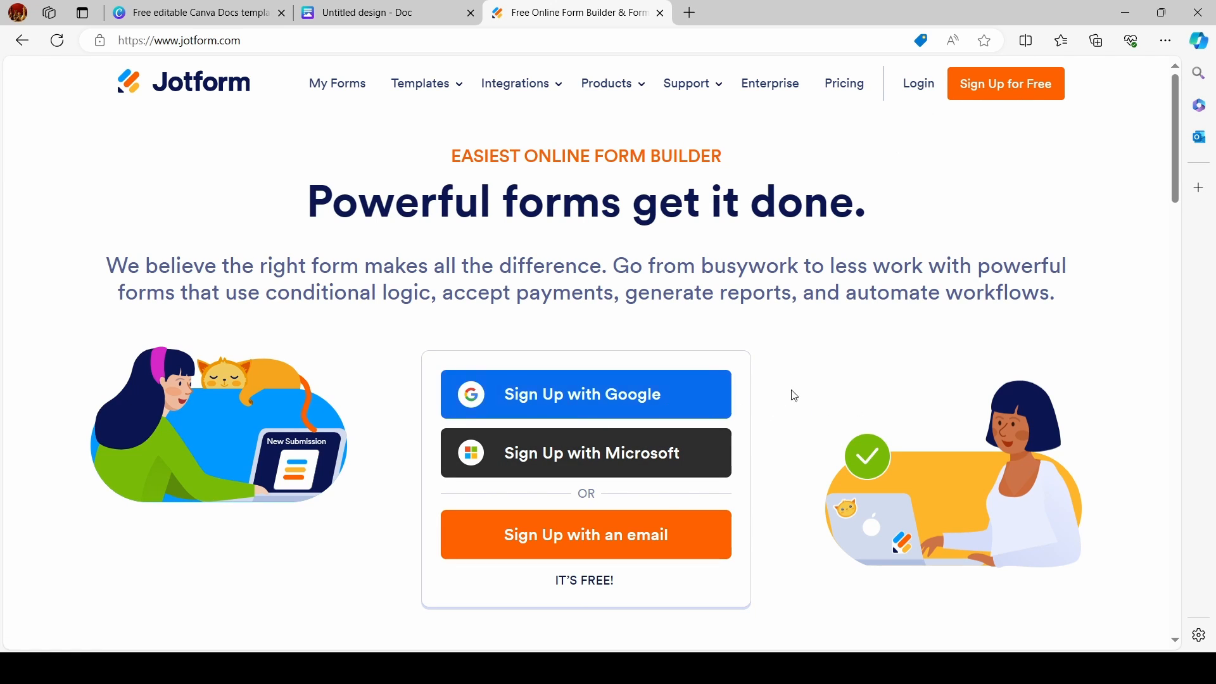
pyautogui.moveTo(717, 397)
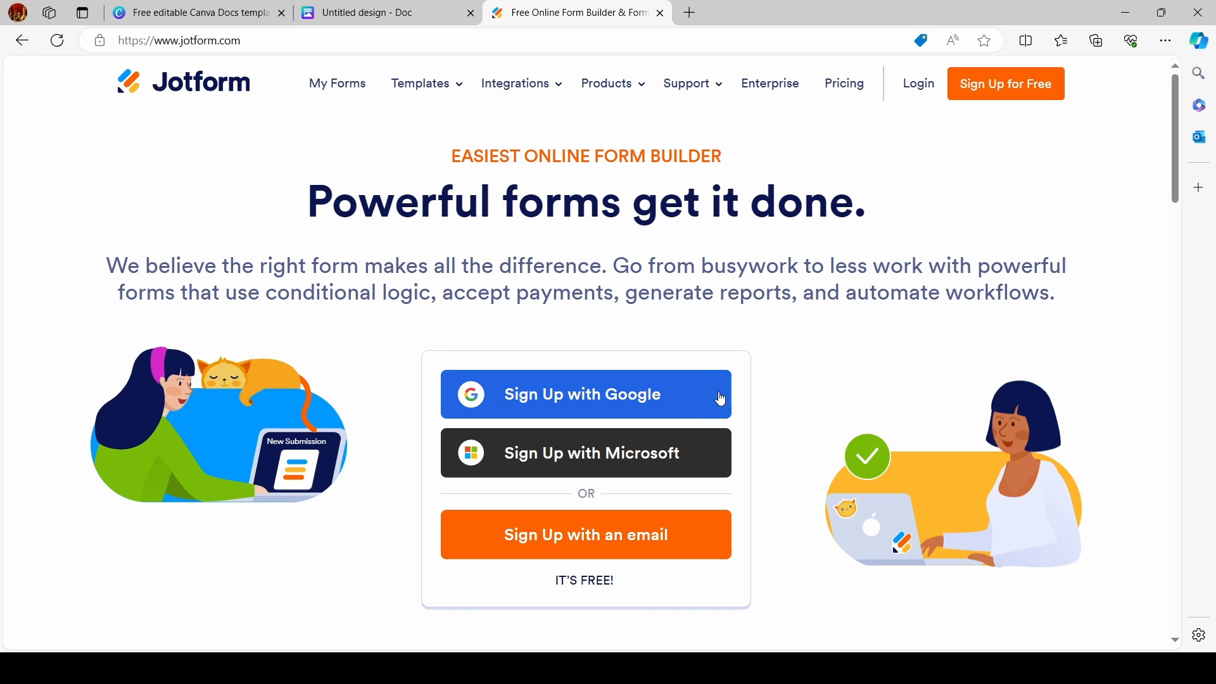
pyautogui.moveTo(809, 313)
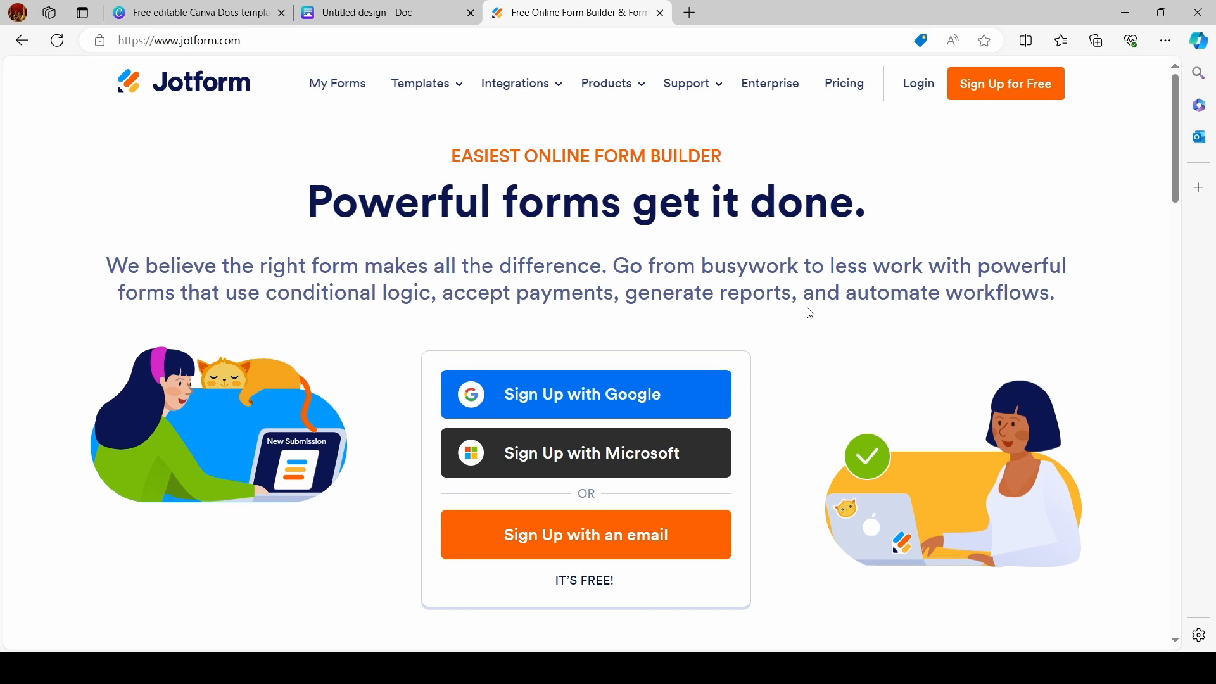
pyautogui.moveTo(639, 314)
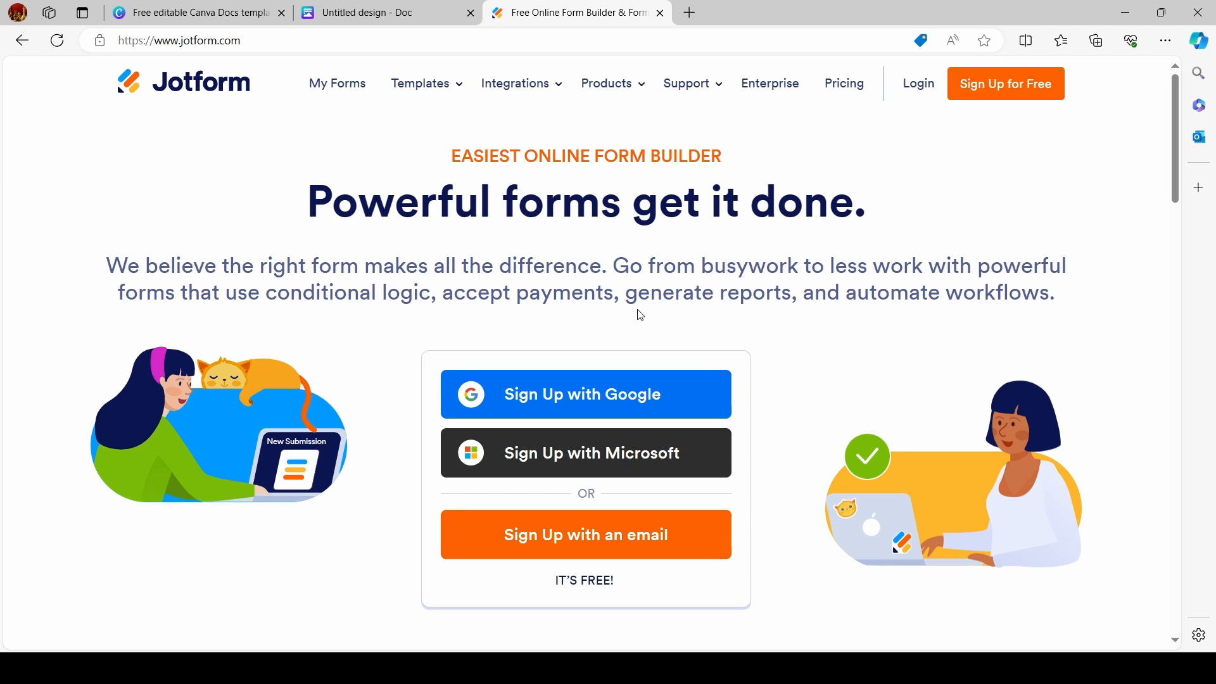
pyautogui.moveTo(638, 323)
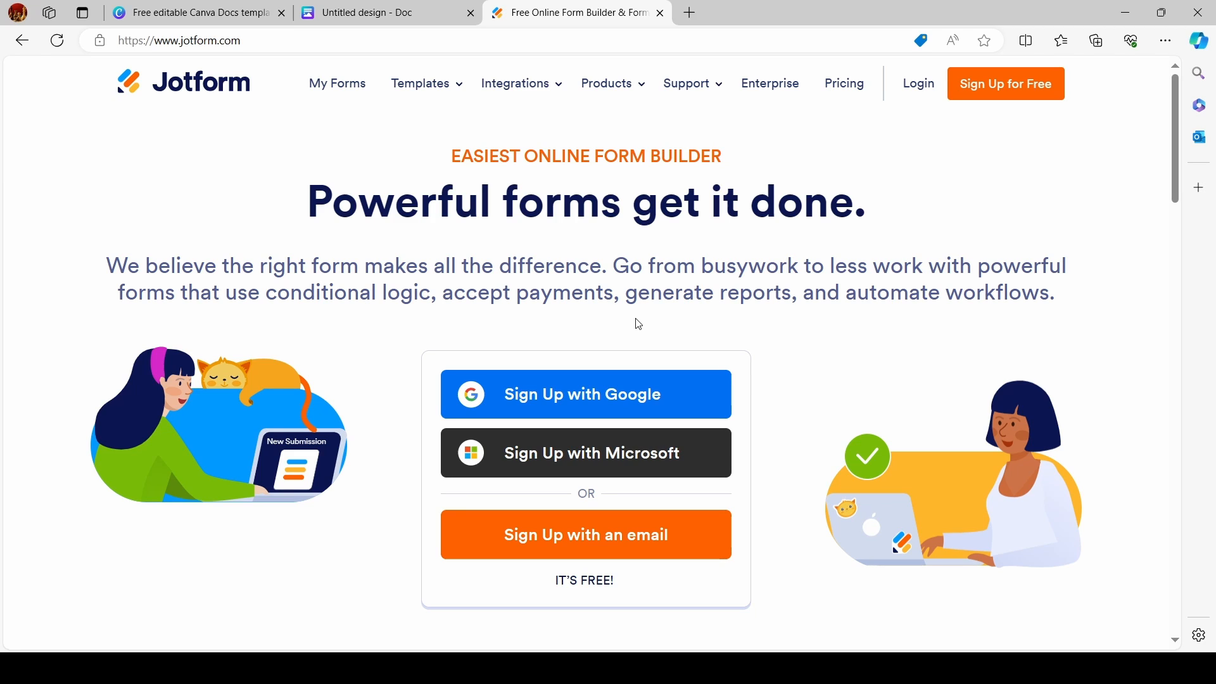
pyautogui.moveTo(639, 318)
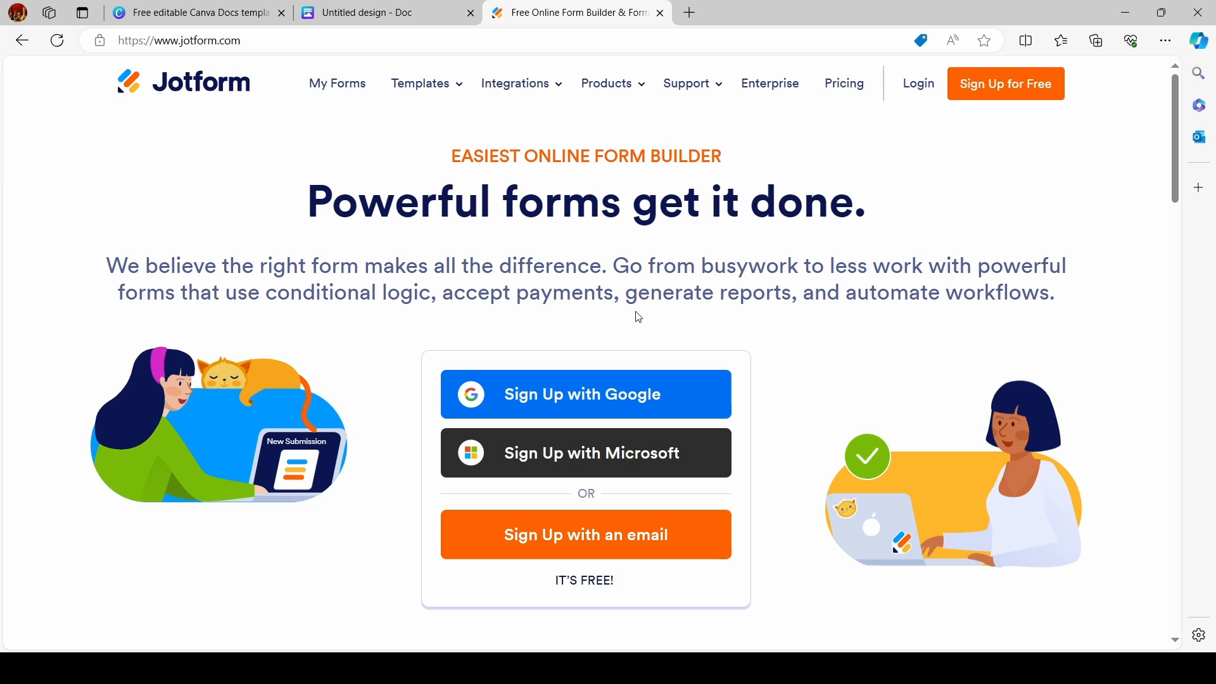
pyautogui.moveTo(558, 303)
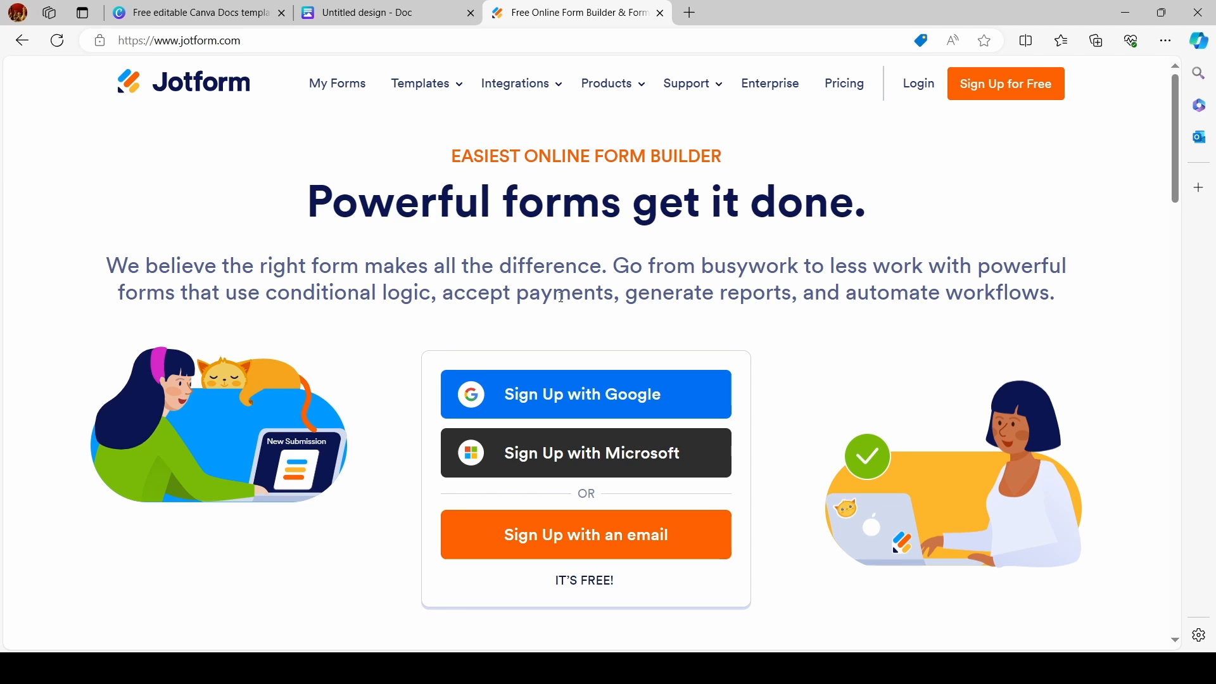
pyautogui.moveTo(897, 332)
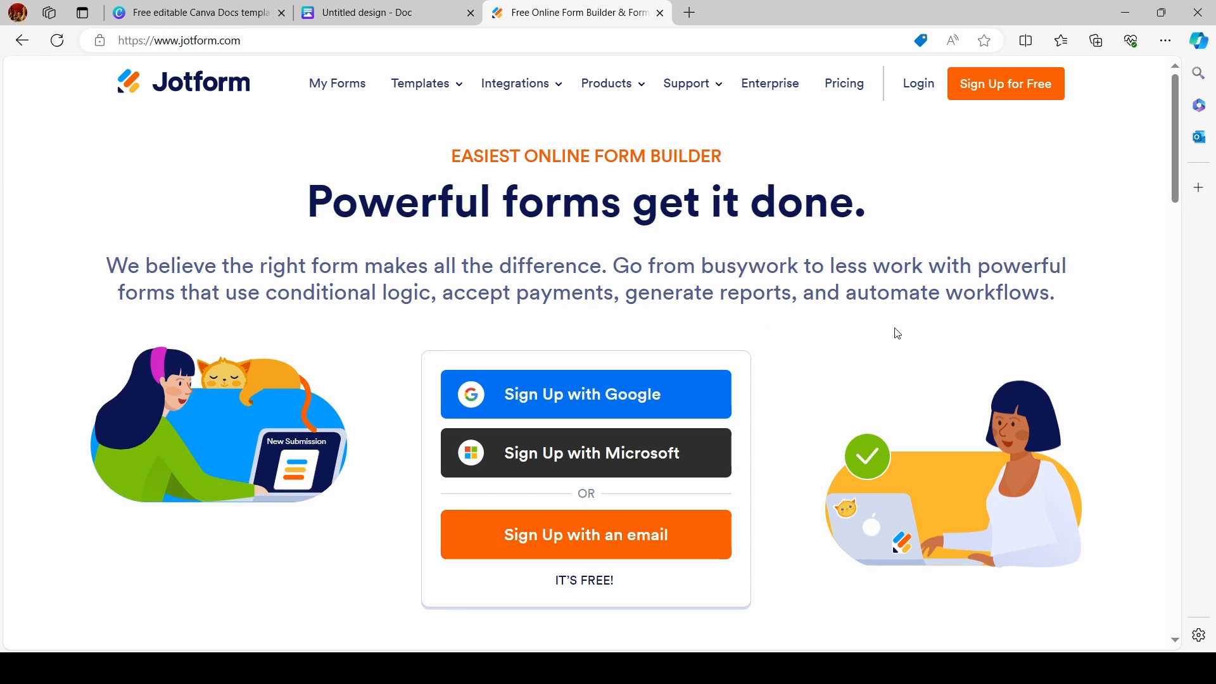
pyautogui.moveTo(494, 344)
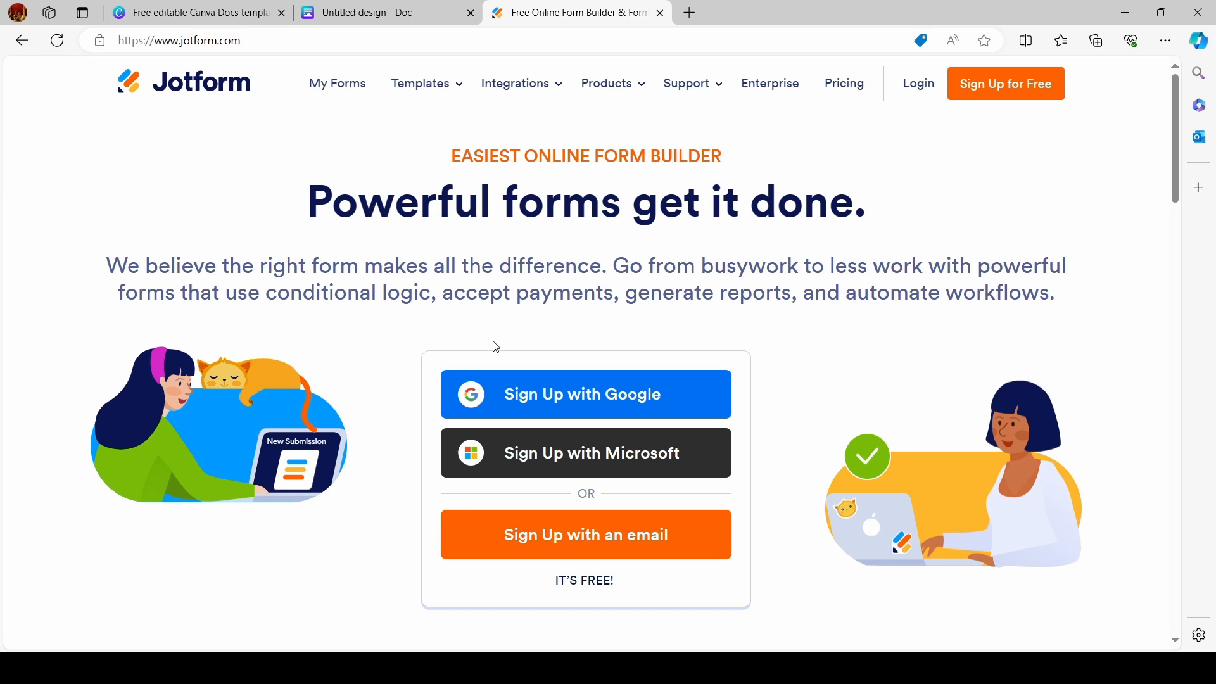
pyautogui.moveTo(579, 406)
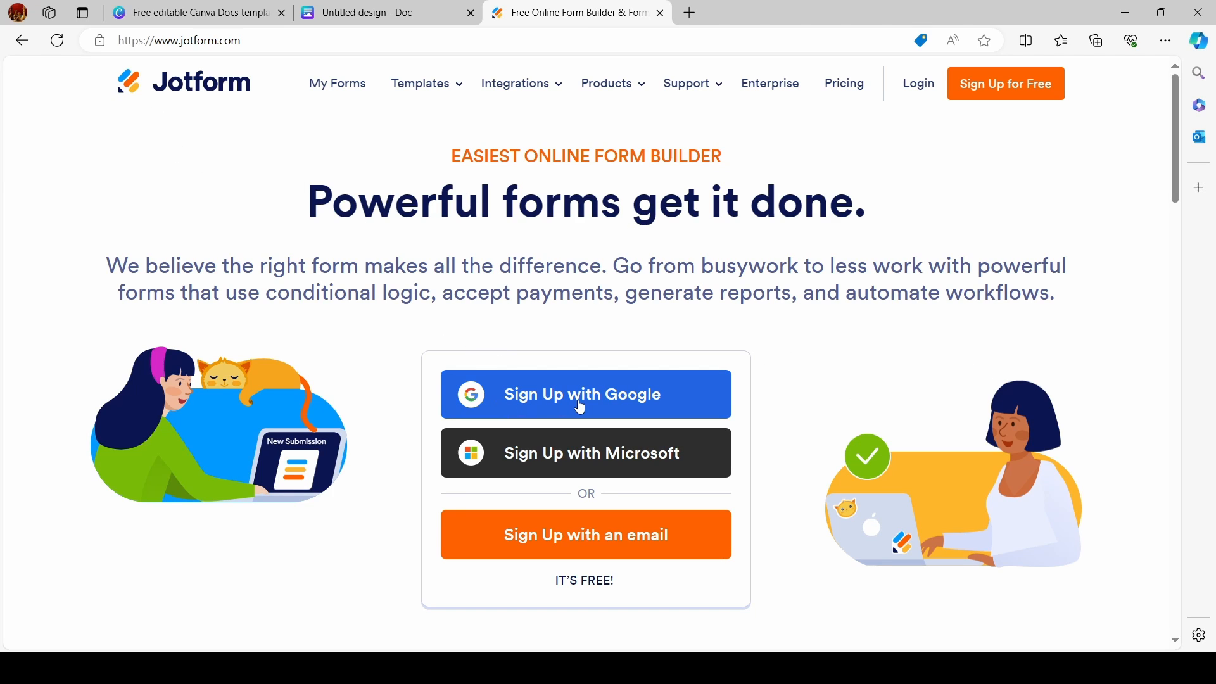
pyautogui.moveTo(947, 377)
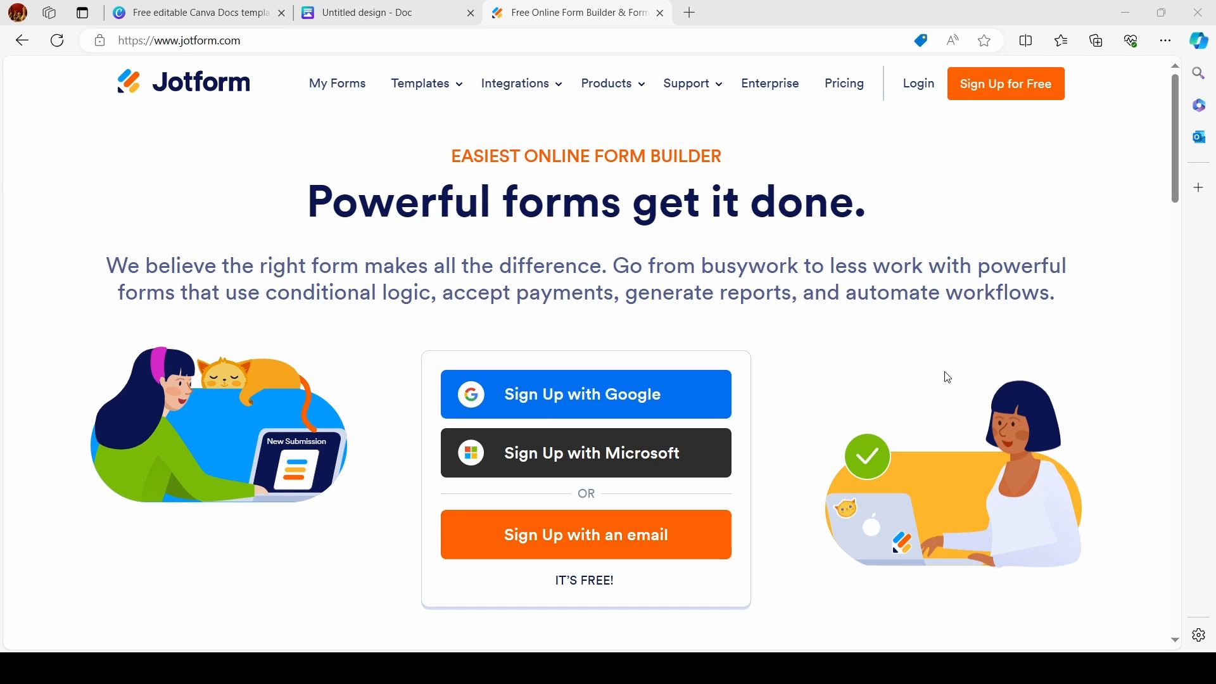
pyautogui.moveTo(549, 527)
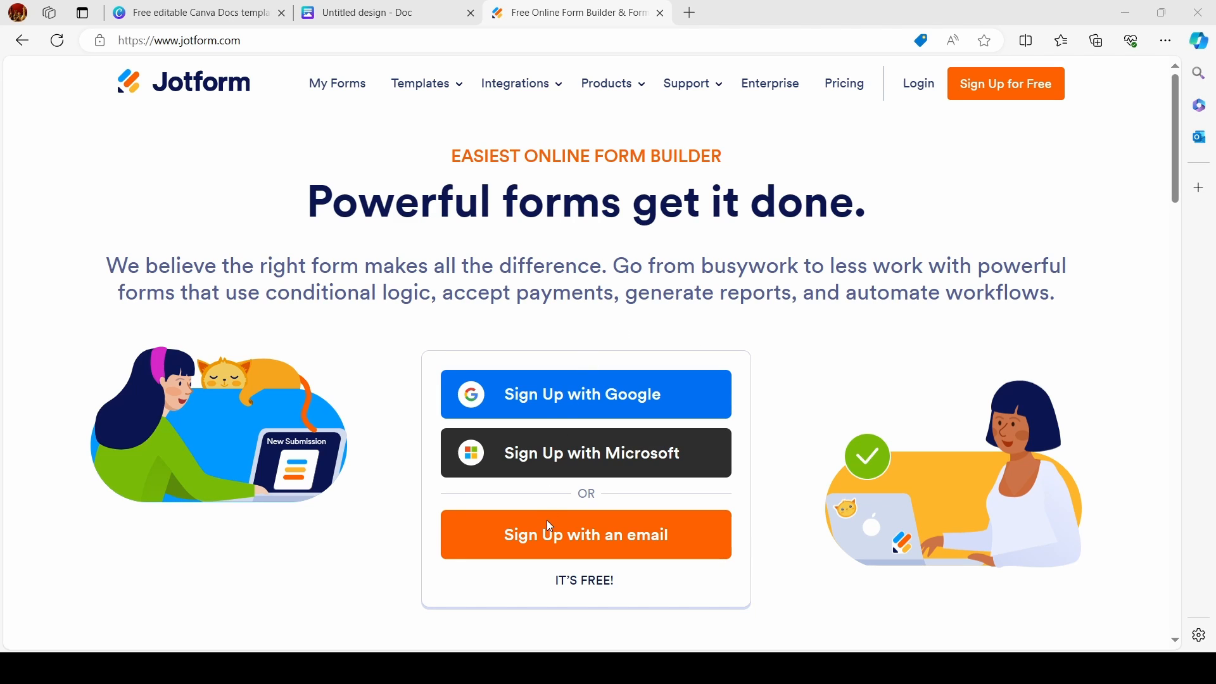
pyautogui.moveTo(740, 491)
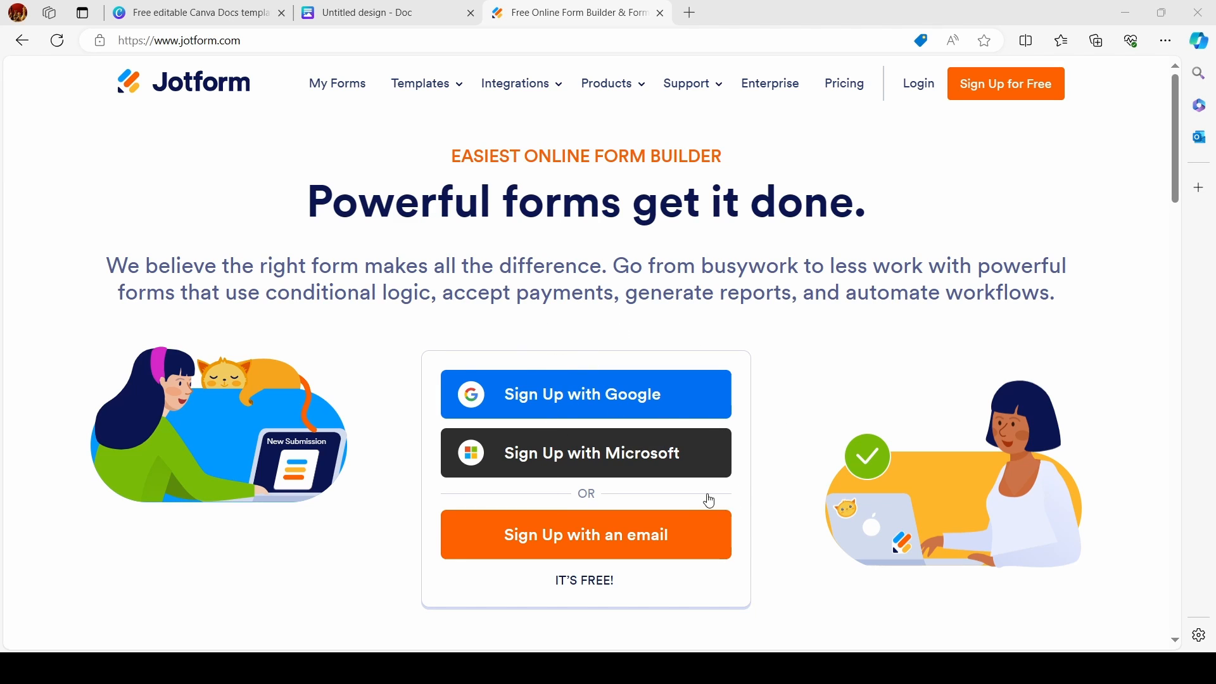
pyautogui.moveTo(823, 489)
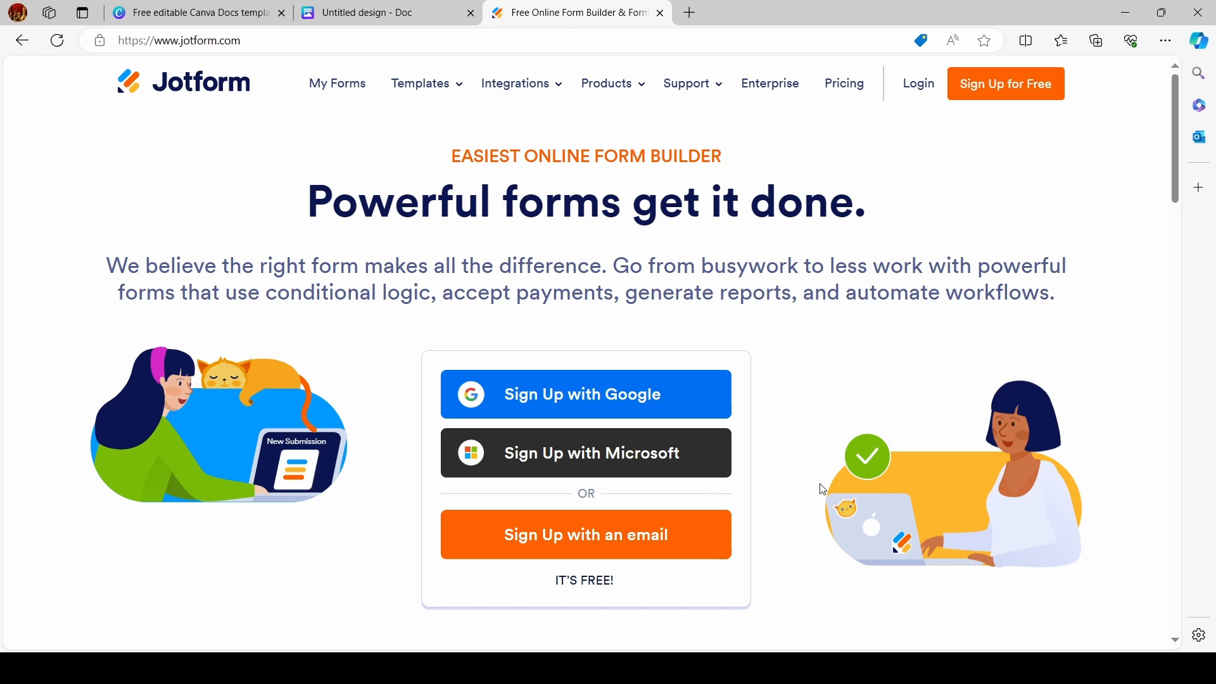
pyautogui.click(585, 394)
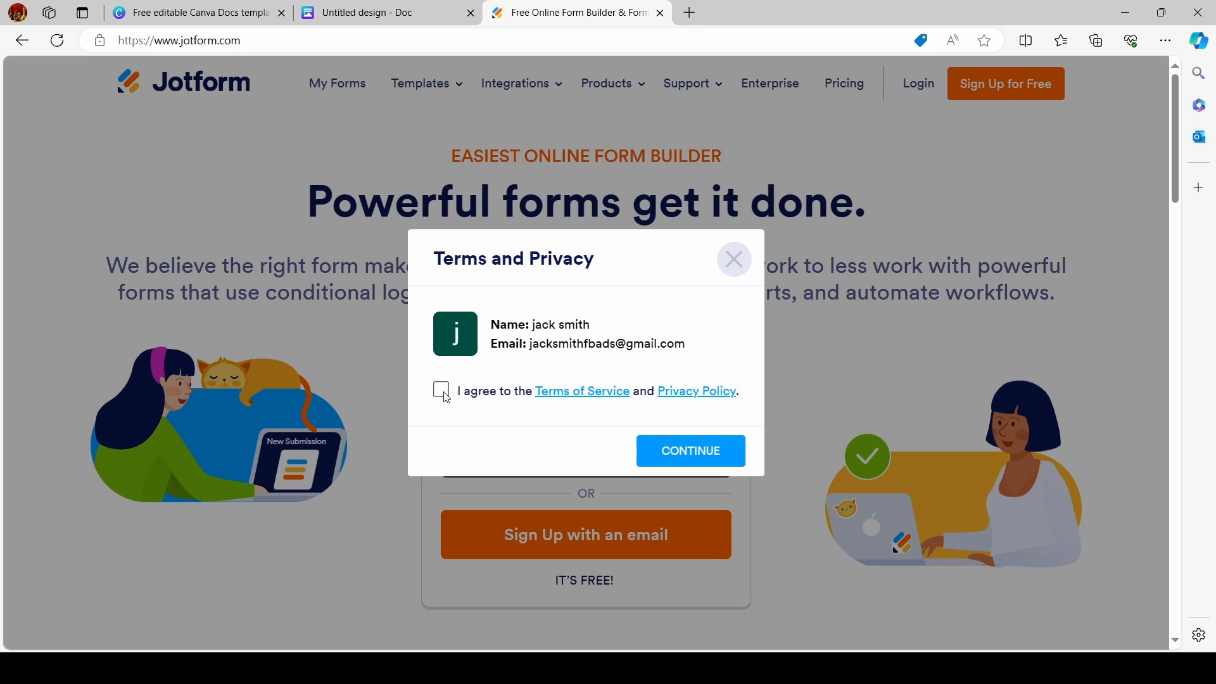
# - Agree to the Terms of Service and stop the first-form prompt from showing again
pyautogui.click(733, 259)
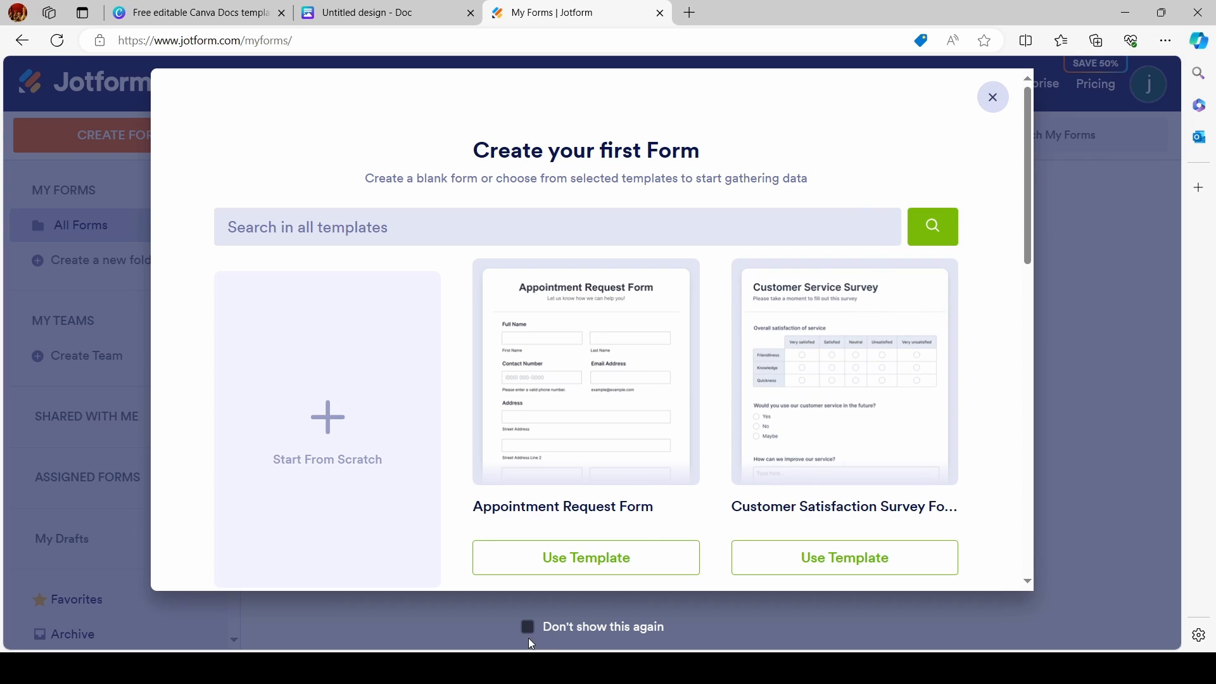
pyautogui.click(527, 626)
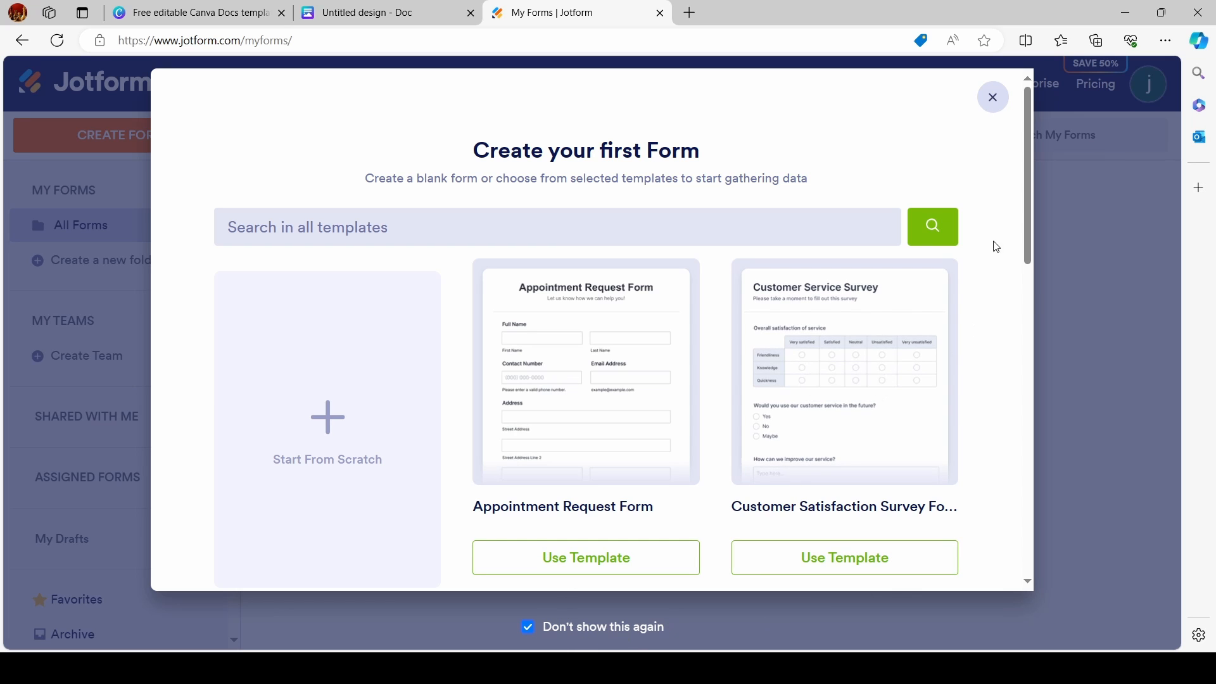
pyautogui.scroll(-3)
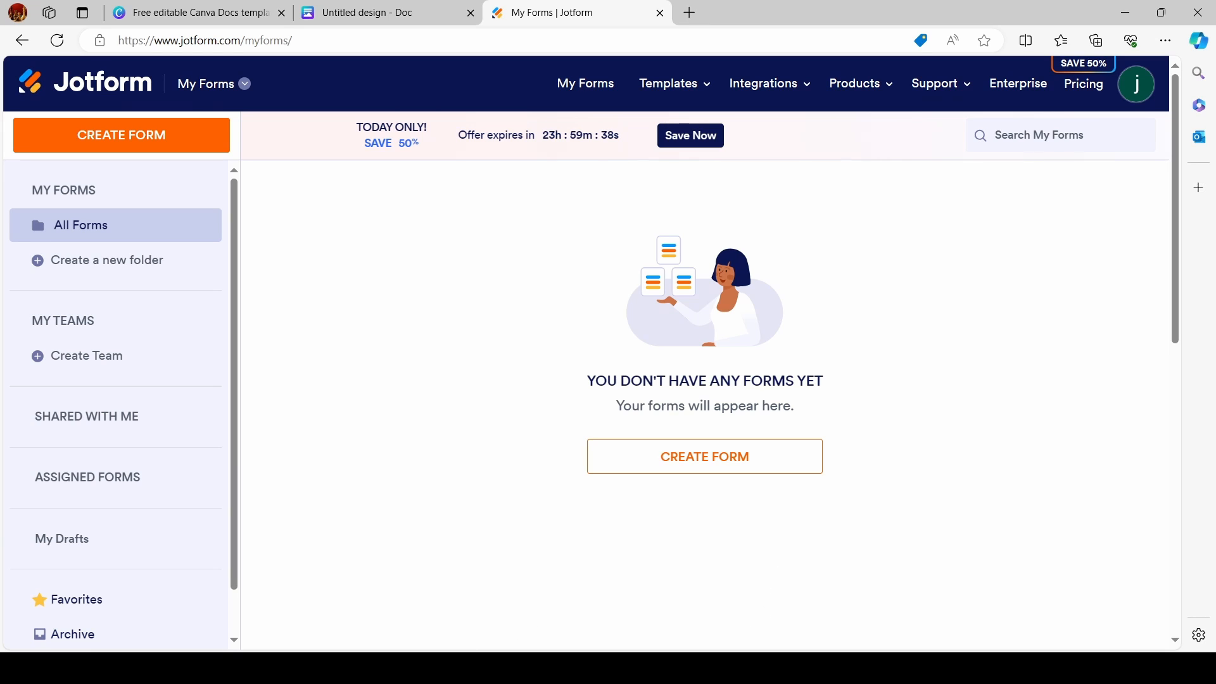
pyautogui.moveTo(111, 438)
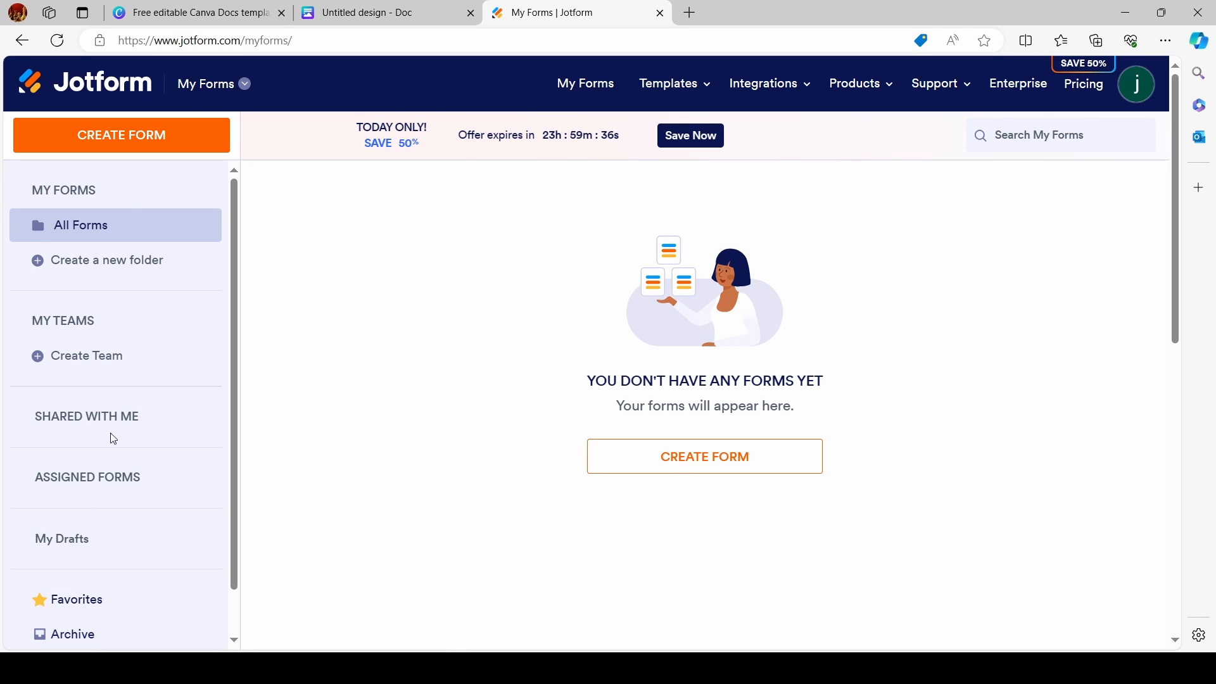
pyautogui.moveTo(91, 201)
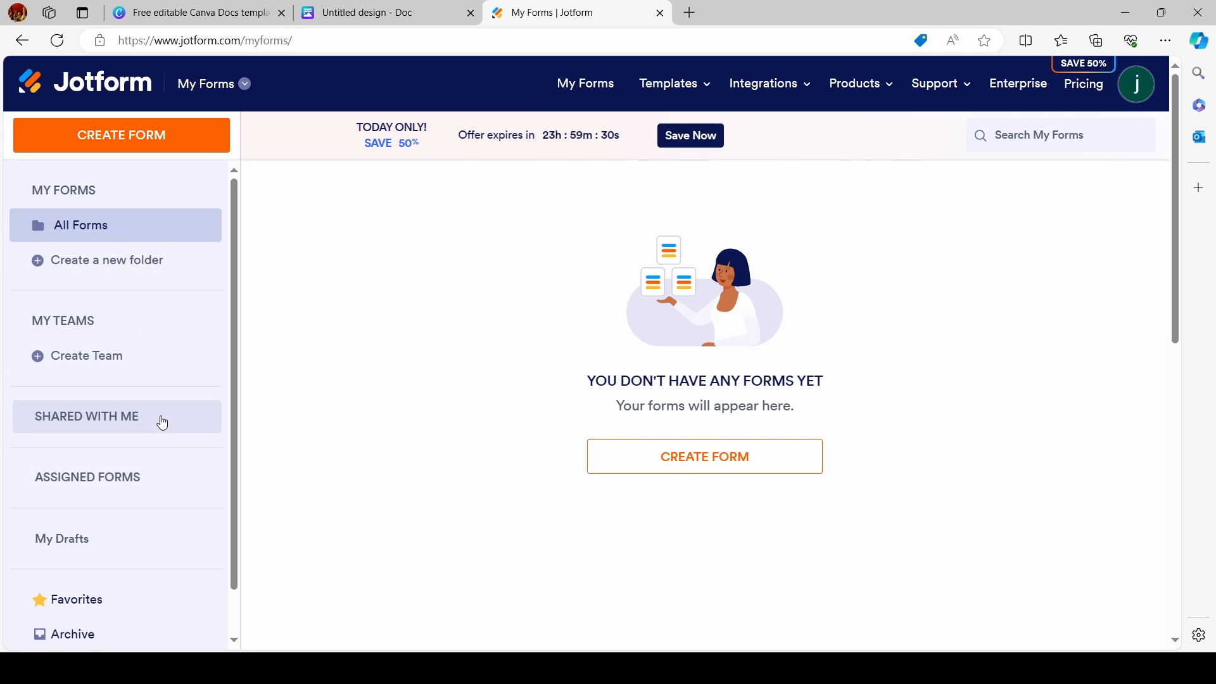
pyautogui.moveTo(223, 507)
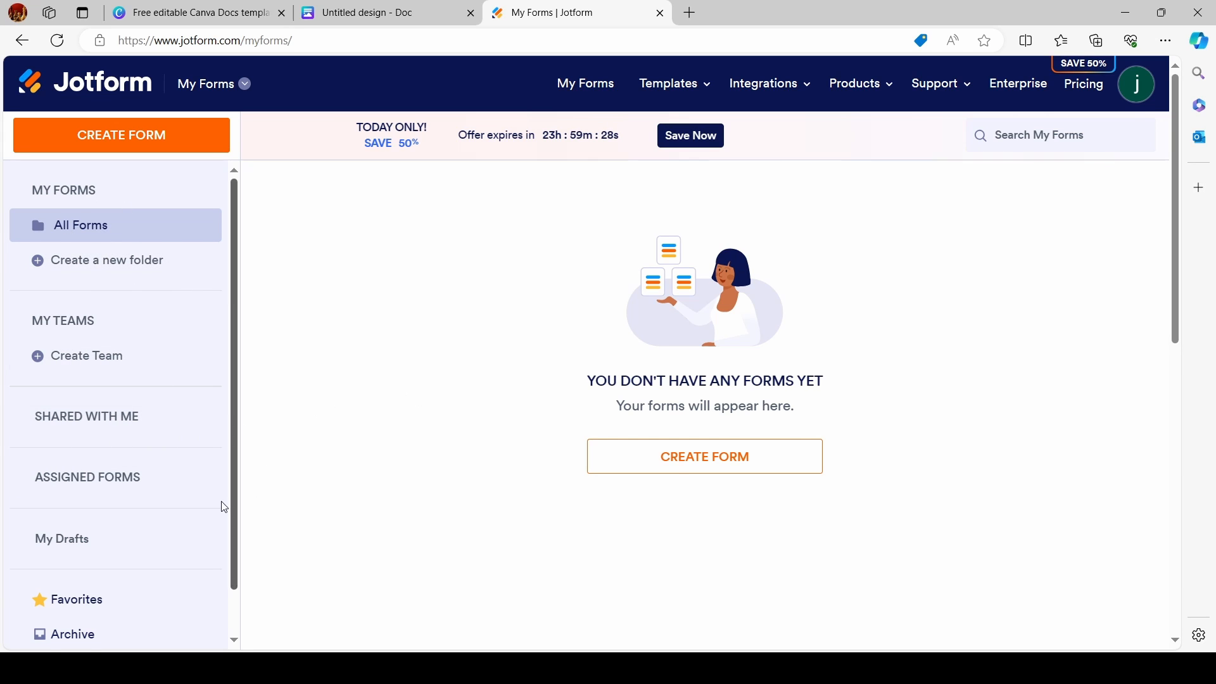
# - Open the Templates dropdown in Jotform's top navigation
pyautogui.scroll(-3)
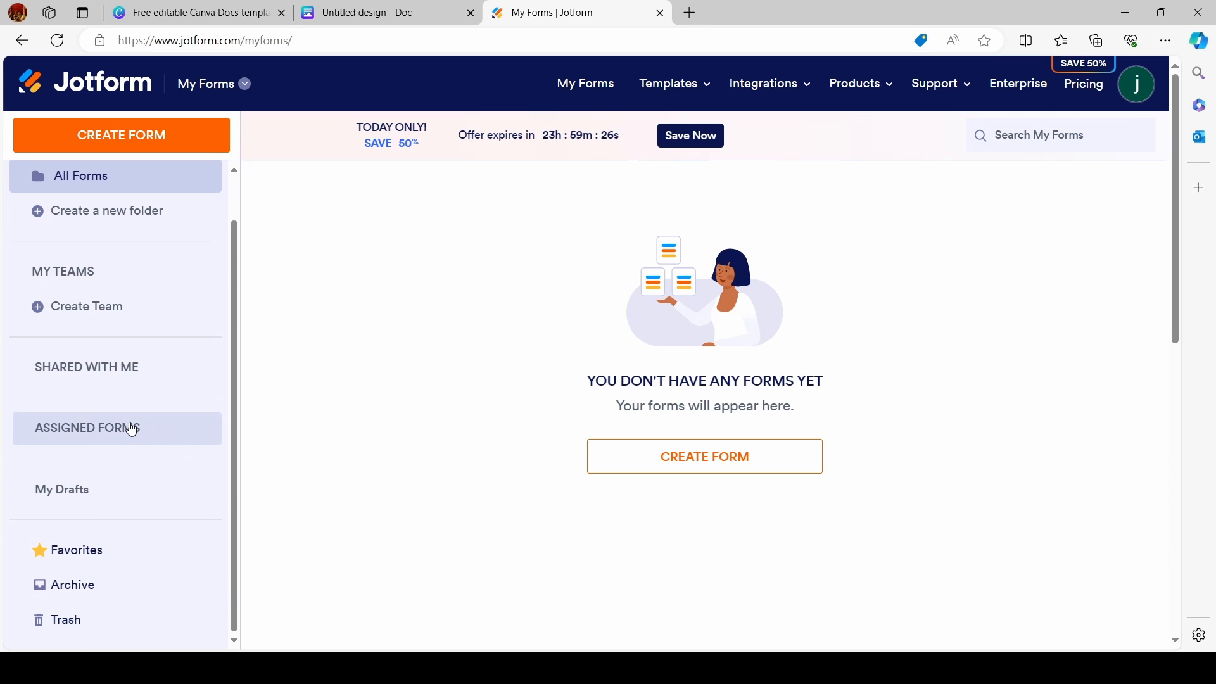
pyautogui.click(669, 84)
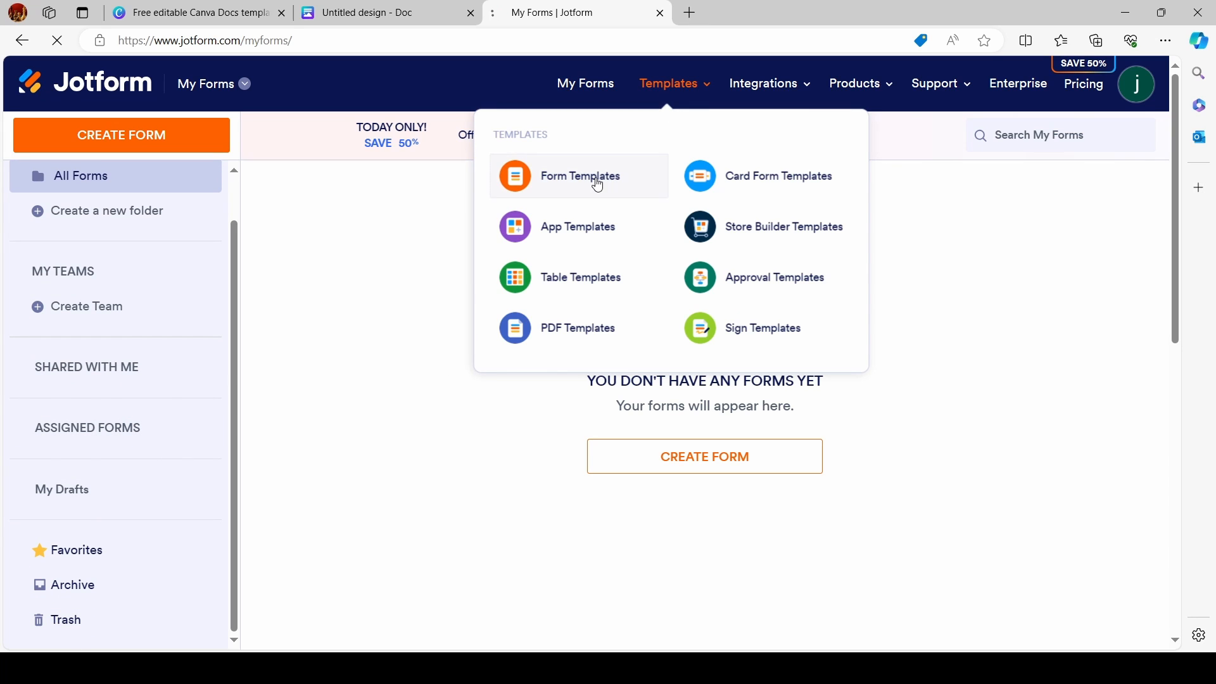
pyautogui.click(580, 176)
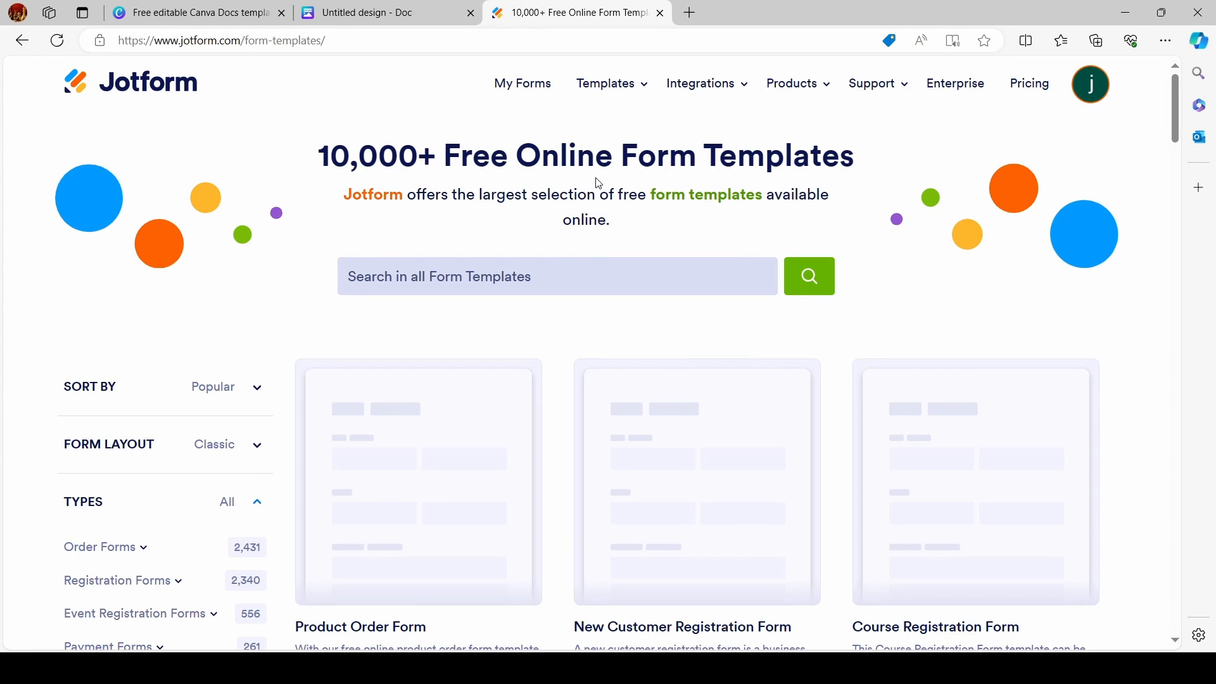
pyautogui.scroll(-3)
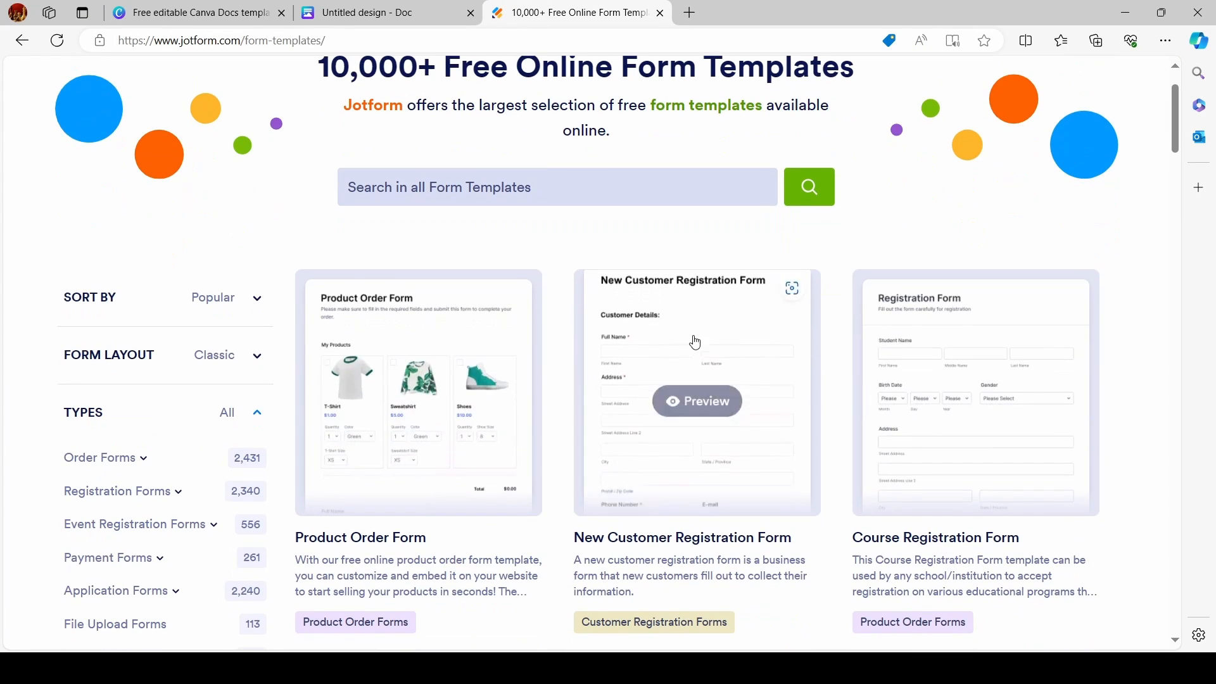
pyautogui.moveTo(1110, 194)
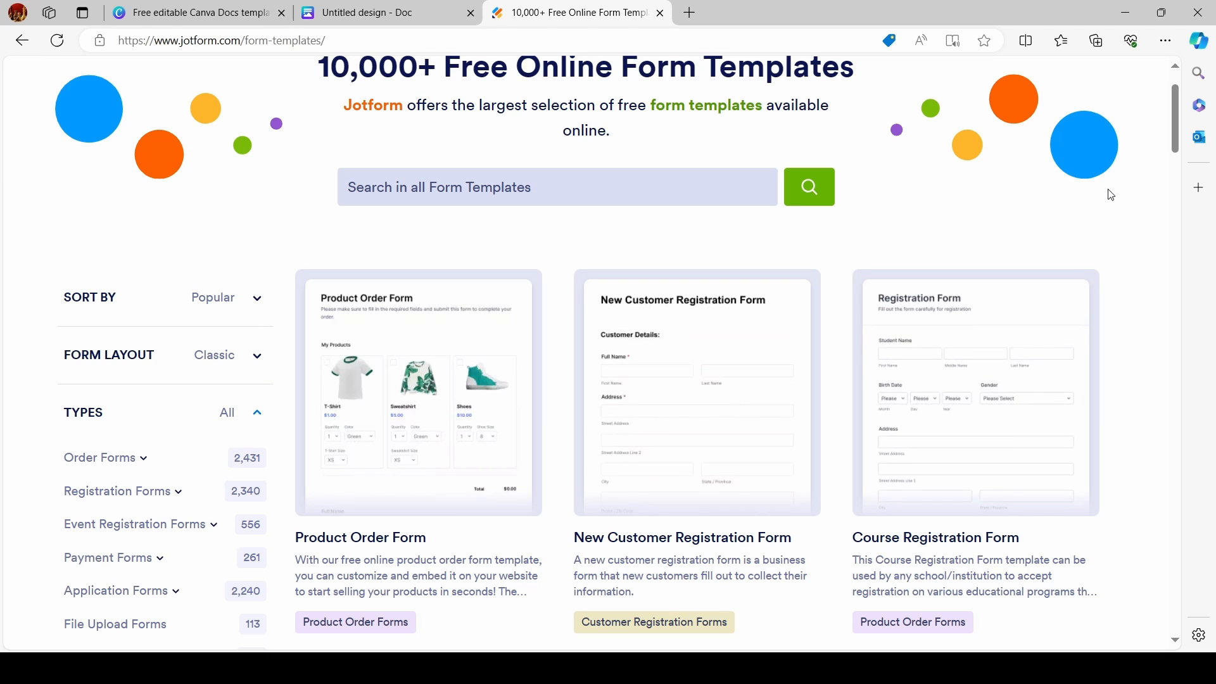
pyautogui.moveTo(1155, 337)
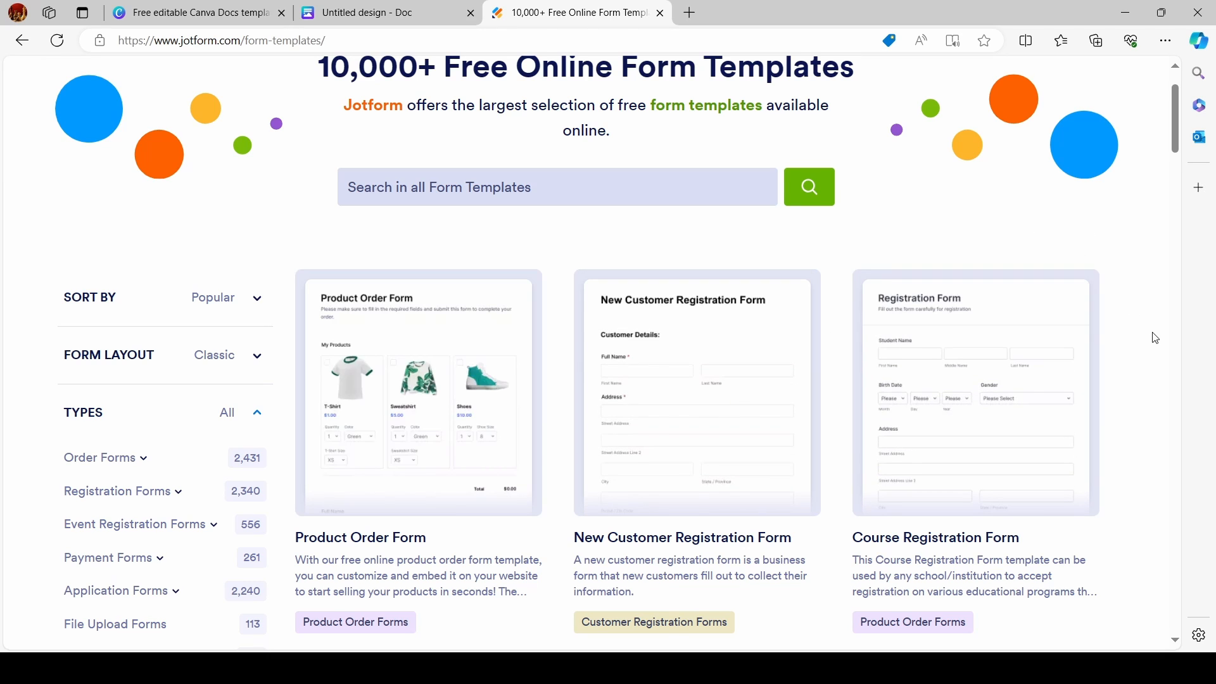
pyautogui.scroll(-3)
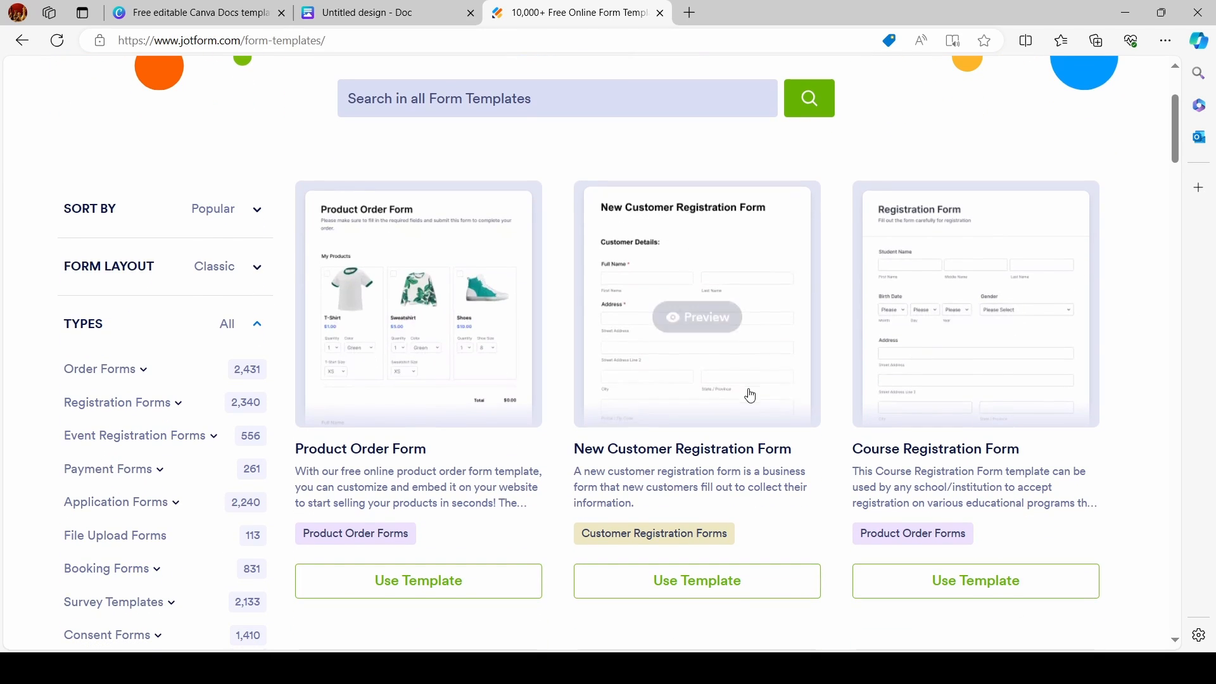
pyautogui.moveTo(714, 161)
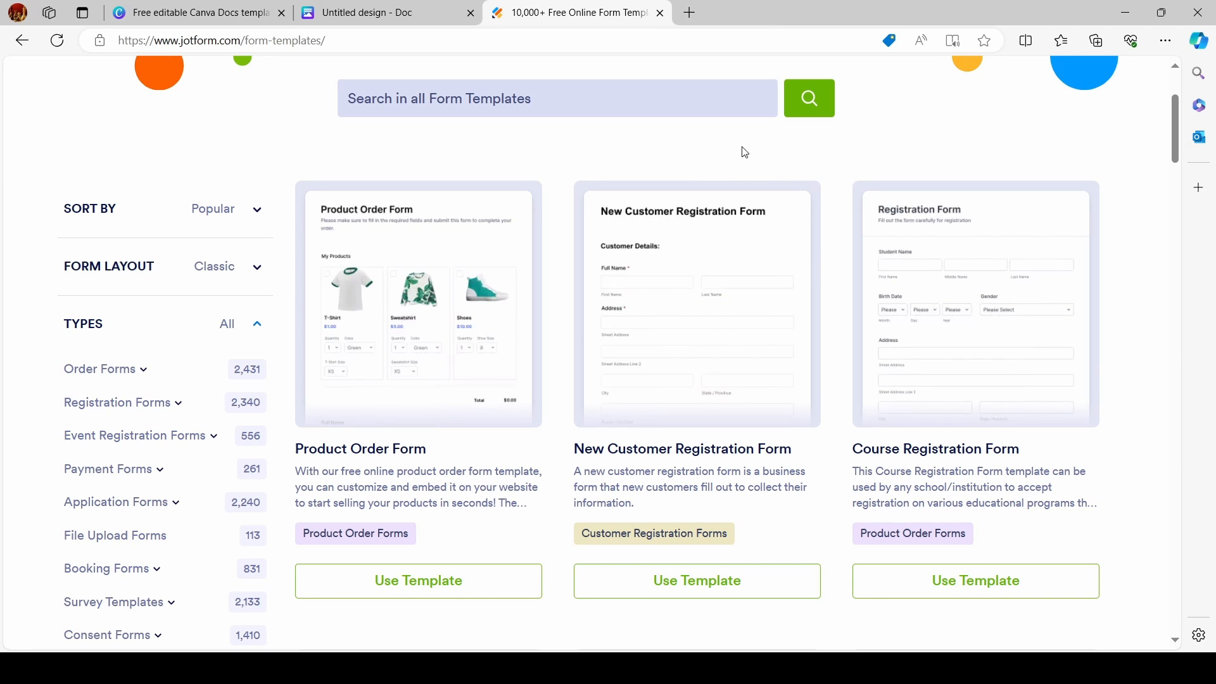
pyautogui.moveTo(1165, 332)
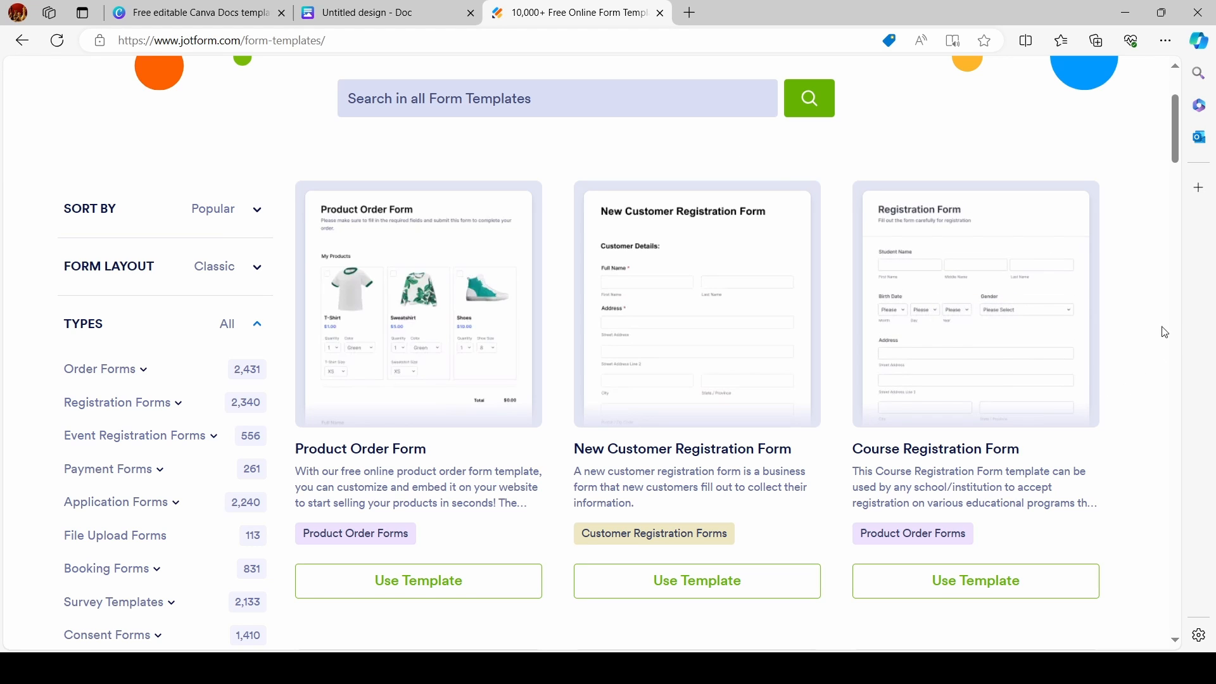
pyautogui.scroll(-3)
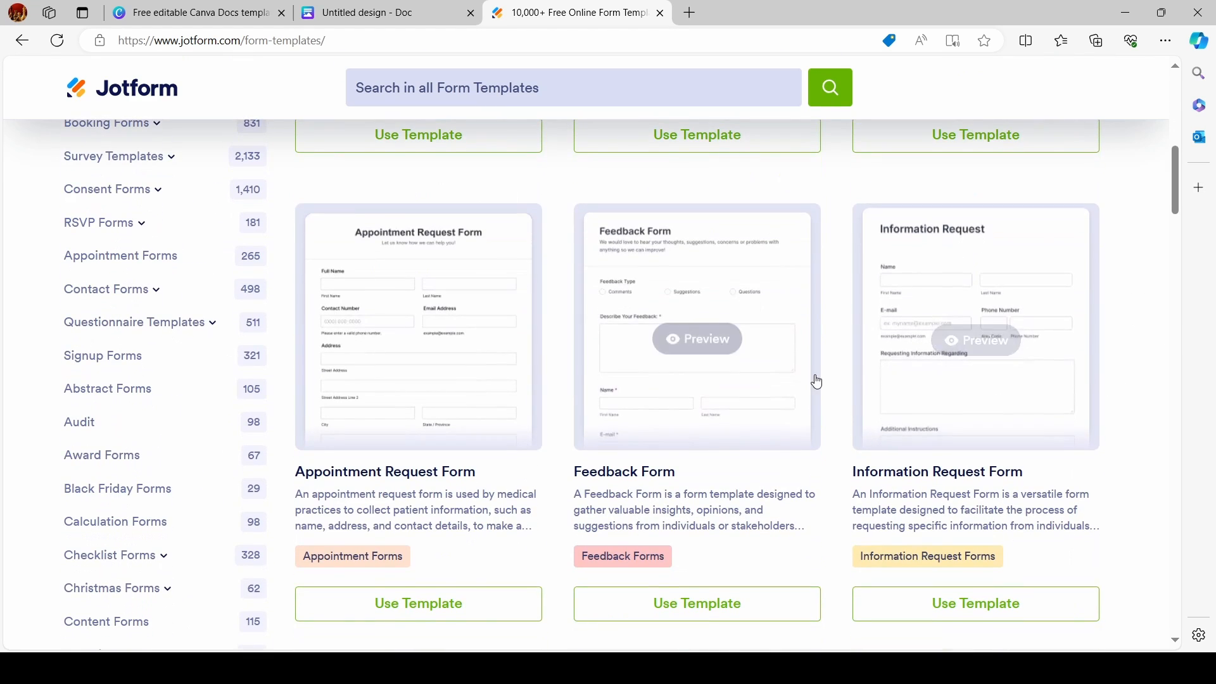
pyautogui.moveTo(1155, 353)
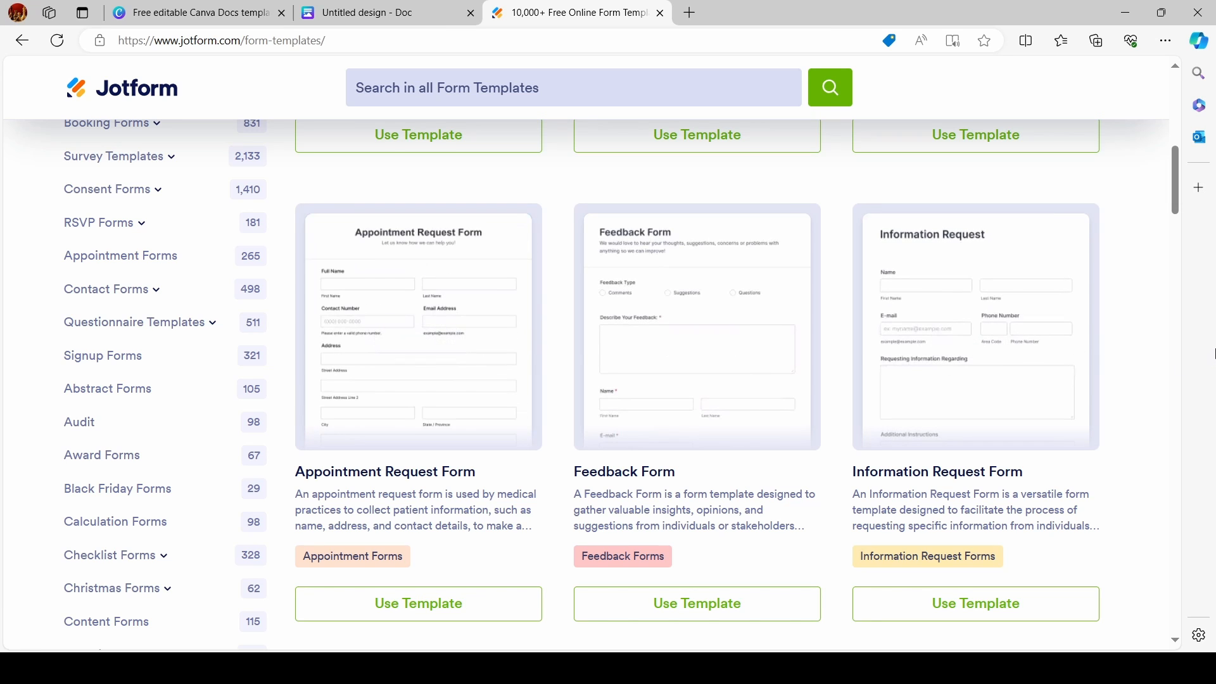
pyautogui.scroll(3)
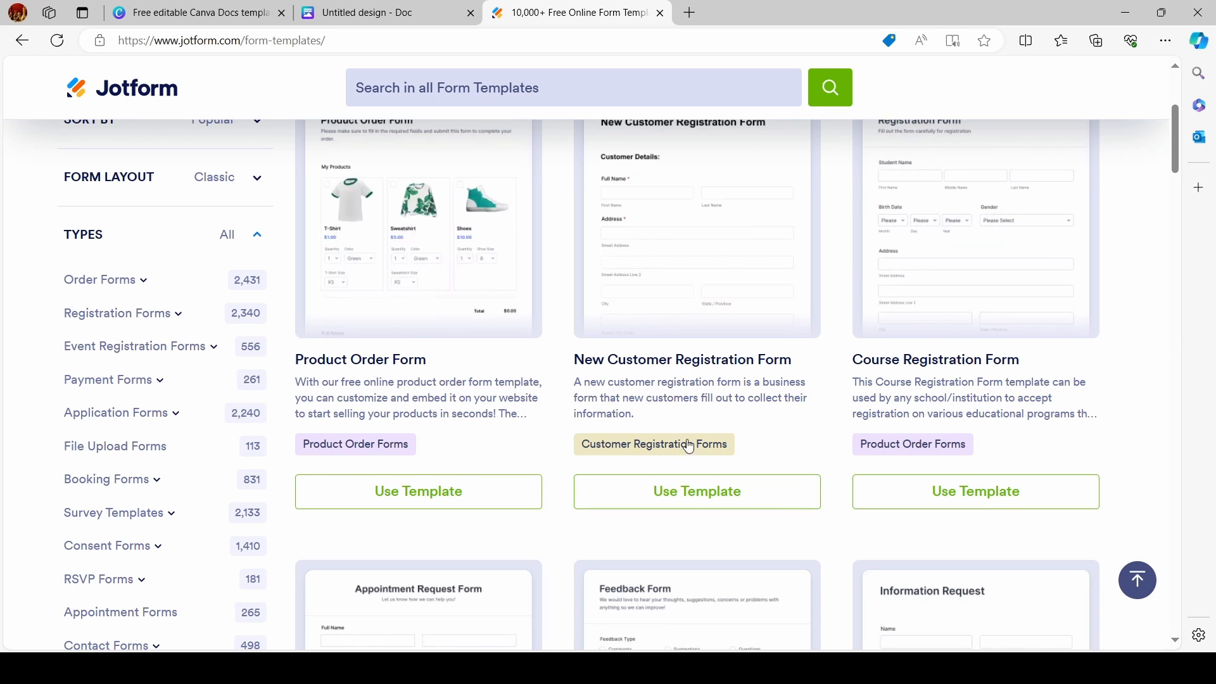
pyautogui.scroll(-3)
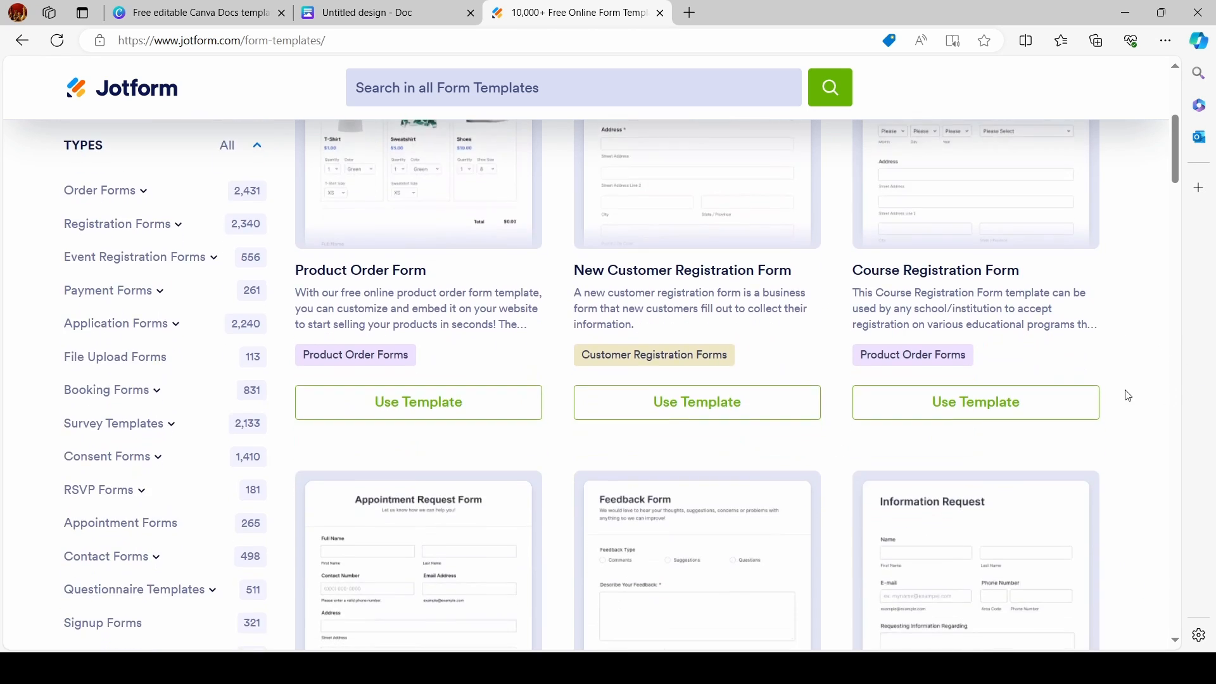
pyautogui.scroll(-3)
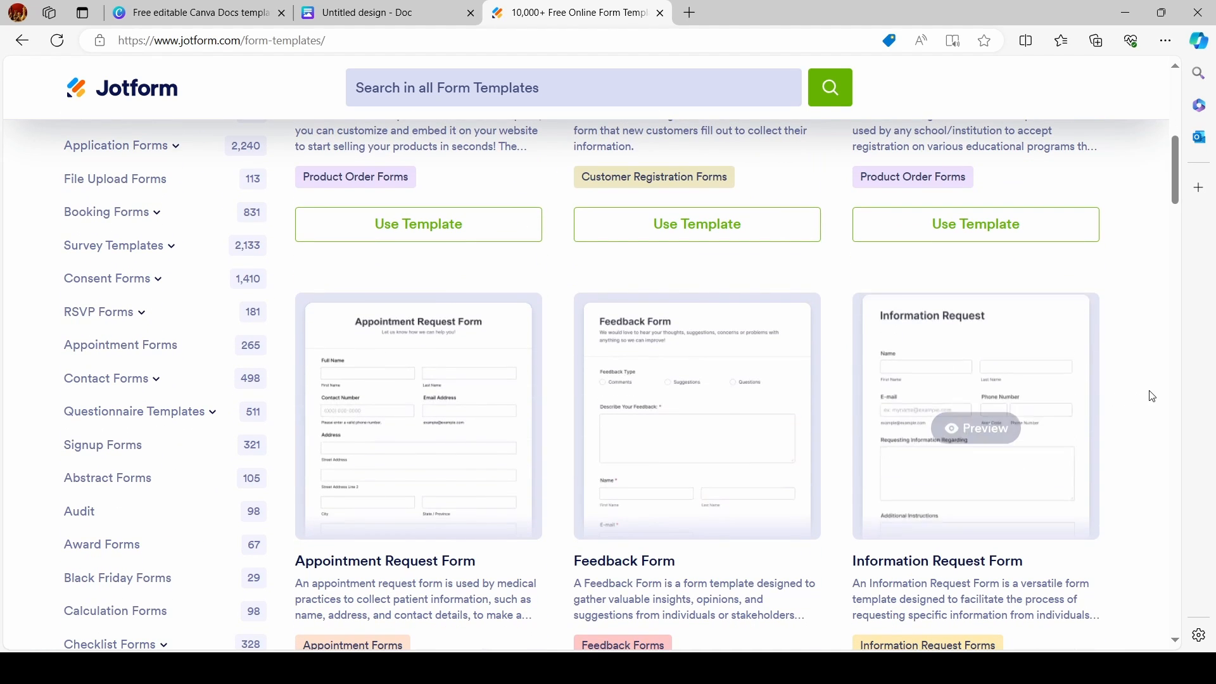
pyautogui.scroll(-3)
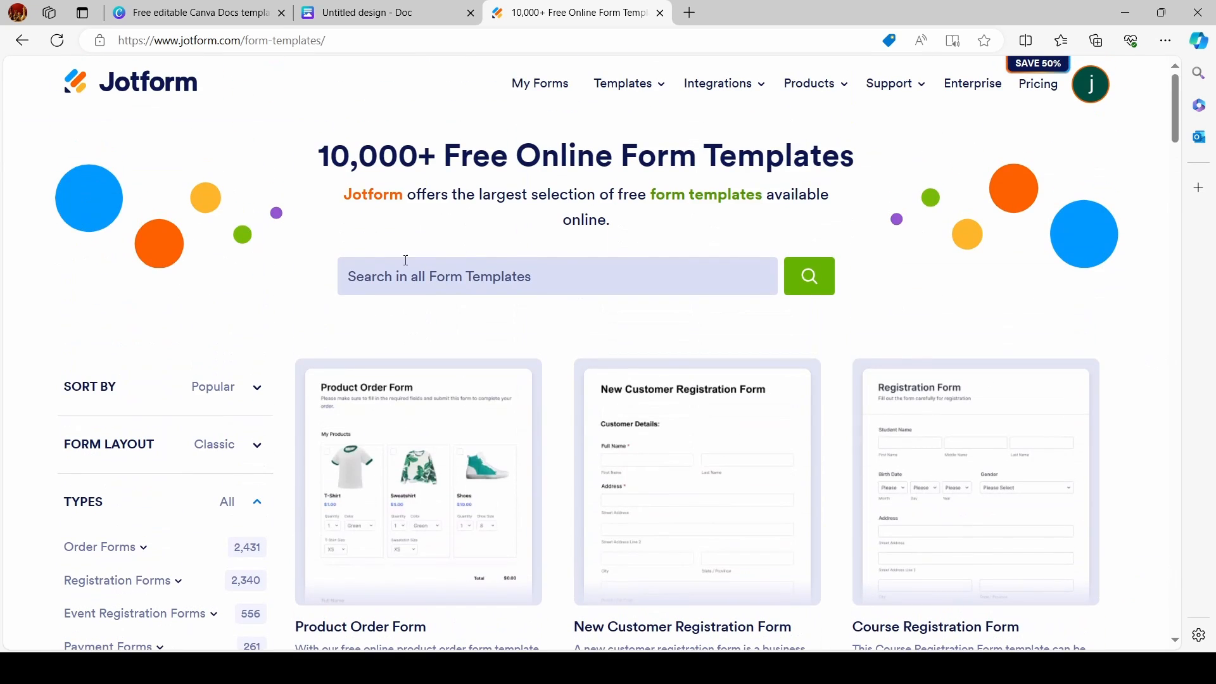
# - Search all form templates for 'contact' and head to the Contact Forms category
pyautogui.click(558, 276)
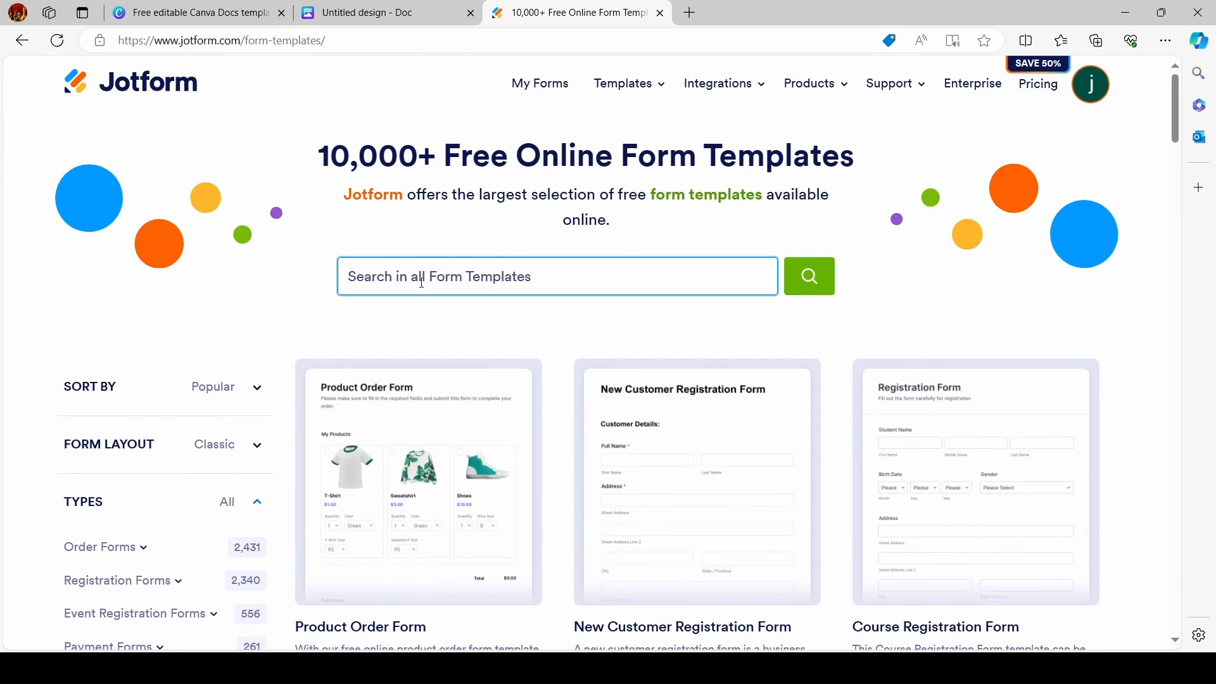
pyautogui.write('c')
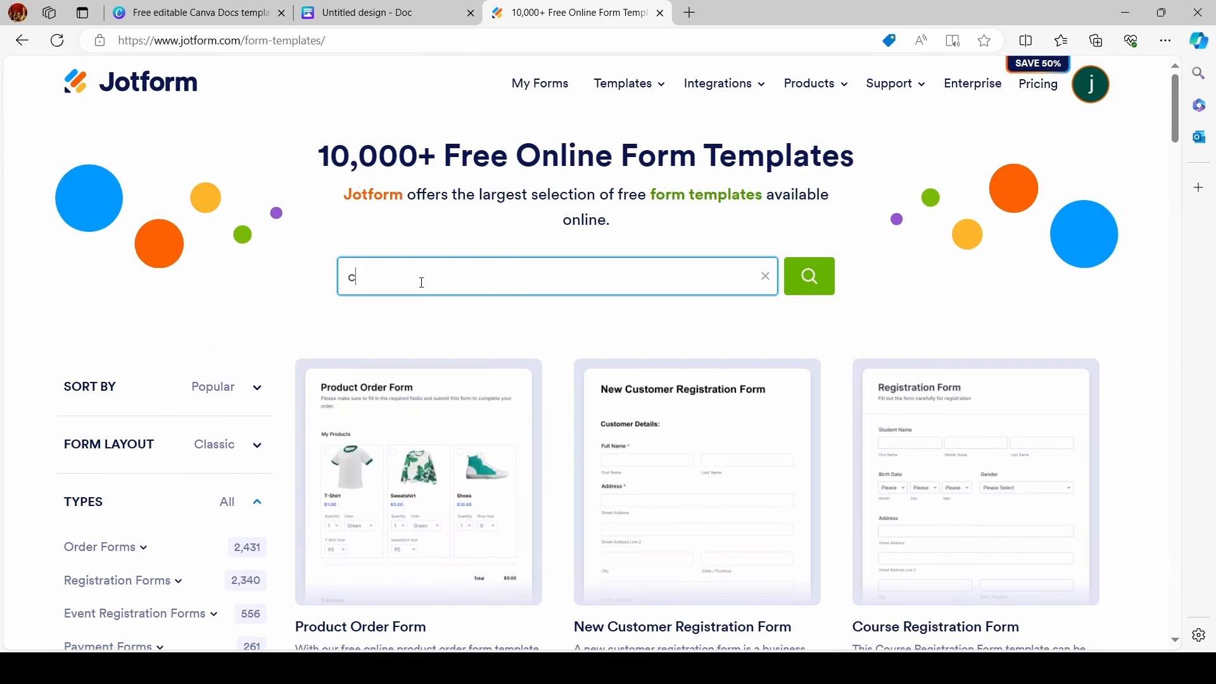
pyautogui.write('ontact')
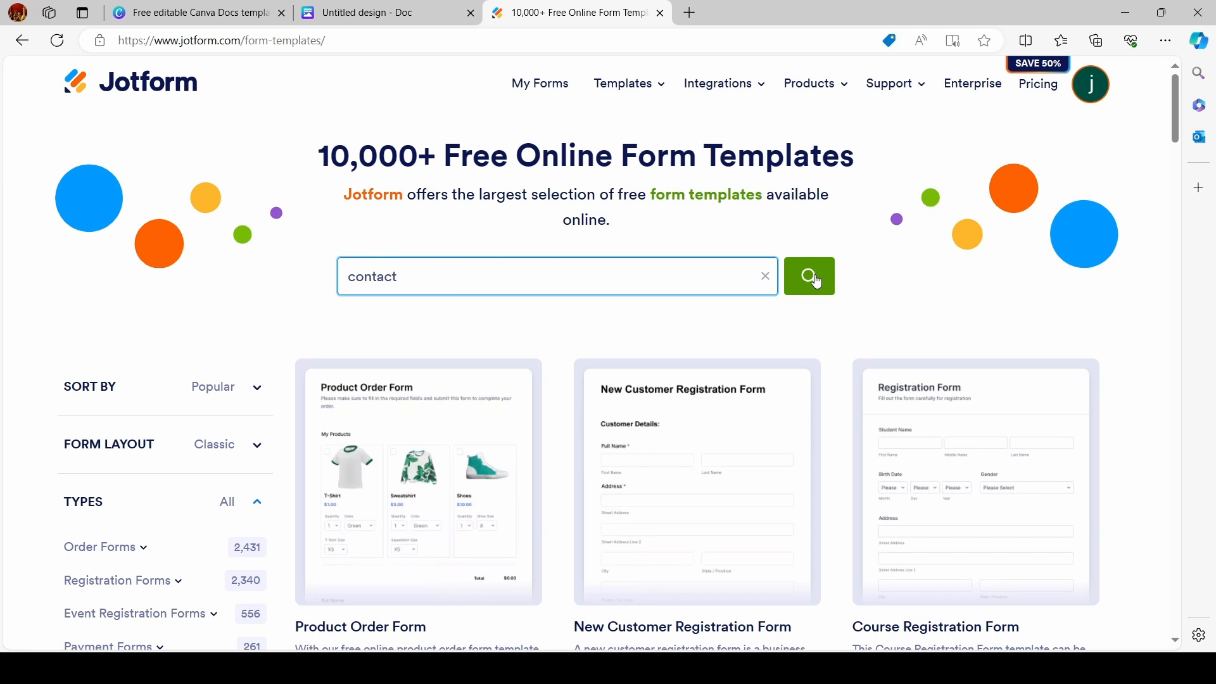
pyautogui.click(808, 277)
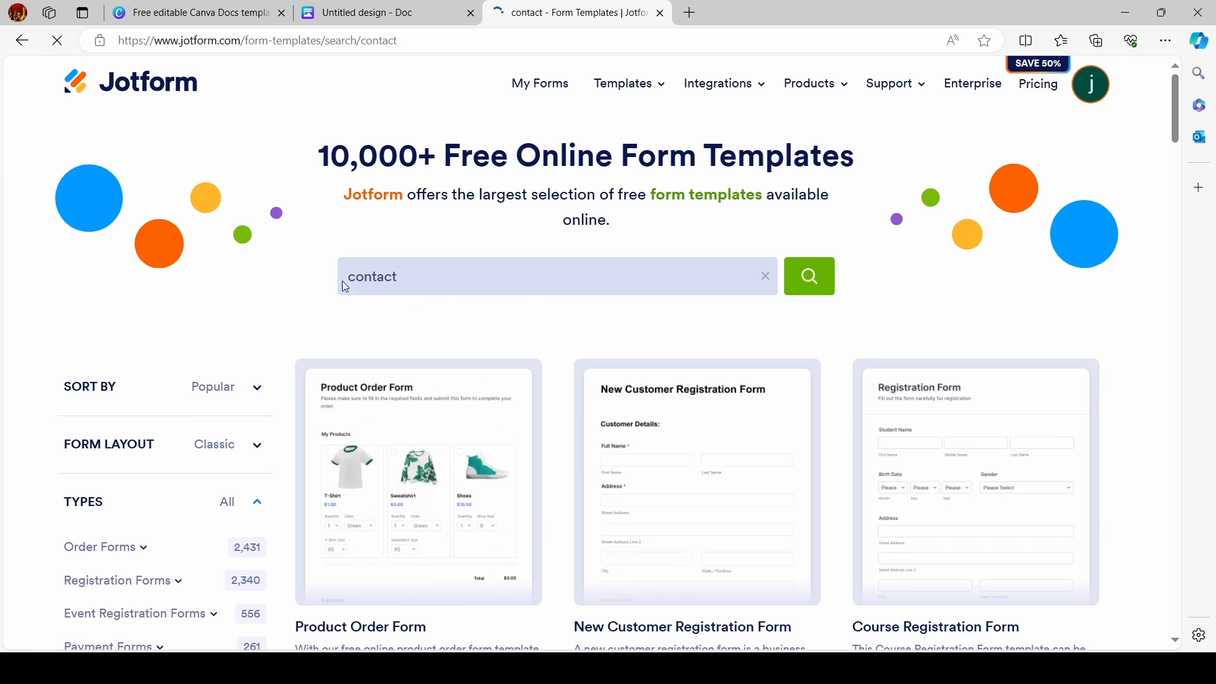
pyautogui.click(808, 276)
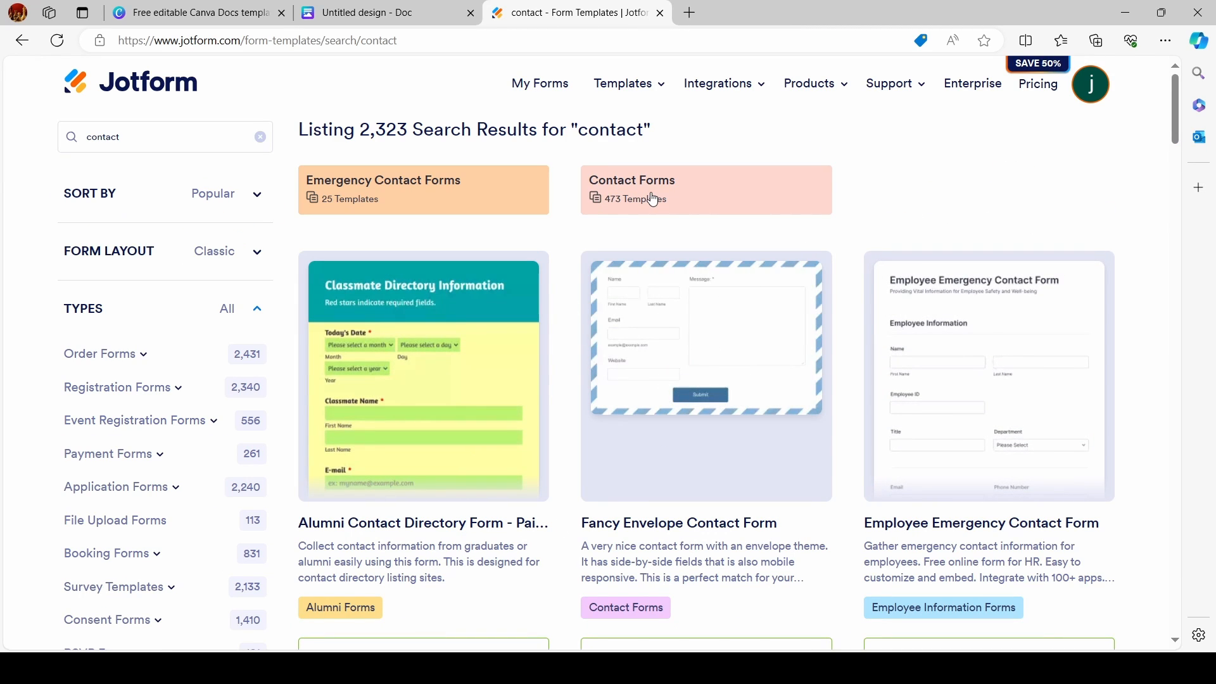
pyautogui.moveTo(702, 189)
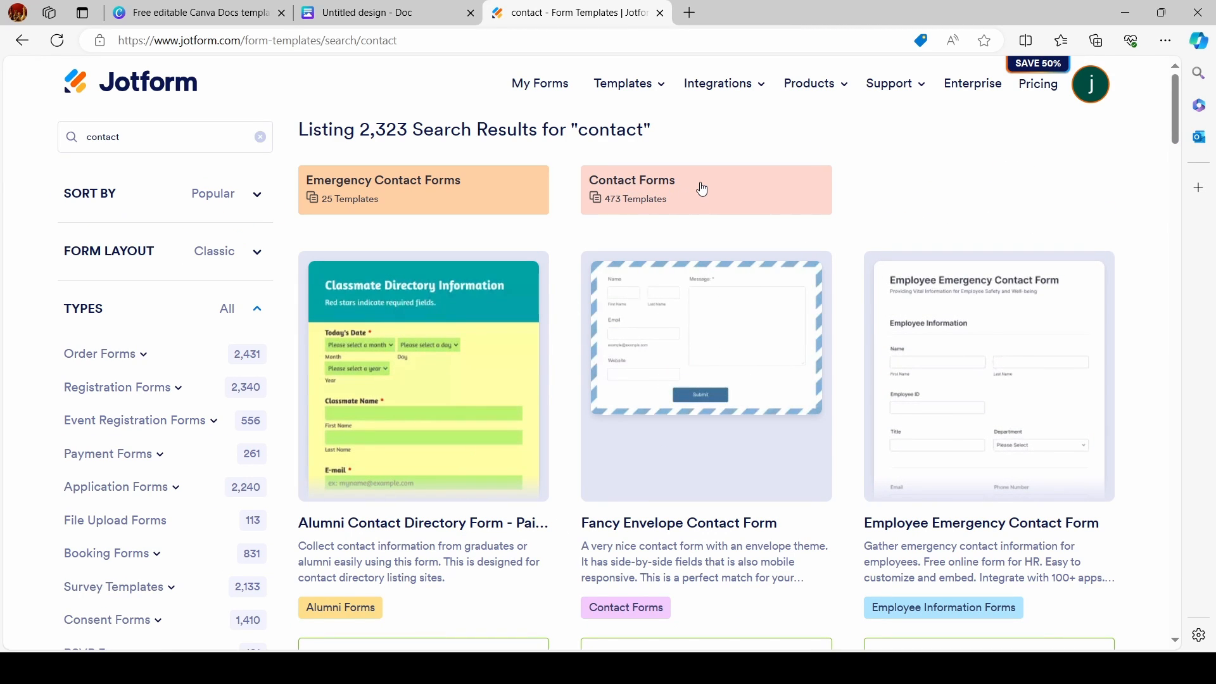
pyautogui.moveTo(631, 197)
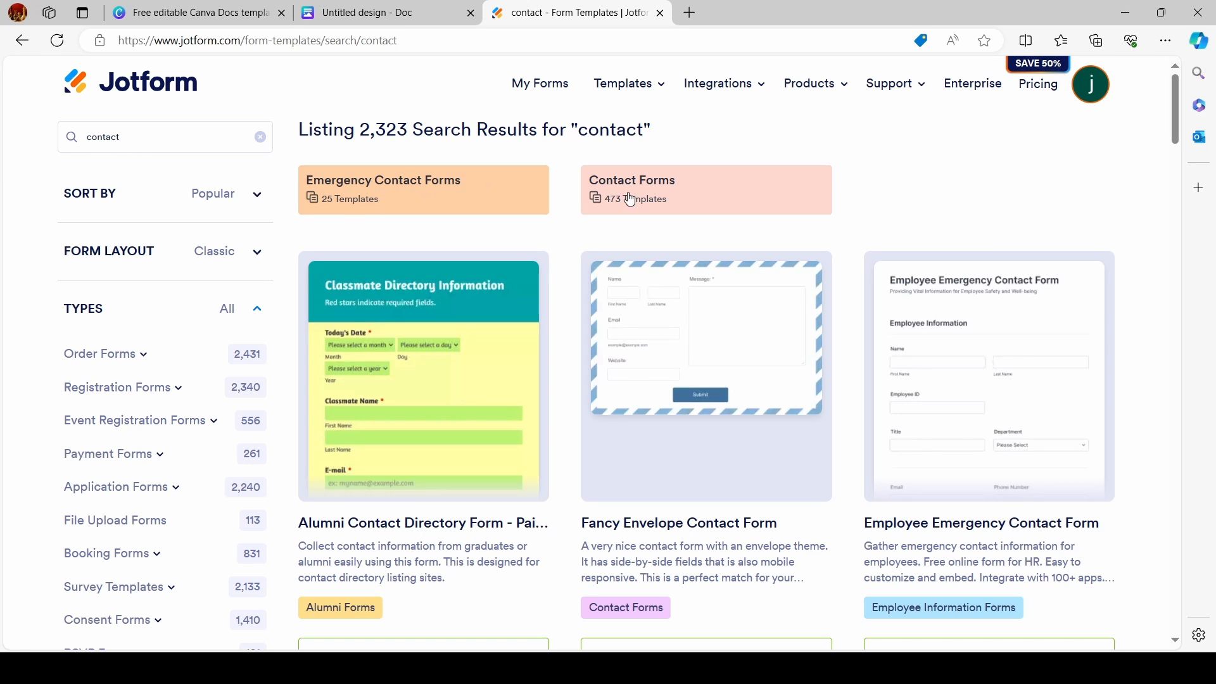
pyautogui.click(631, 190)
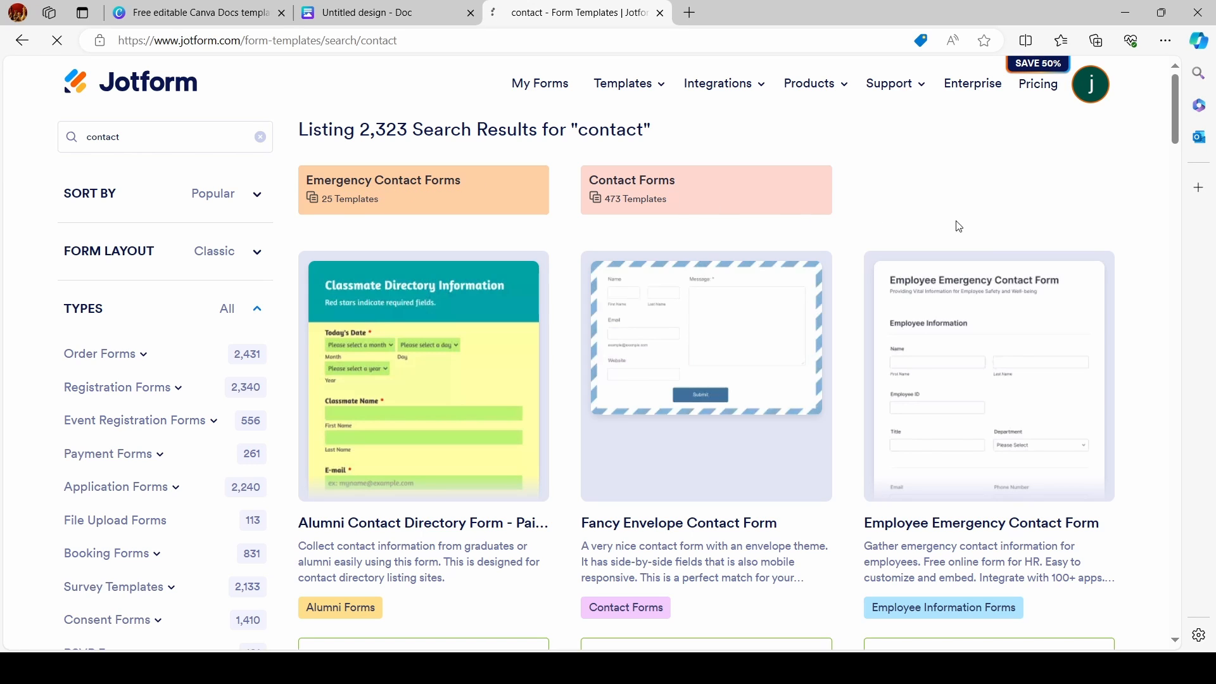
# - Scroll the Contact Forms category and use the Lime Theme Contact Us Form template
pyautogui.click(706, 190)
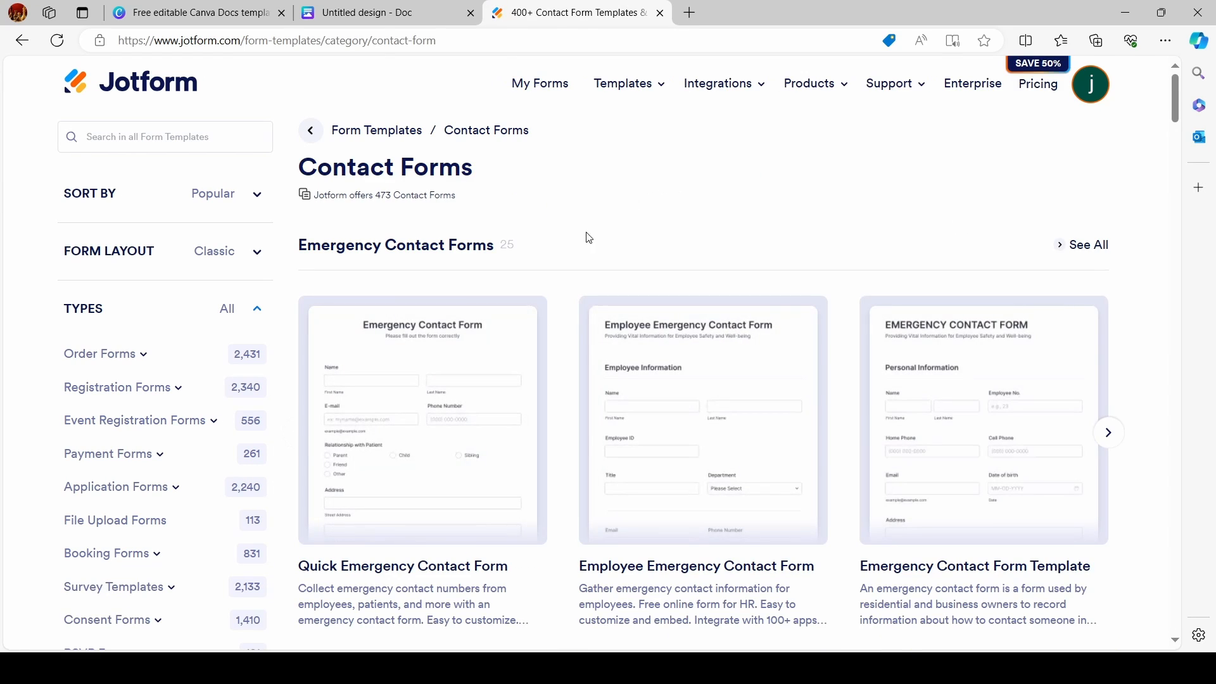
pyautogui.moveTo(783, 193)
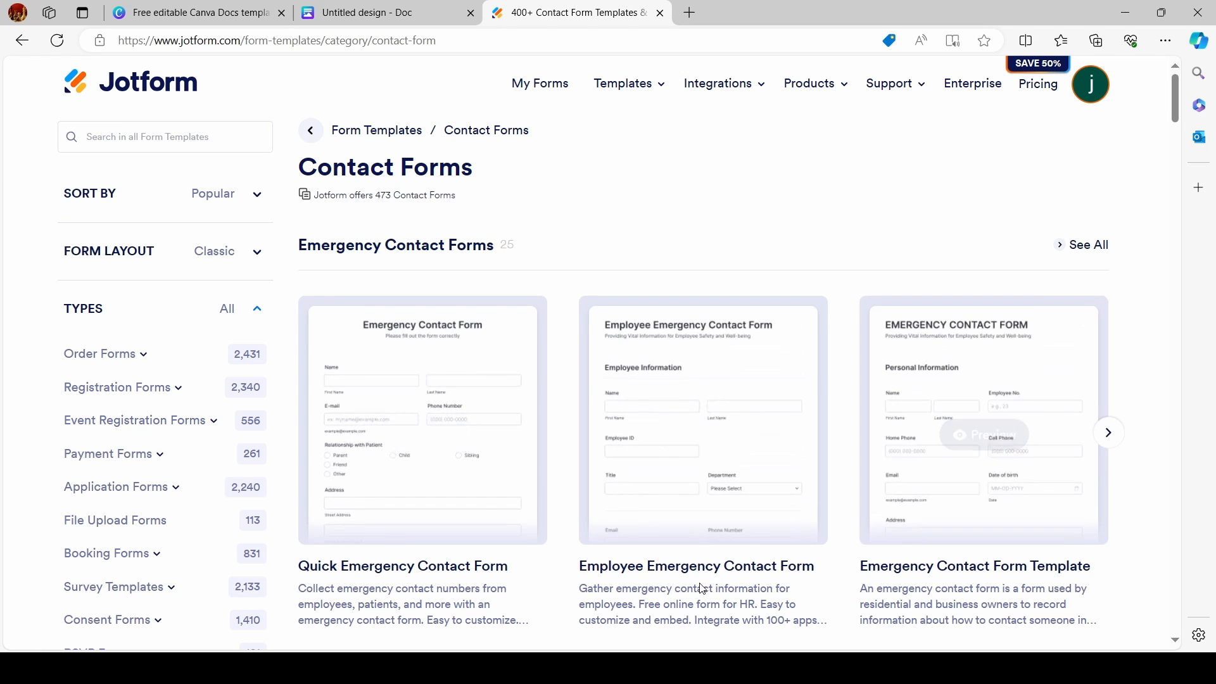
pyautogui.scroll(-3)
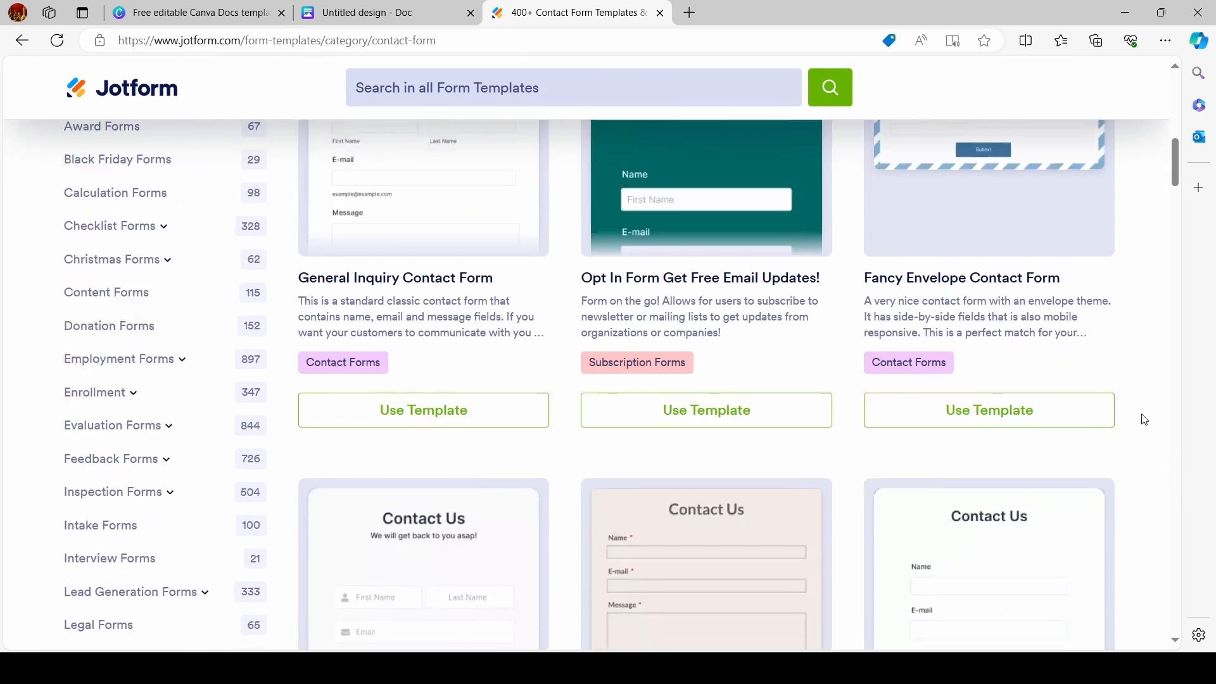
pyautogui.scroll(-3)
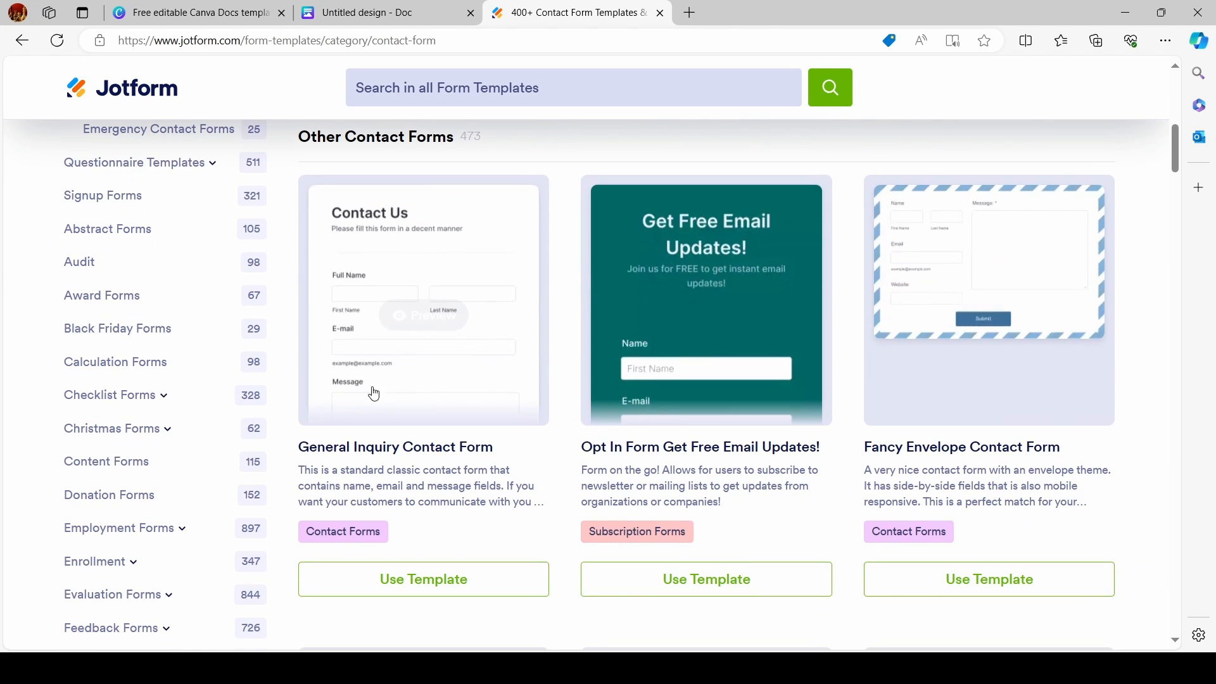
pyautogui.scroll(-3)
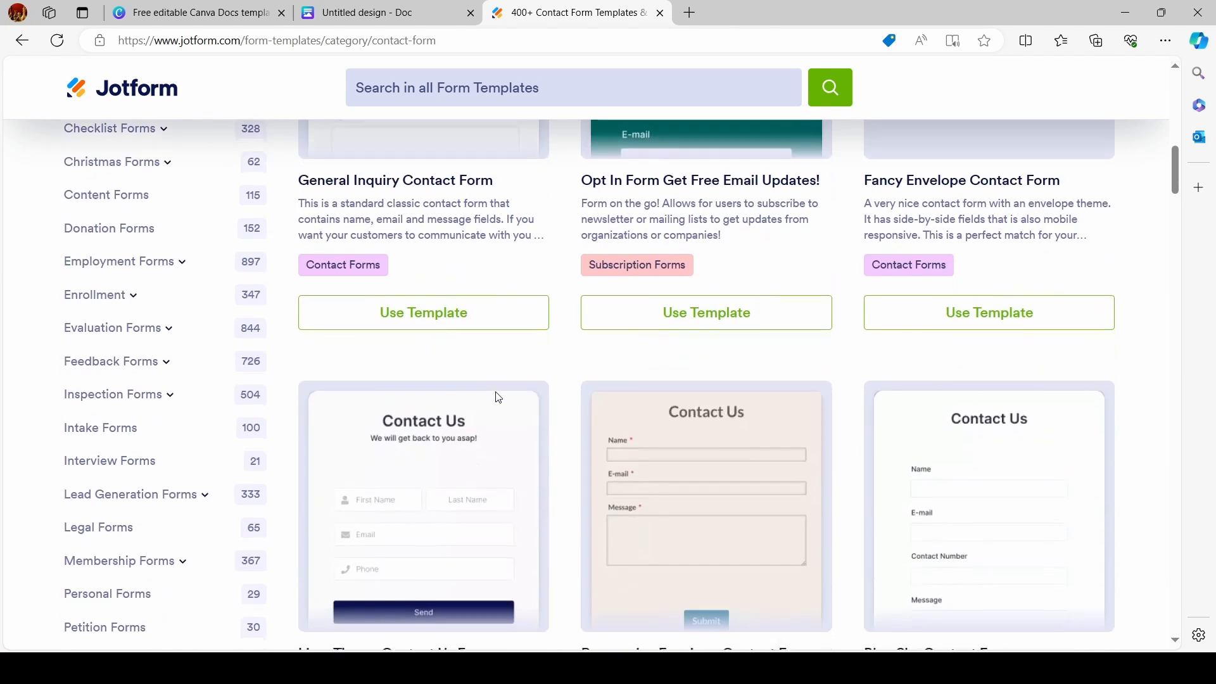
pyautogui.scroll(-3)
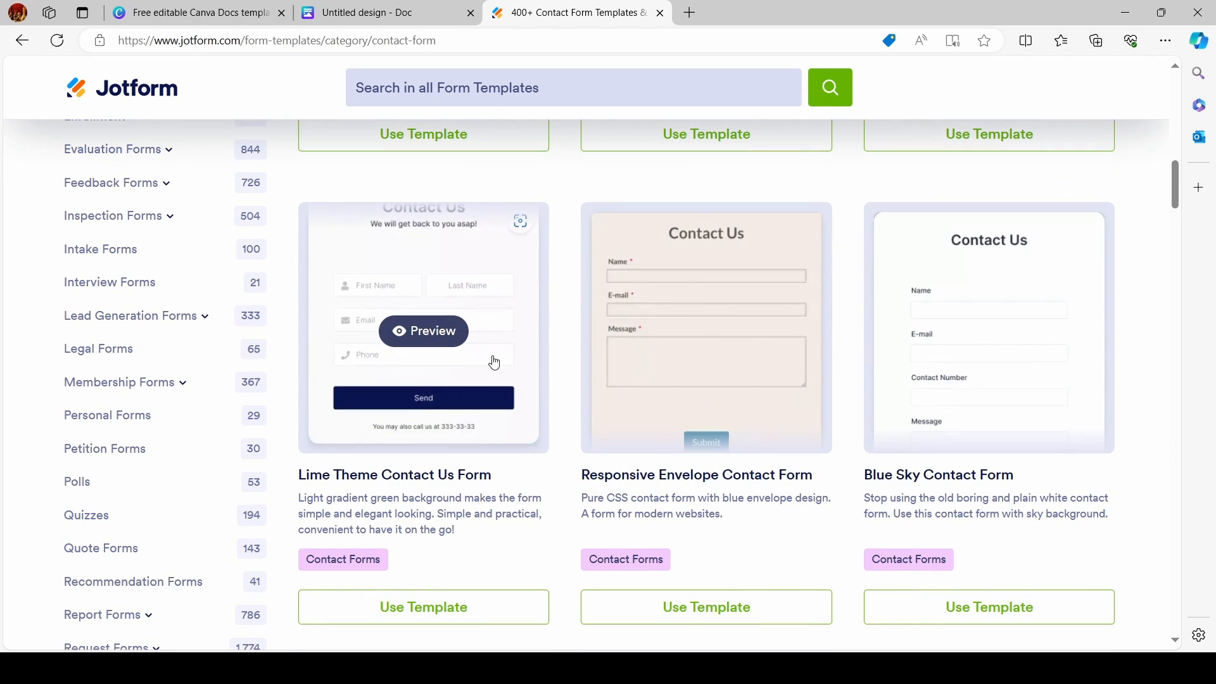
pyautogui.moveTo(446, 391)
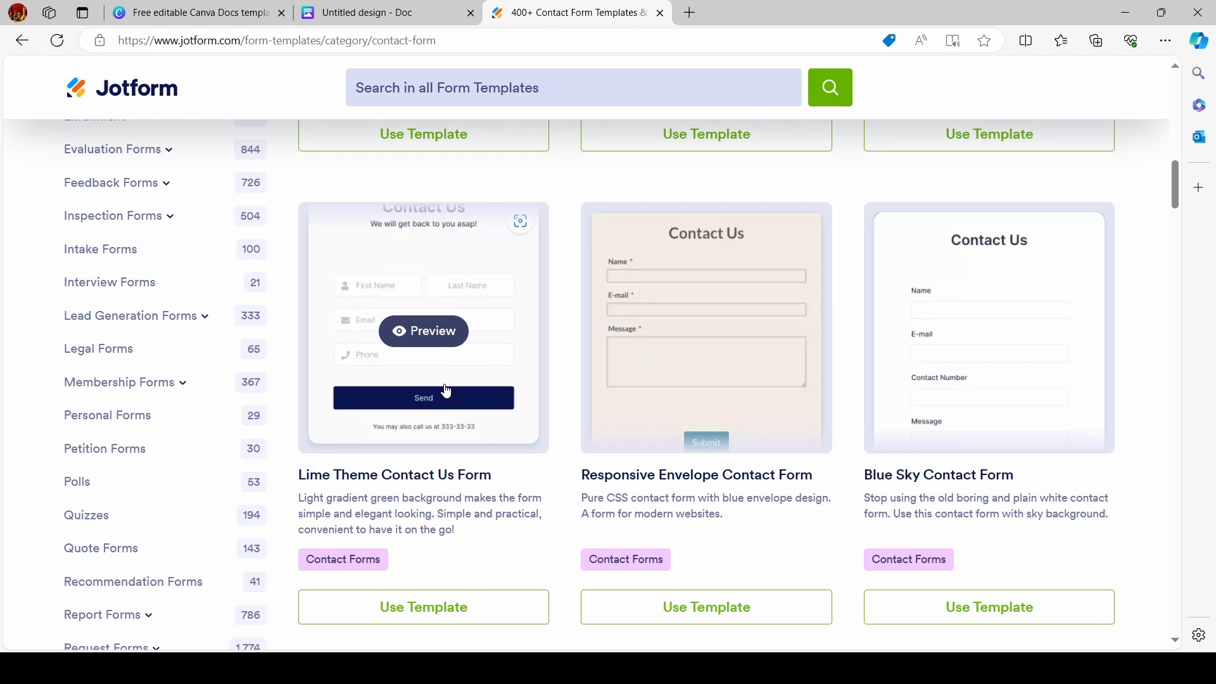
pyautogui.moveTo(451, 616)
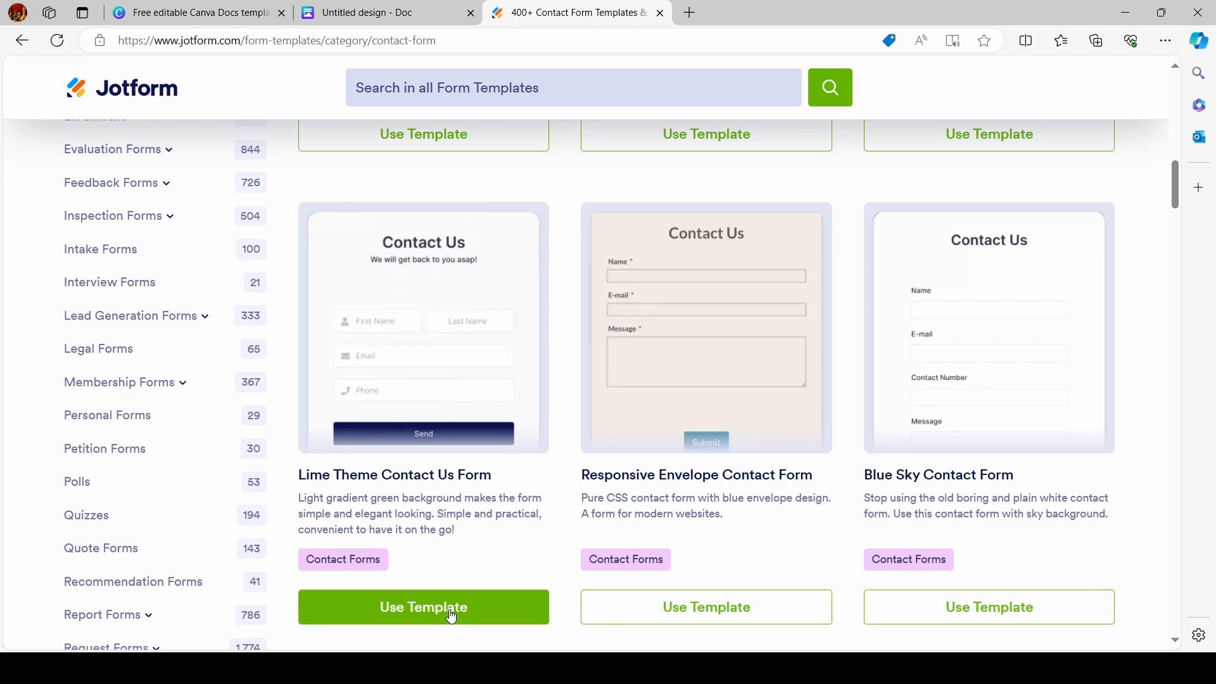
pyautogui.click(423, 607)
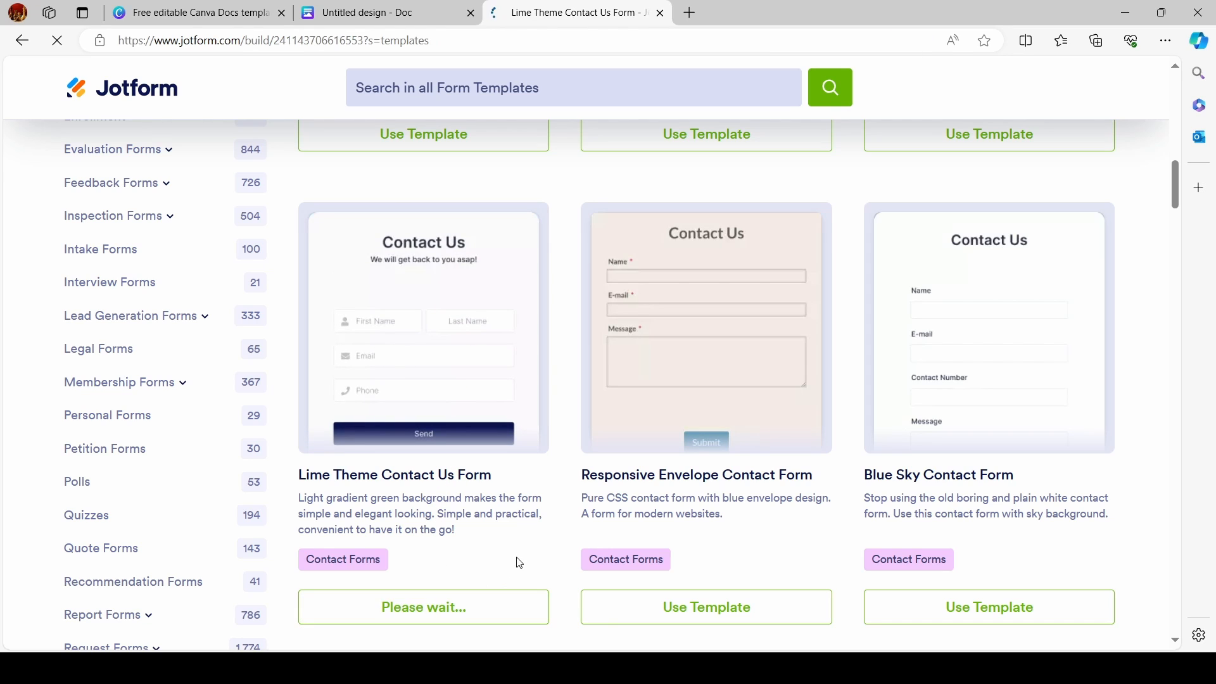
# - Review the loaded form's Name, Email, Phone fields and glance at the Add Form Element panel
pyautogui.click(423, 606)
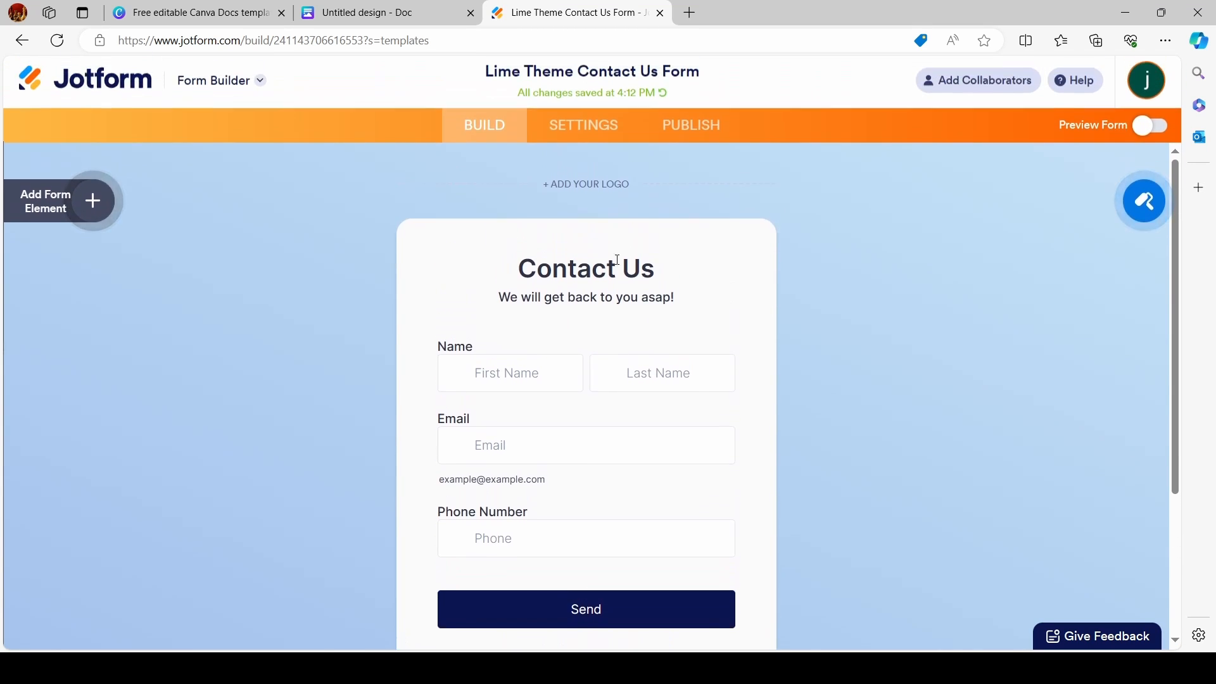
pyautogui.scroll(-3)
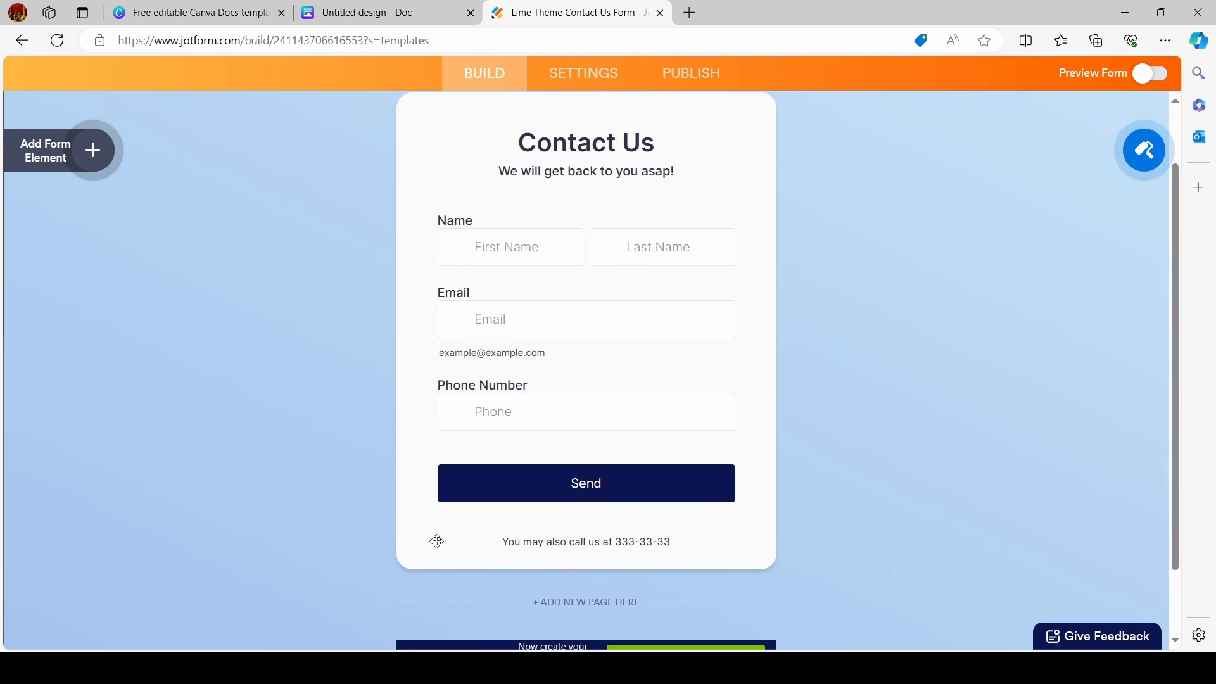
pyautogui.scroll(-3)
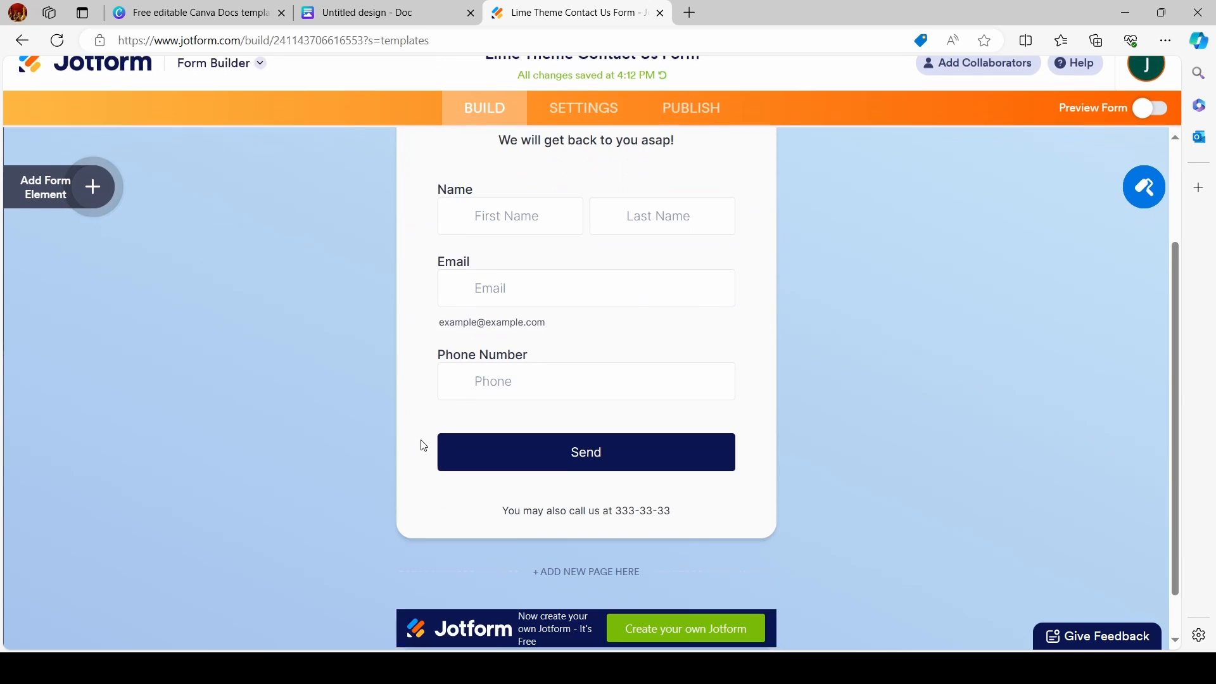
pyautogui.scroll(-3)
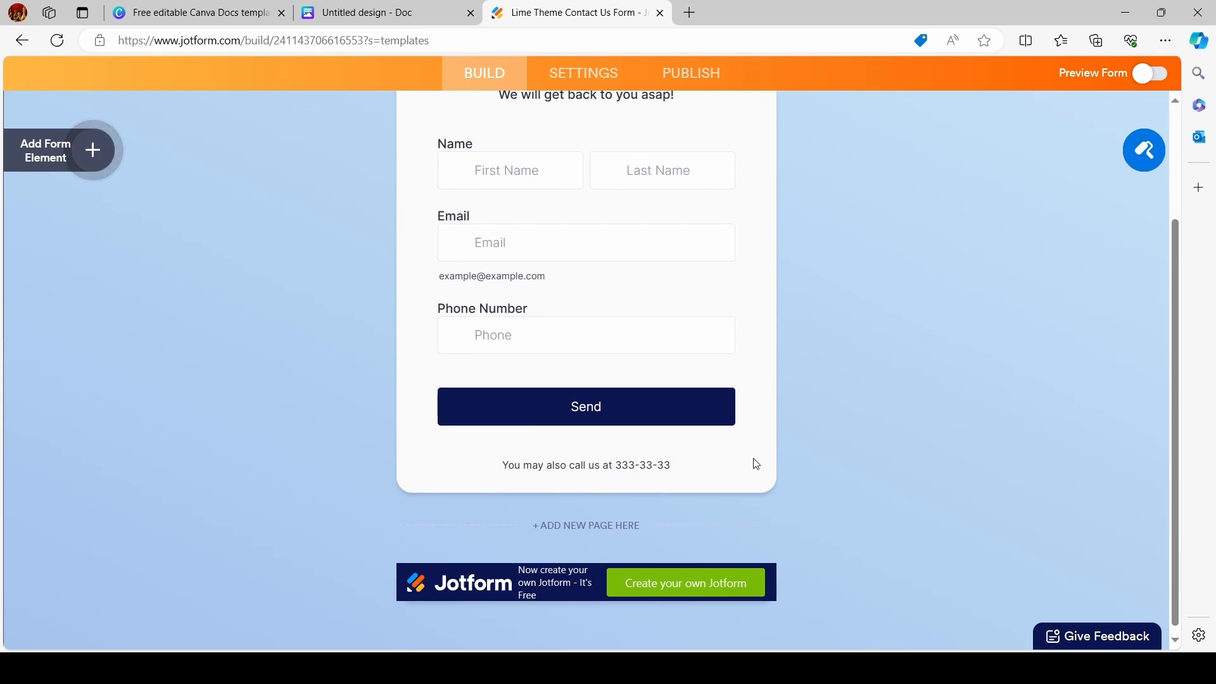
pyautogui.scroll(3)
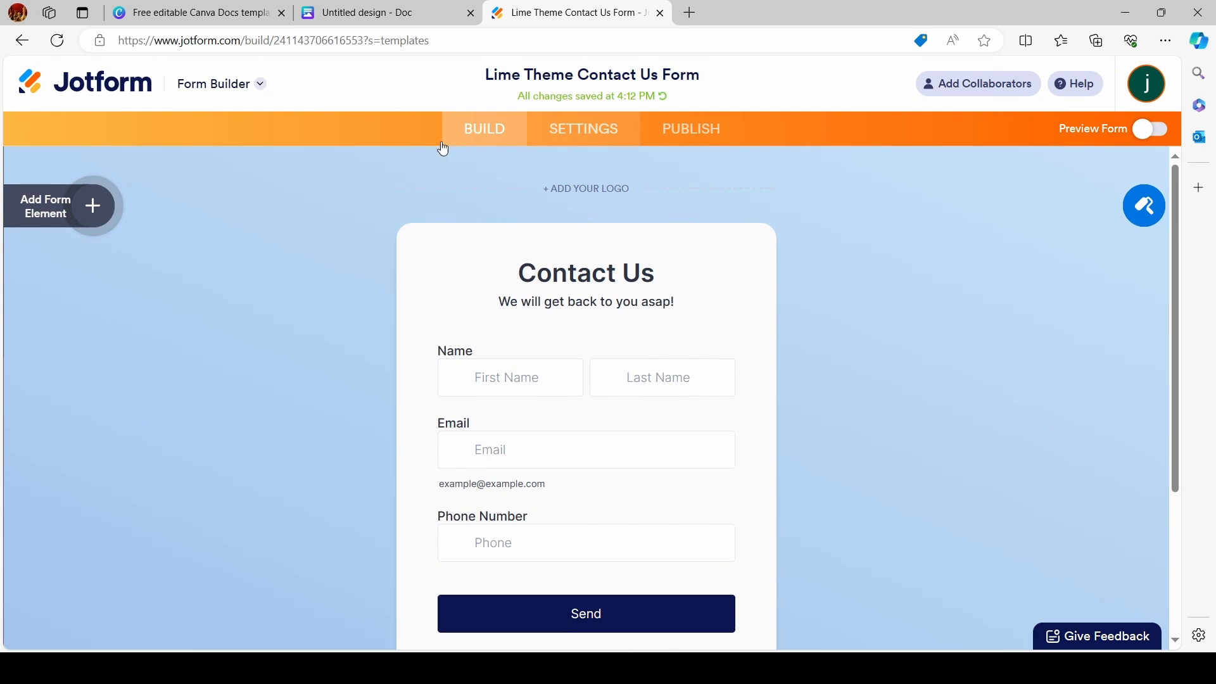
pyautogui.moveTo(91, 210)
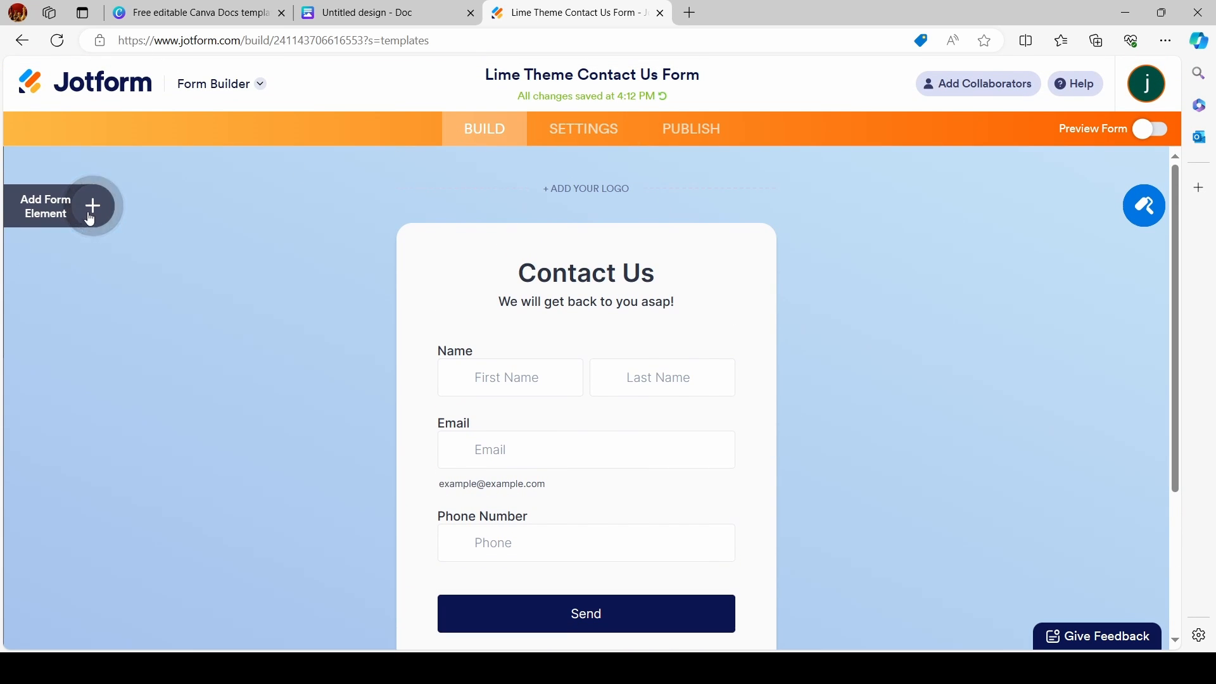
pyautogui.click(92, 205)
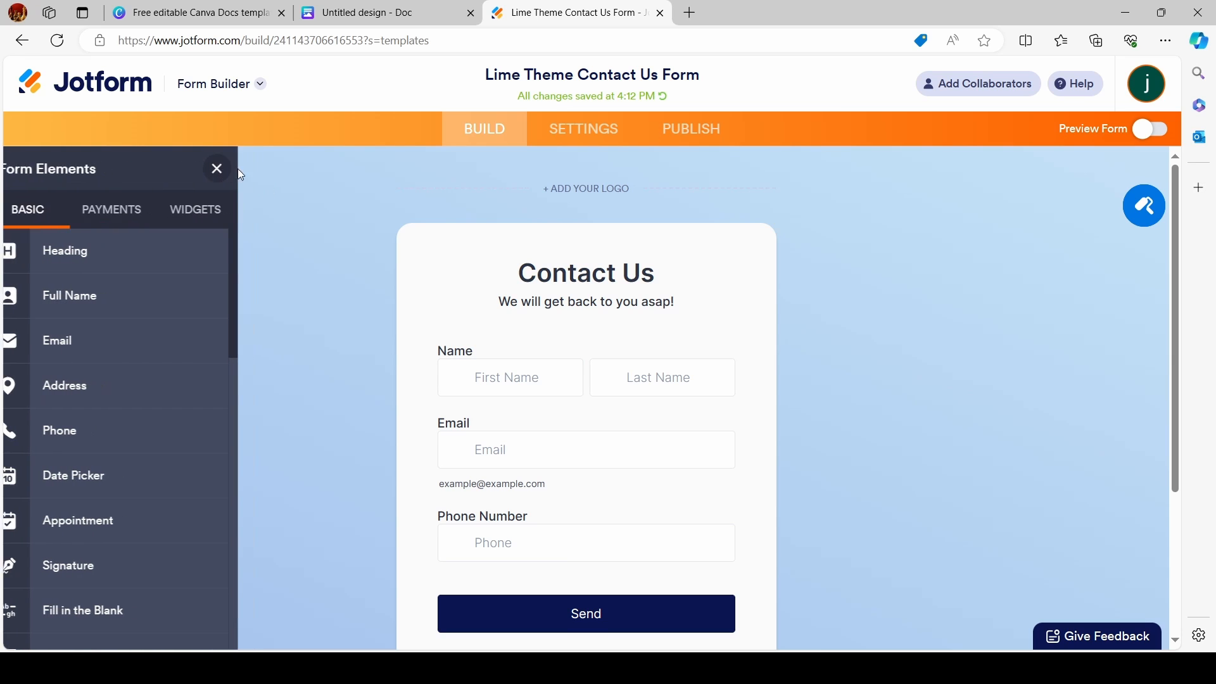
pyautogui.click(216, 168)
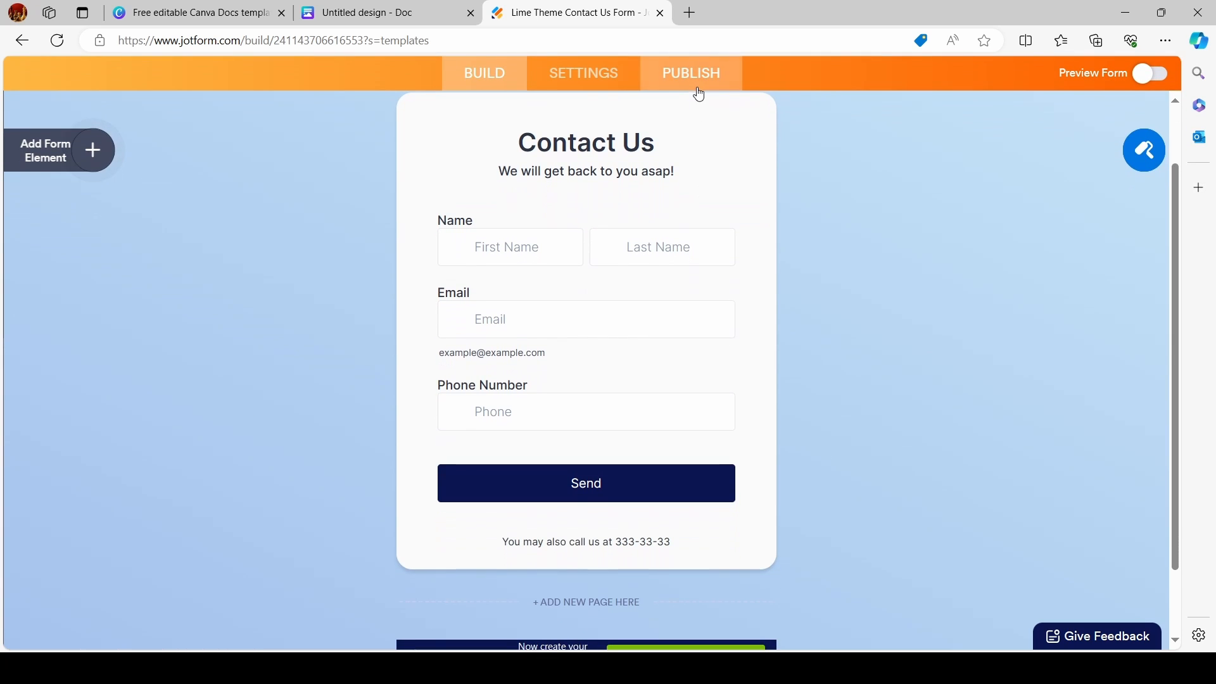
# - Open the form's Publish Quick Share link, then return to the Canva Doc
pyautogui.click(690, 74)
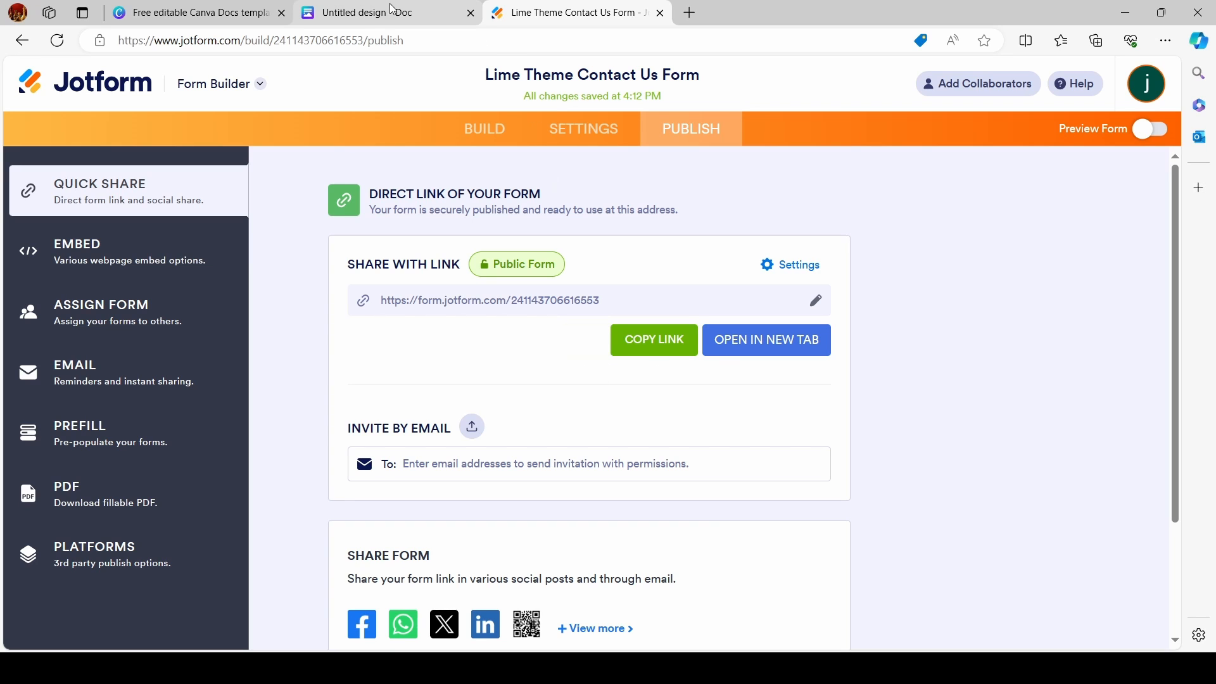
pyautogui.click(368, 13)
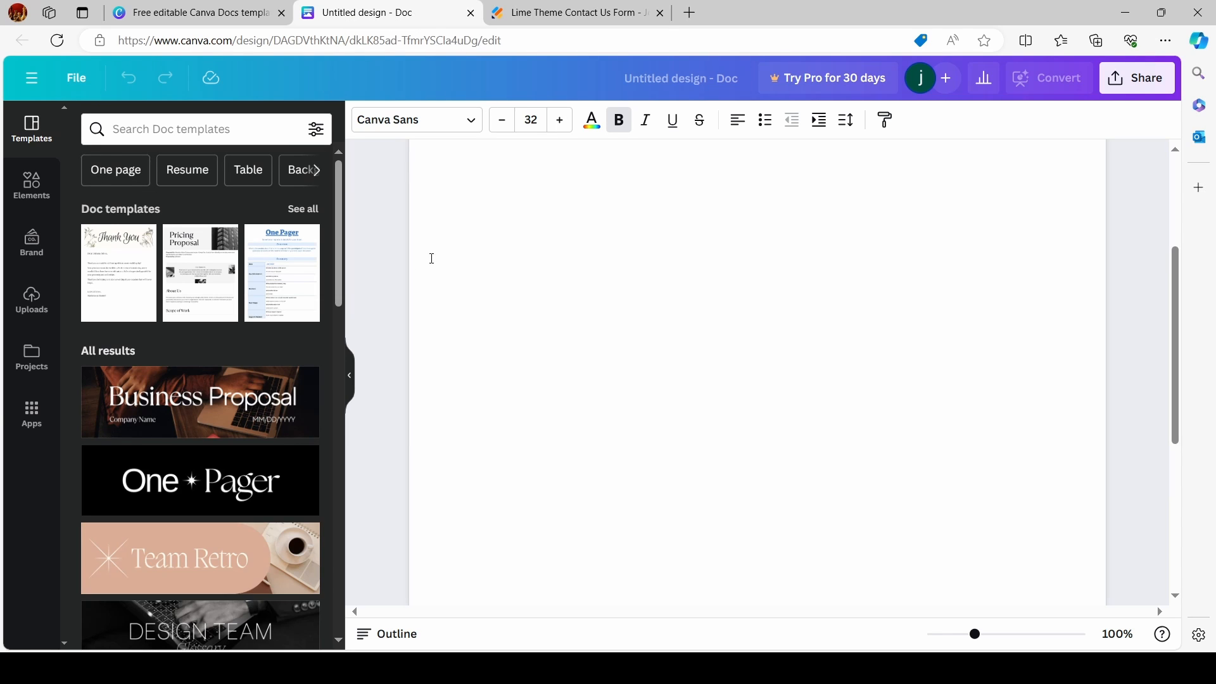
pyautogui.moveTo(32, 183)
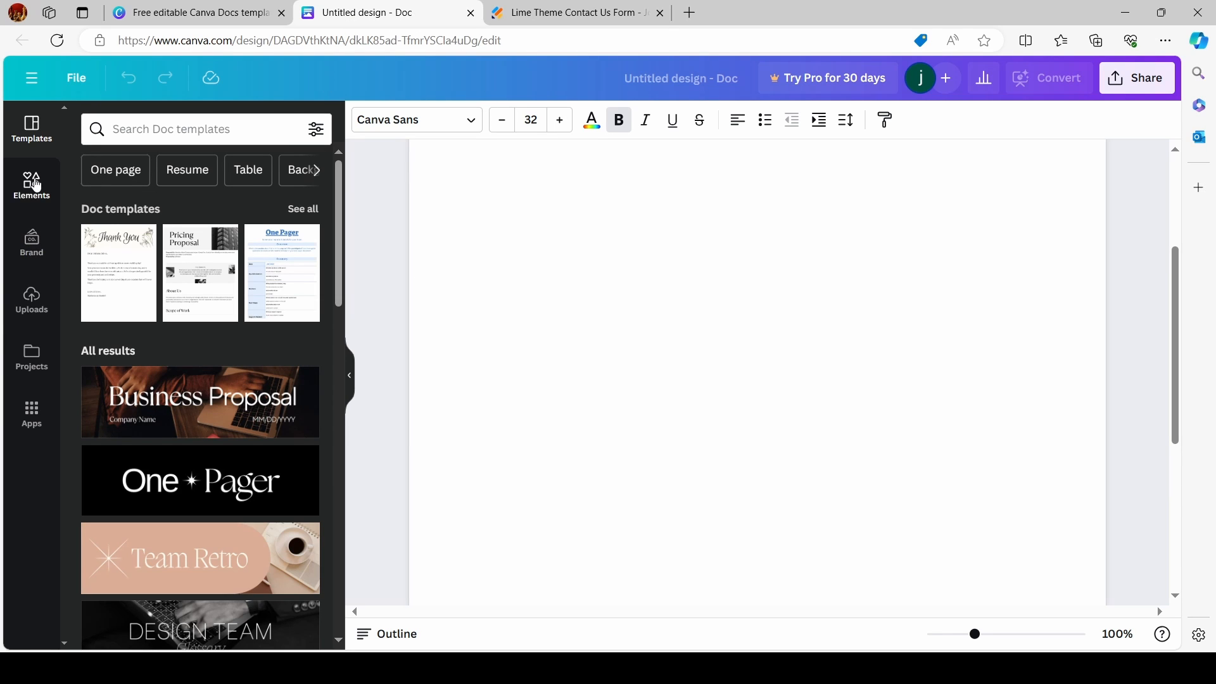
pyautogui.click(32, 183)
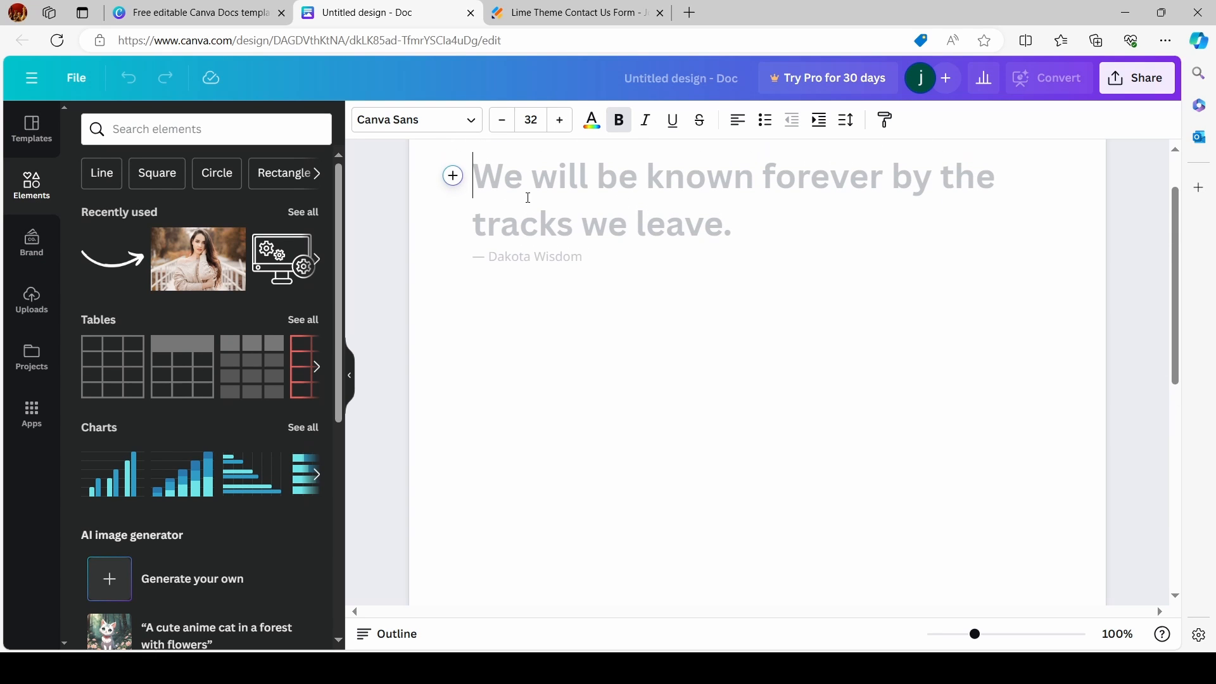
pyautogui.click(30, 412)
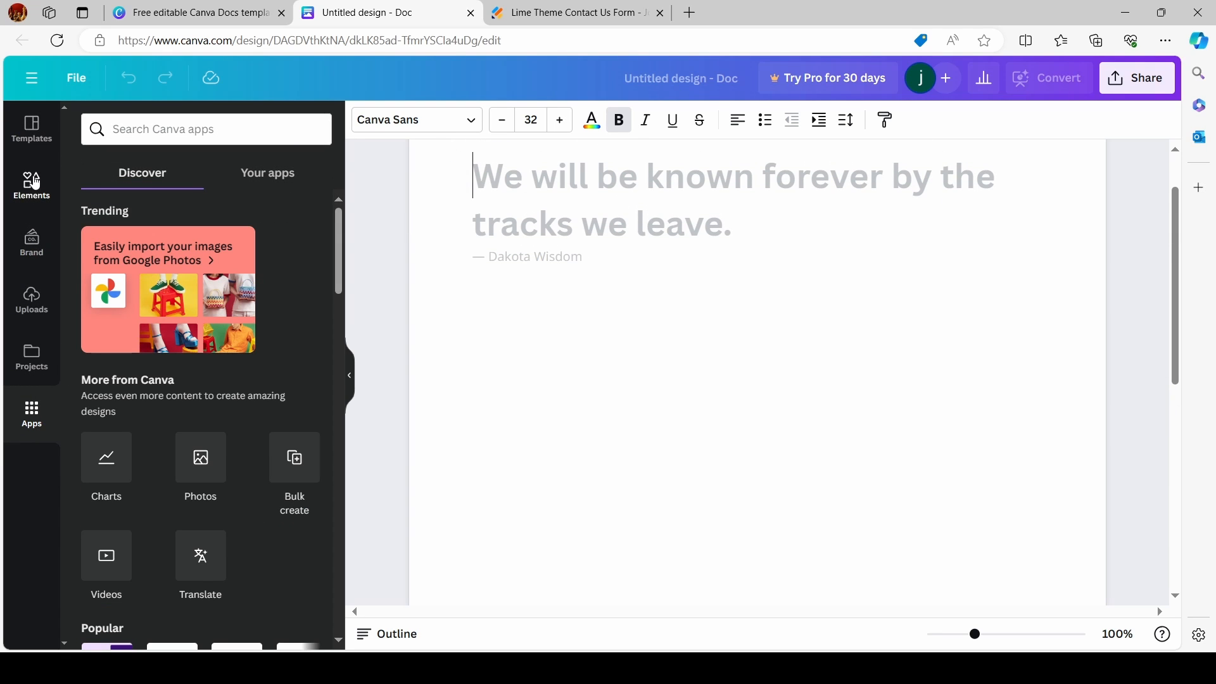
pyautogui.click(31, 129)
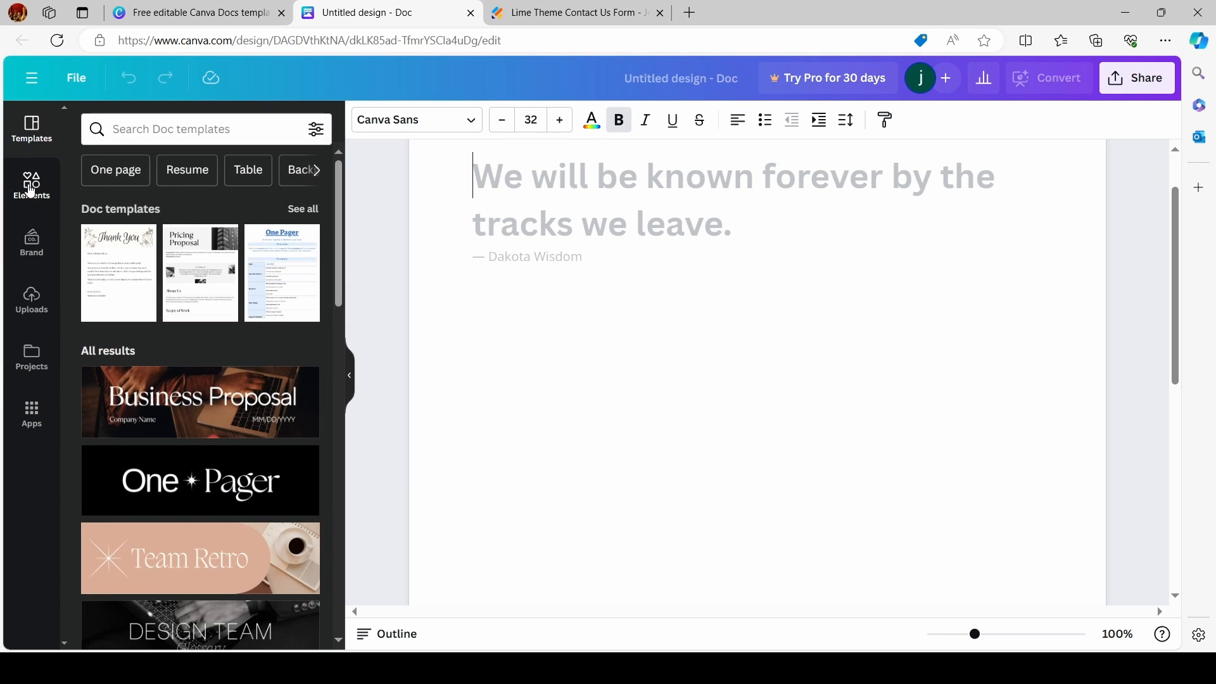
pyautogui.click(30, 185)
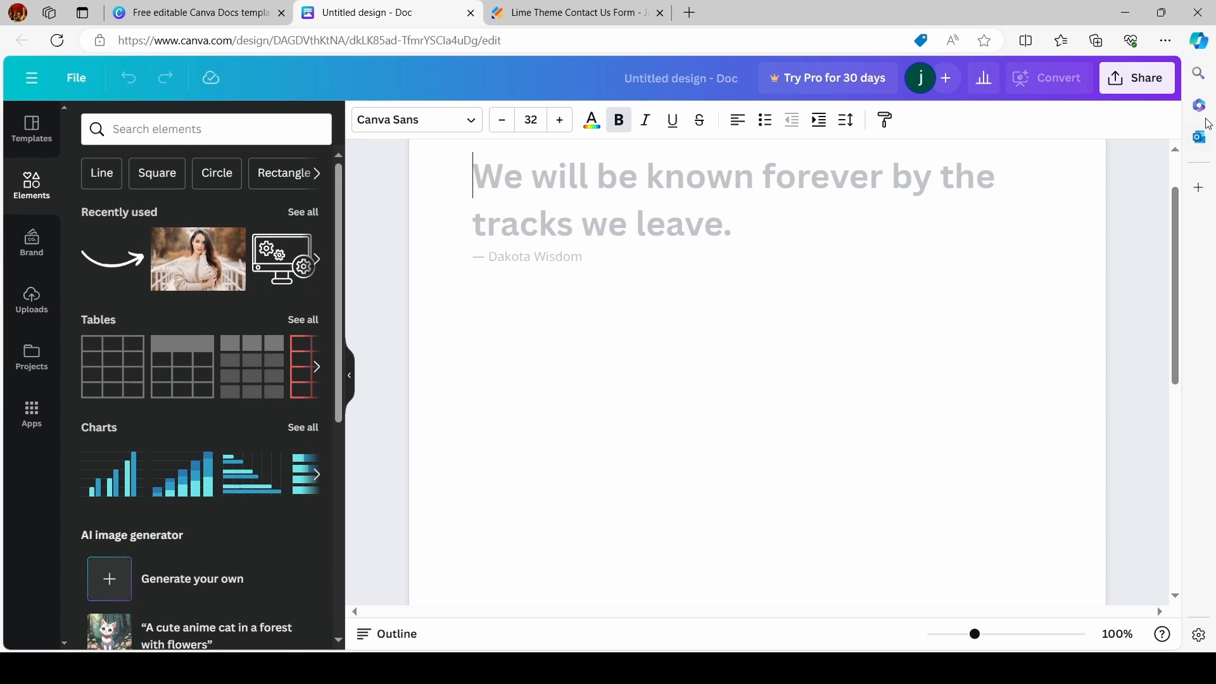
pyautogui.moveTo(646, 161)
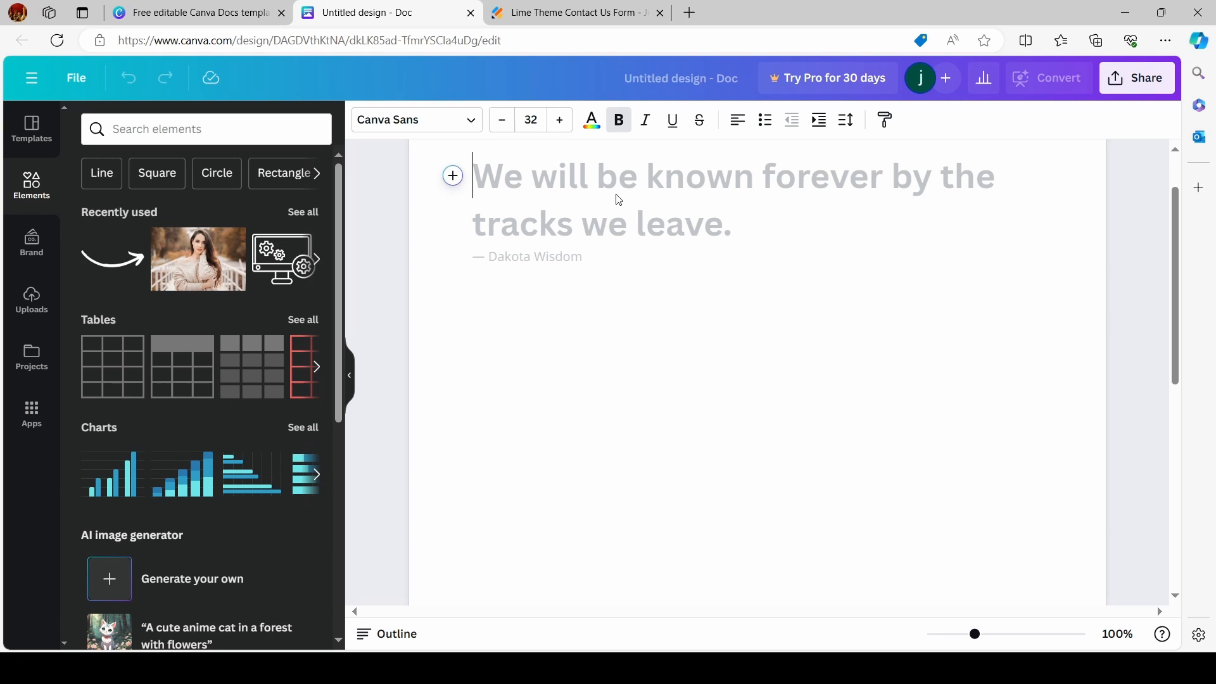
pyautogui.write('https://form.jotform.com/241143706616553')
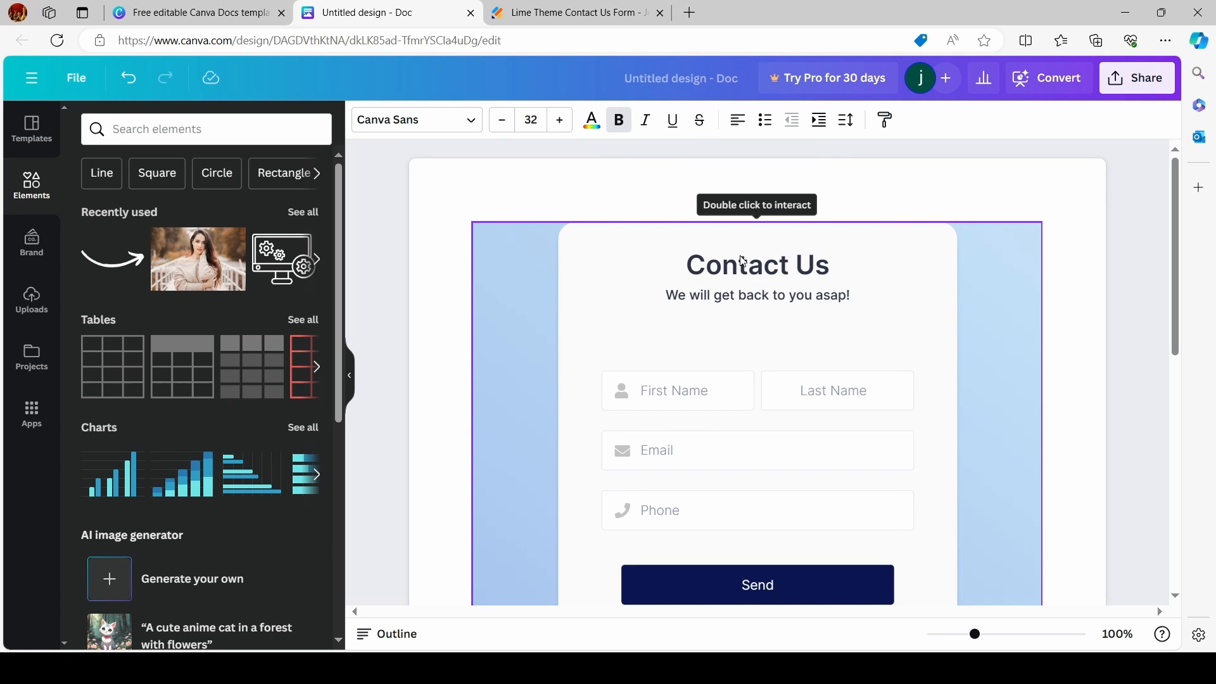
pyautogui.moveTo(477, 242)
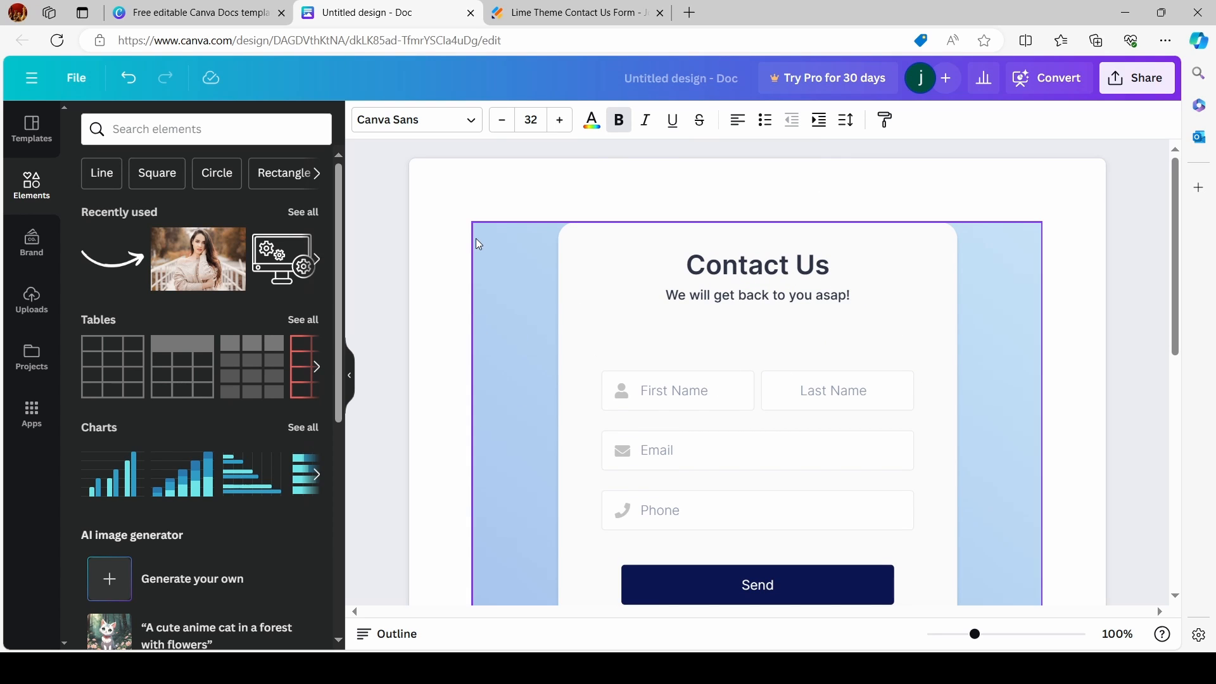
# - Select the embedded Contact Us form and check its link settings
pyautogui.click(780, 261)
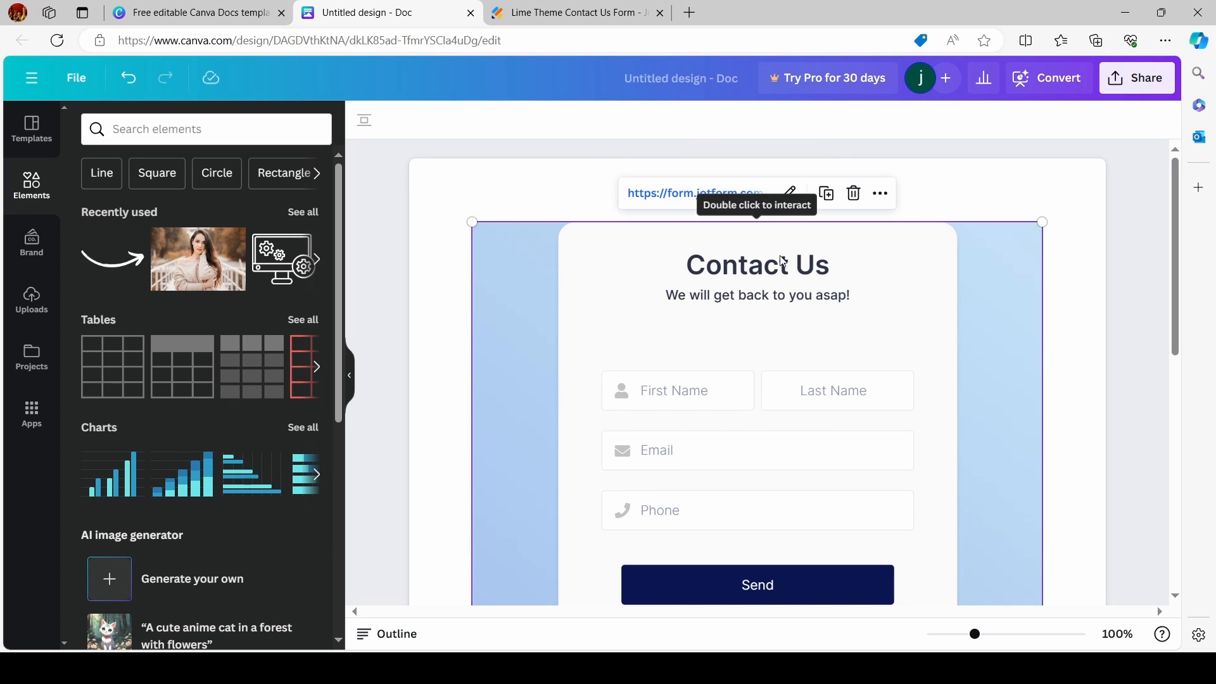
pyautogui.click(879, 193)
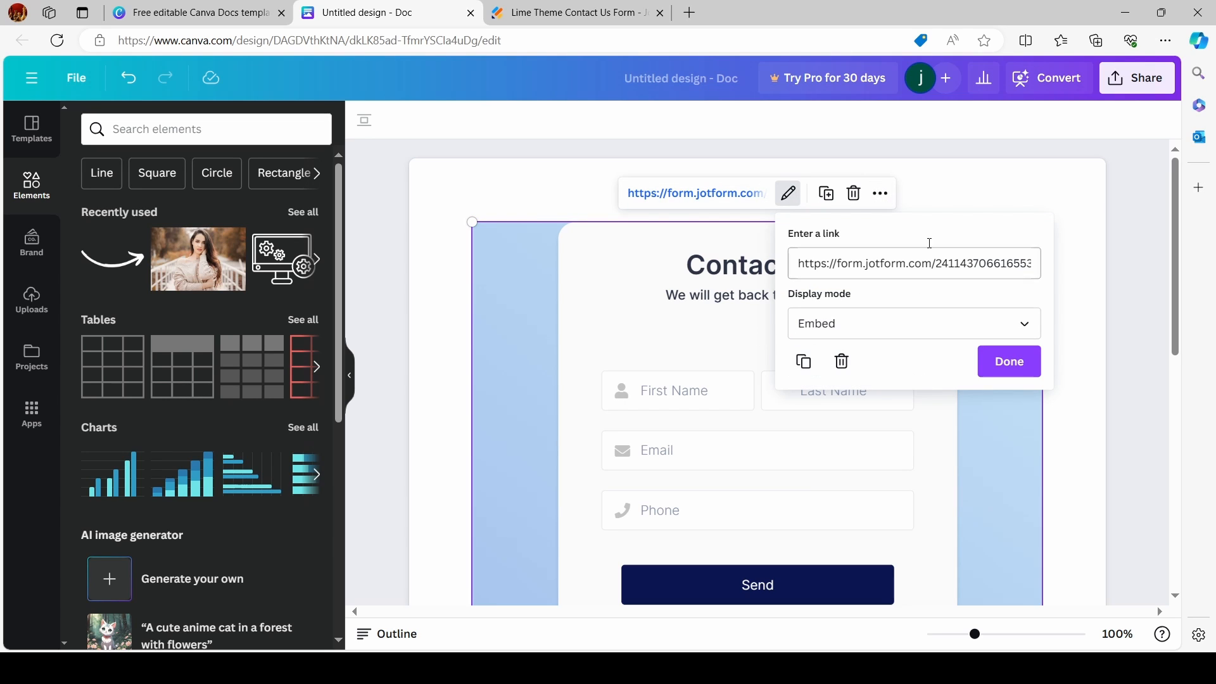
pyautogui.click(1008, 361)
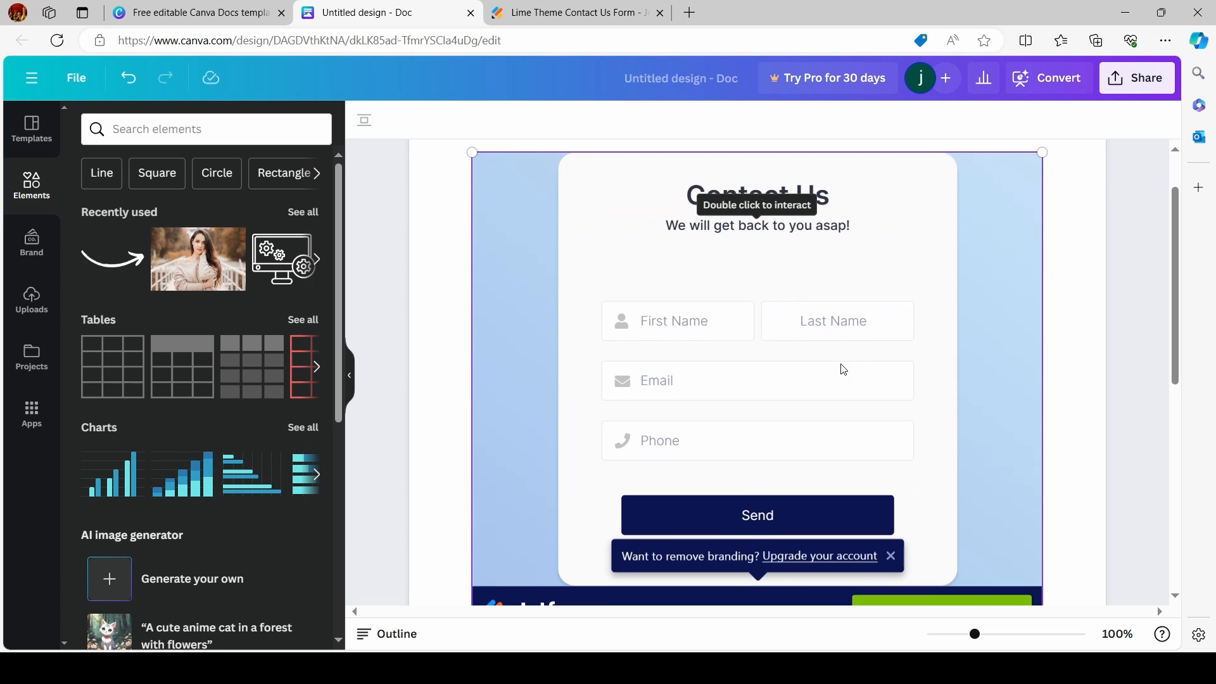
pyautogui.scroll(-3)
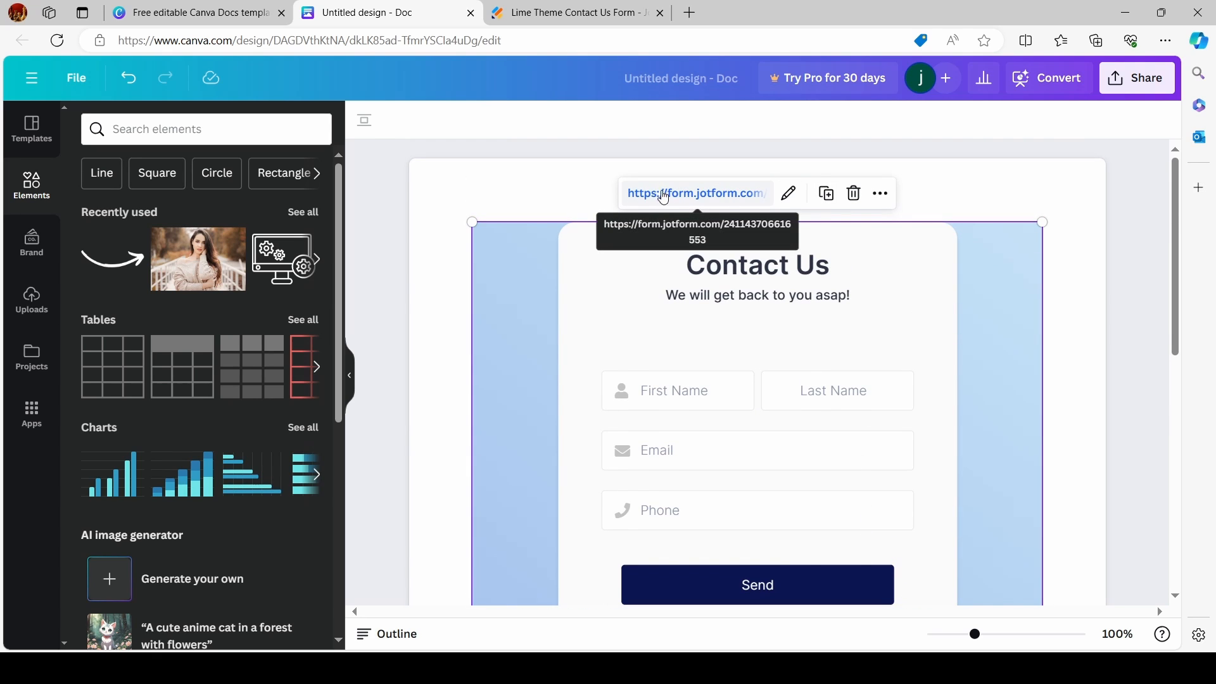
pyautogui.moveTo(866, 195)
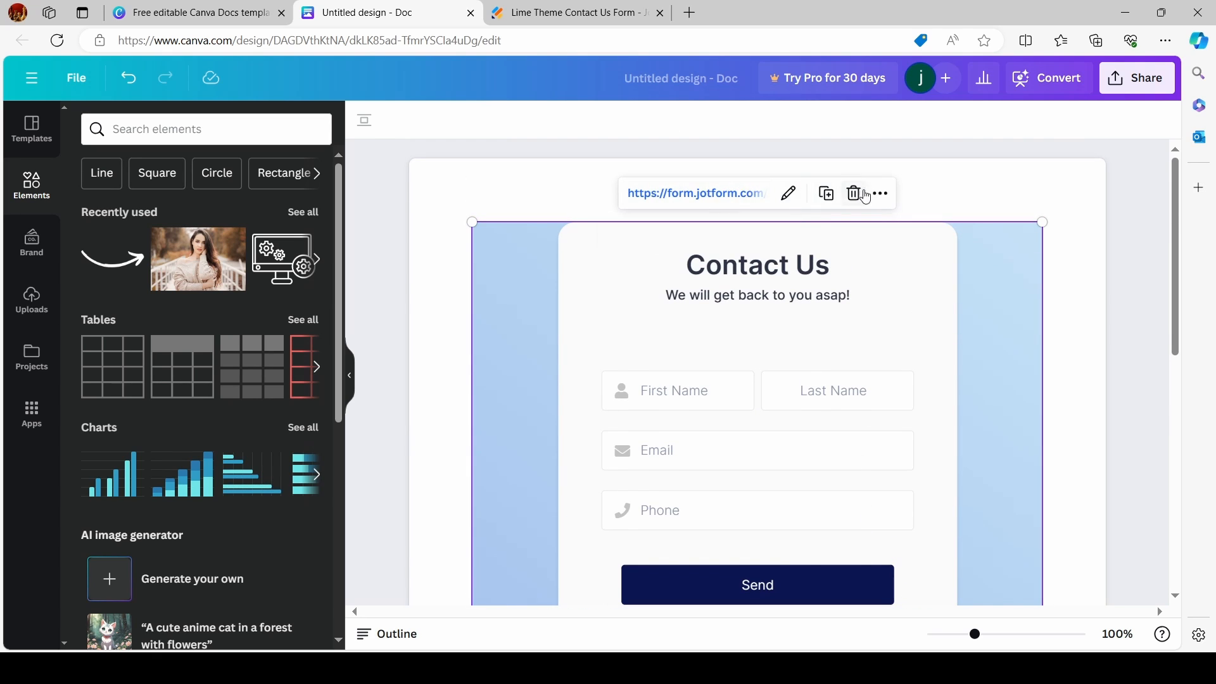
pyautogui.moveTo(881, 193)
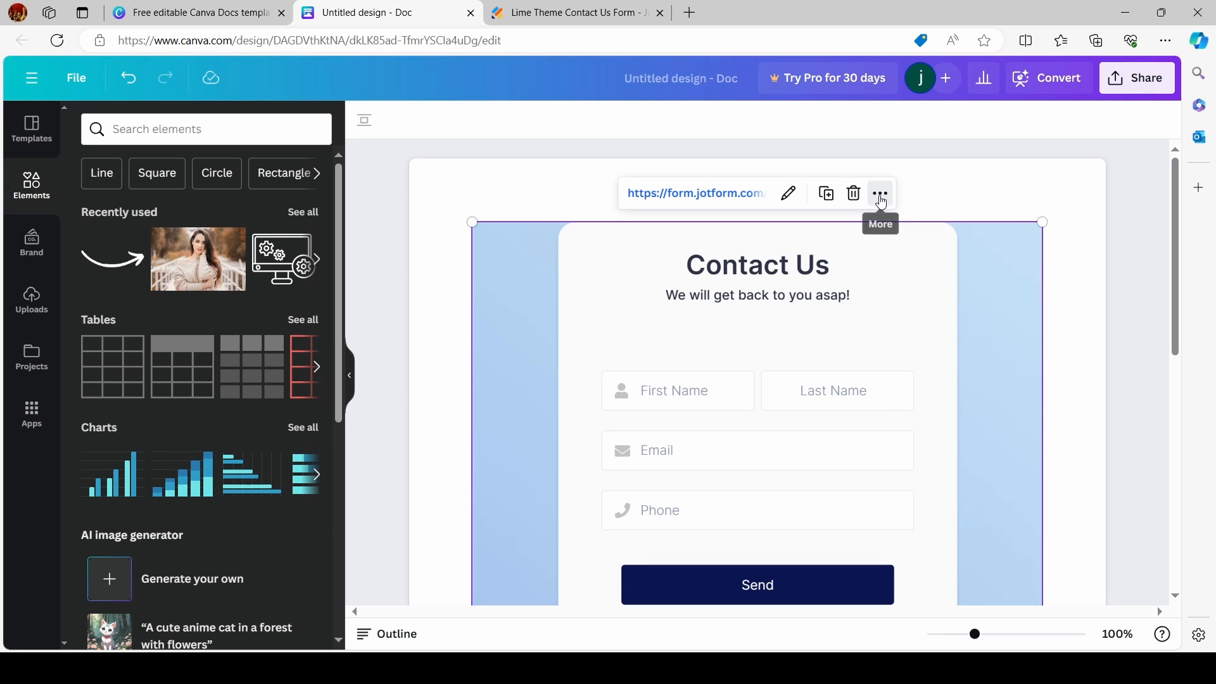
# - Change the embed's display mode to Link so the form shows as a plain Jotform link
pyautogui.click(880, 192)
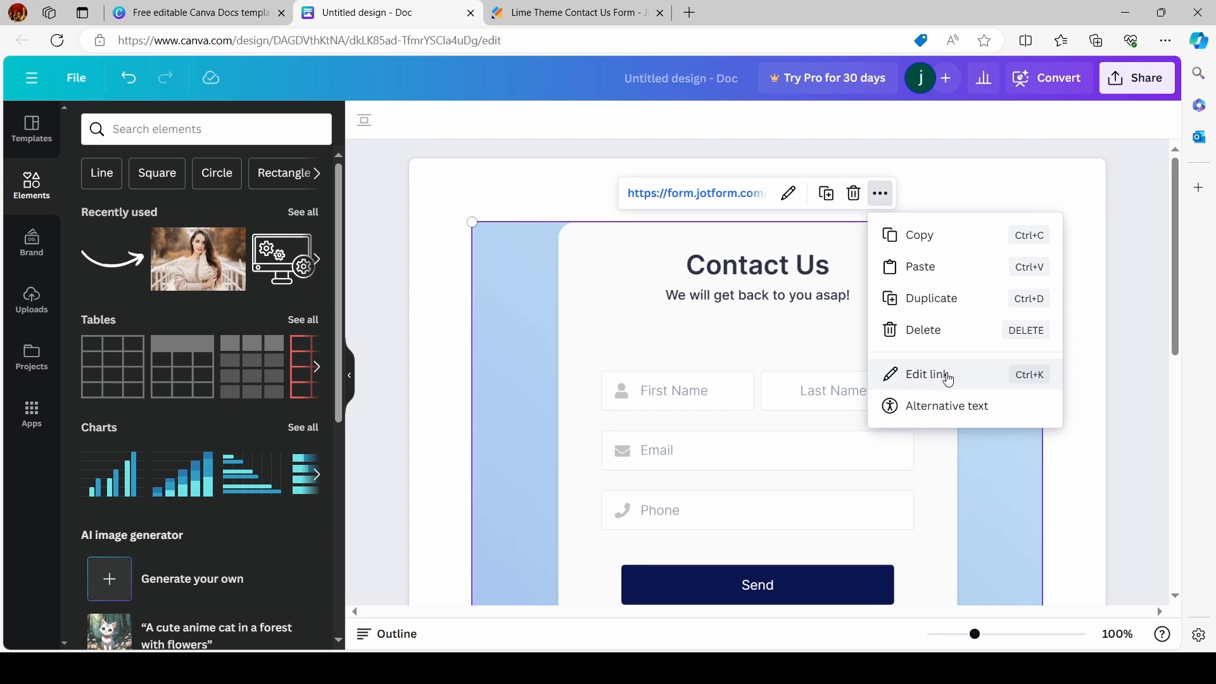
pyautogui.click(927, 374)
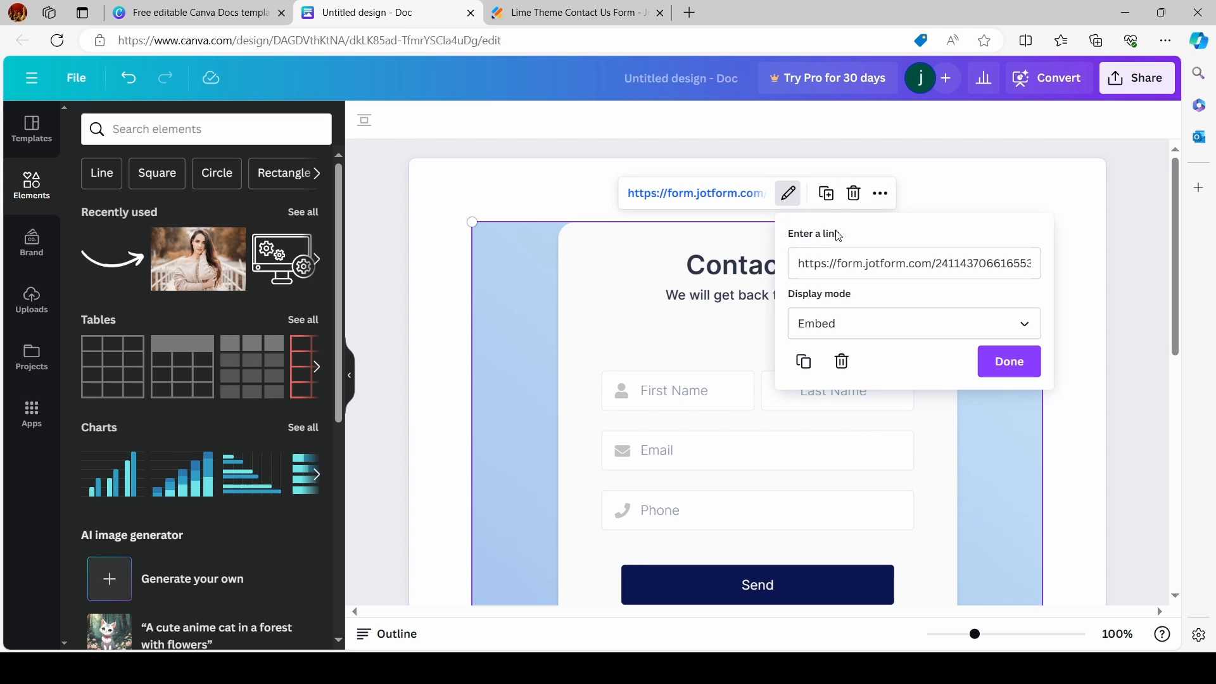
pyautogui.click(915, 324)
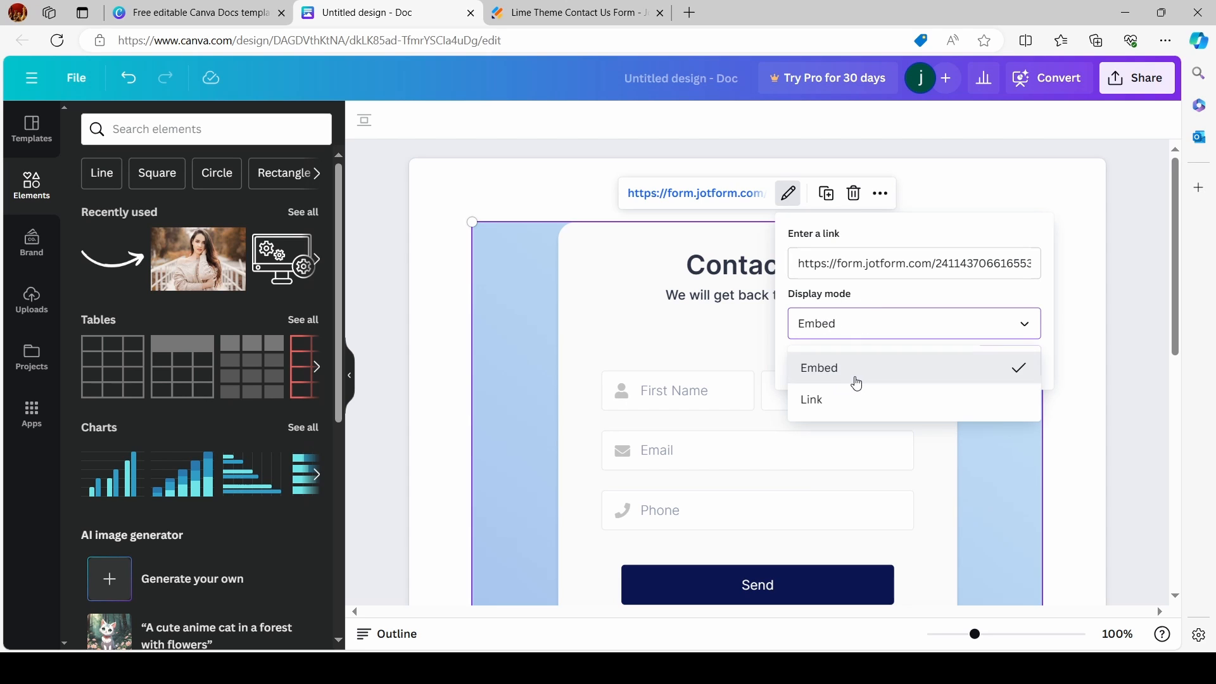
pyautogui.click(811, 399)
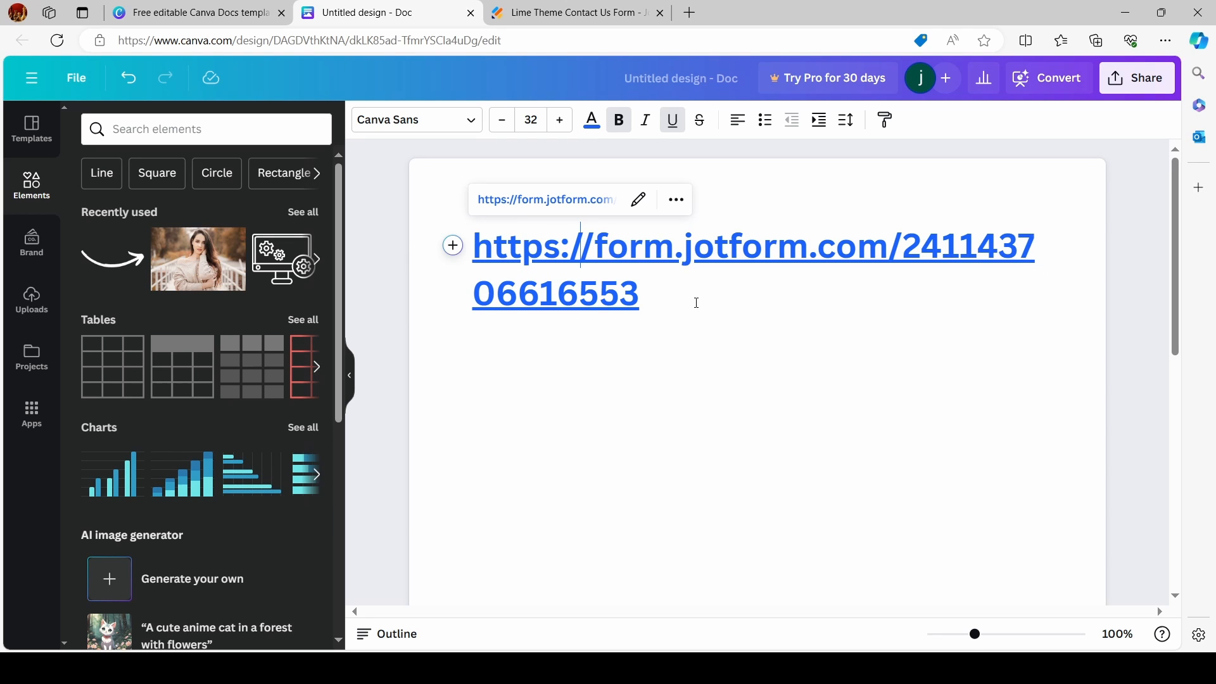
pyautogui.moveTo(734, 248)
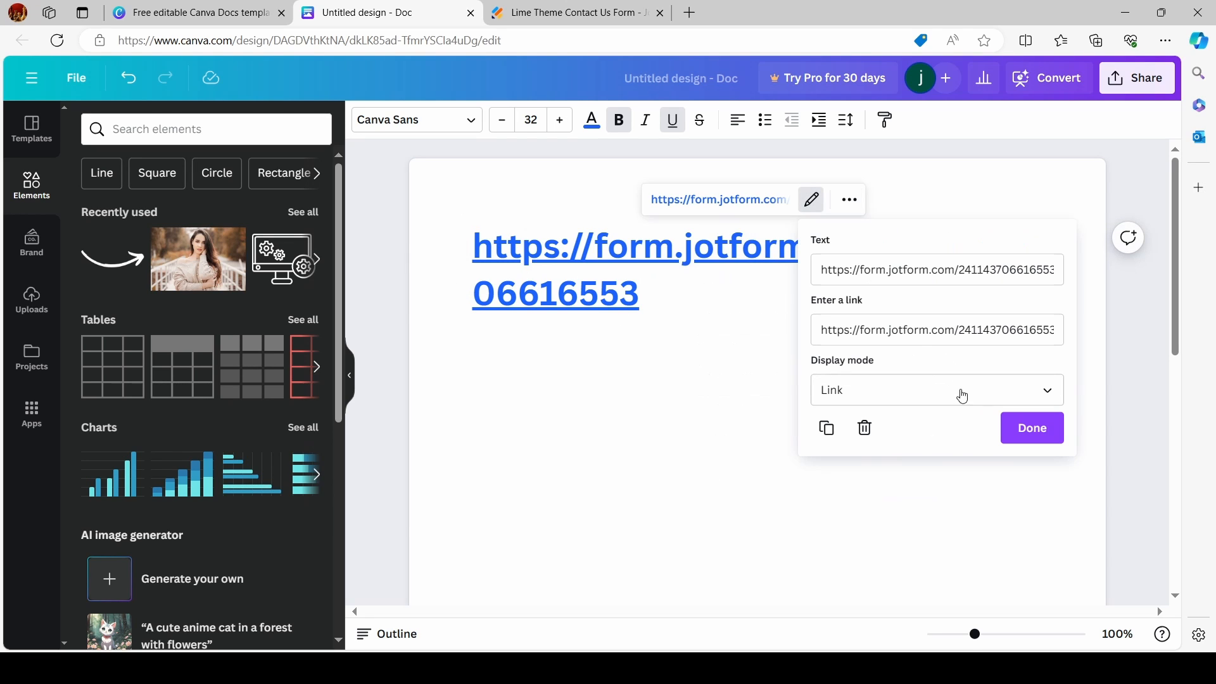
# - Switch the Jotform link's display mode back to Embed
pyautogui.click(937, 390)
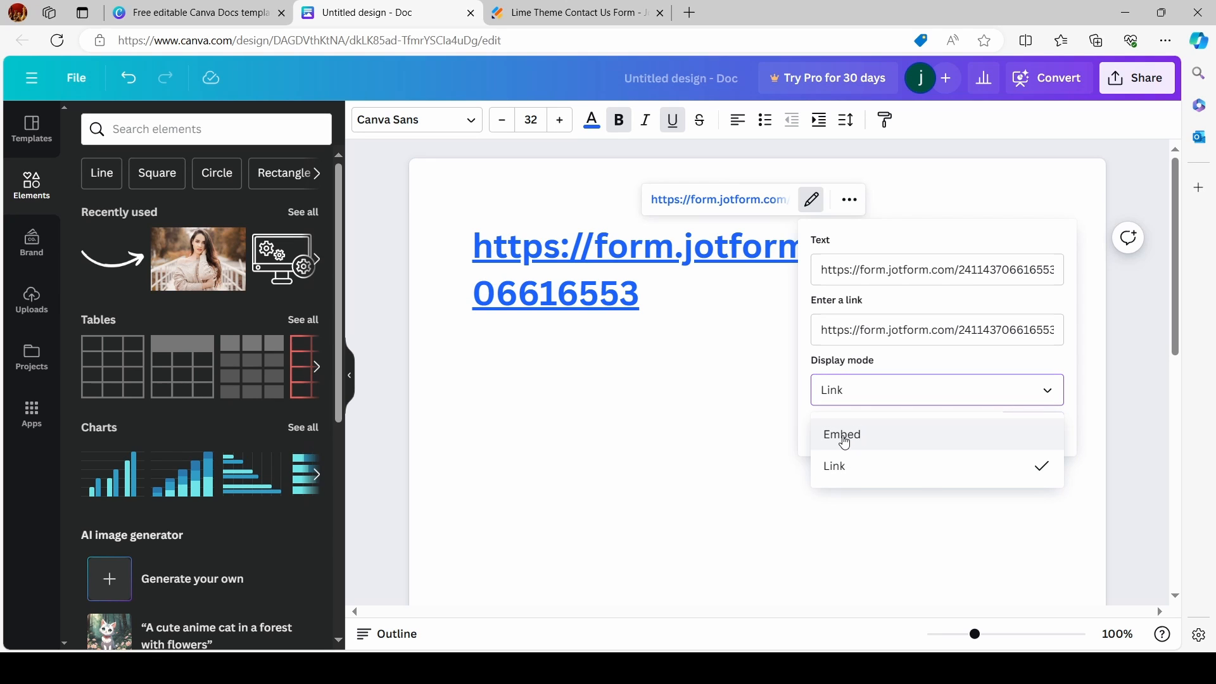
pyautogui.moveTo(828, 366)
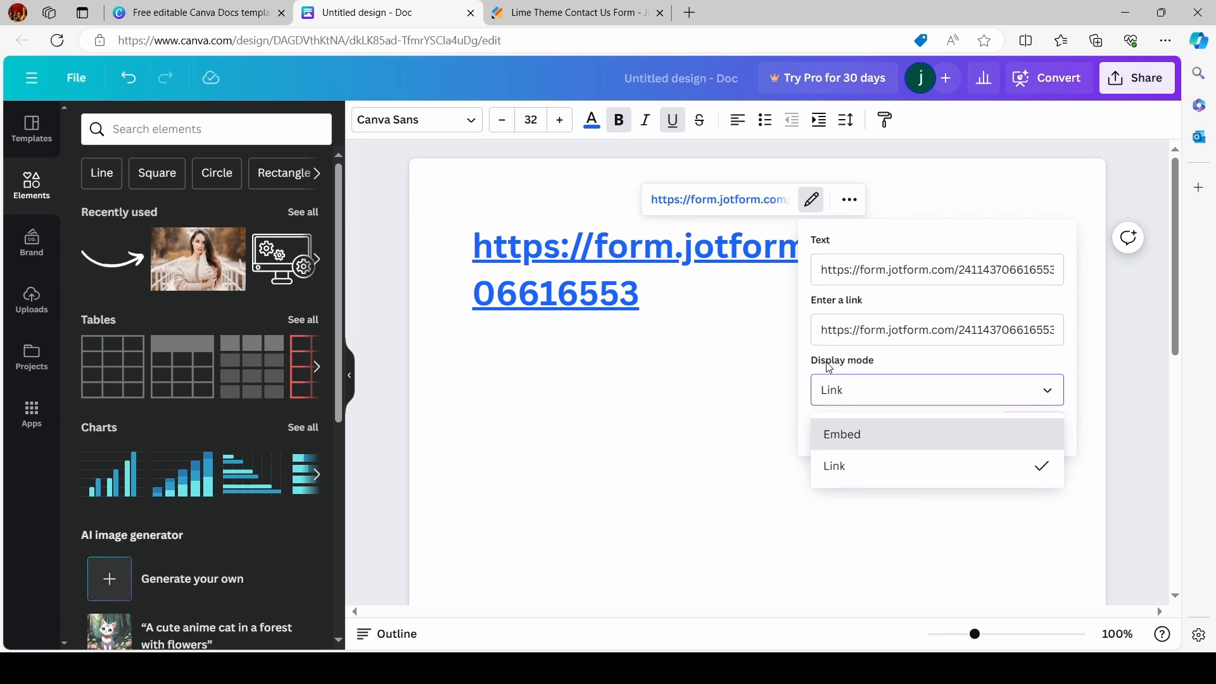
pyautogui.click(841, 434)
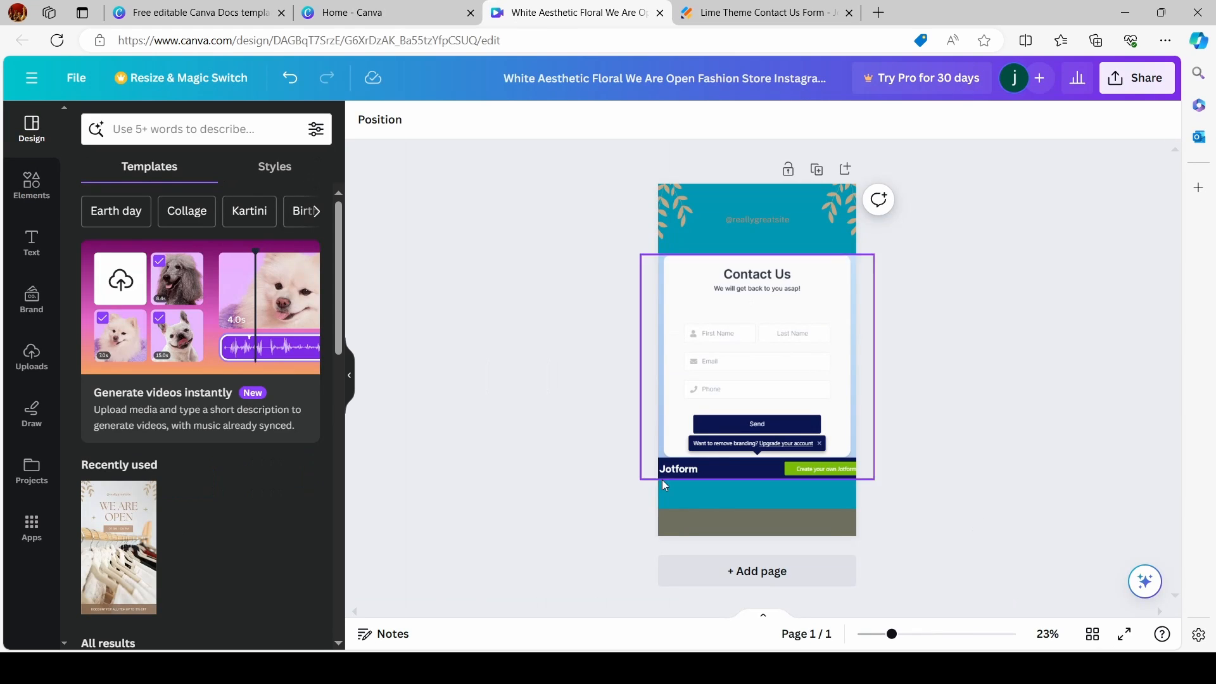
pyautogui.moveTo(791, 284)
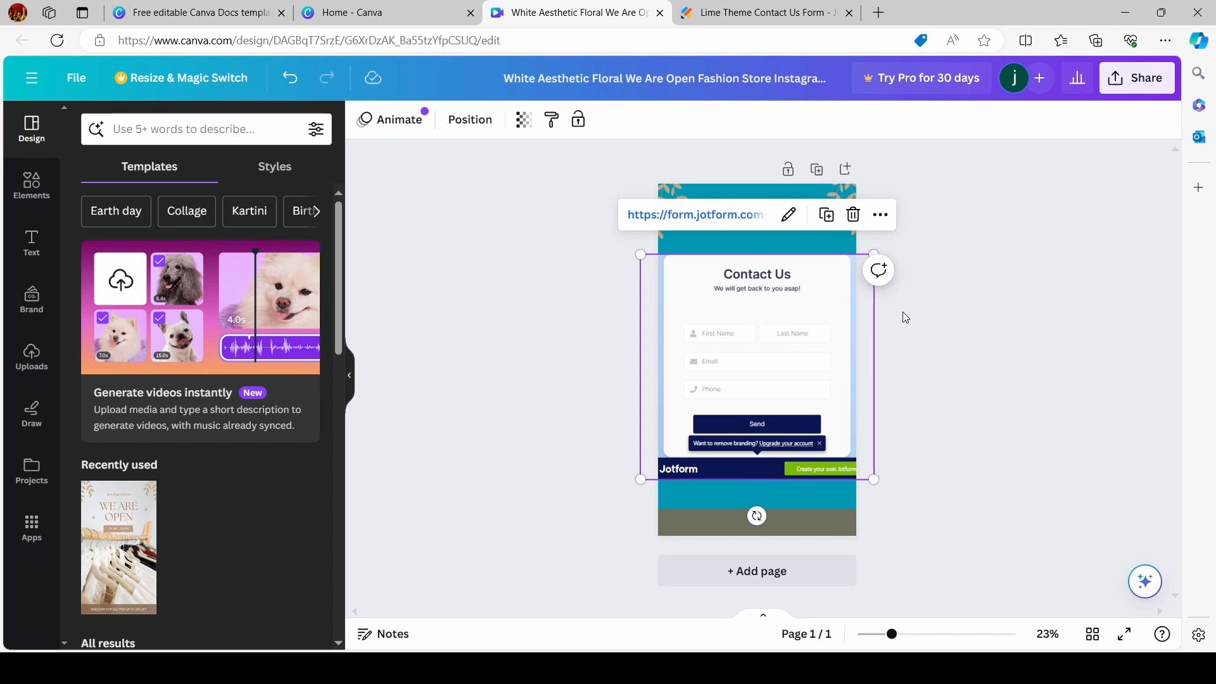
pyautogui.moveTo(1026, 187)
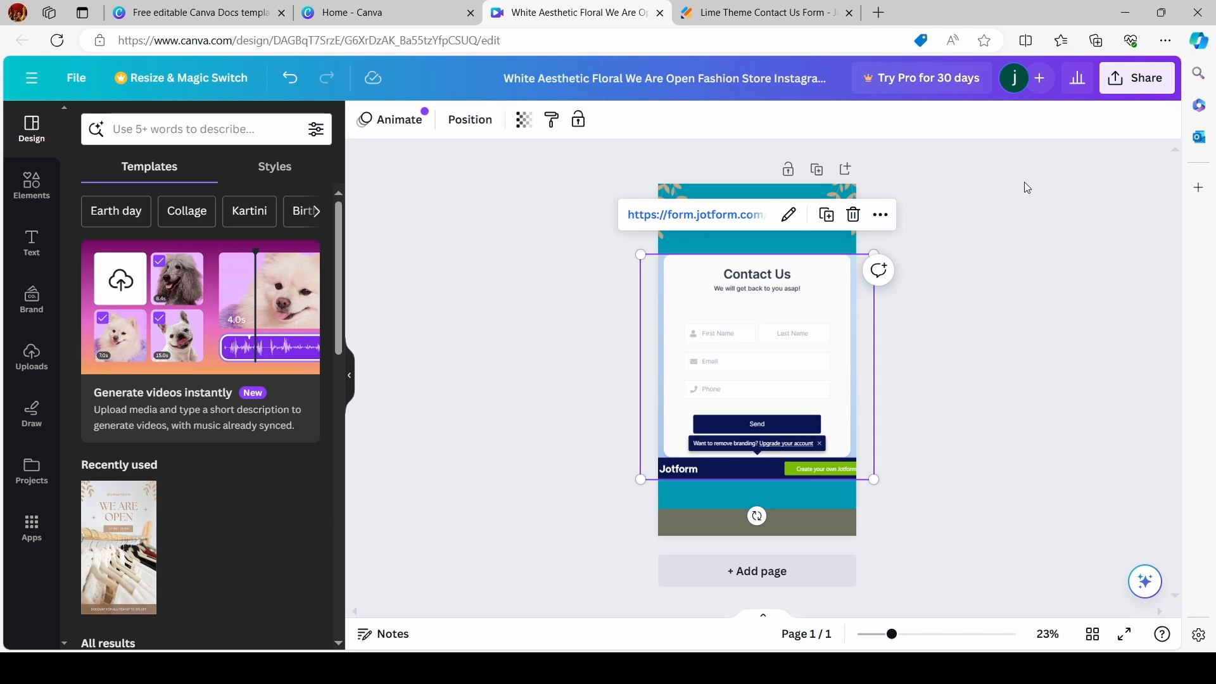
pyautogui.moveTo(32, 78)
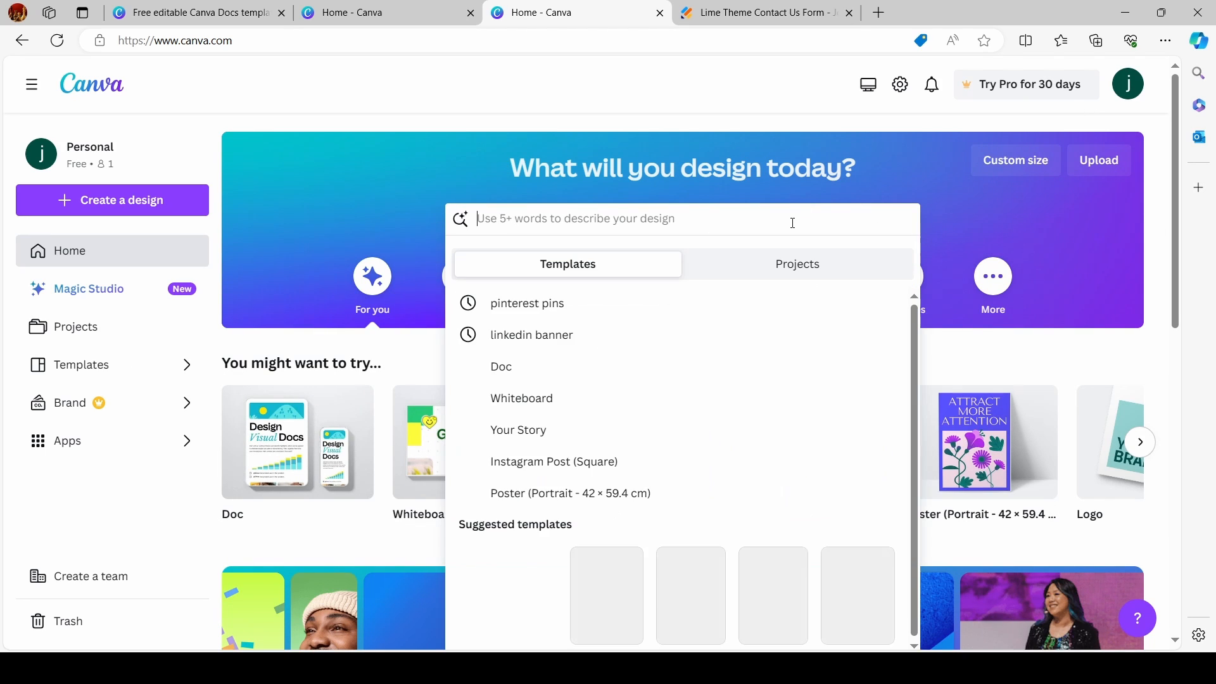
# - Search 'webs' and browse Canva's website design templates
pyautogui.write('w')
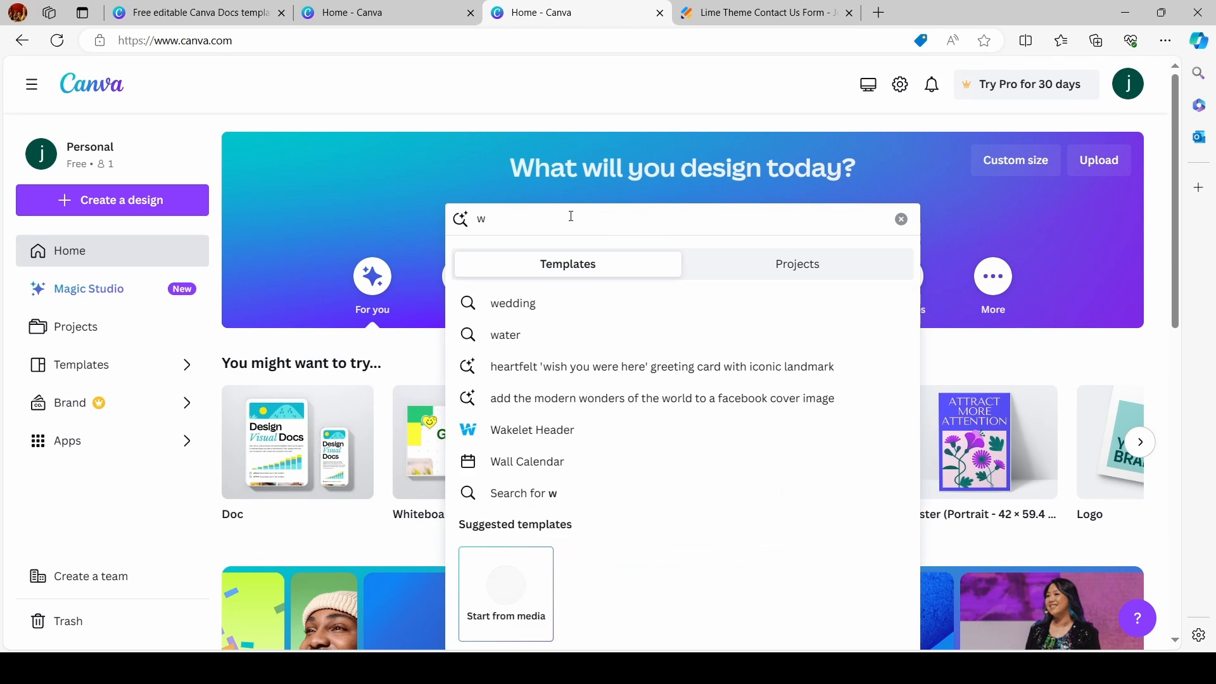
pyautogui.write('eb')
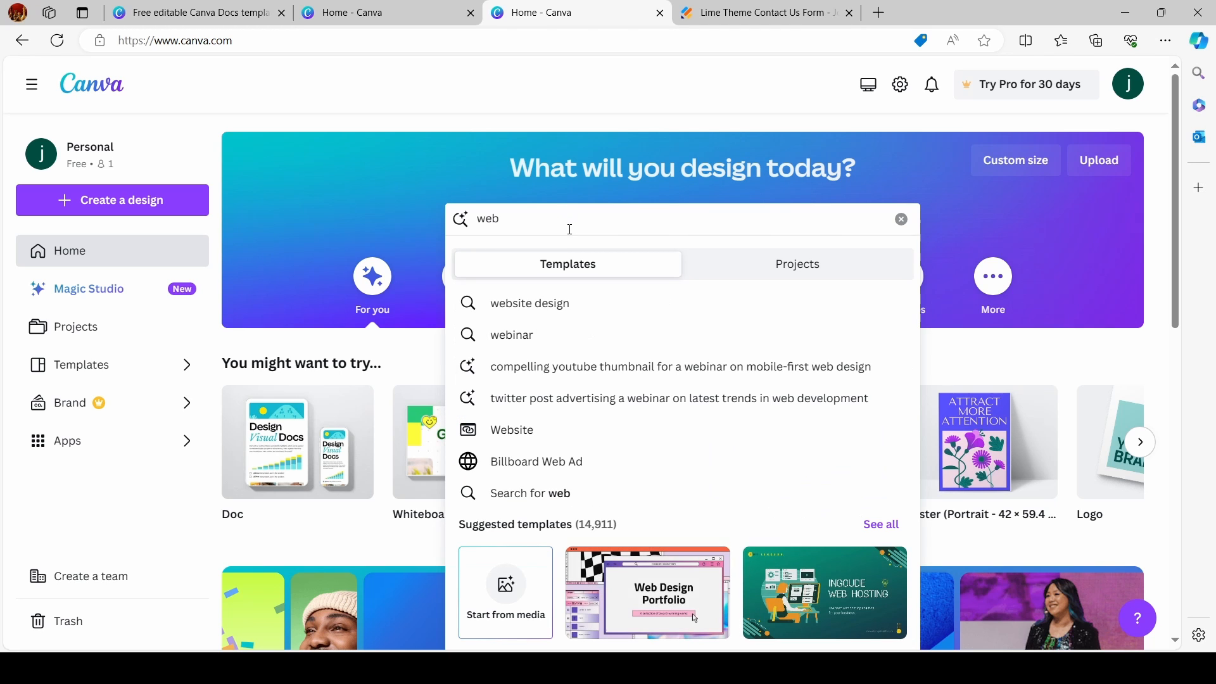
pyautogui.write('s')
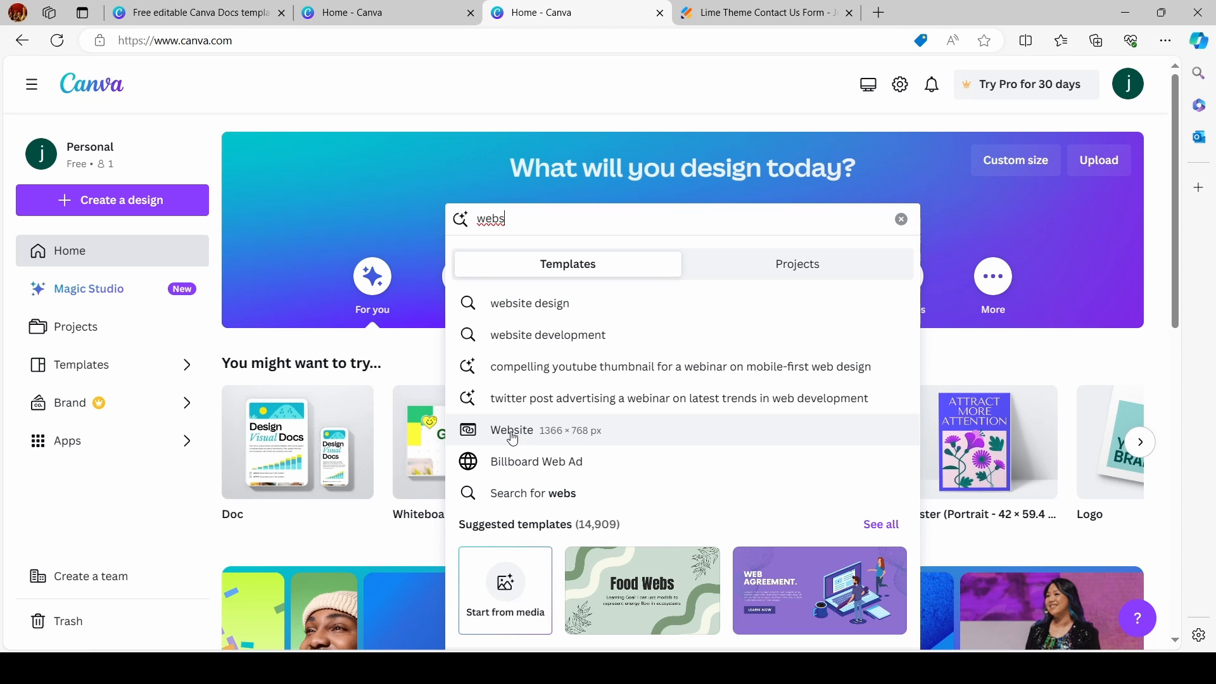
pyautogui.click(512, 431)
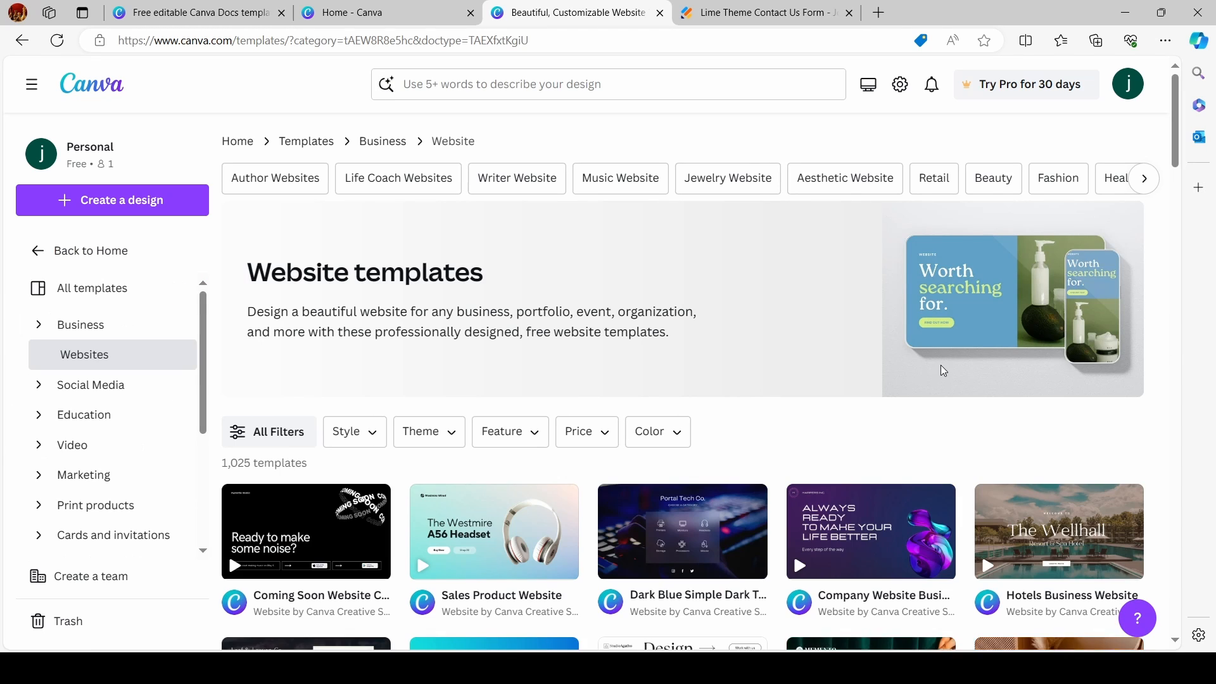
# - Scroll the gallery and choose the cream and brown 'Launching soon!' beauty site template
pyautogui.scroll(-3)
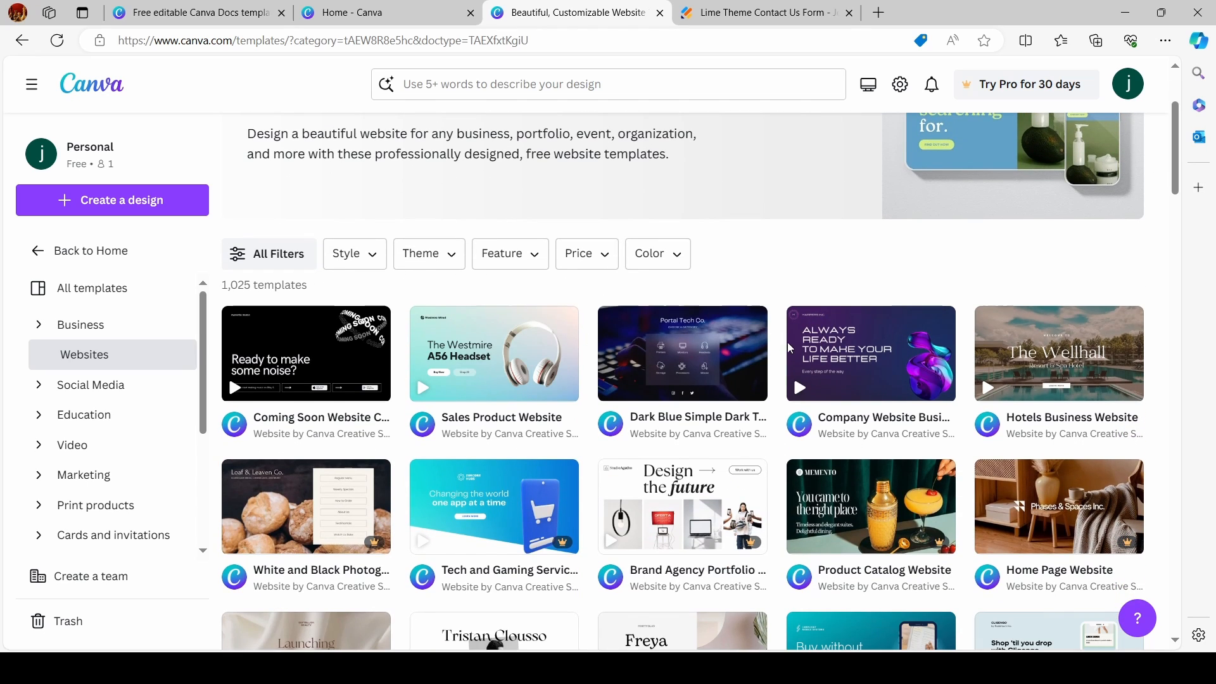
pyautogui.scroll(-3)
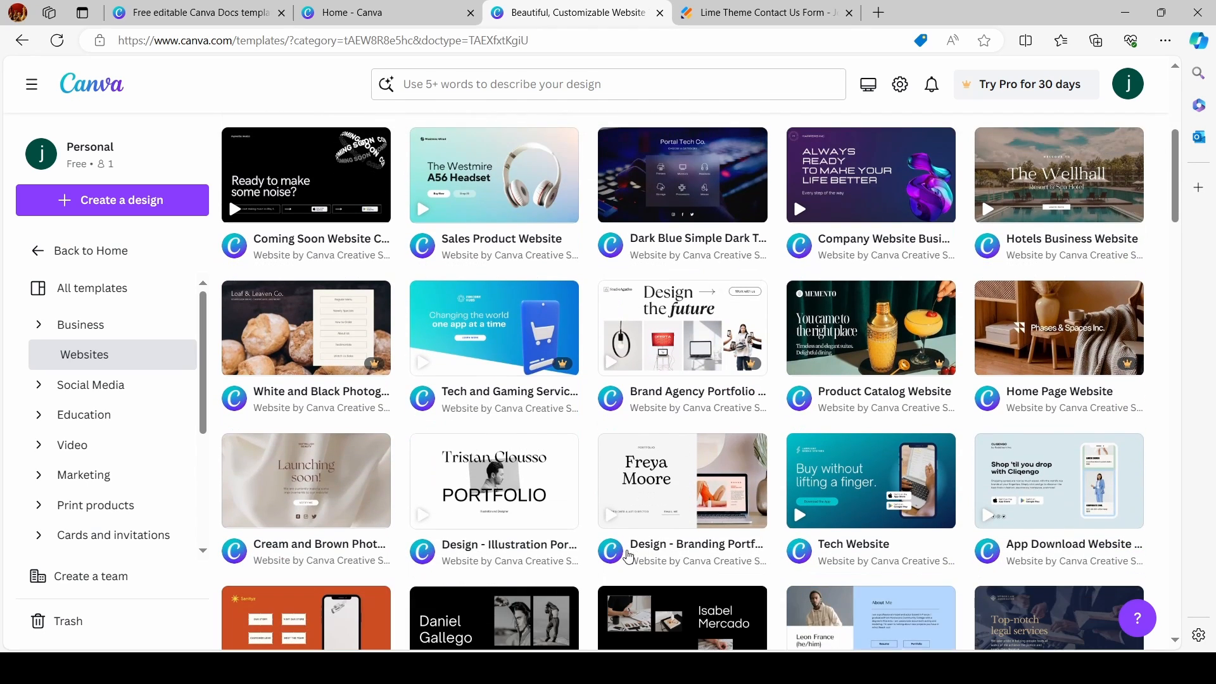
pyautogui.scroll(-3)
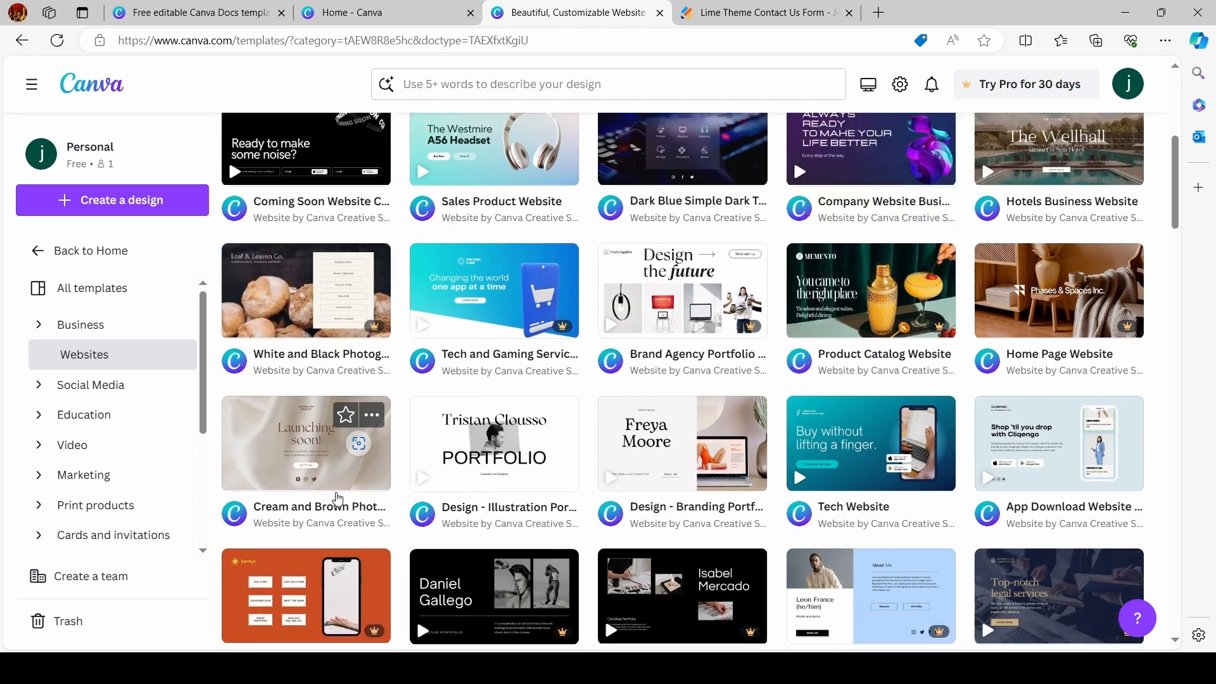
pyautogui.scroll(-3)
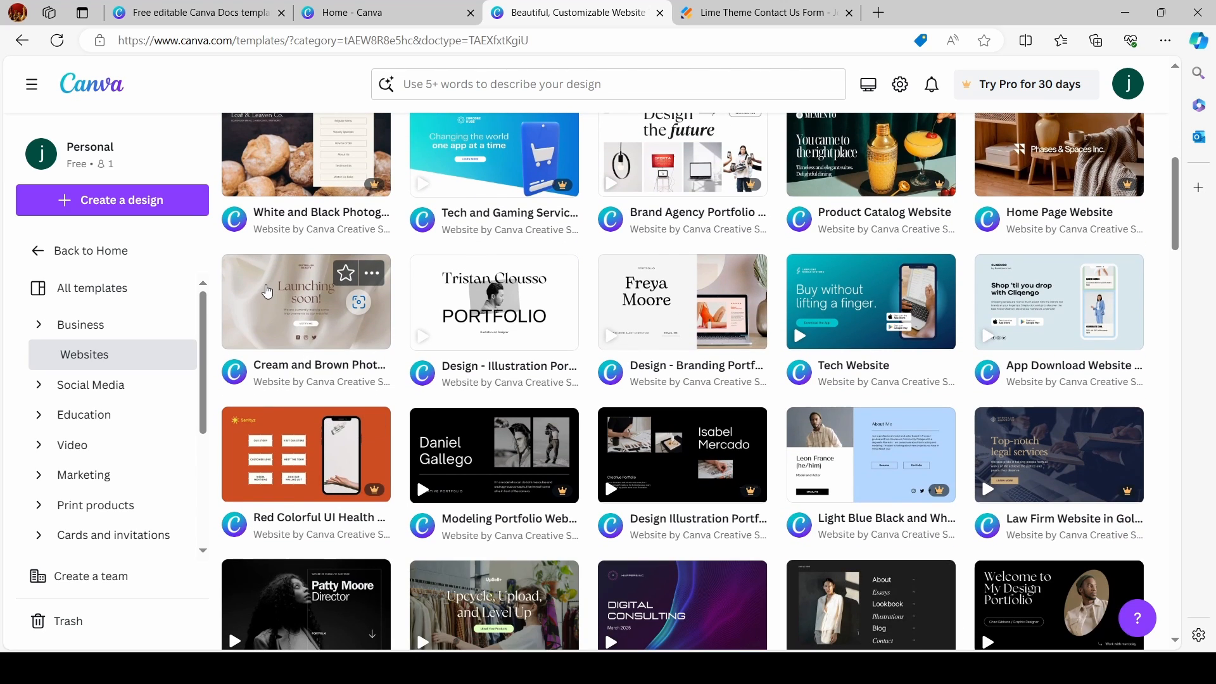
pyautogui.moveTo(269, 282)
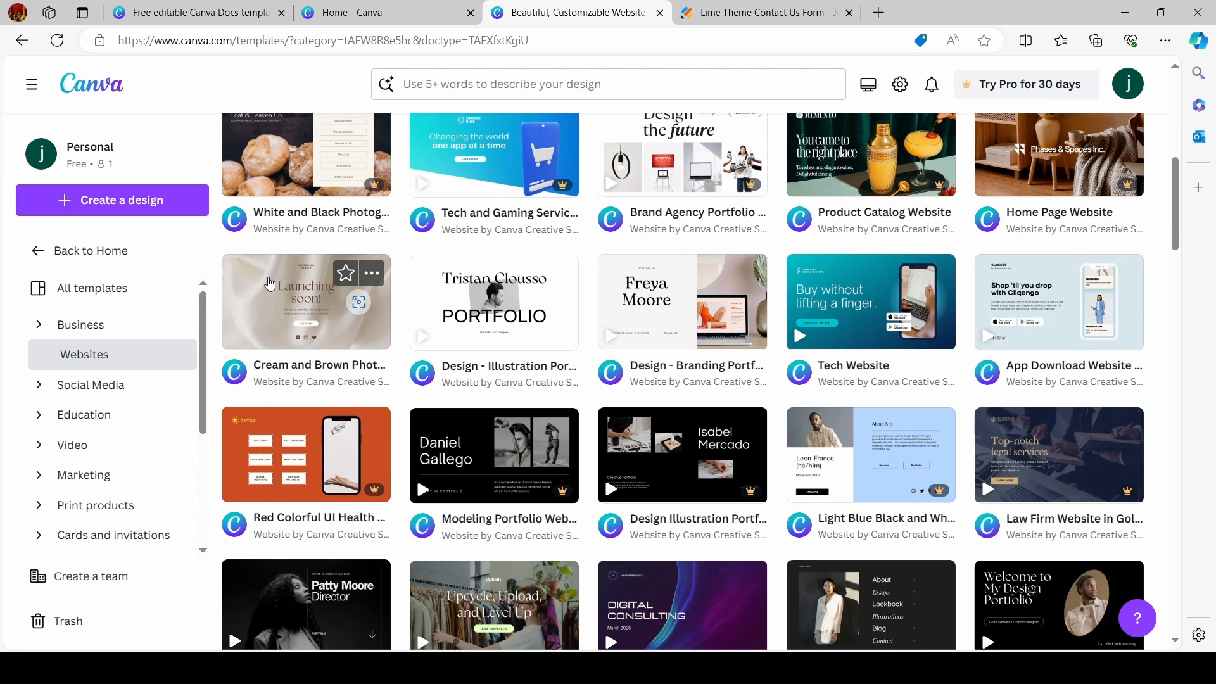
pyautogui.click(305, 302)
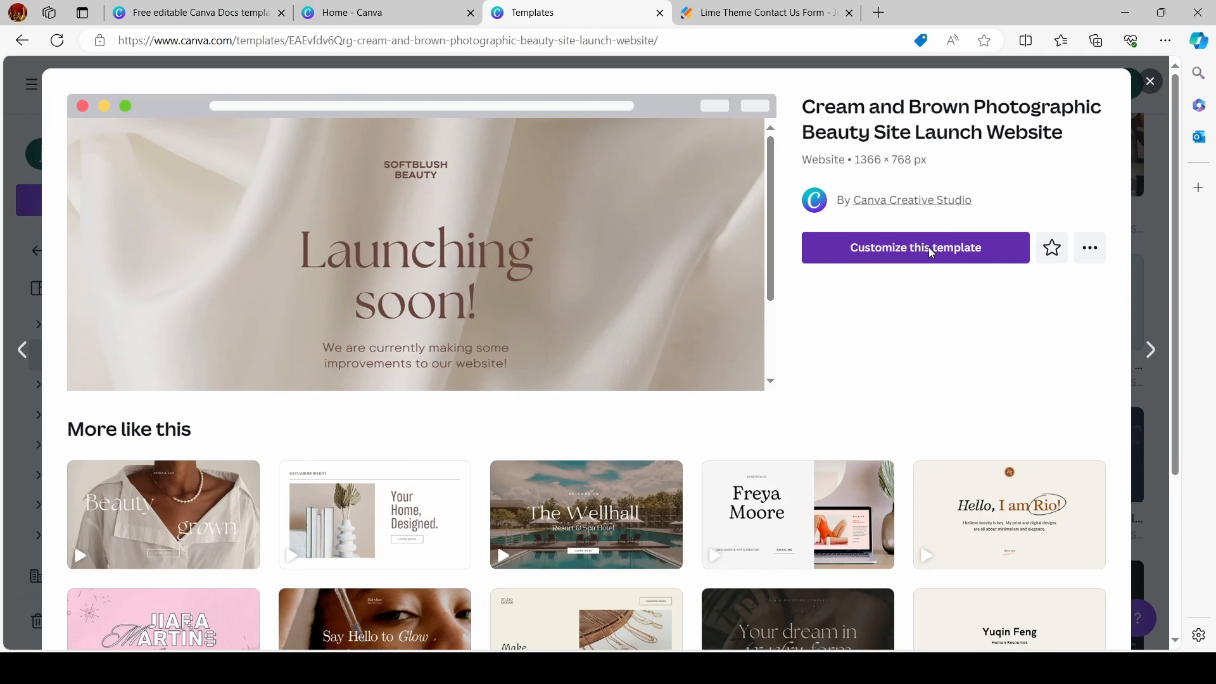
# - Customize the launch template and delete its placeholder heading, text and Notify button
pyautogui.click(915, 248)
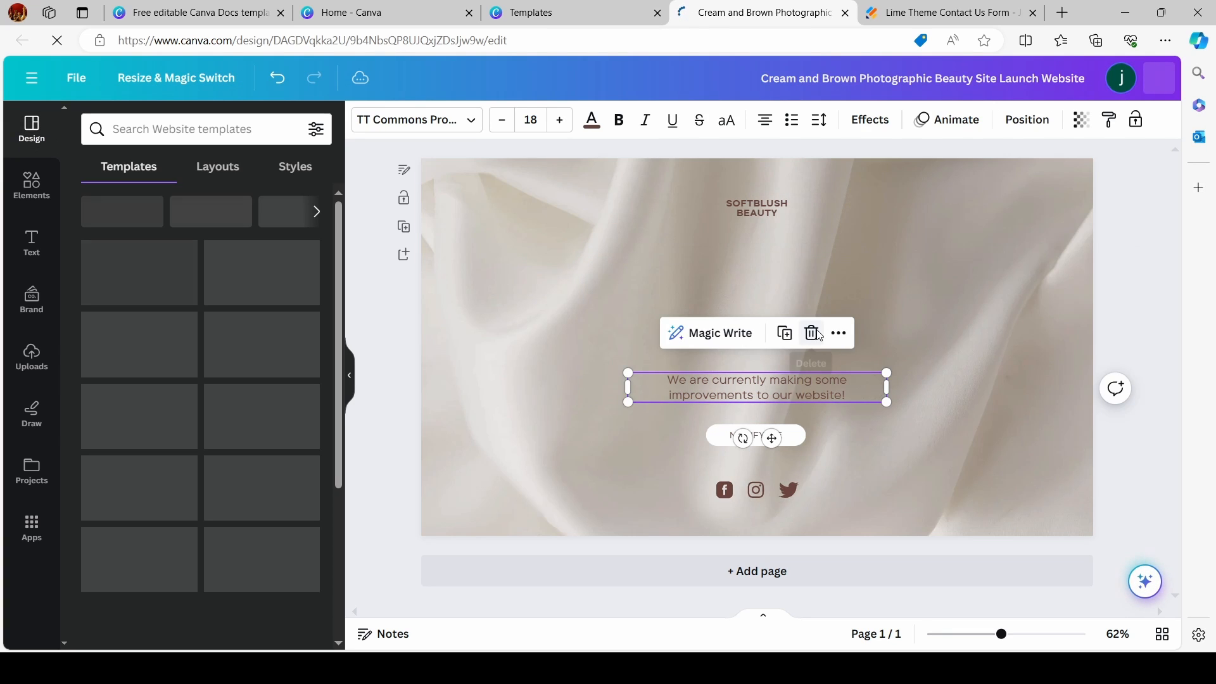
pyautogui.click(811, 332)
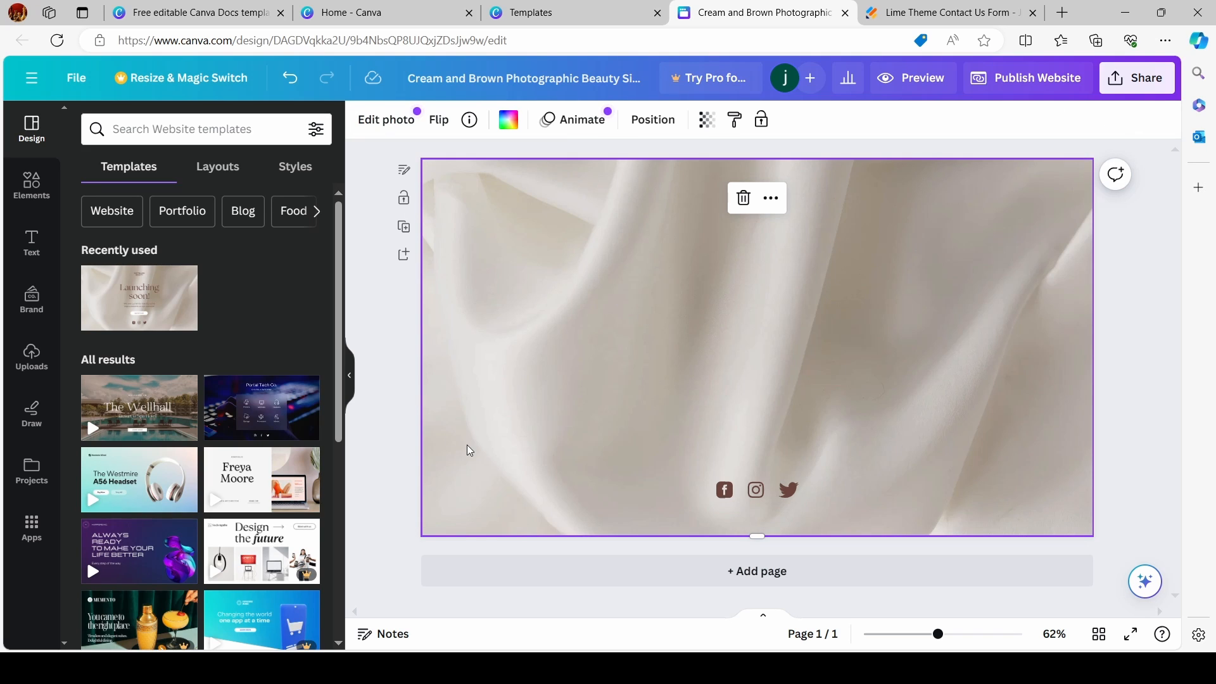
pyautogui.moveTo(689, 459)
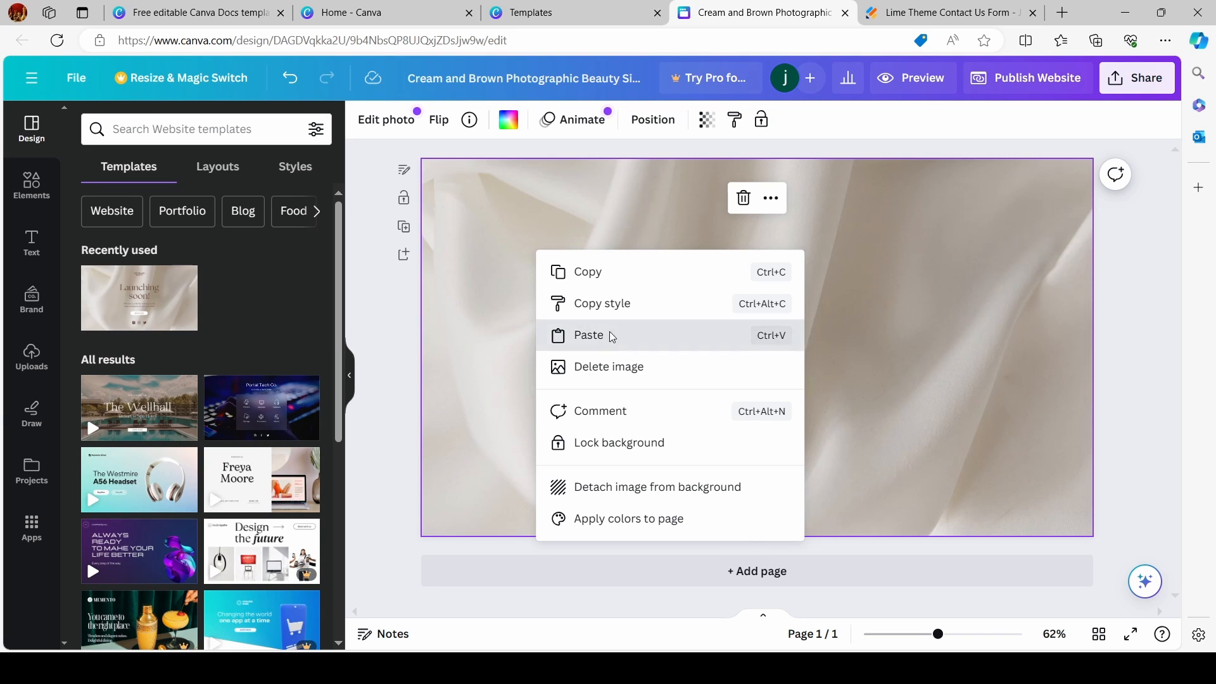
pyautogui.click(588, 334)
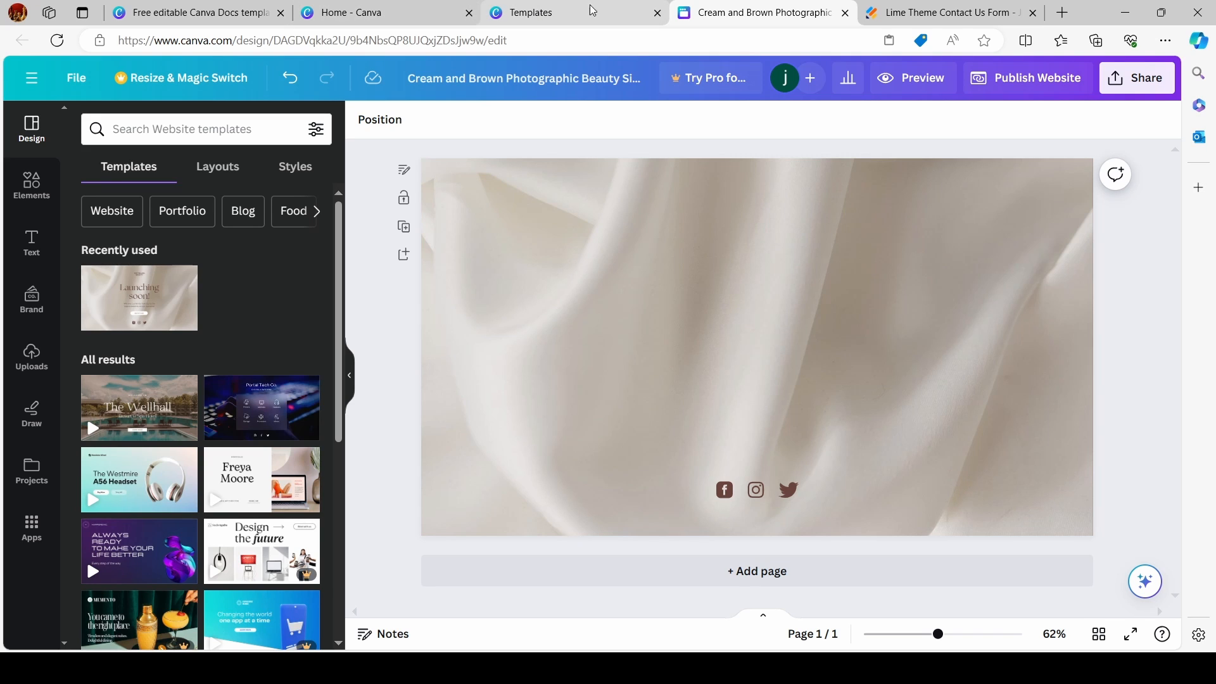
# - Copy the Jotform form's direct link and return to the Canva website design
pyautogui.click(948, 12)
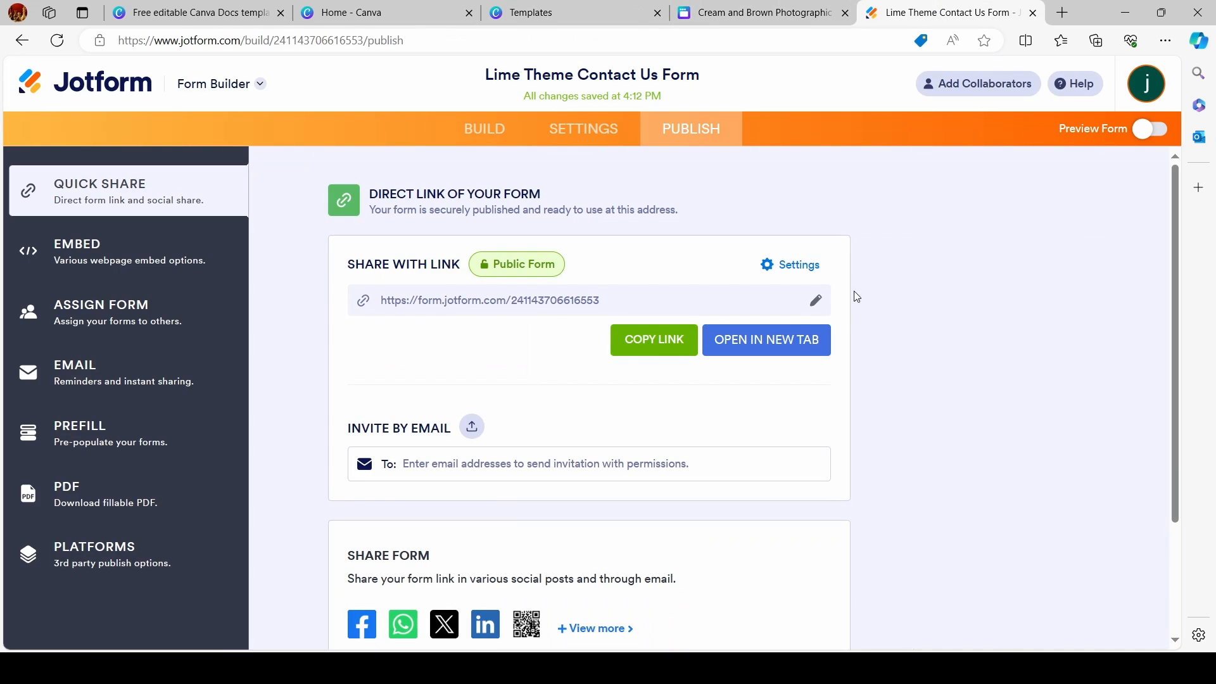
pyautogui.click(654, 340)
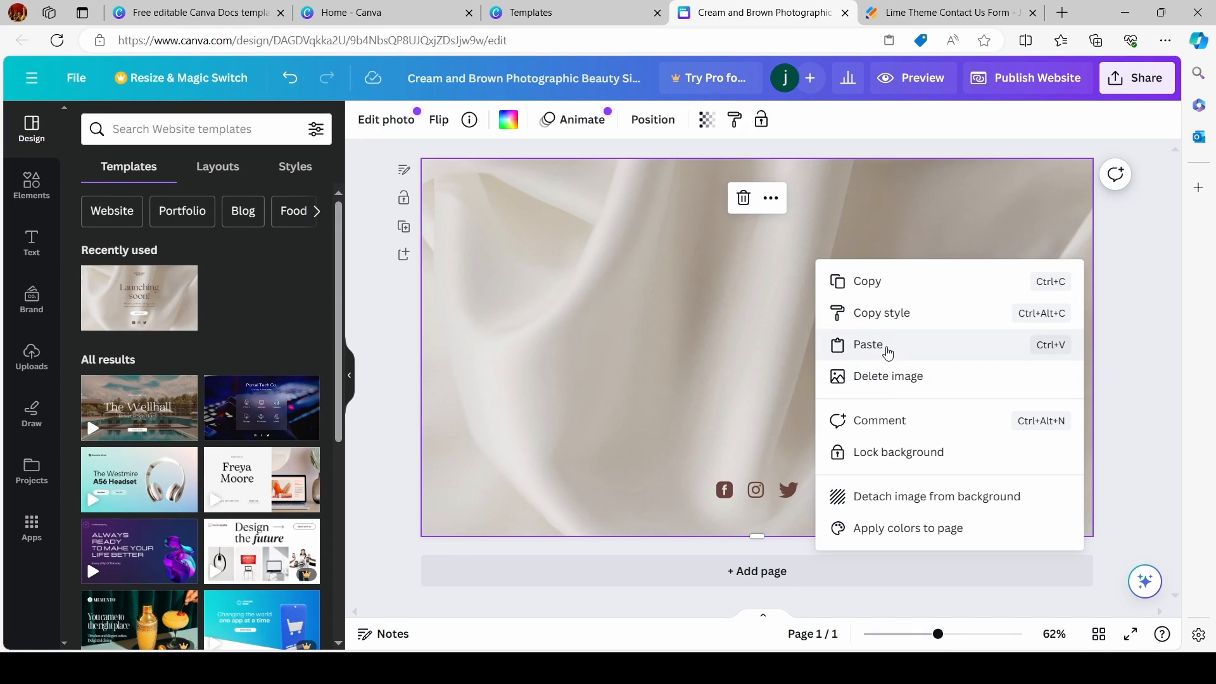
# - Paste the Jotform link to embed the Contact Us form and resize it to span the page
pyautogui.click(868, 344)
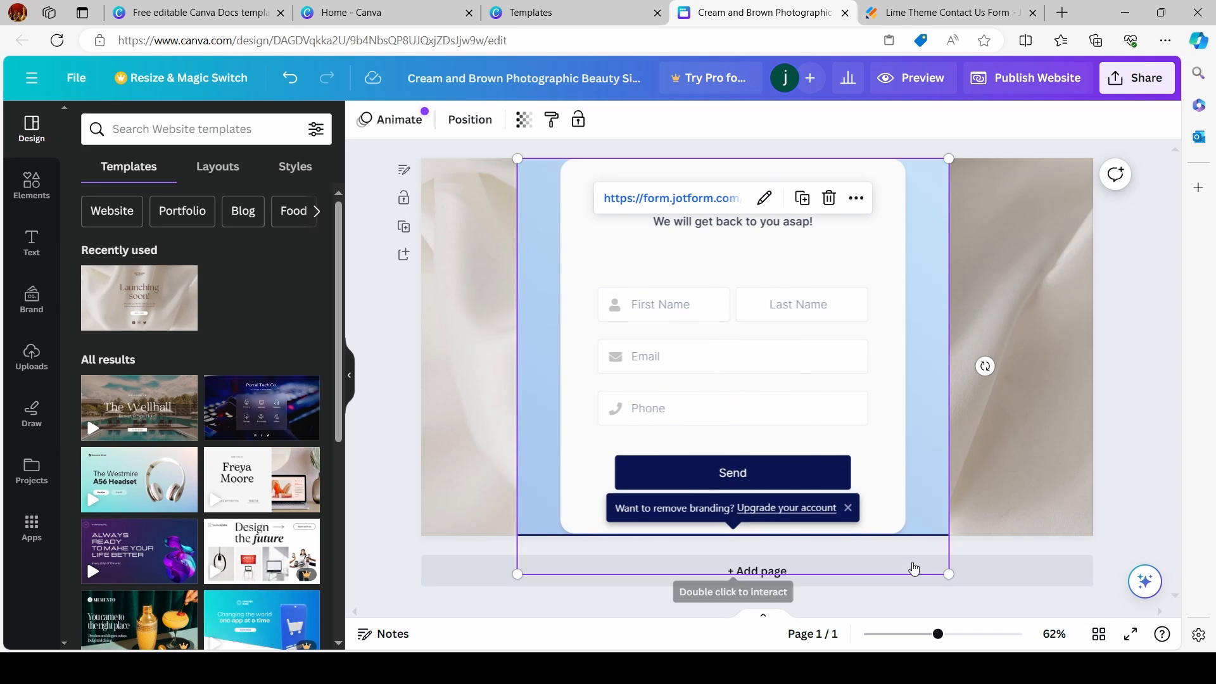
pyautogui.moveTo(917, 162)
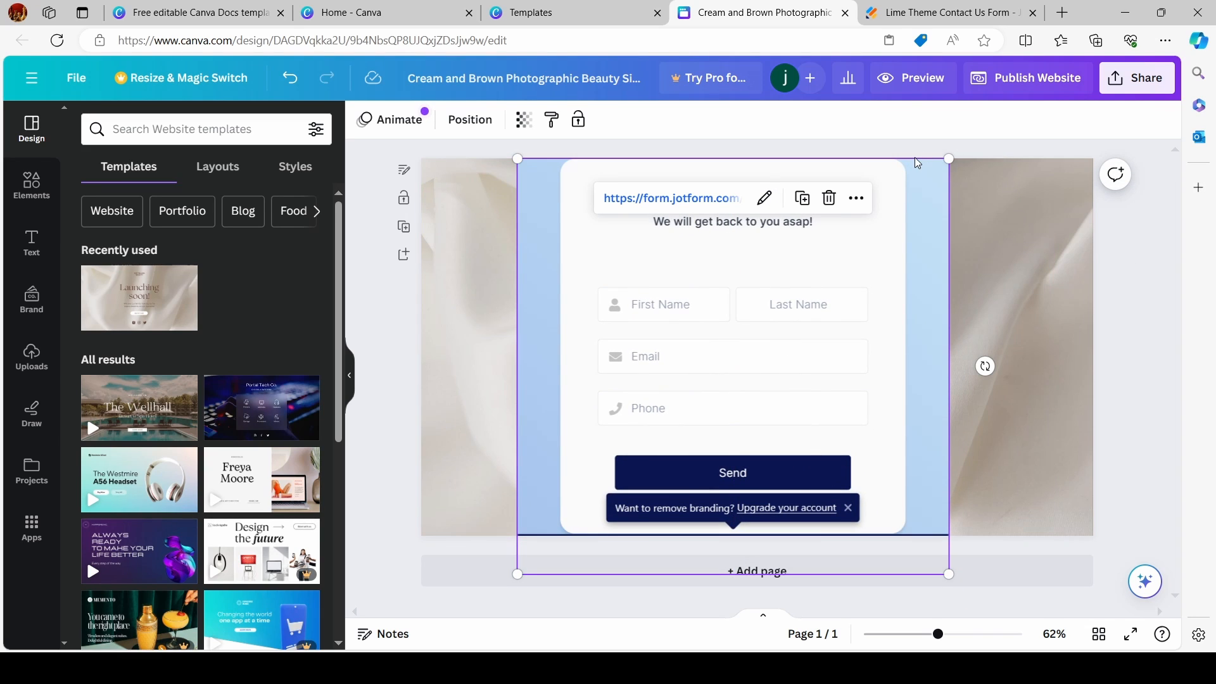
pyautogui.moveTo(771, 463)
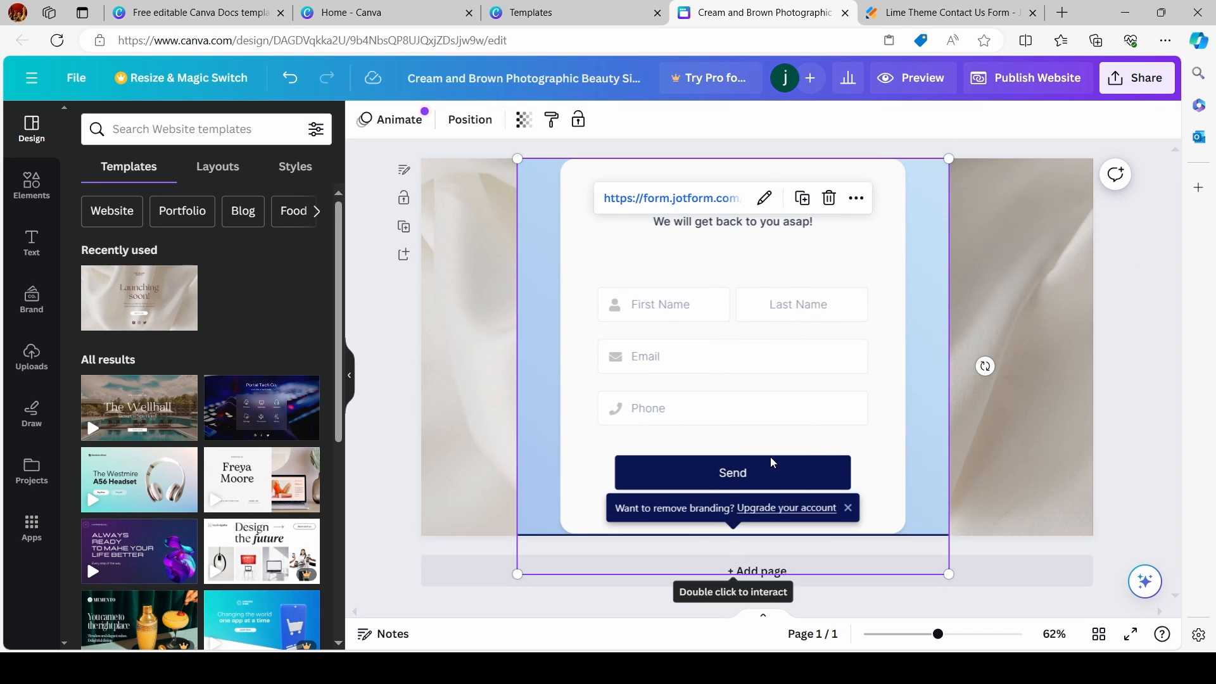
pyautogui.moveTo(605, 419)
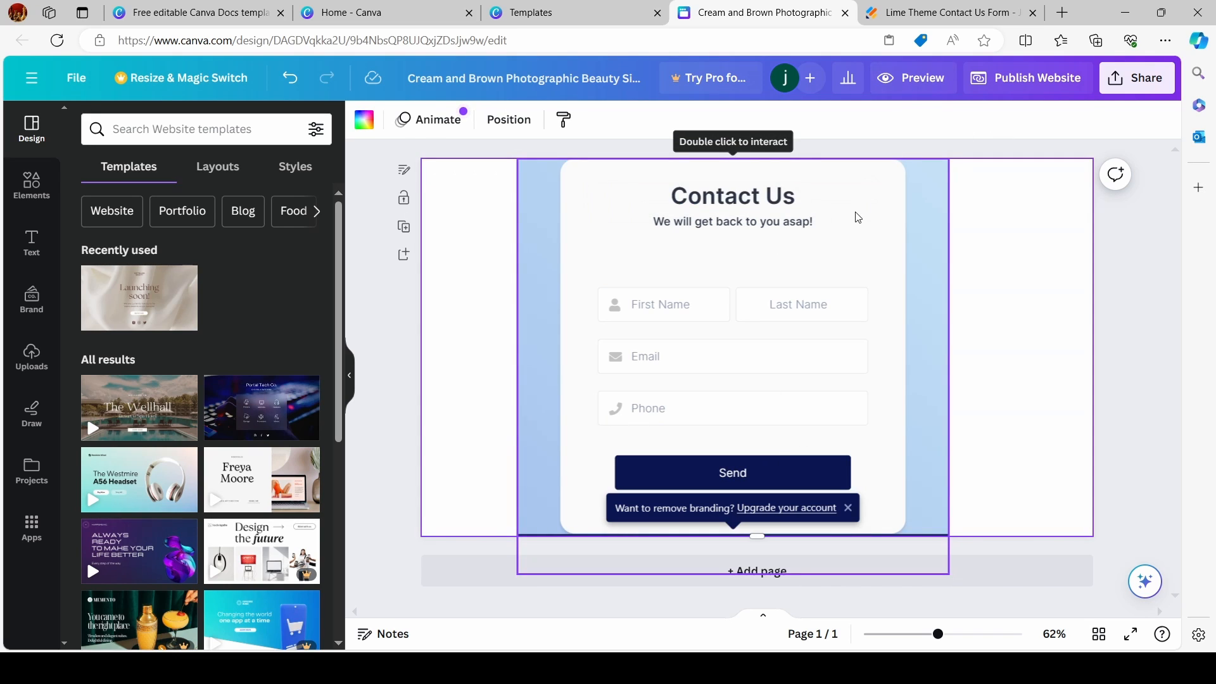
pyautogui.moveTo(930, 162)
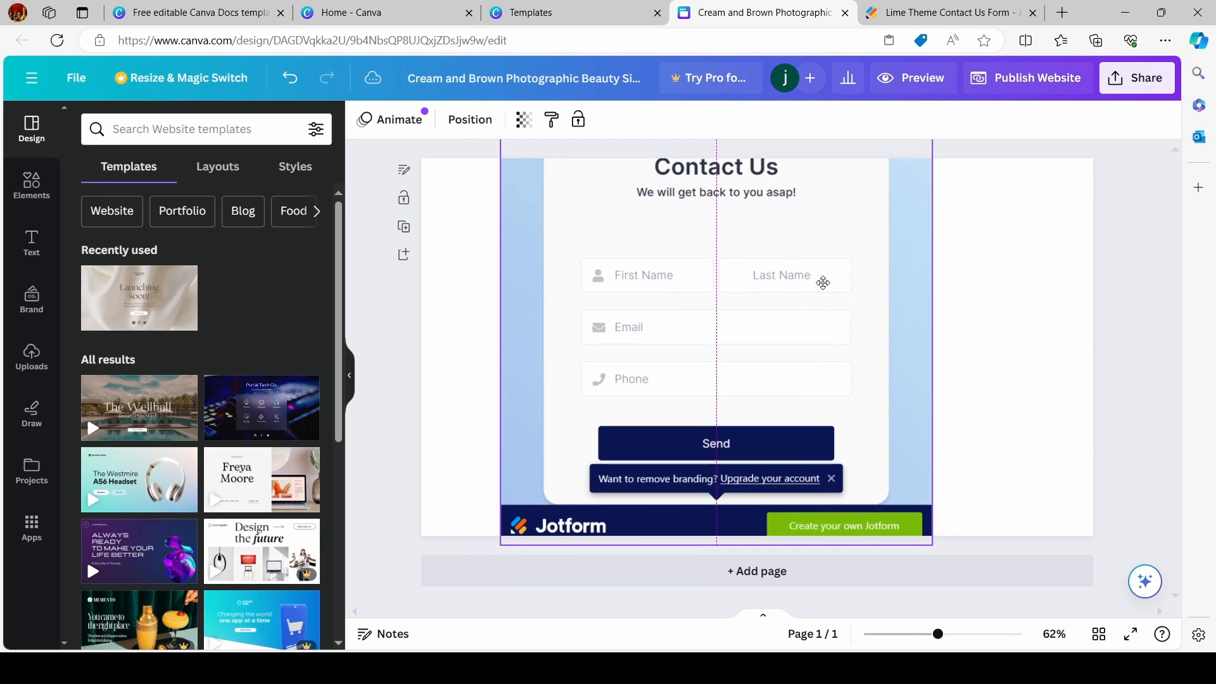
pyautogui.click(716, 334)
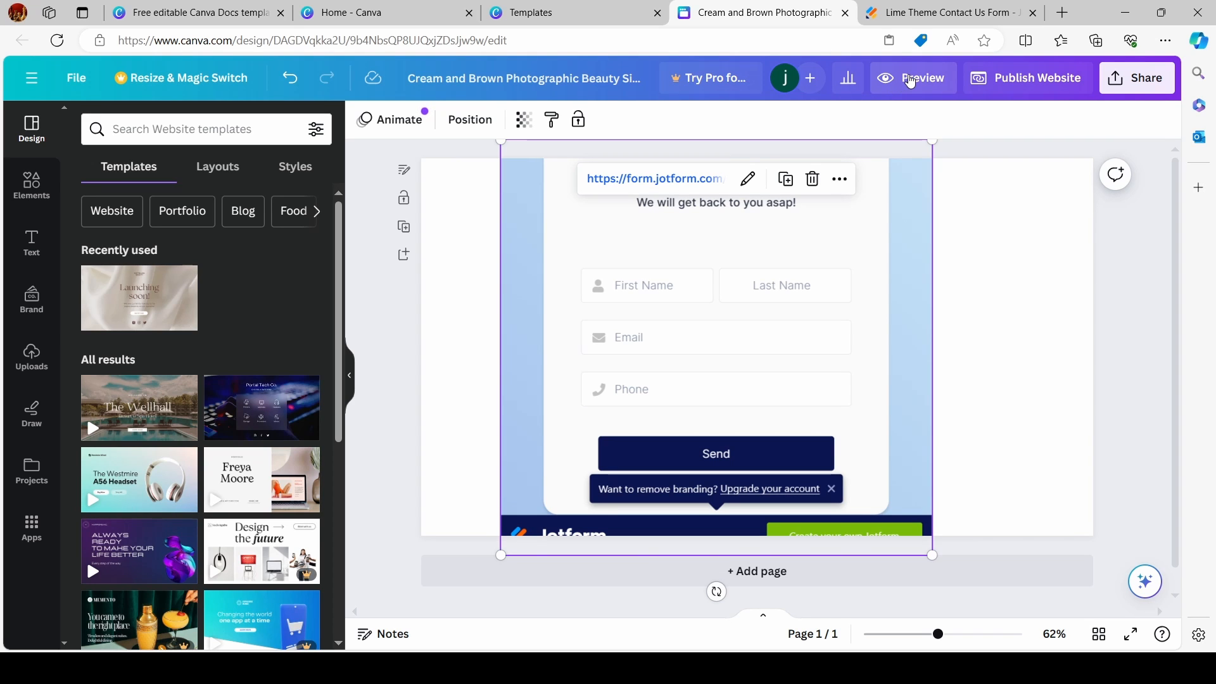
pyautogui.moveTo(919, 82)
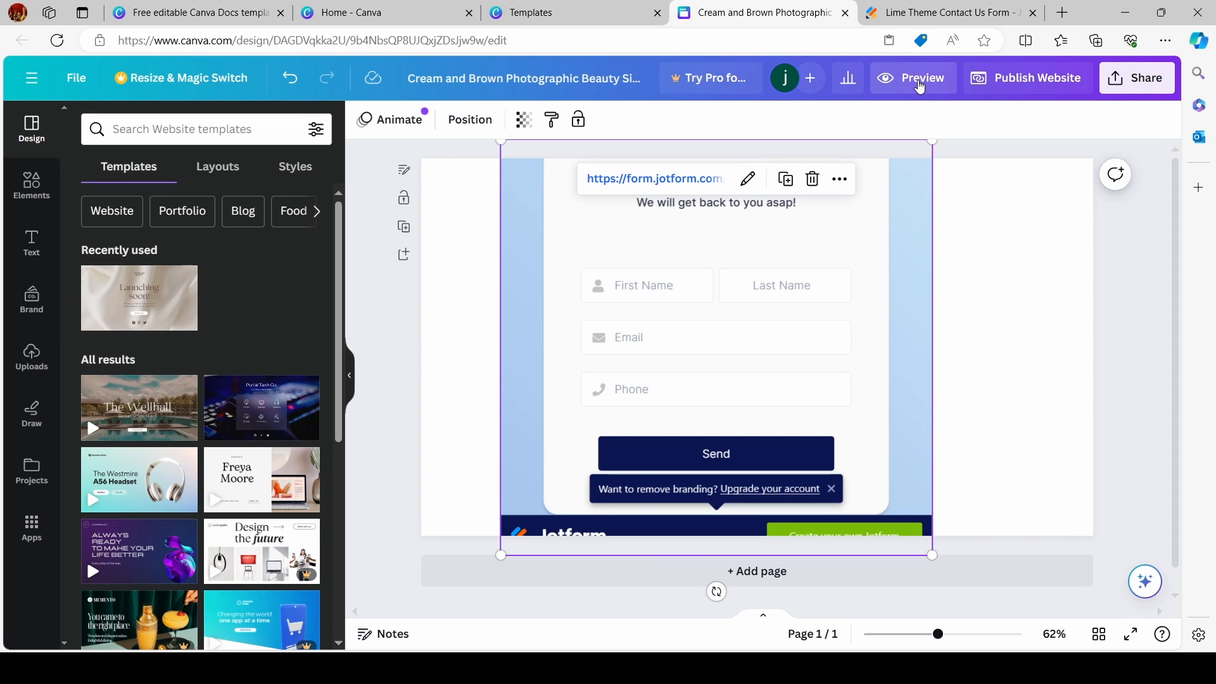
# - Preview the website, test the embedded form's fields, then return to the Jotform tab
pyautogui.click(922, 79)
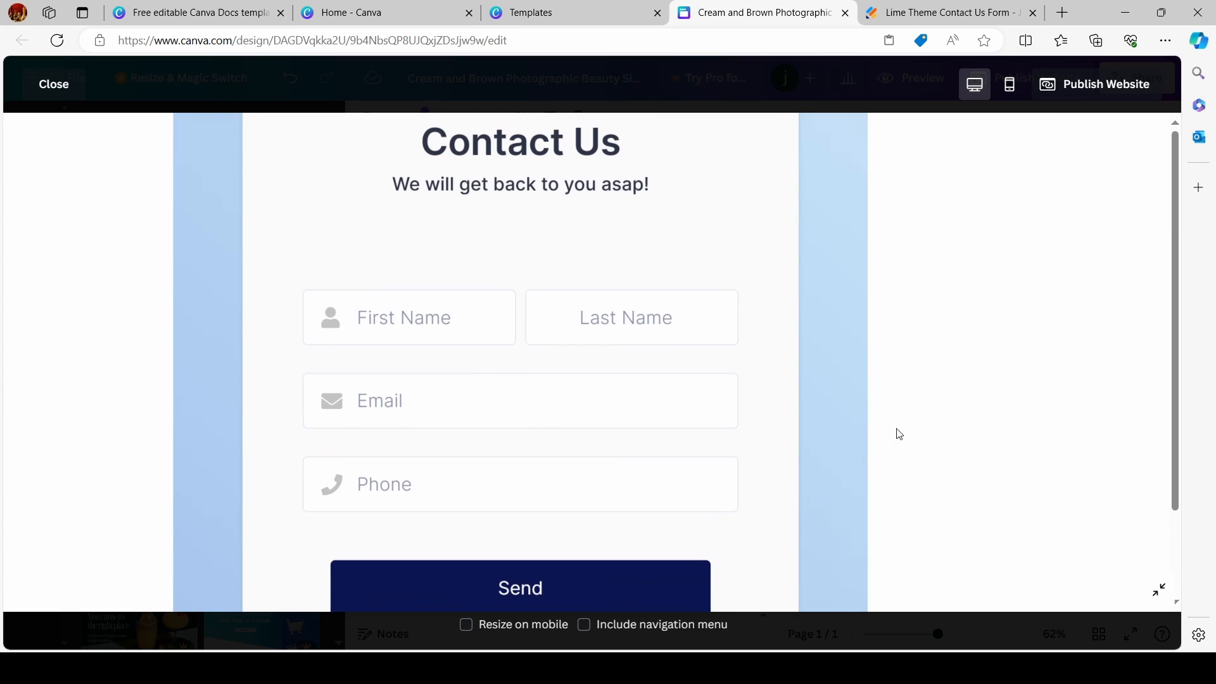
pyautogui.click(631, 316)
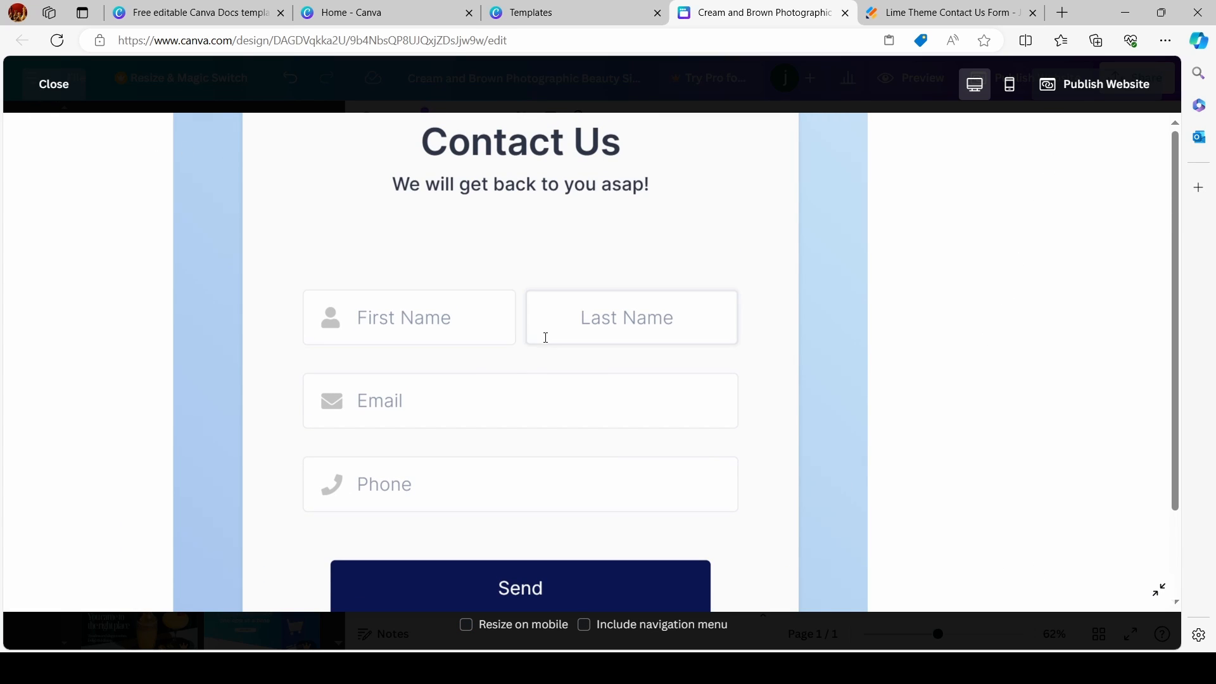
pyautogui.click(631, 316)
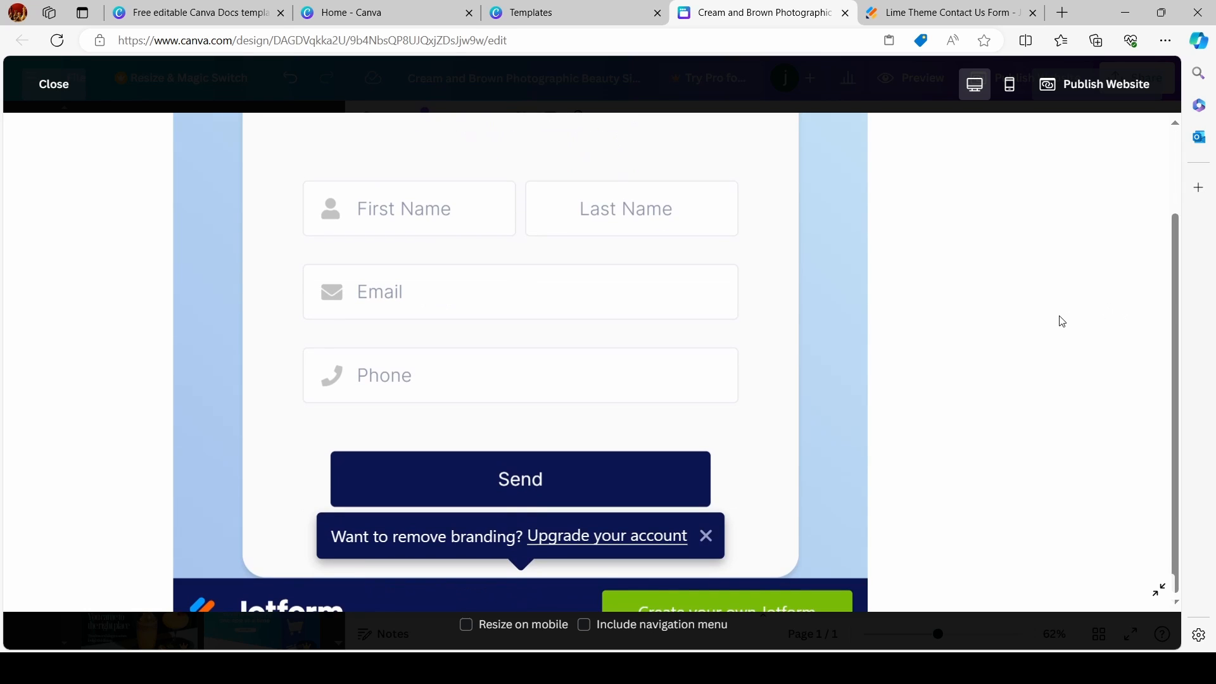
pyautogui.click(948, 13)
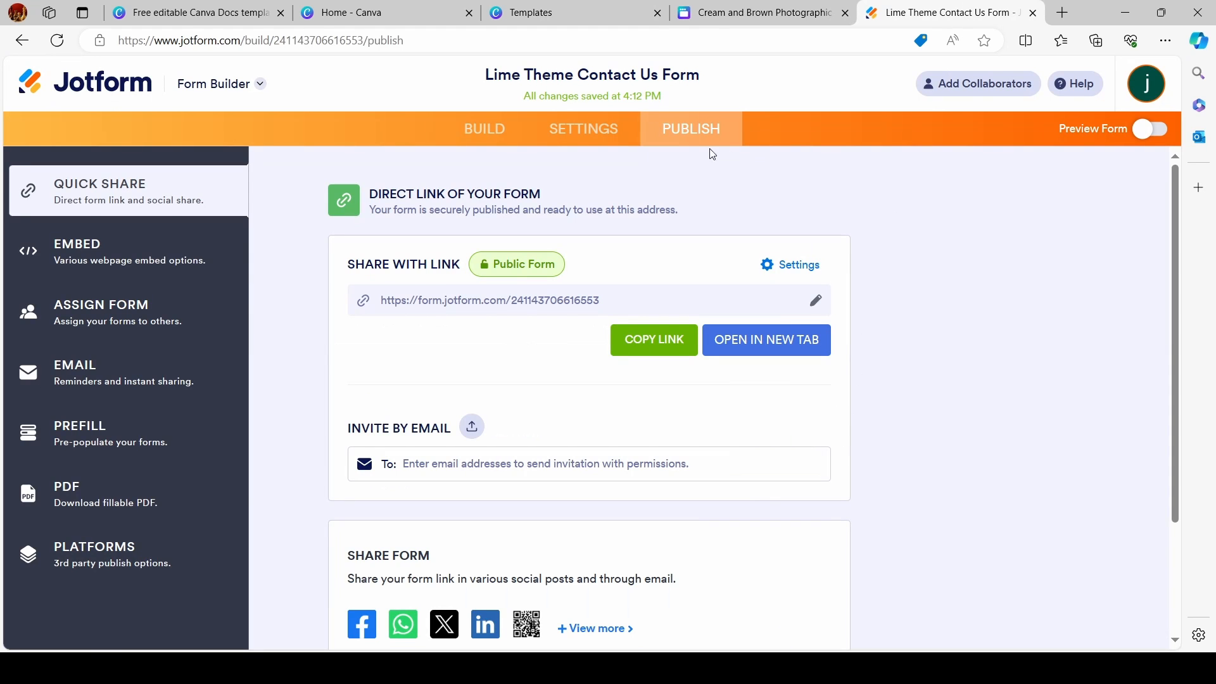
# - From Jotform's Contact Forms templates, use the Email Signup Form template for a new form
pyautogui.click(484, 129)
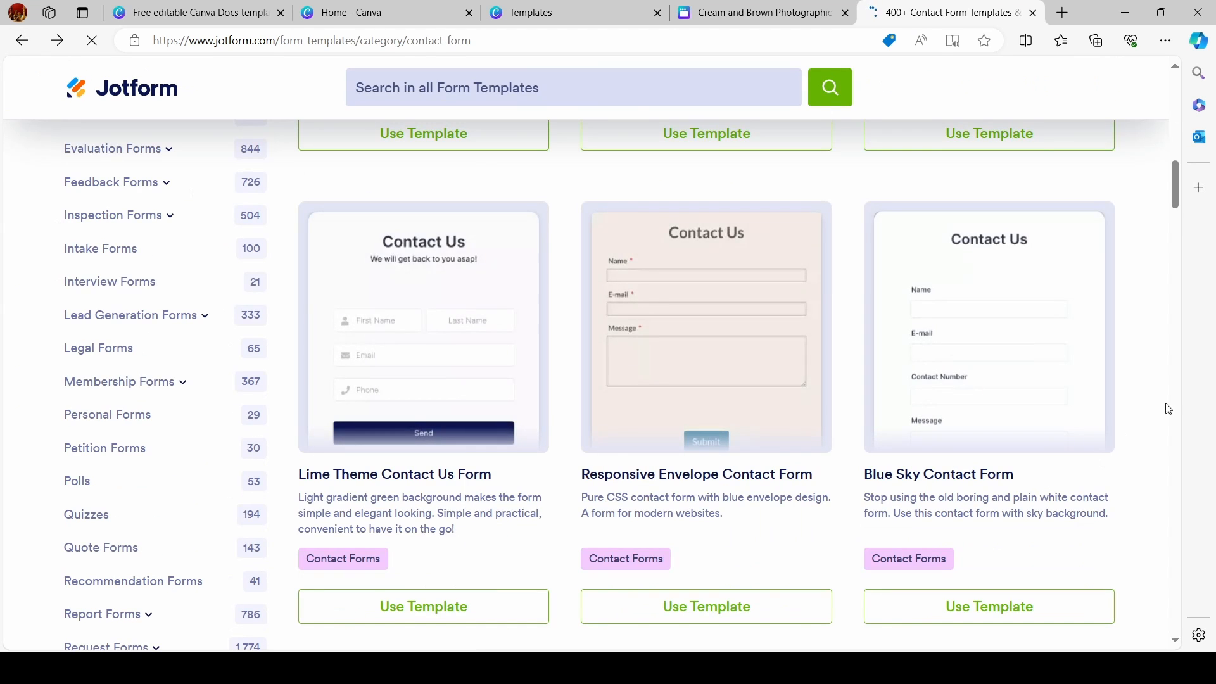
pyautogui.scroll(-3)
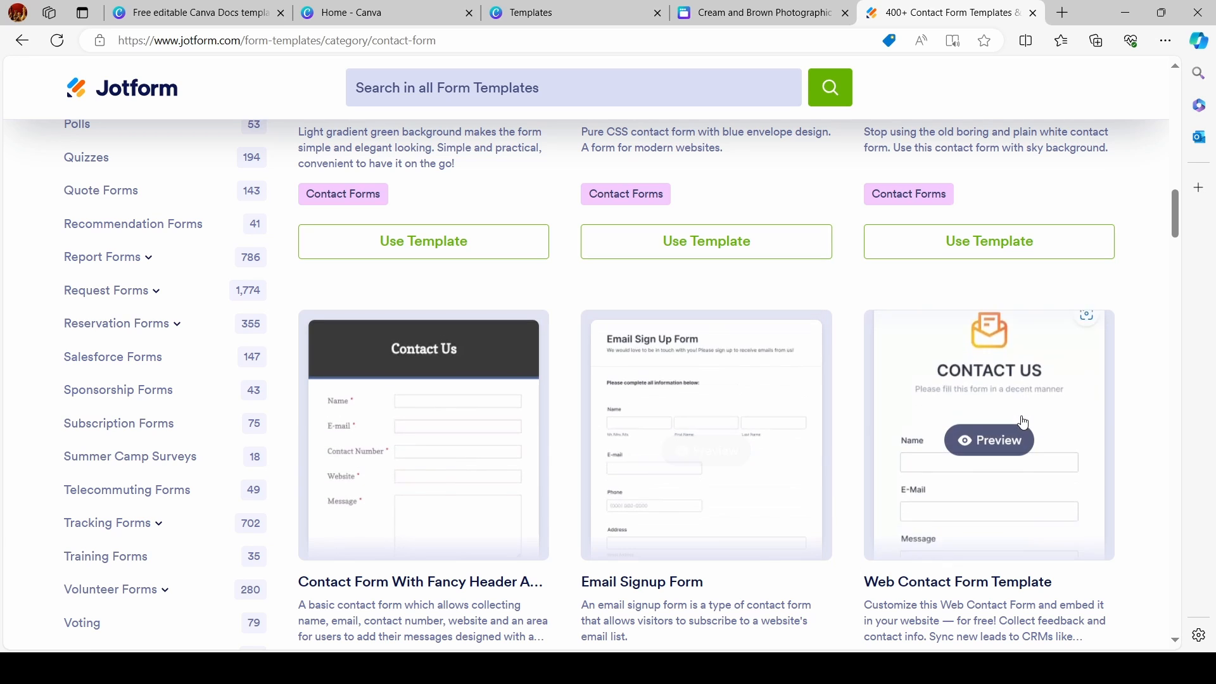
pyautogui.click(988, 440)
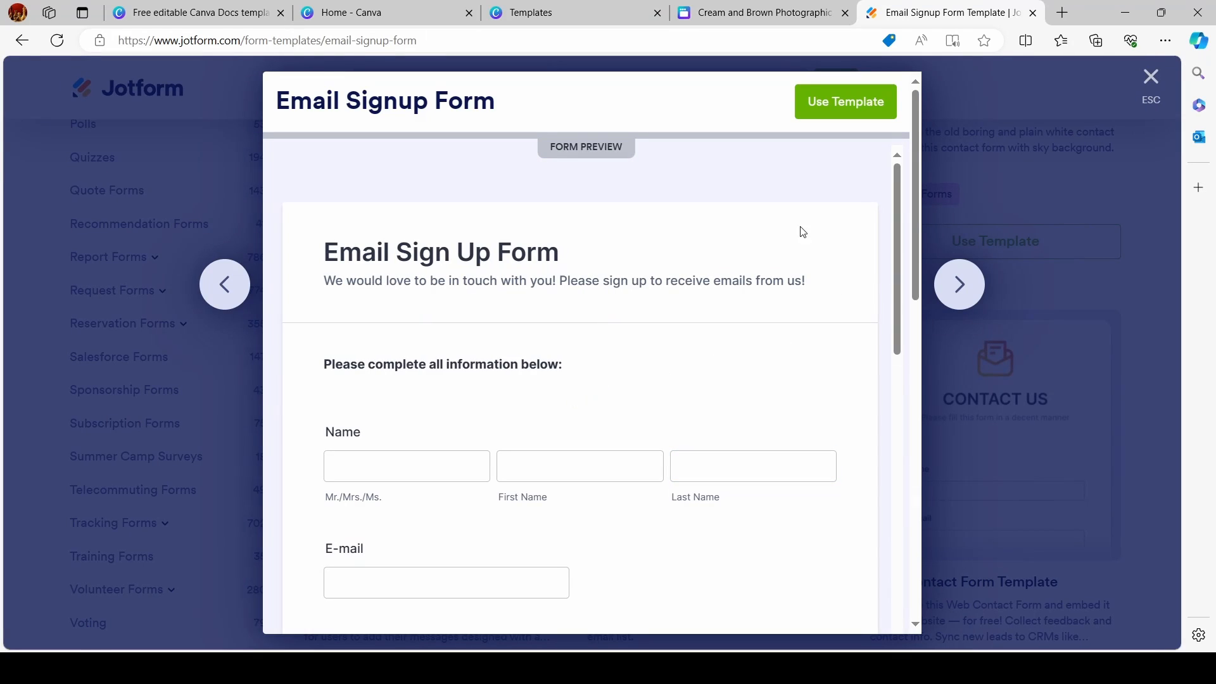
pyautogui.click(846, 102)
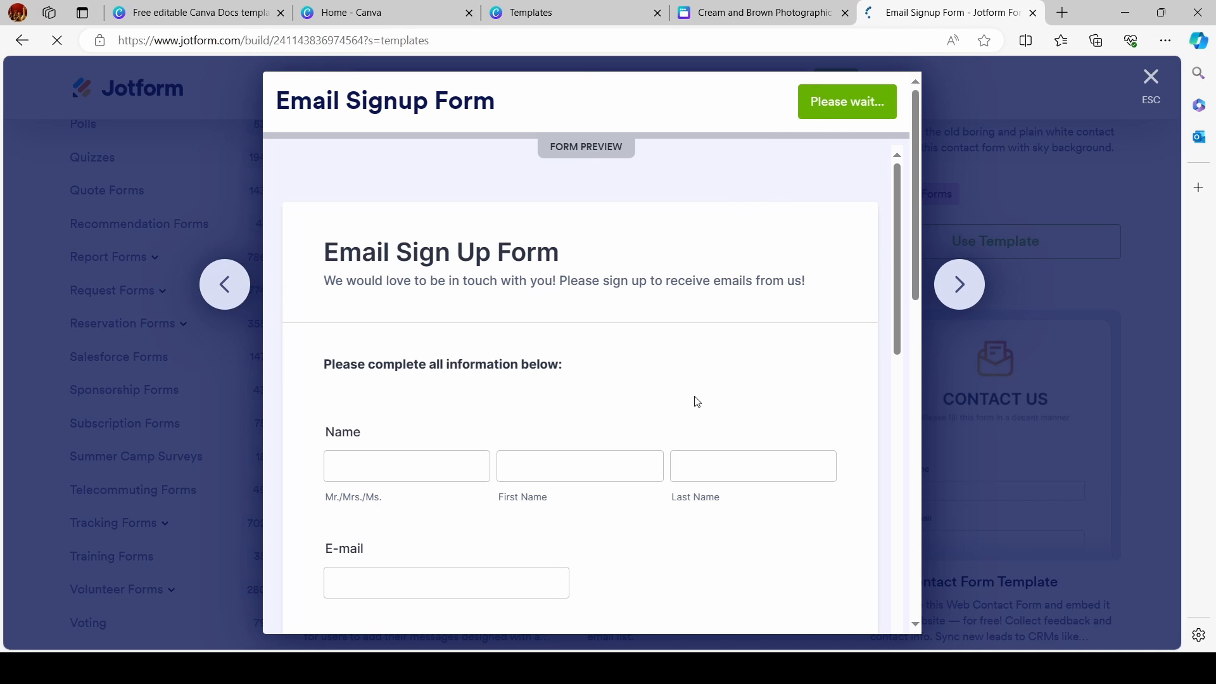
# - Add a Signature field from Basic form elements above the Submit button
pyautogui.click(847, 101)
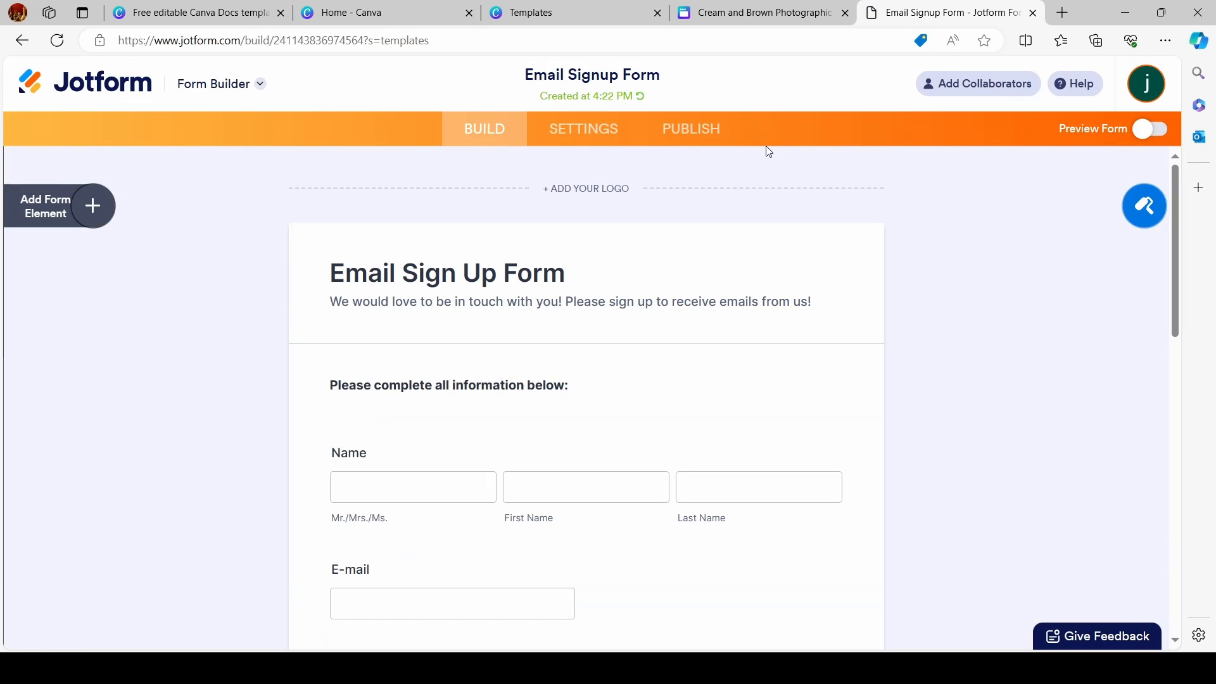
pyautogui.moveTo(192, 636)
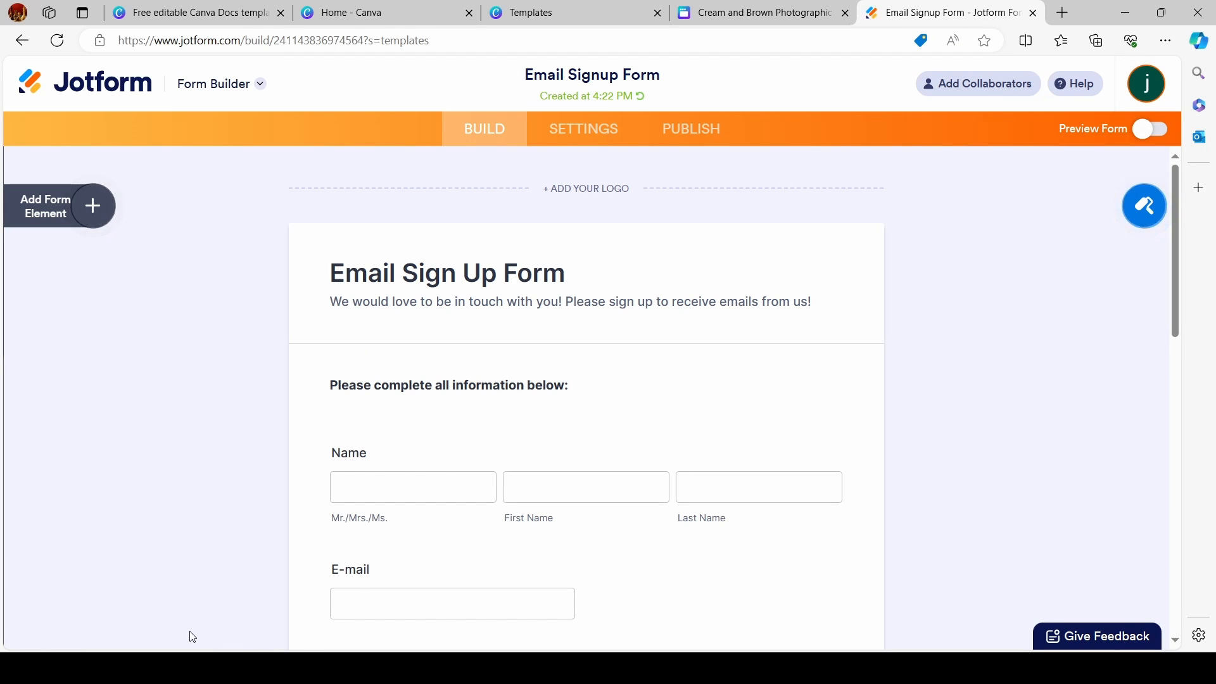
pyautogui.scroll(-3)
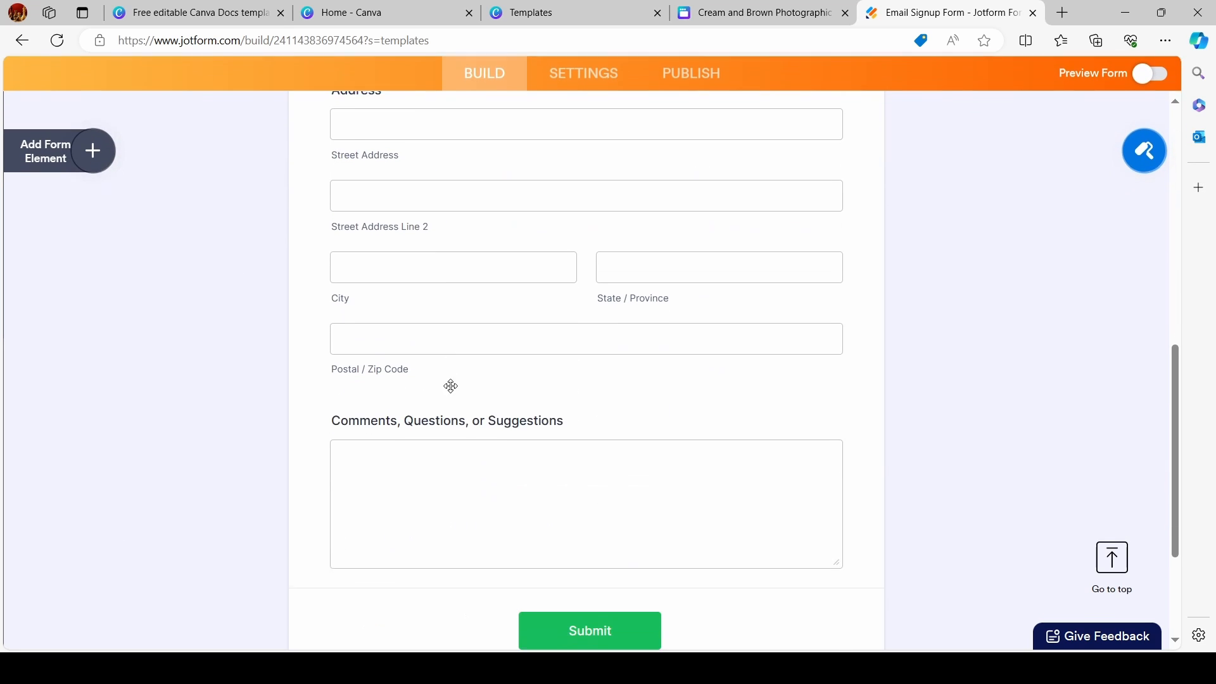
pyautogui.scroll(3)
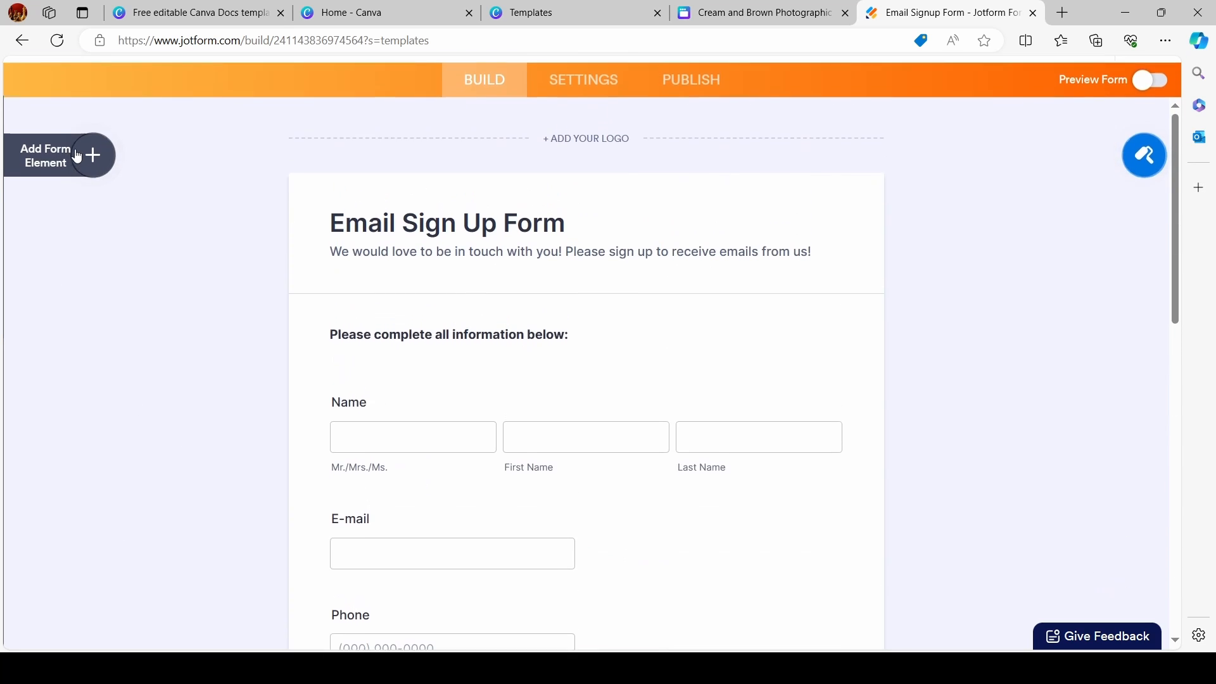
pyautogui.click(91, 156)
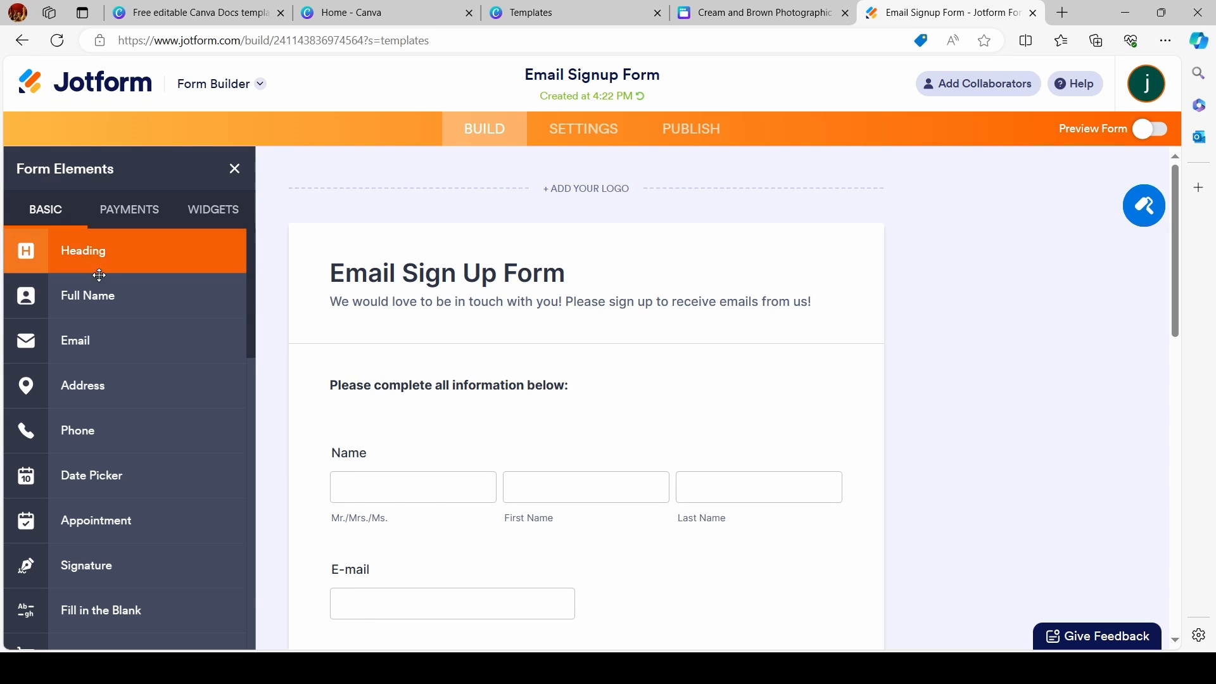
pyautogui.moveTo(73, 308)
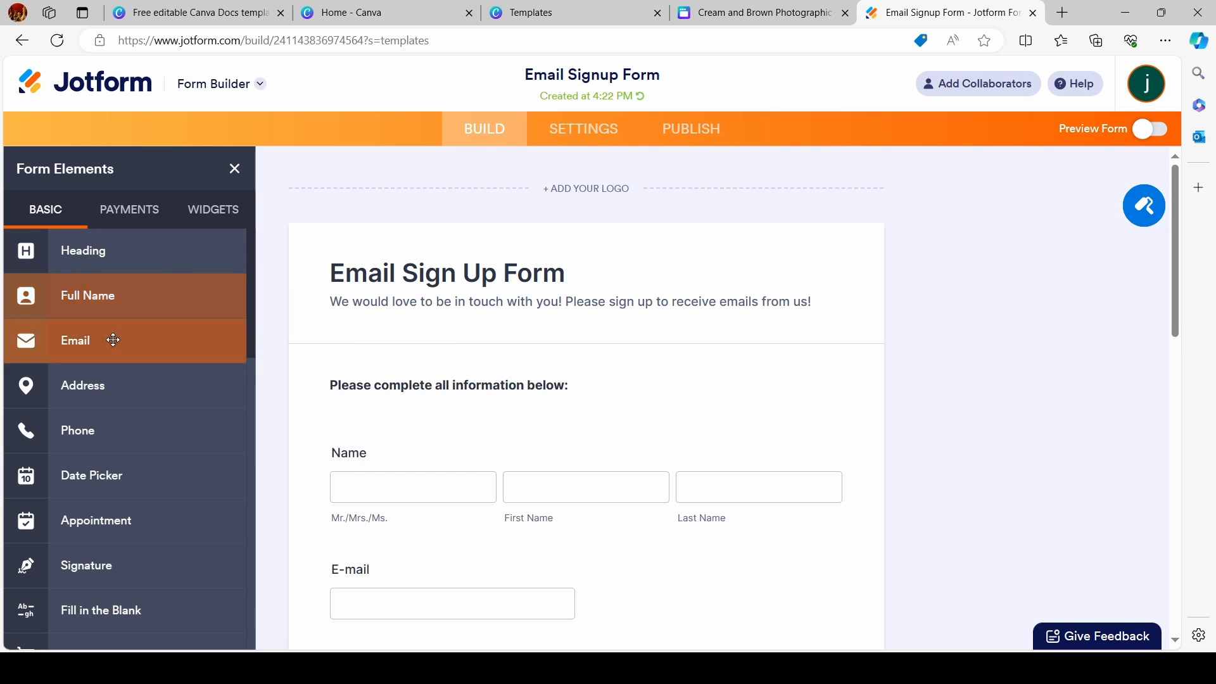
pyautogui.scroll(-3)
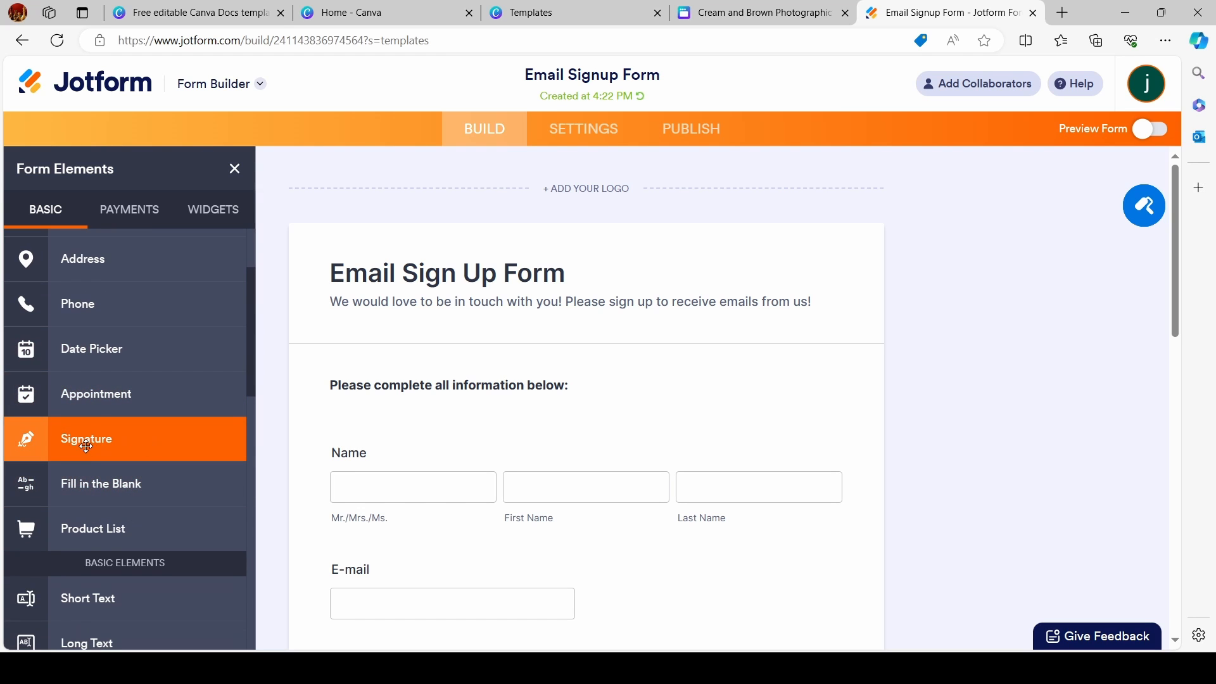
pyautogui.scroll(-3)
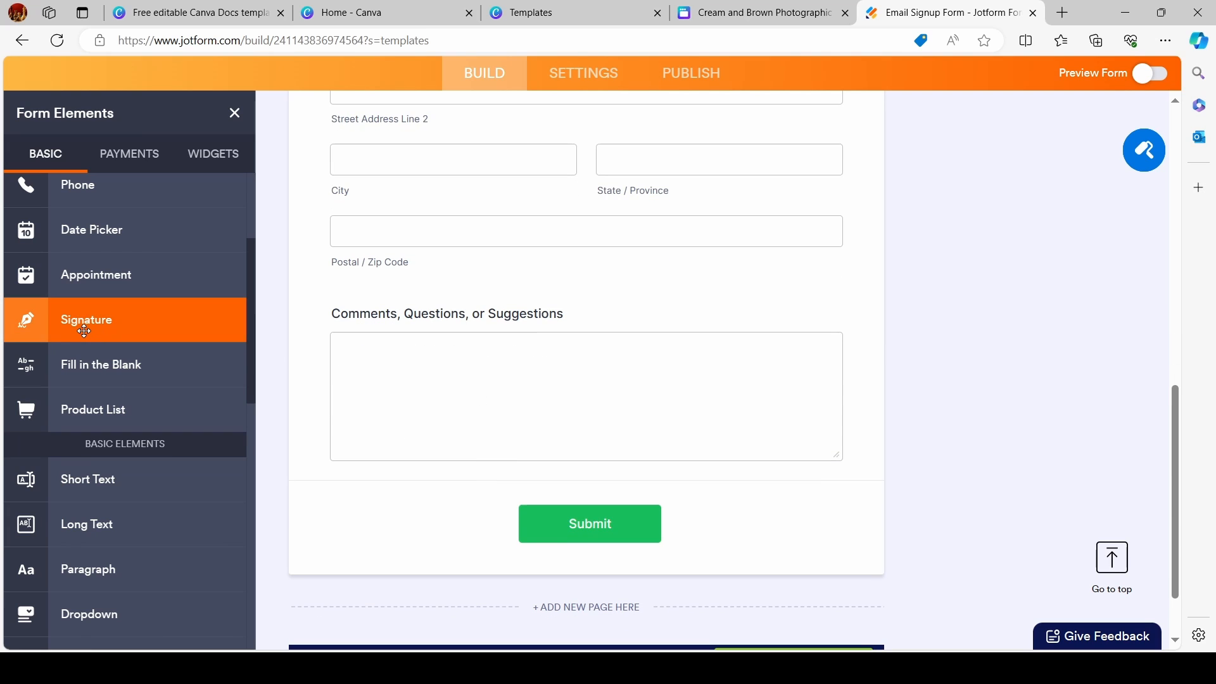
pyautogui.click(86, 319)
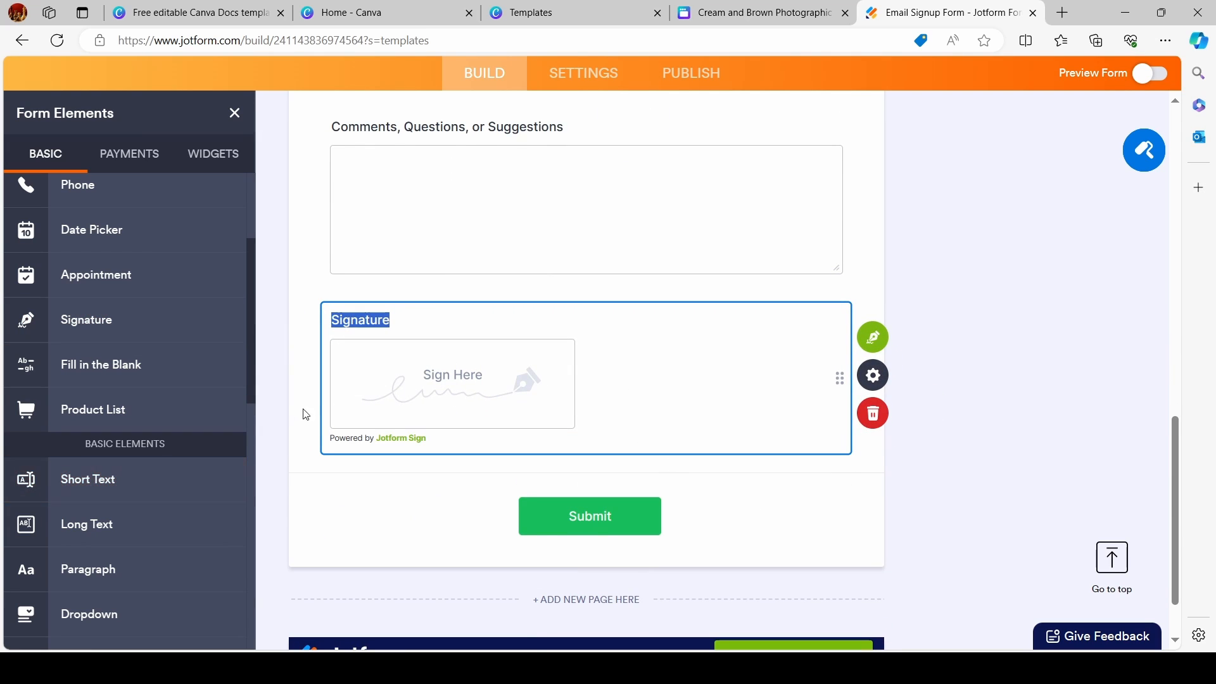
# - Browse the Payments and Widgets element tabs for the Form Calculation widget
pyautogui.scroll(-3)
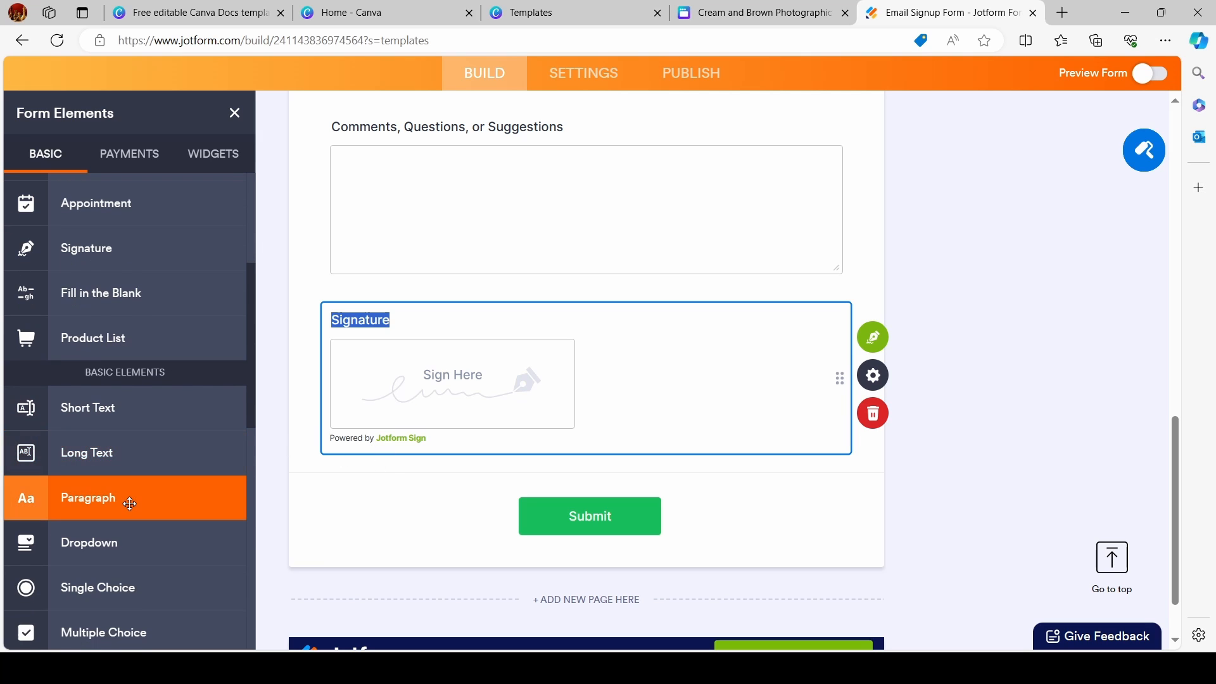
pyautogui.click(129, 153)
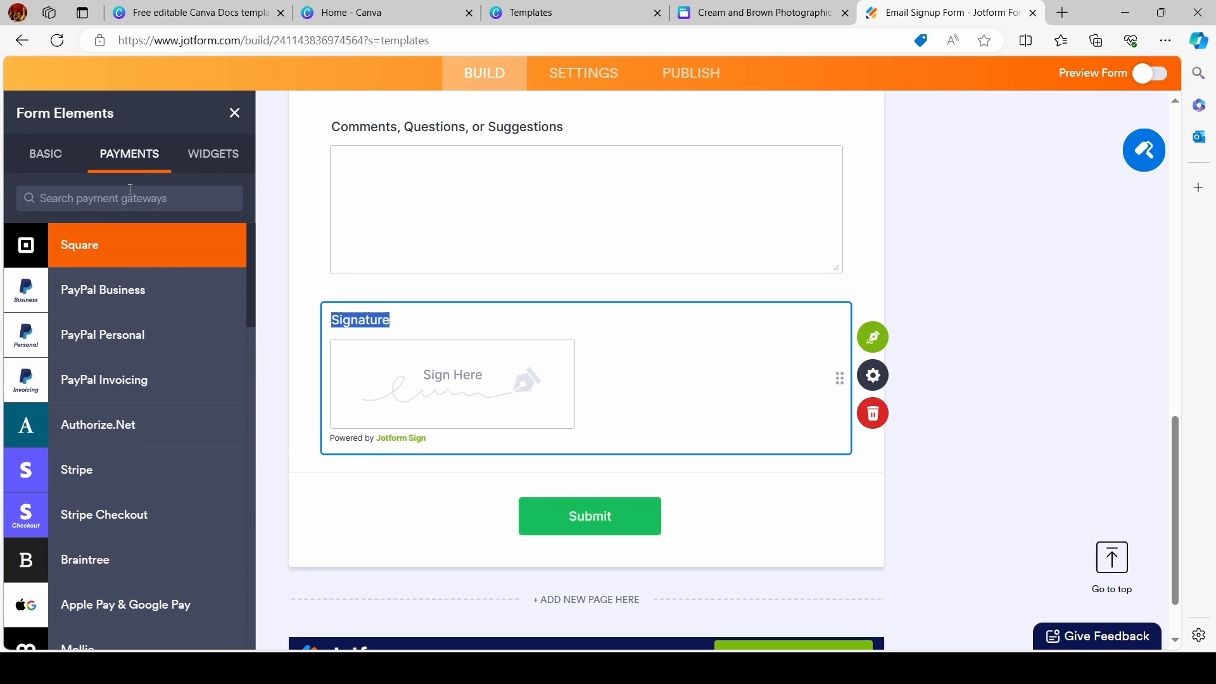
pyautogui.moveTo(96, 334)
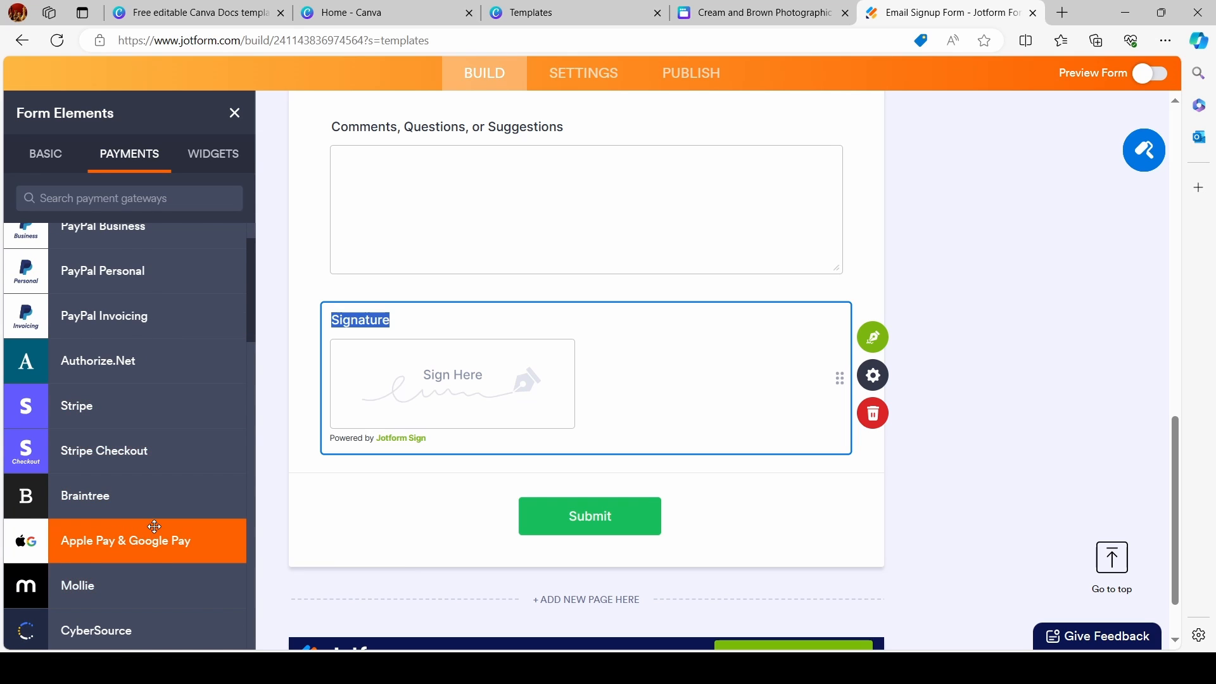
pyautogui.scroll(-3)
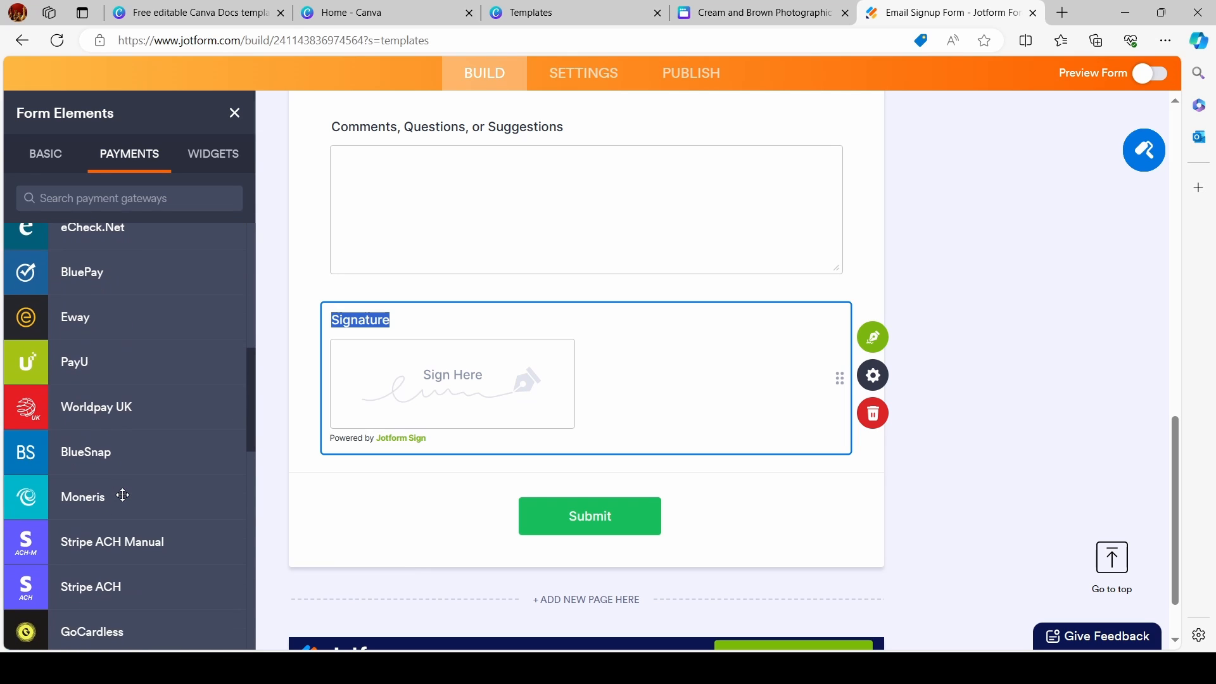
pyautogui.click(212, 154)
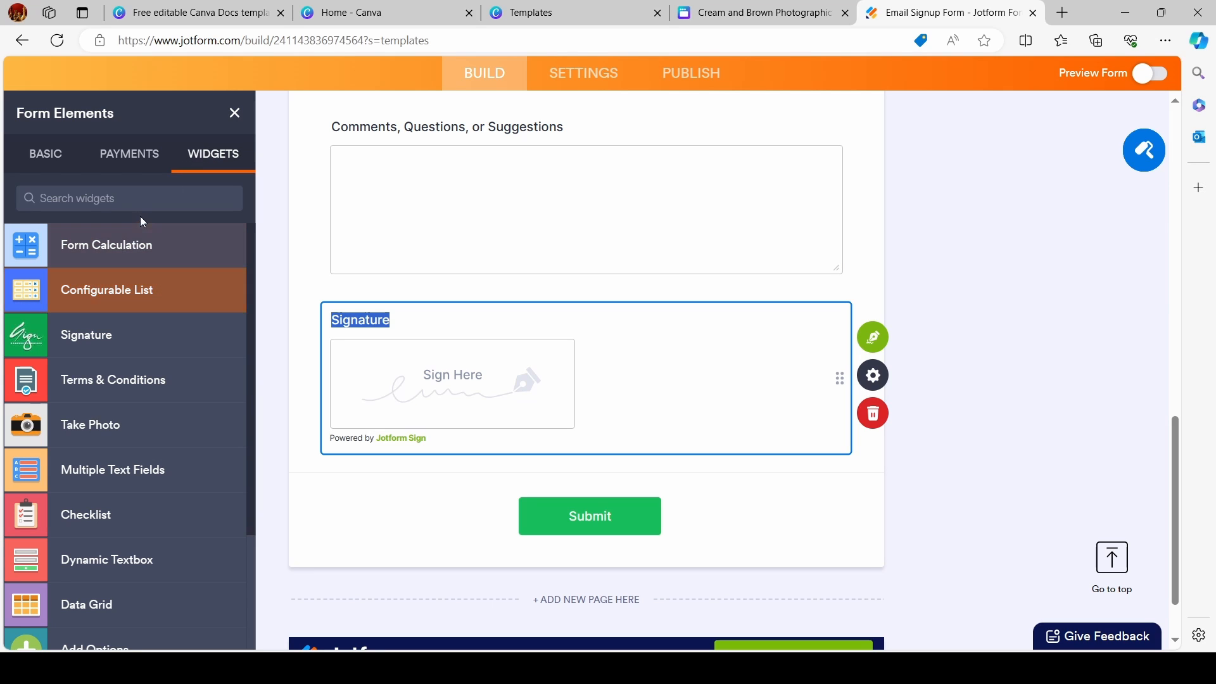
pyautogui.moveTo(105, 319)
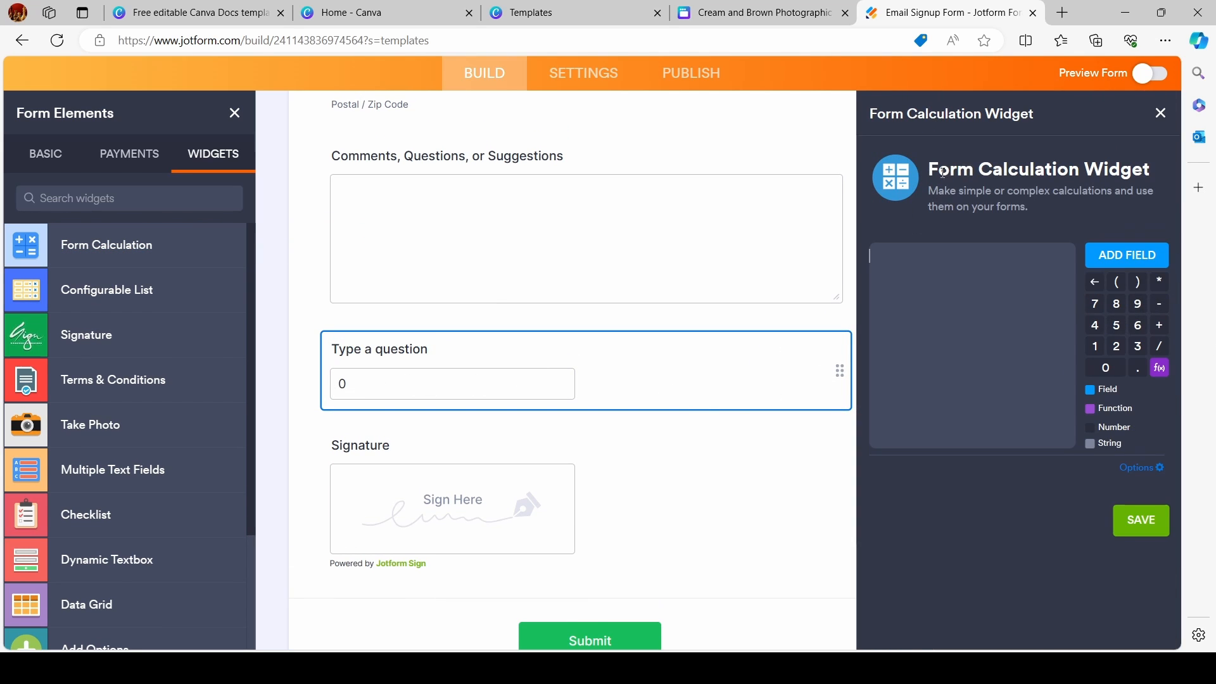
pyautogui.moveTo(1167, 618)
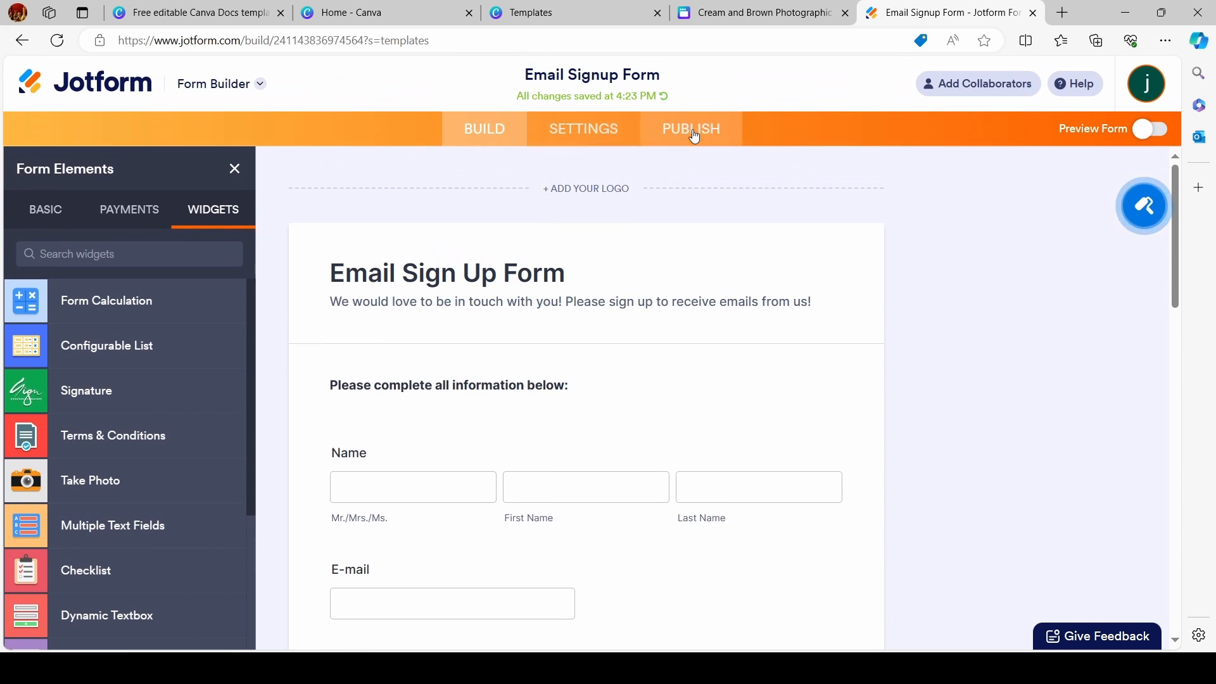
# - Copy the Email Sign Up Form's direct share link and return to the Canva website
pyautogui.click(692, 129)
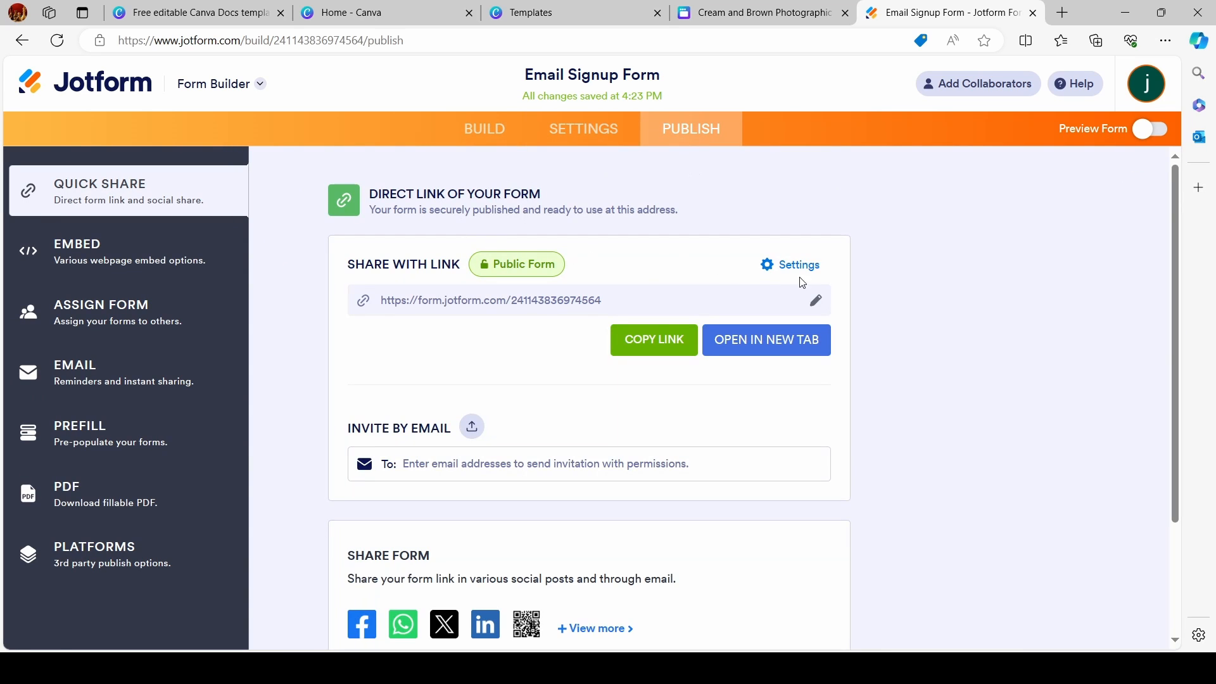
pyautogui.click(654, 339)
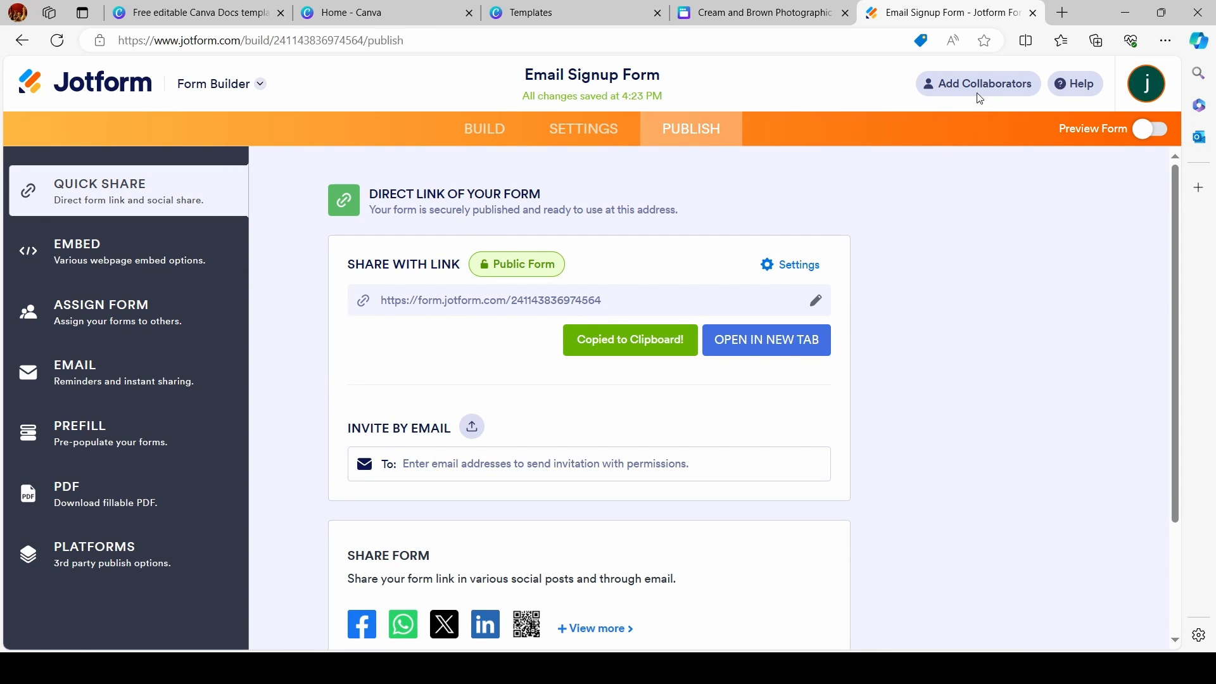
pyautogui.click(760, 11)
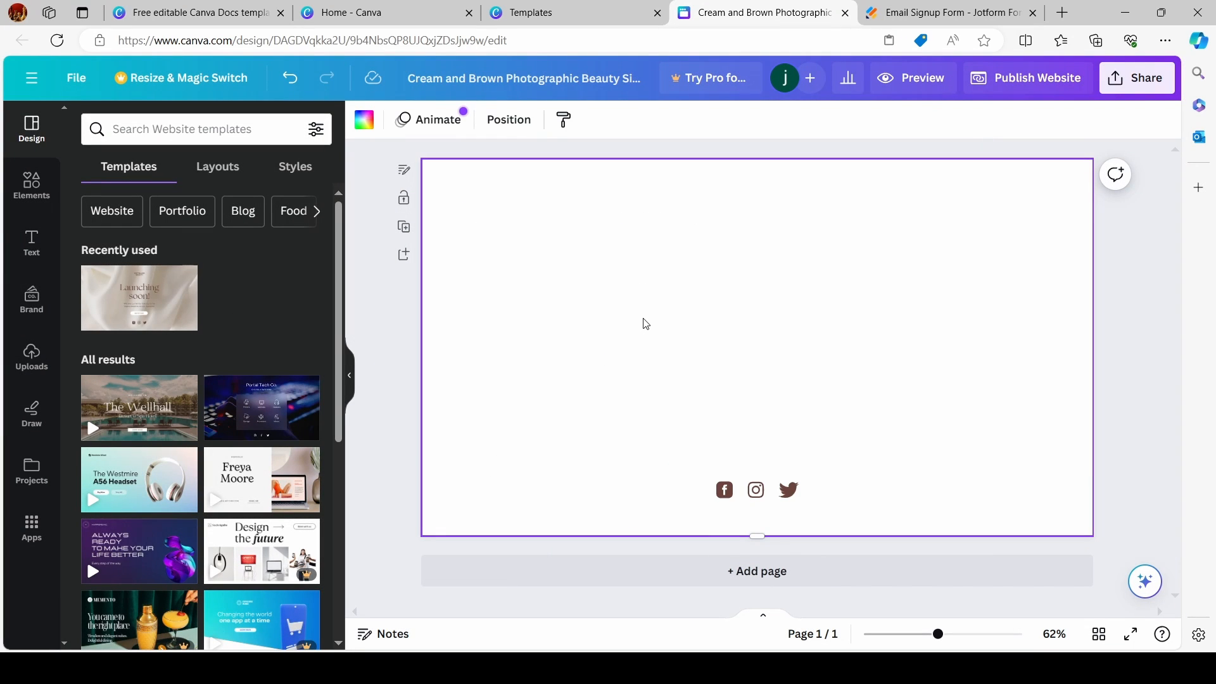
pyautogui.moveTo(732, 422)
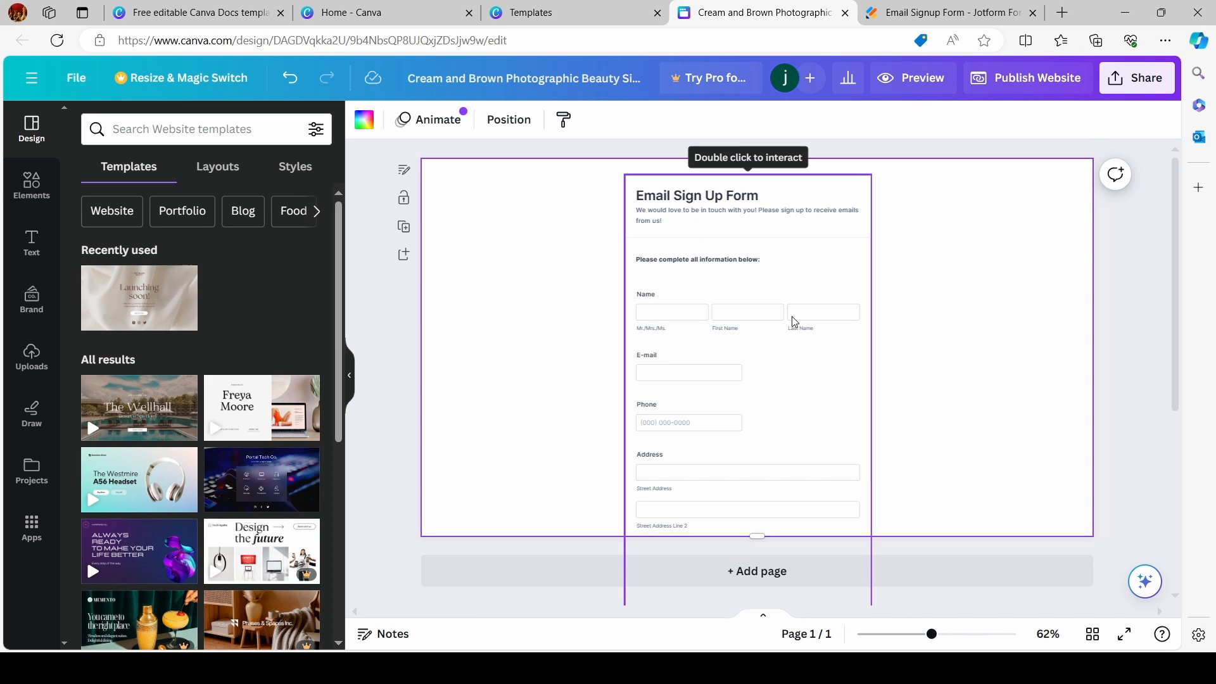
pyautogui.moveTo(808, 228)
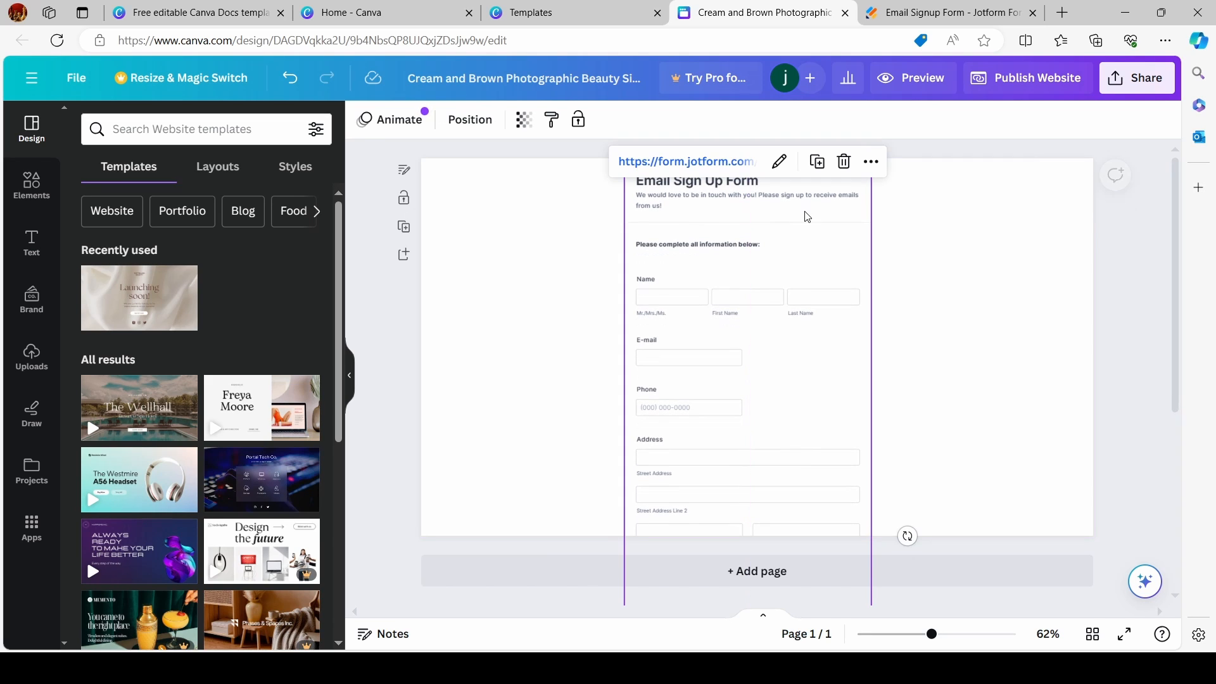
pyautogui.moveTo(856, 306)
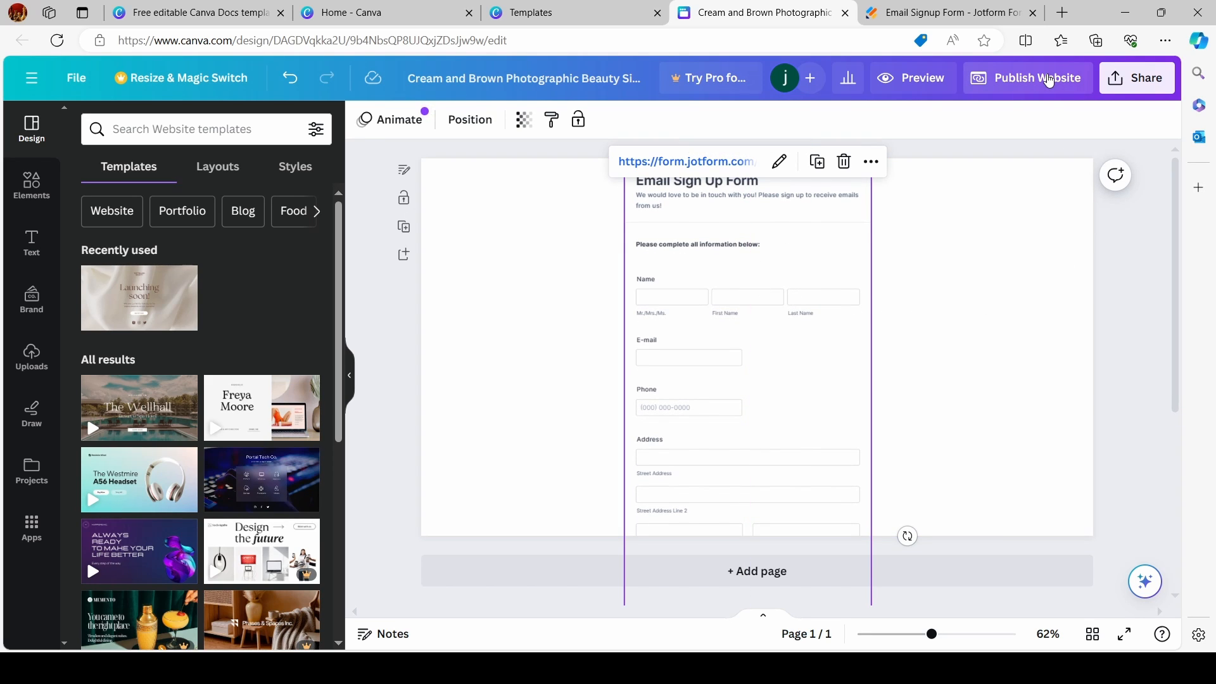
pyautogui.moveTo(1026, 81)
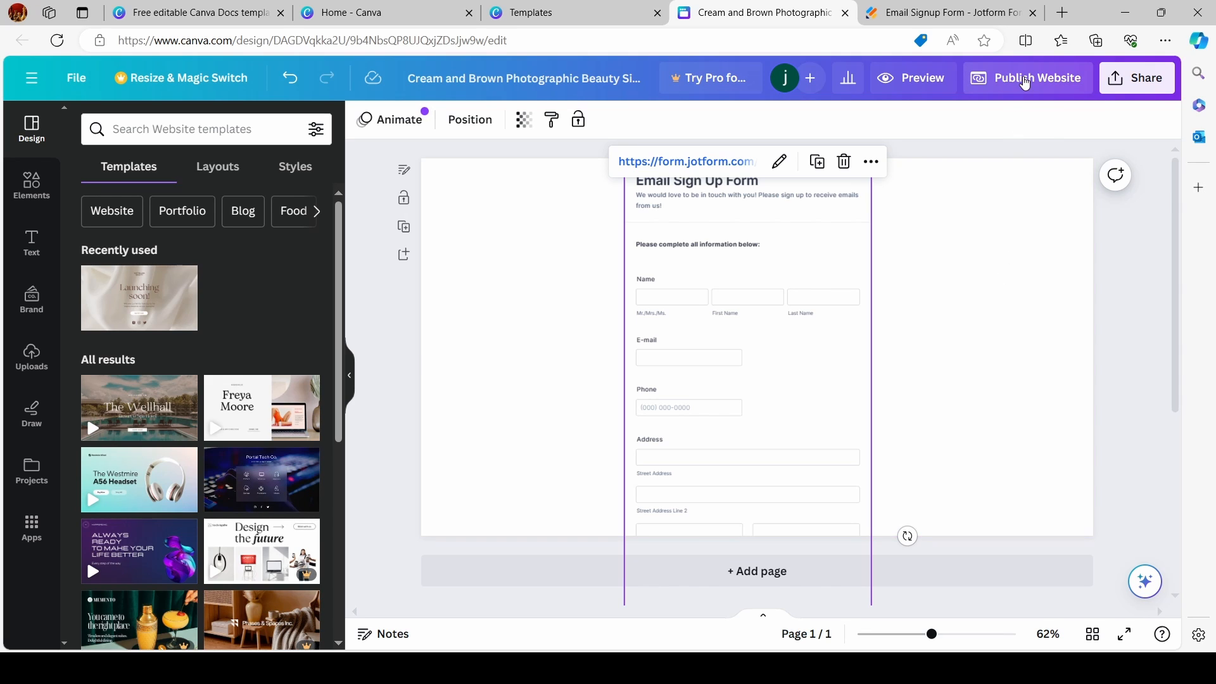
# - Publish the site at simpleform.my.canva.site with Resize on mobile turned on
pyautogui.click(1026, 78)
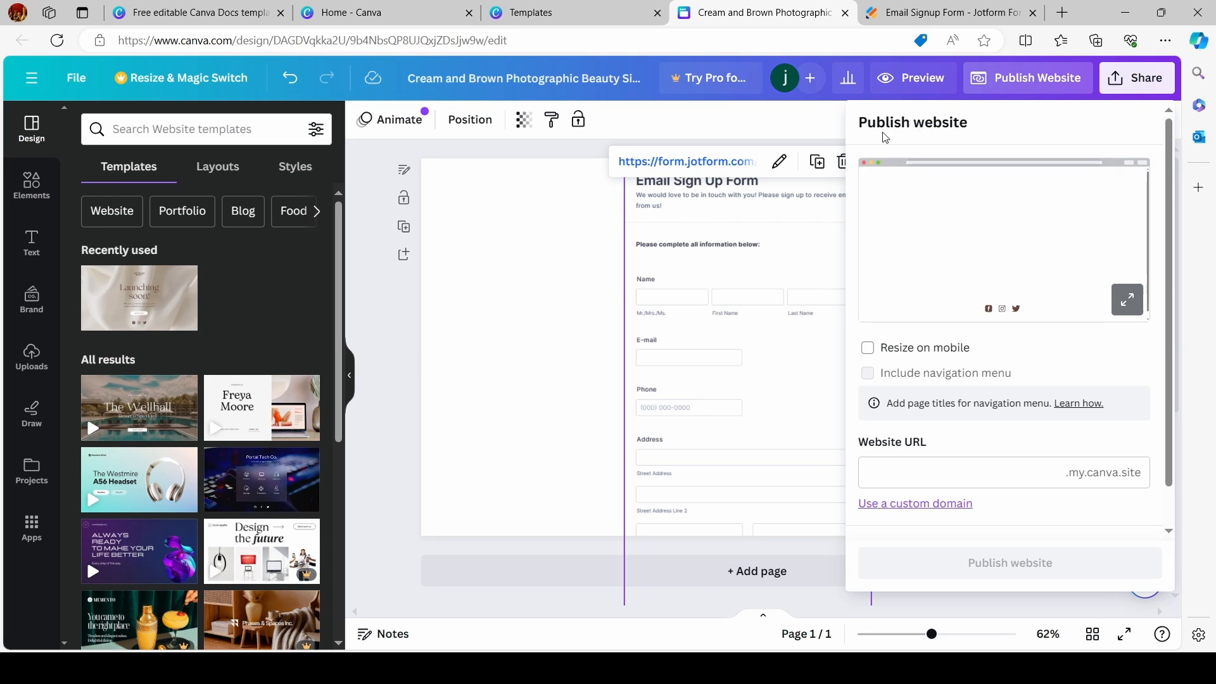
pyautogui.click(868, 348)
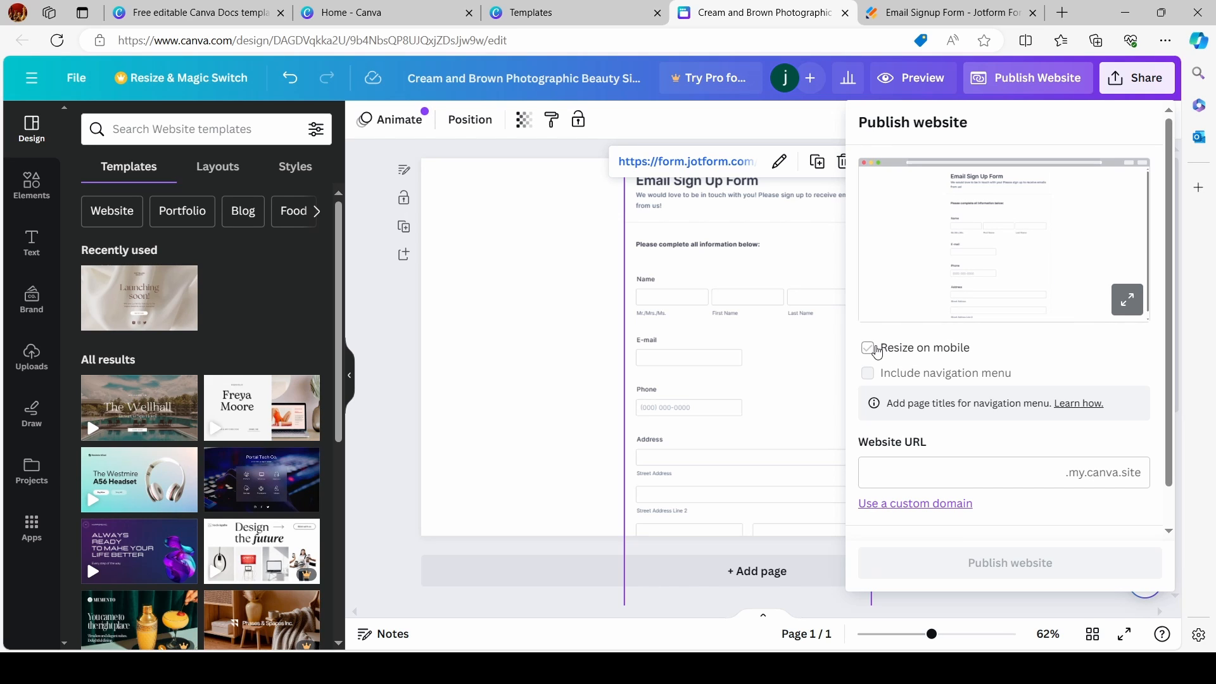
pyautogui.click(867, 348)
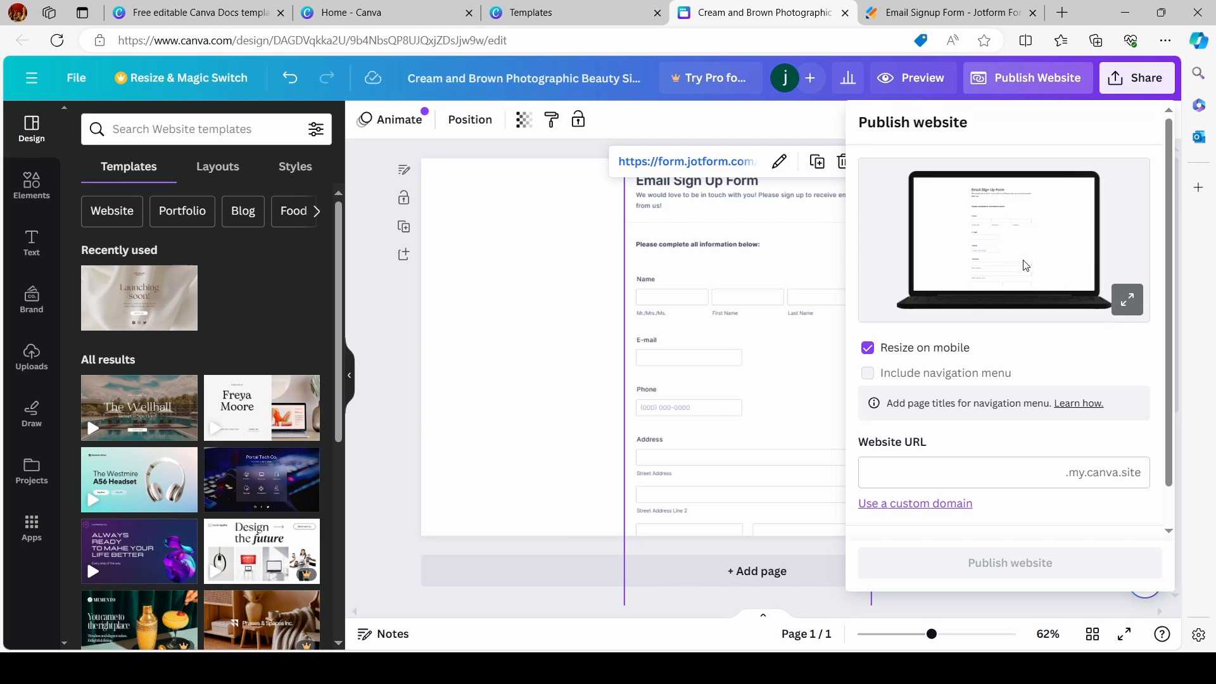
pyautogui.moveTo(1176, 584)
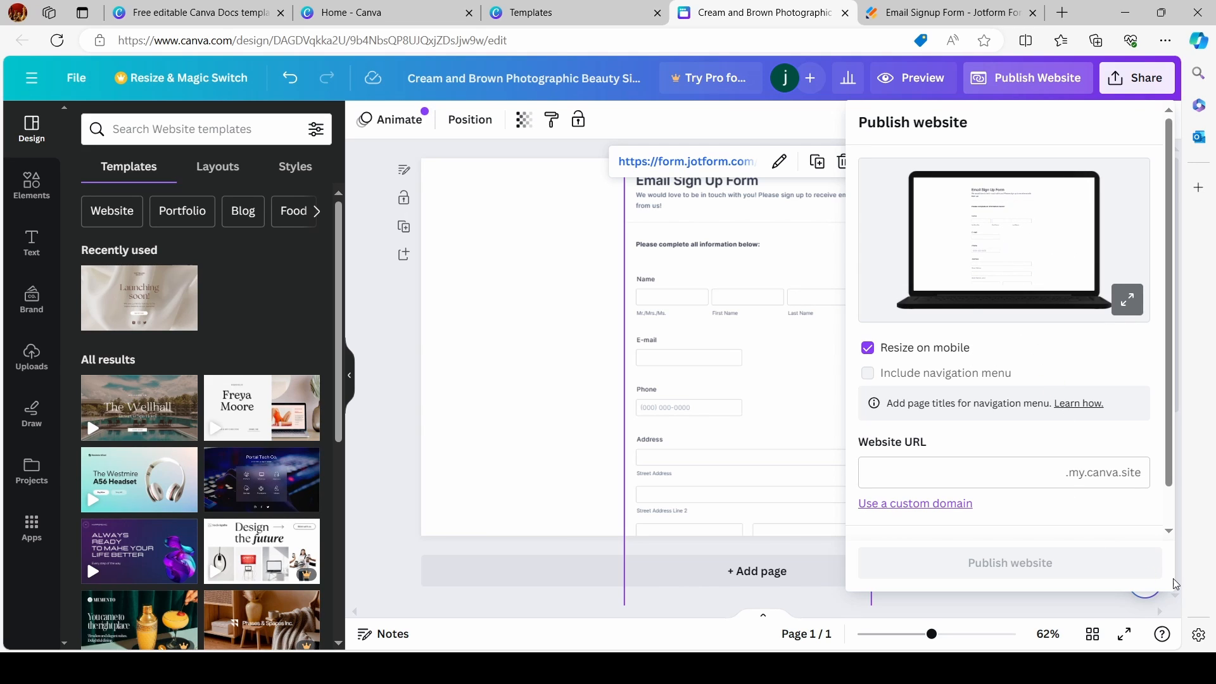
pyautogui.moveTo(936, 443)
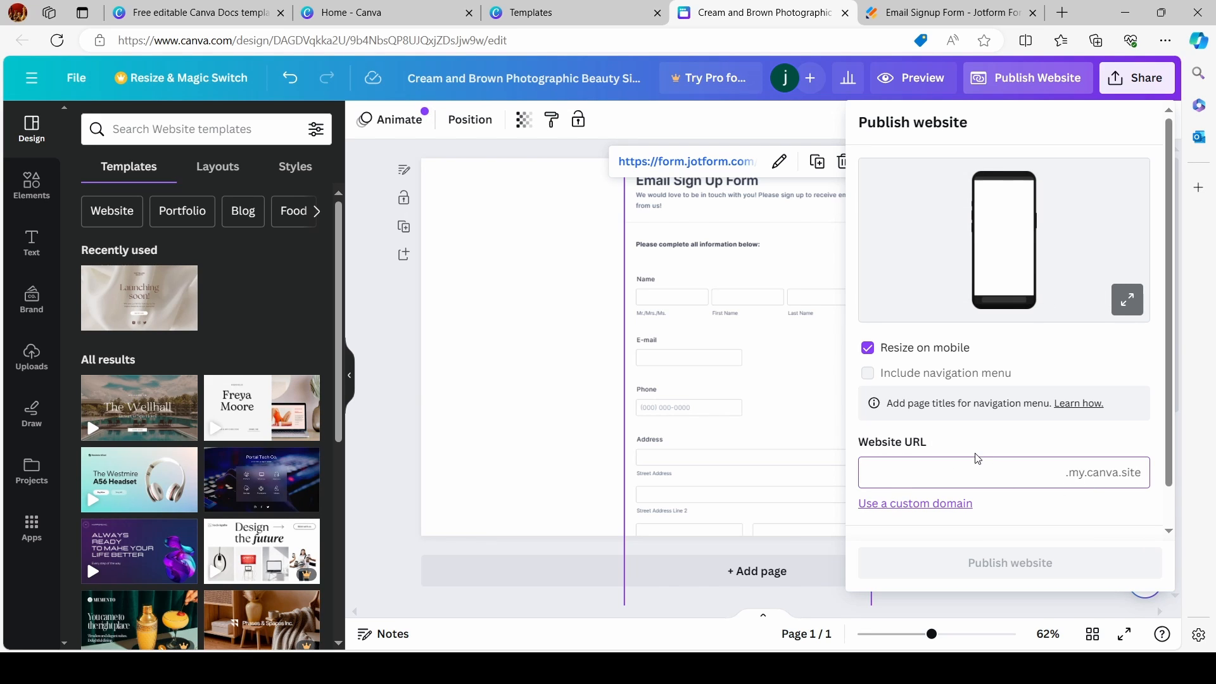
pyautogui.write('simple')
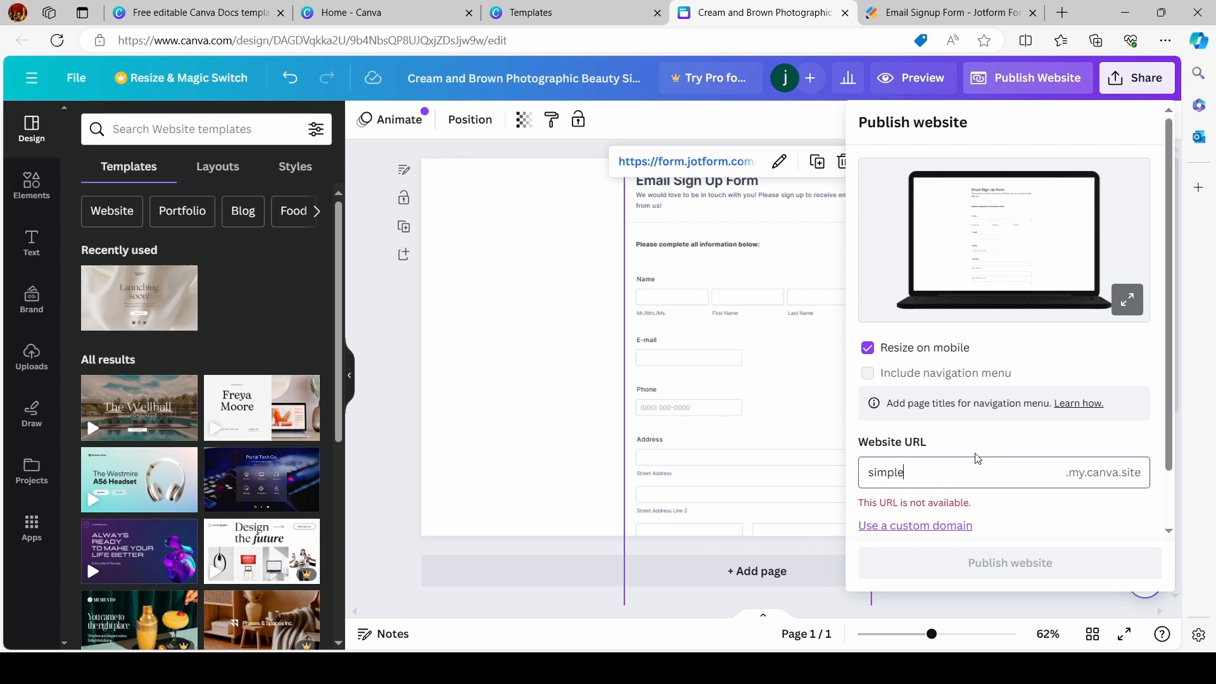
pyautogui.write('form')
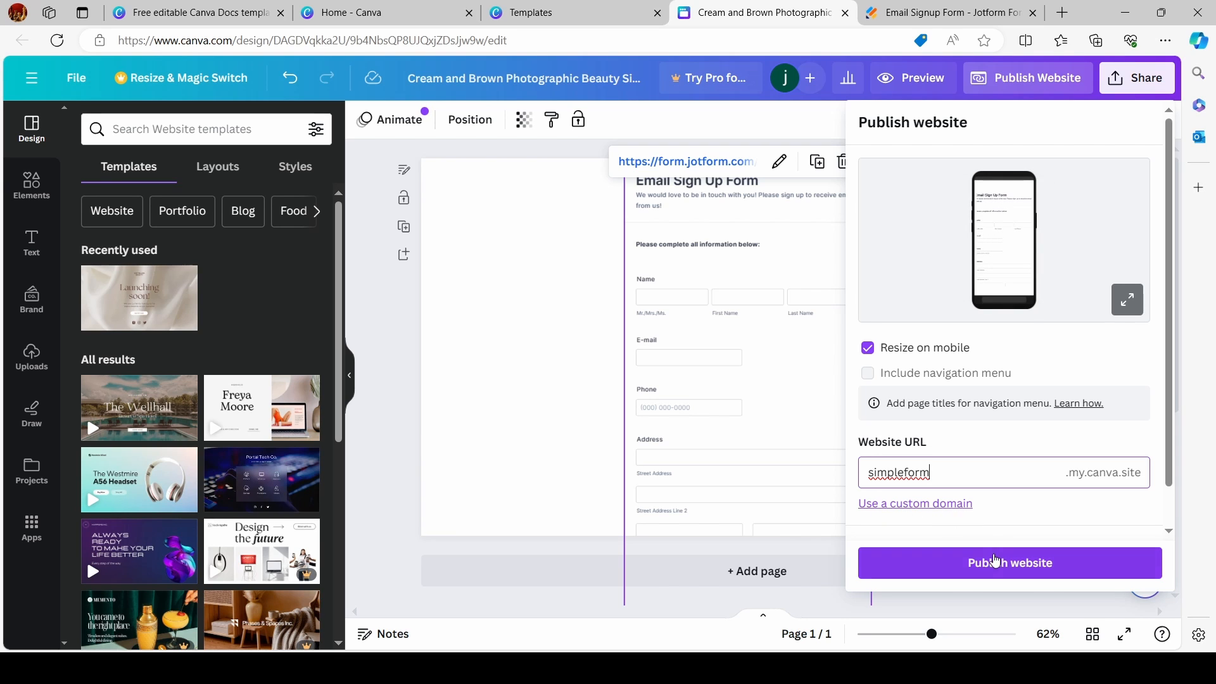
pyautogui.click(1009, 563)
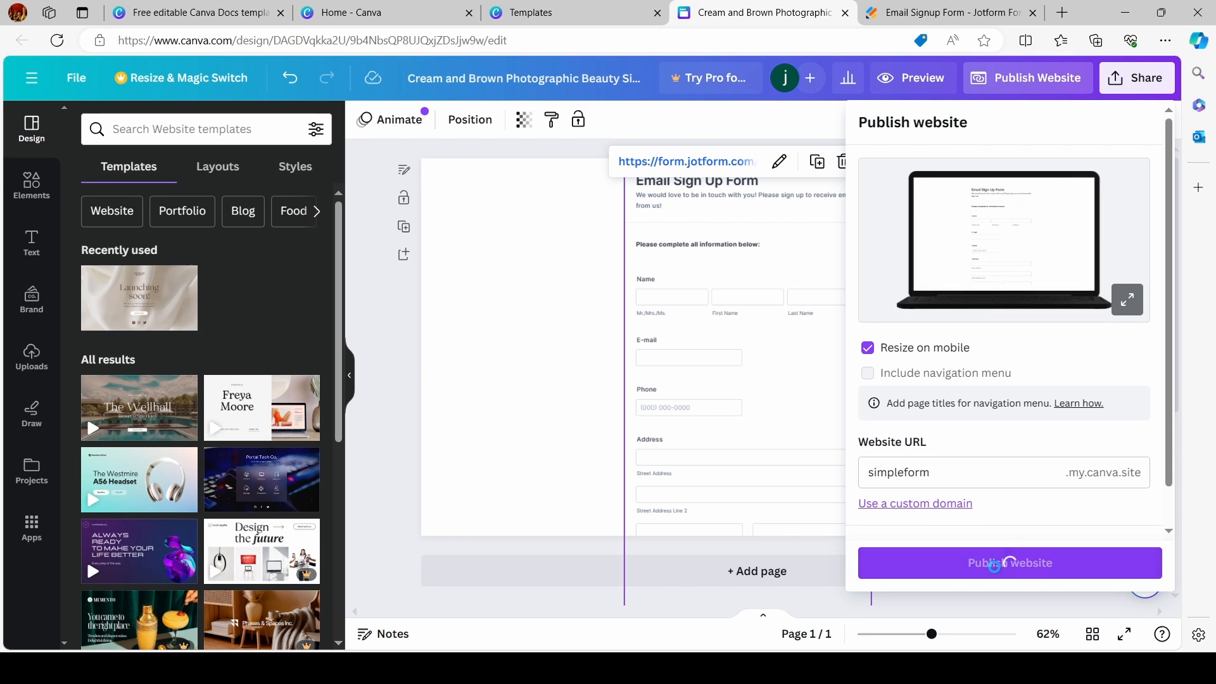
pyautogui.click(1009, 562)
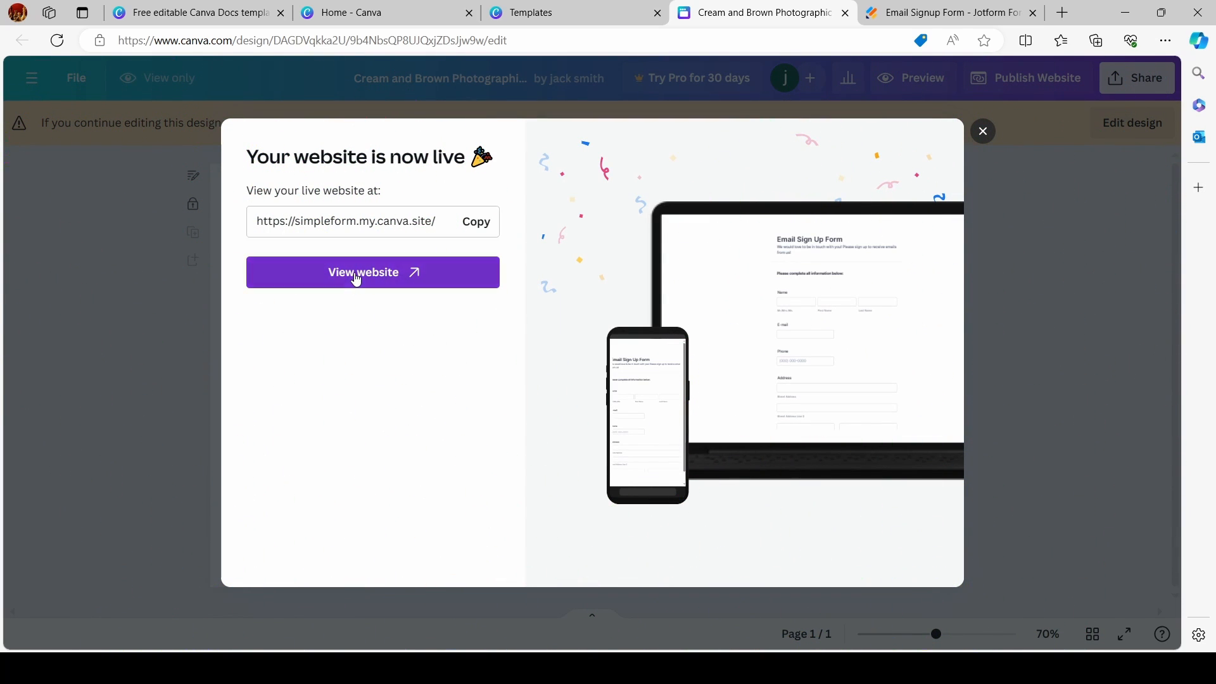
# - Dismiss the 'Your website is now live' dialog and review the embedded Email Sign Up Form in the editor
pyautogui.click(372, 272)
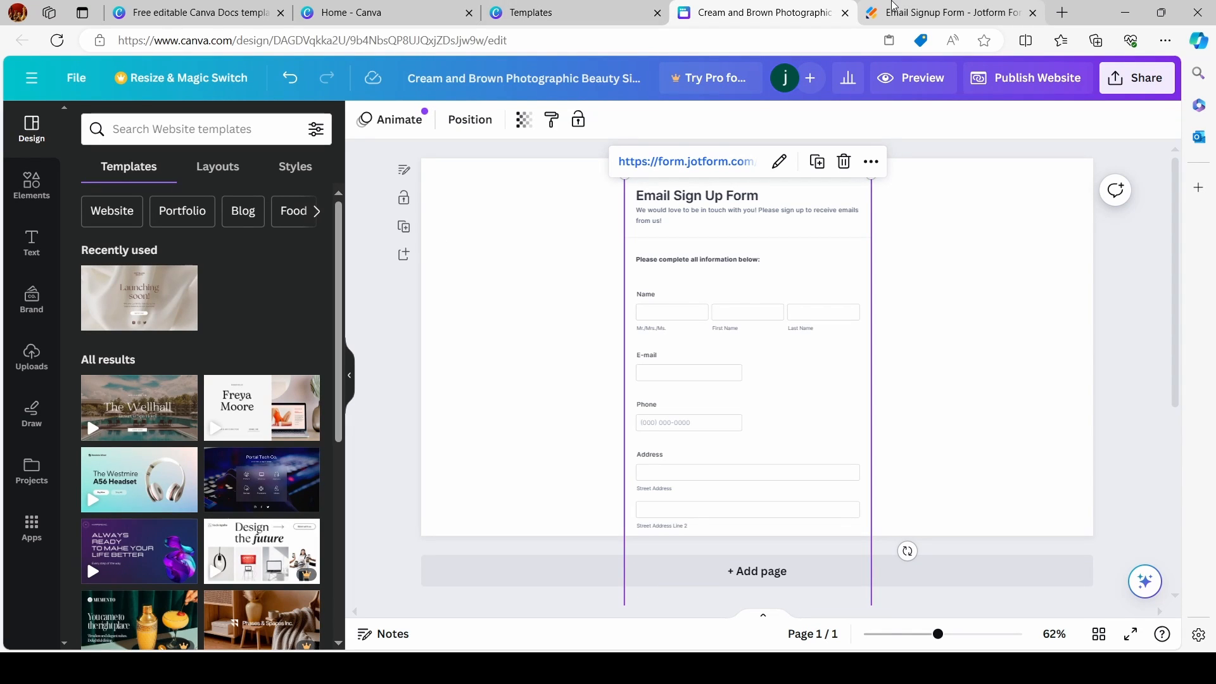
pyautogui.moveTo(876, 6)
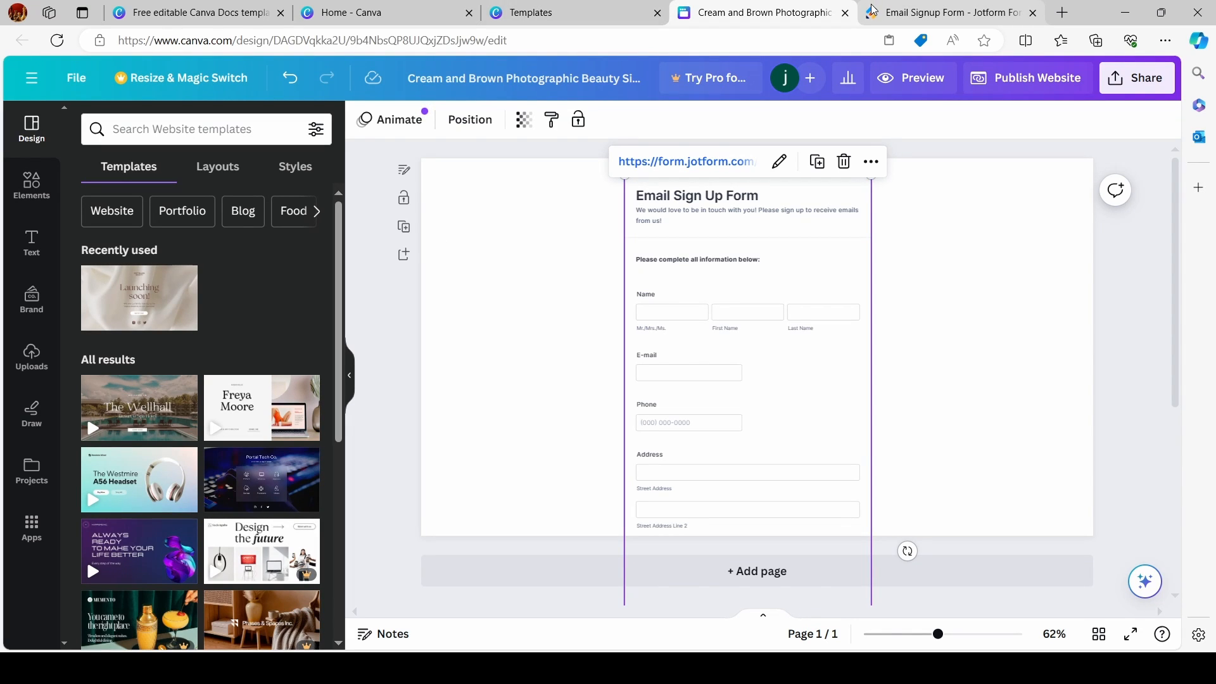
pyautogui.moveTo(783, 436)
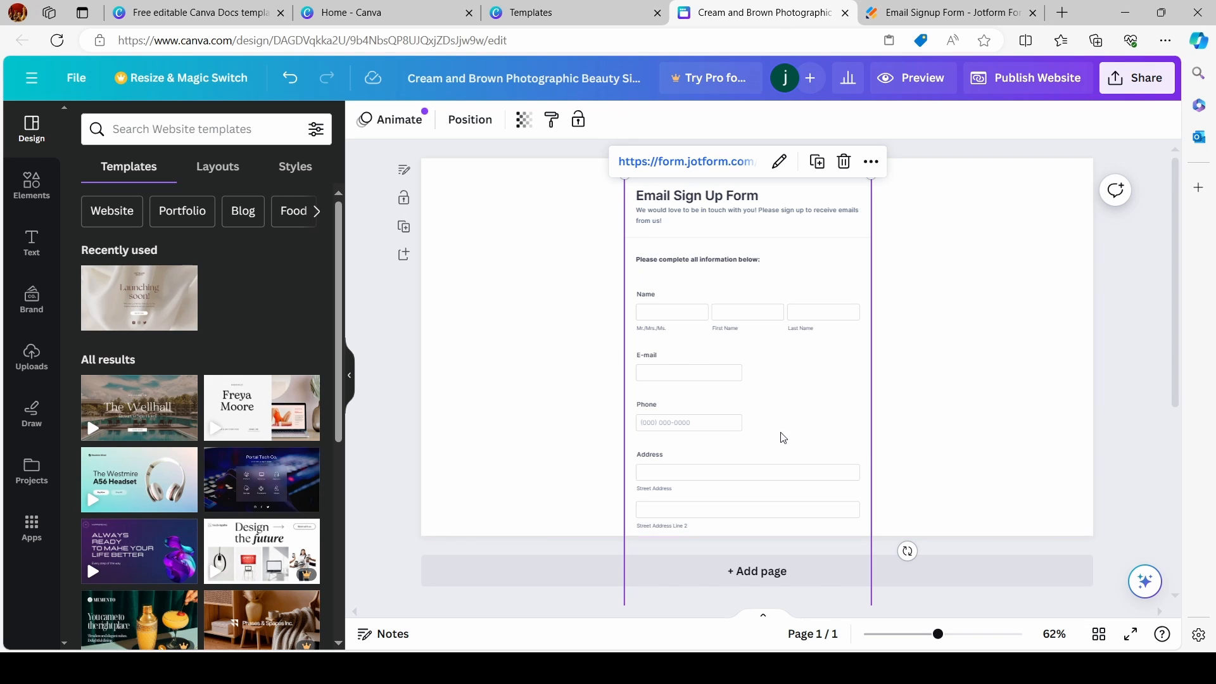
pyautogui.scroll(-3)
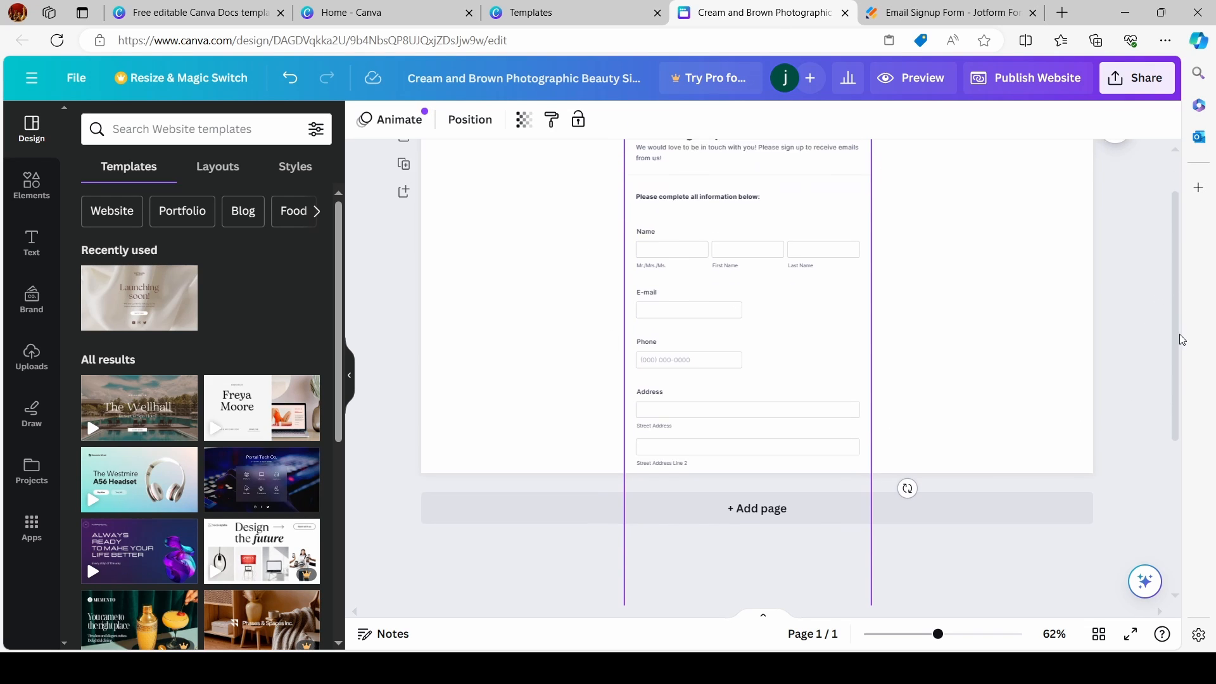